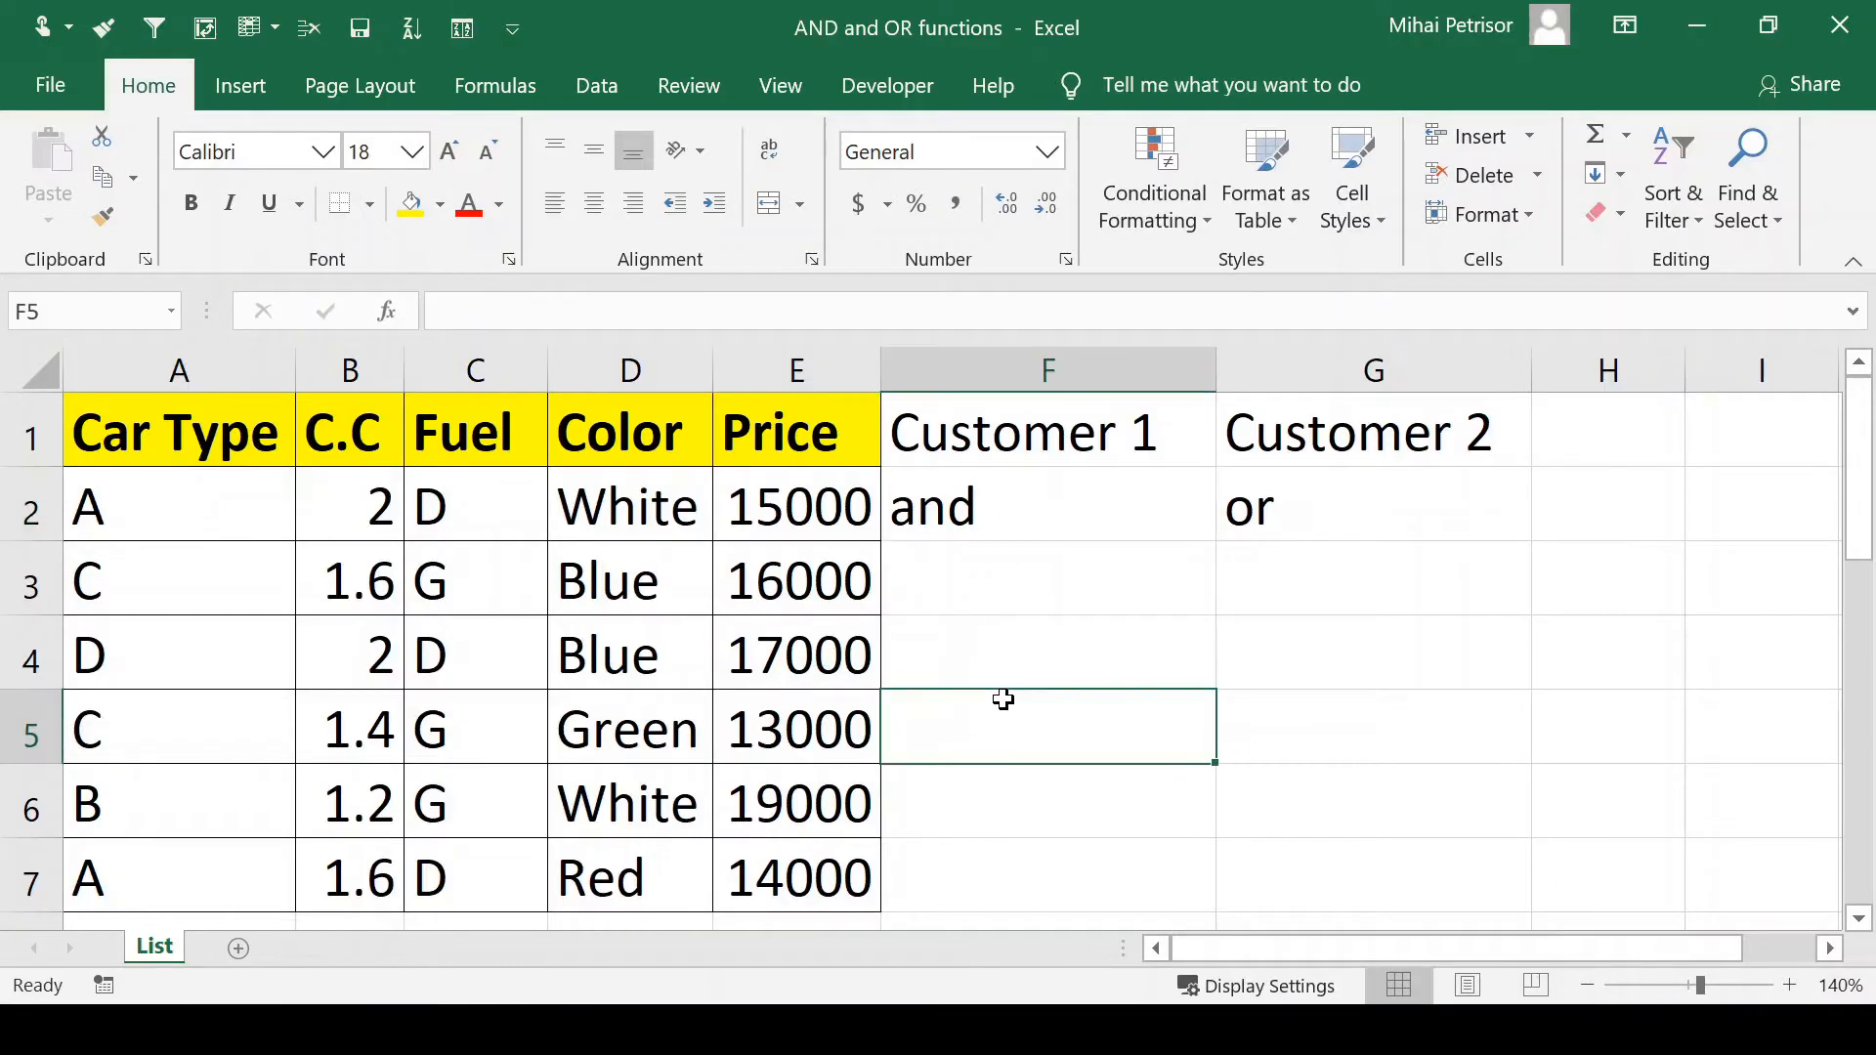
Step: Clear the and/or notes in F2:G2, then review the Car Type, C.C, Fuel and Price headings
{"action": "left_click", "coordinate": [1049, 506]}
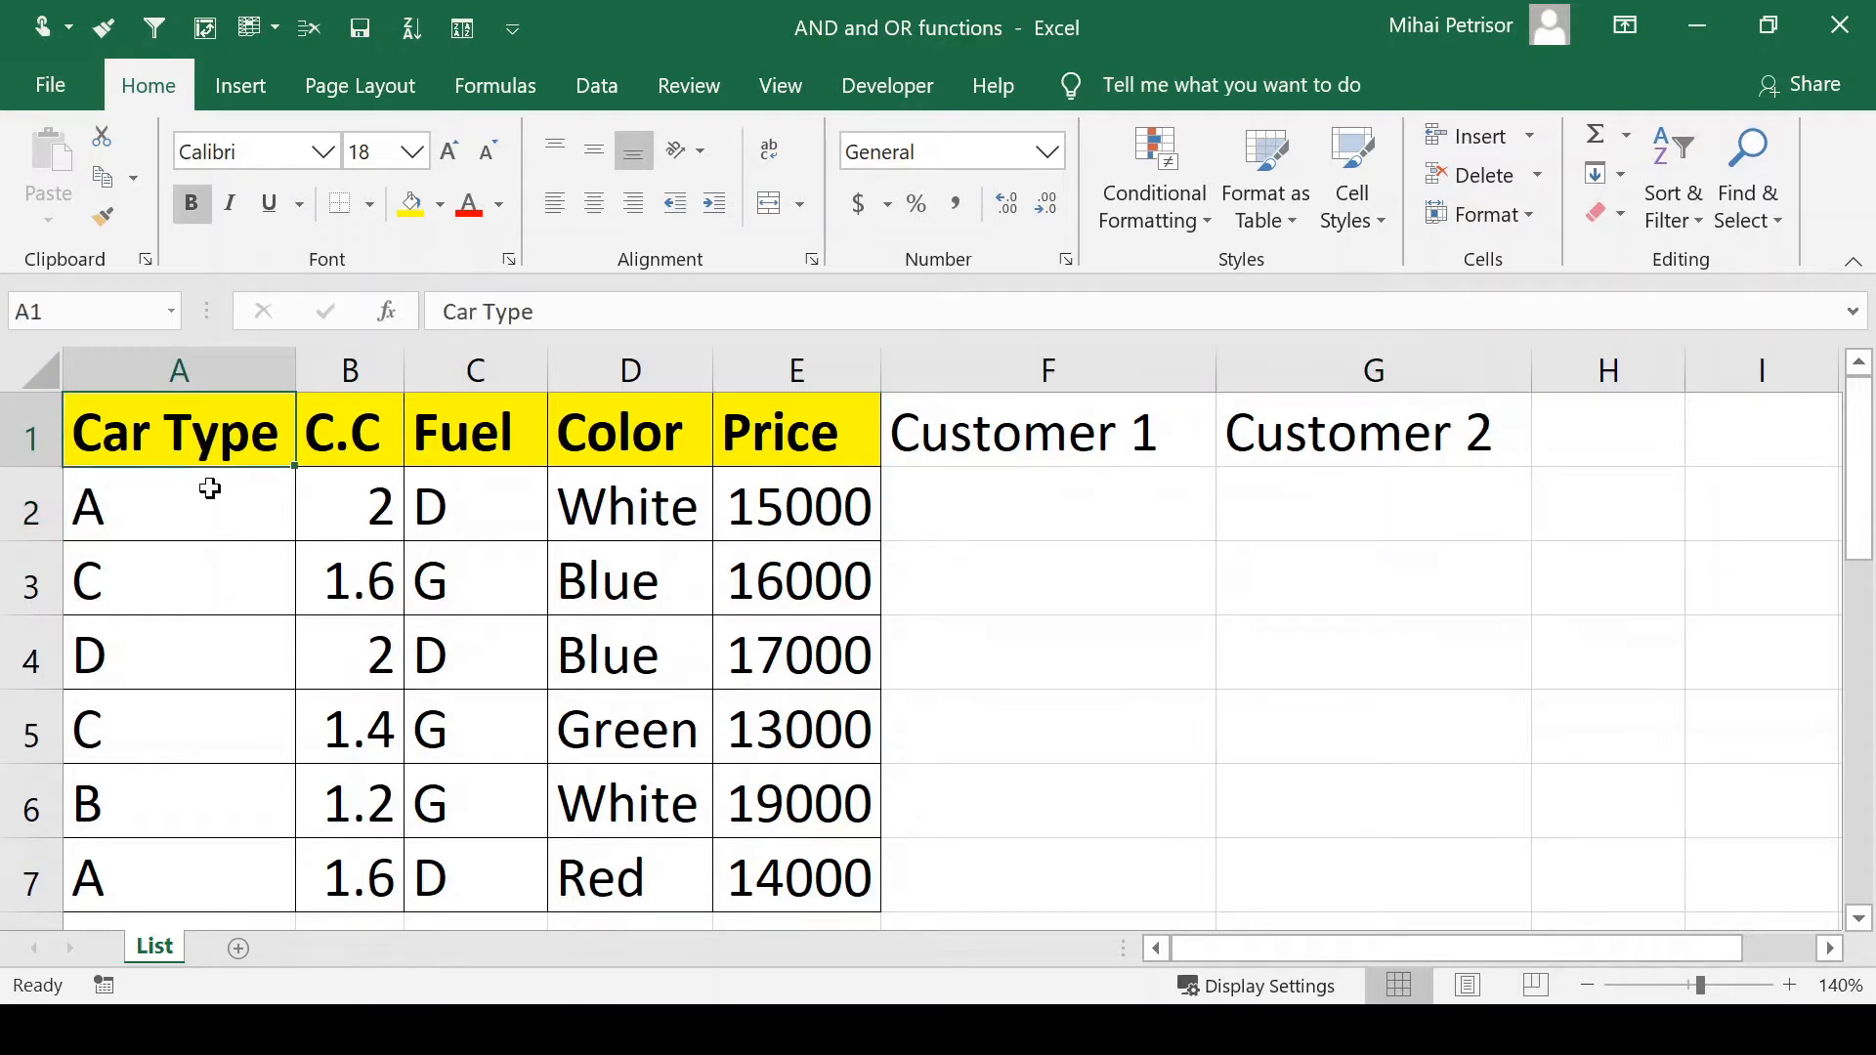
{"action": "mouse_move", "coordinate": [222, 508]}
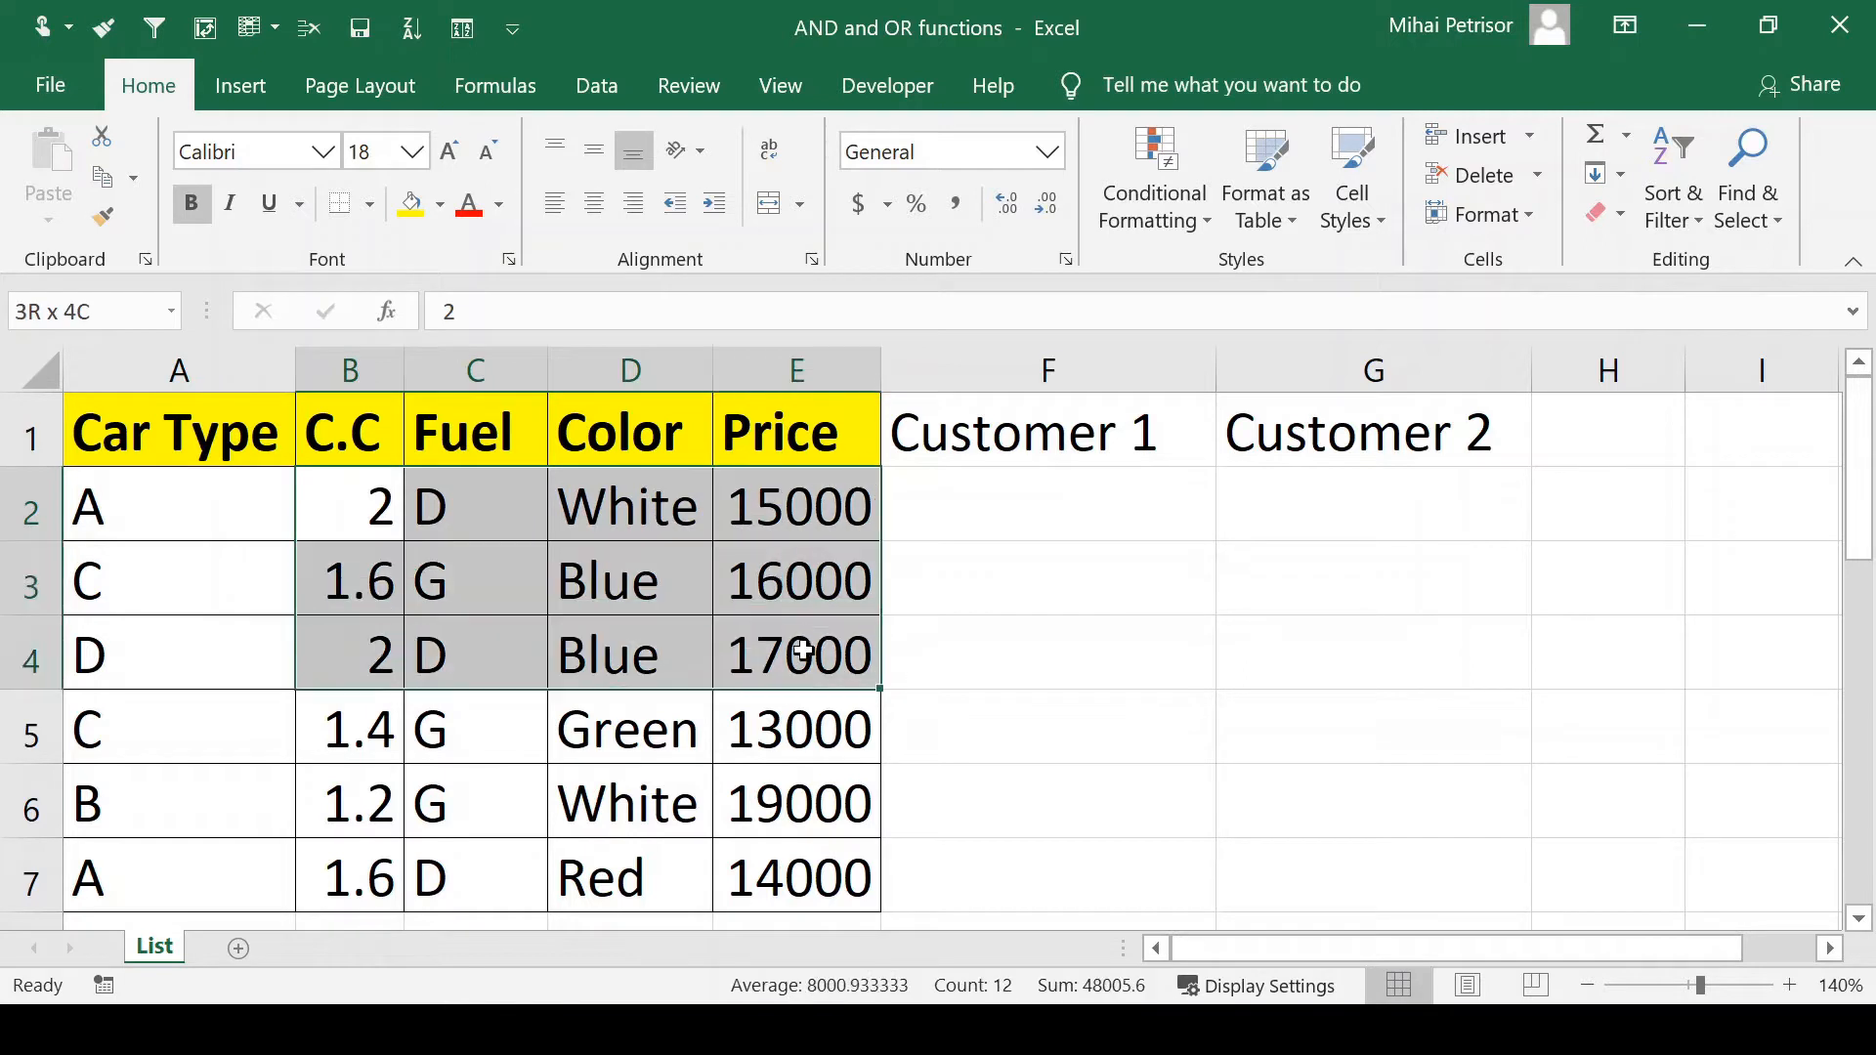
{"action": "left_click", "coordinate": [177, 431]}
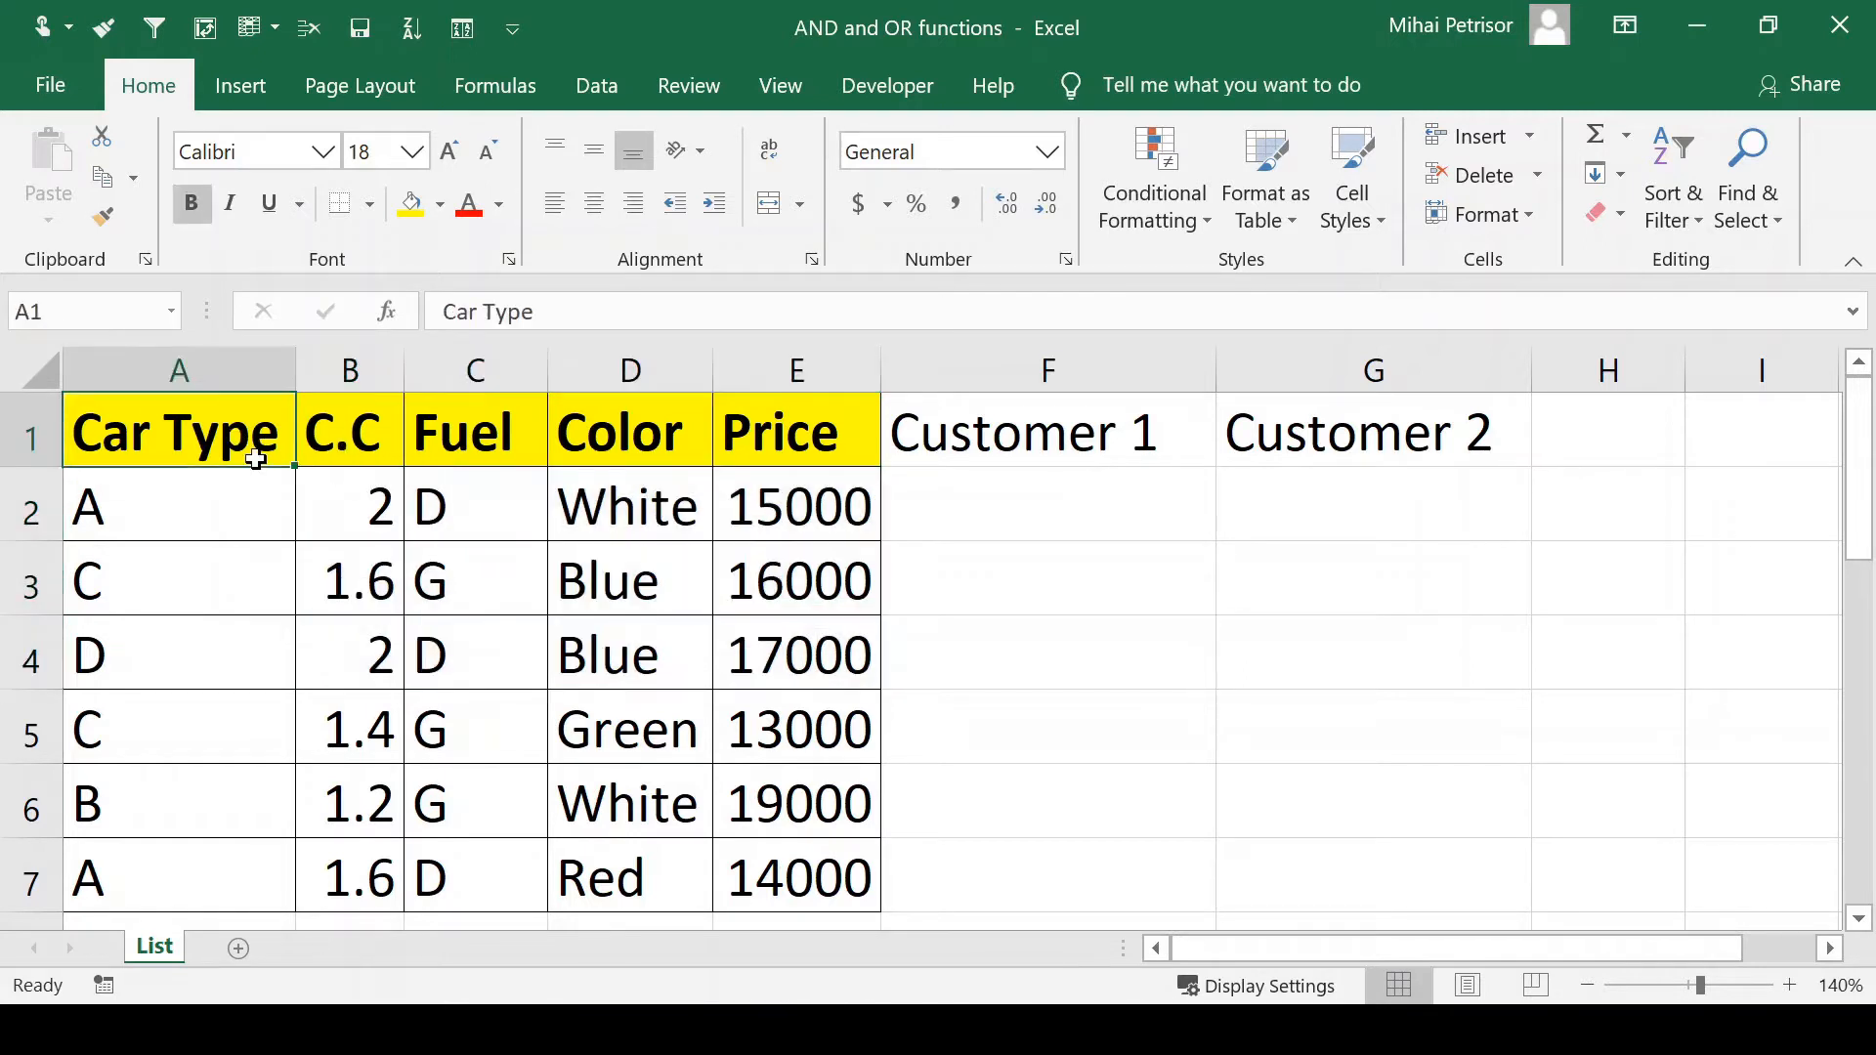
{"action": "left_click", "coordinate": [347, 431]}
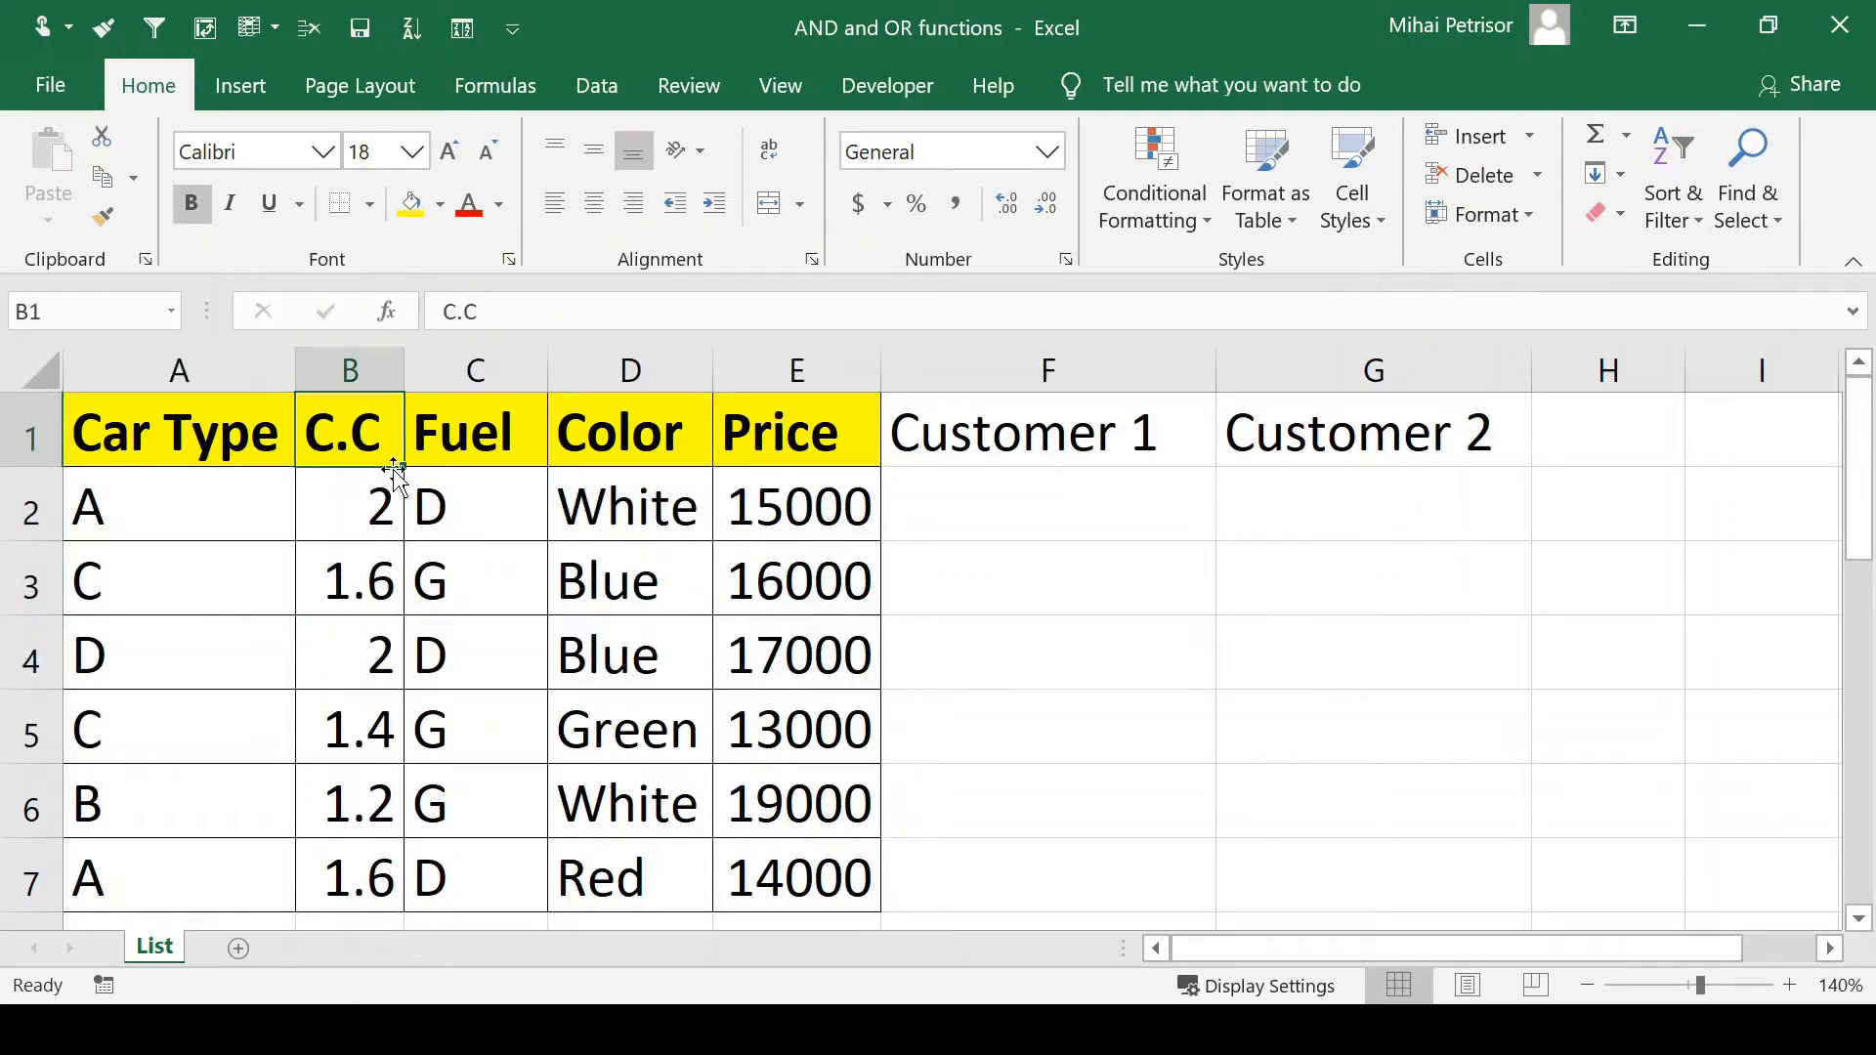
{"action": "left_click", "coordinate": [474, 432]}
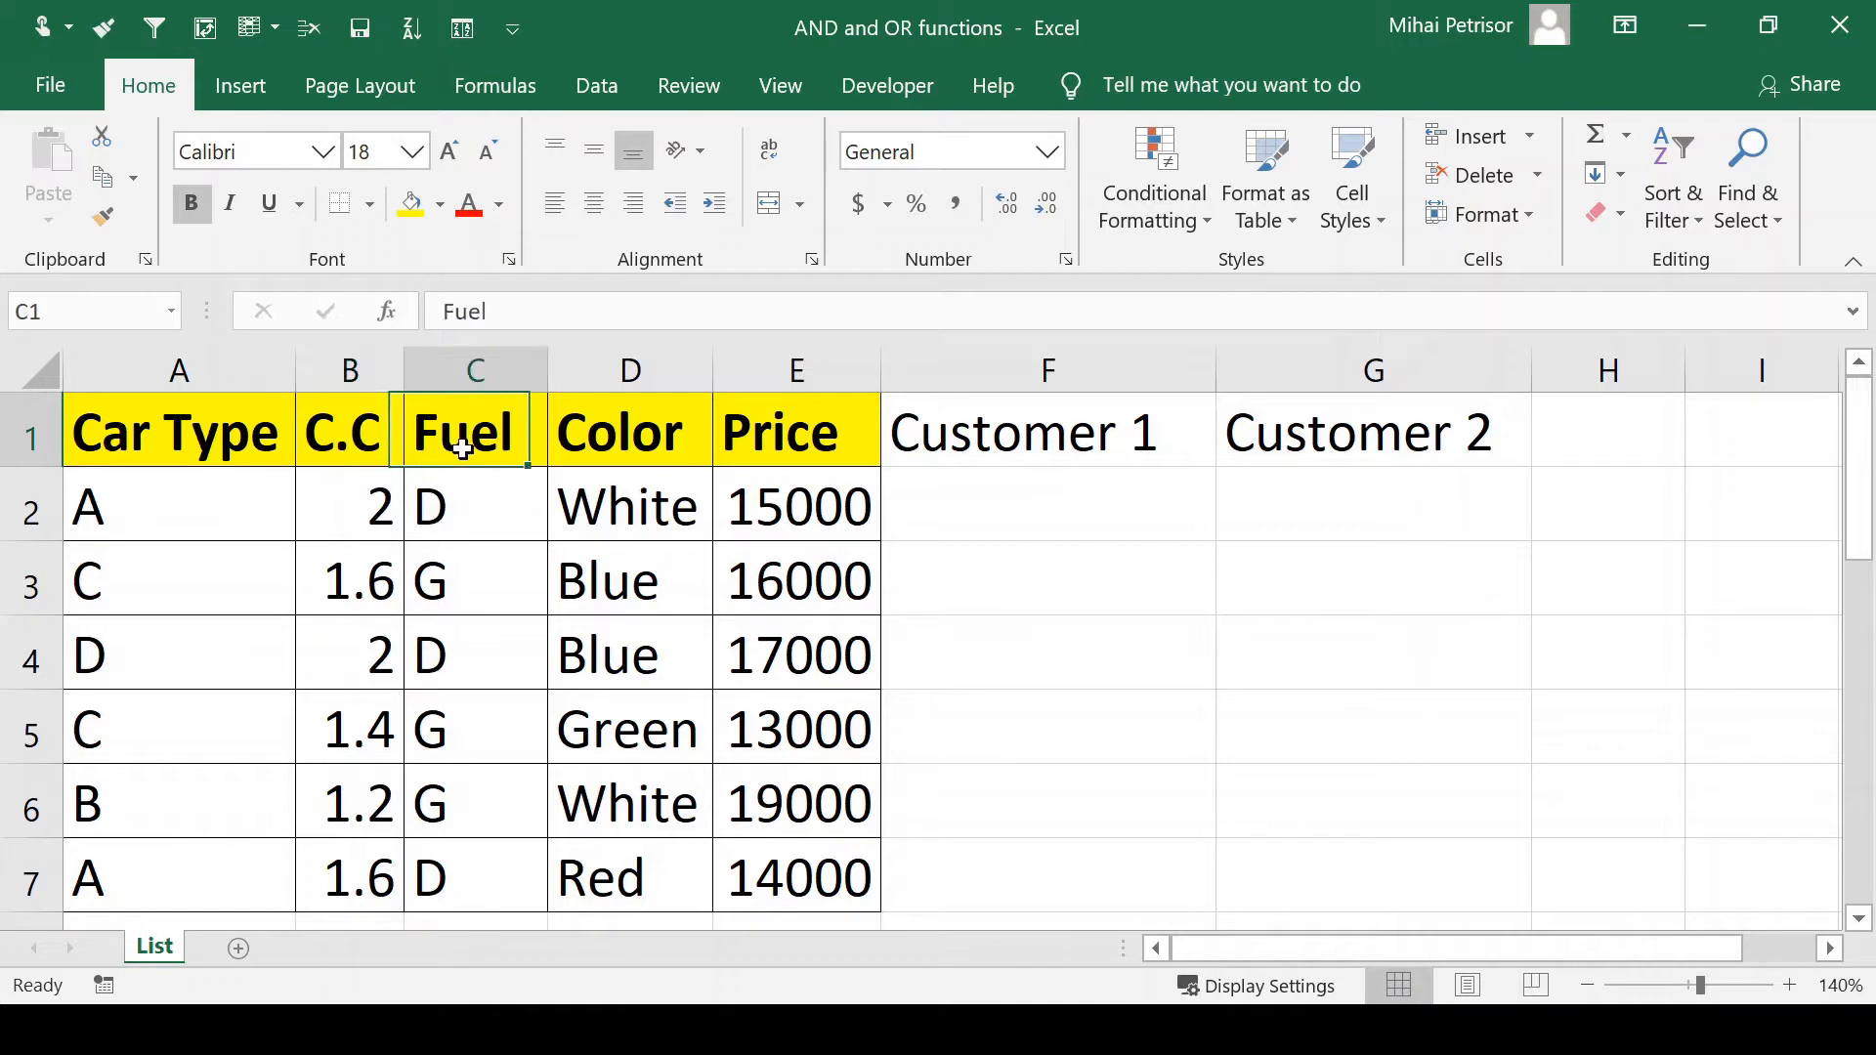
{"action": "left_click", "coordinate": [796, 432]}
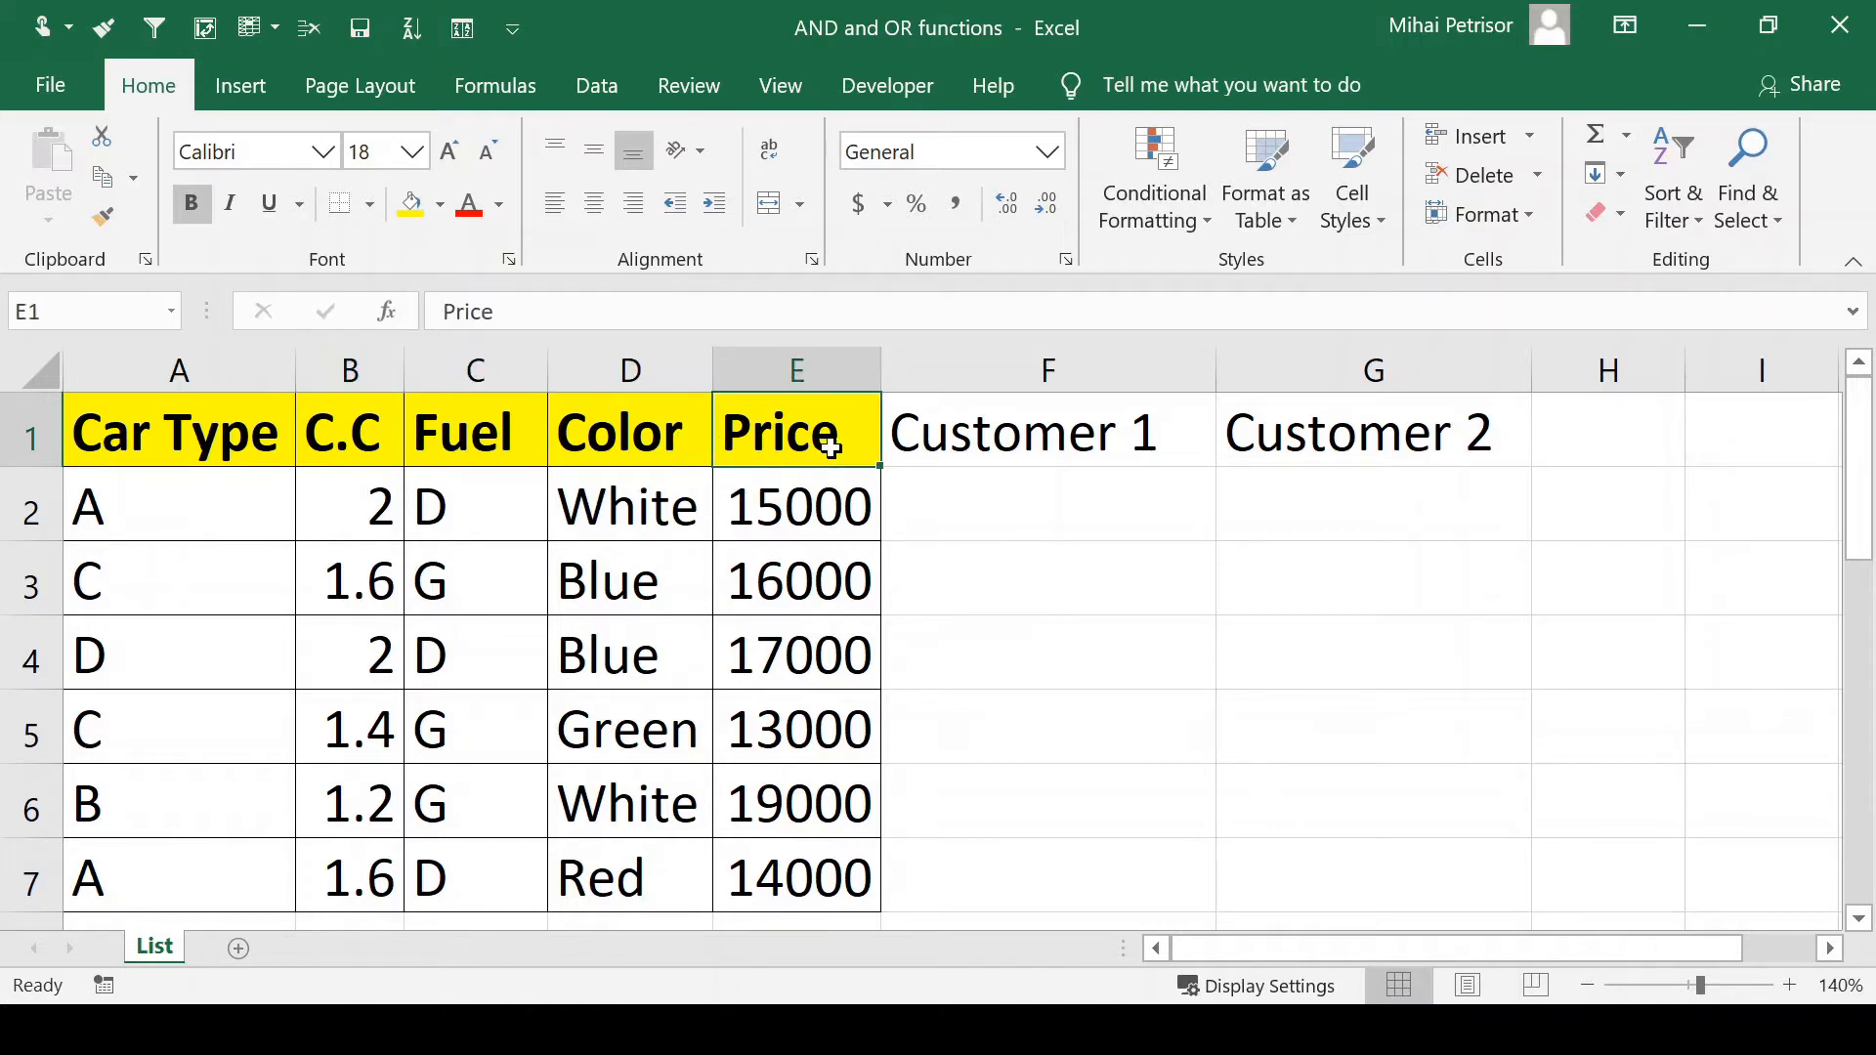
{"action": "left_click", "coordinate": [1047, 505]}
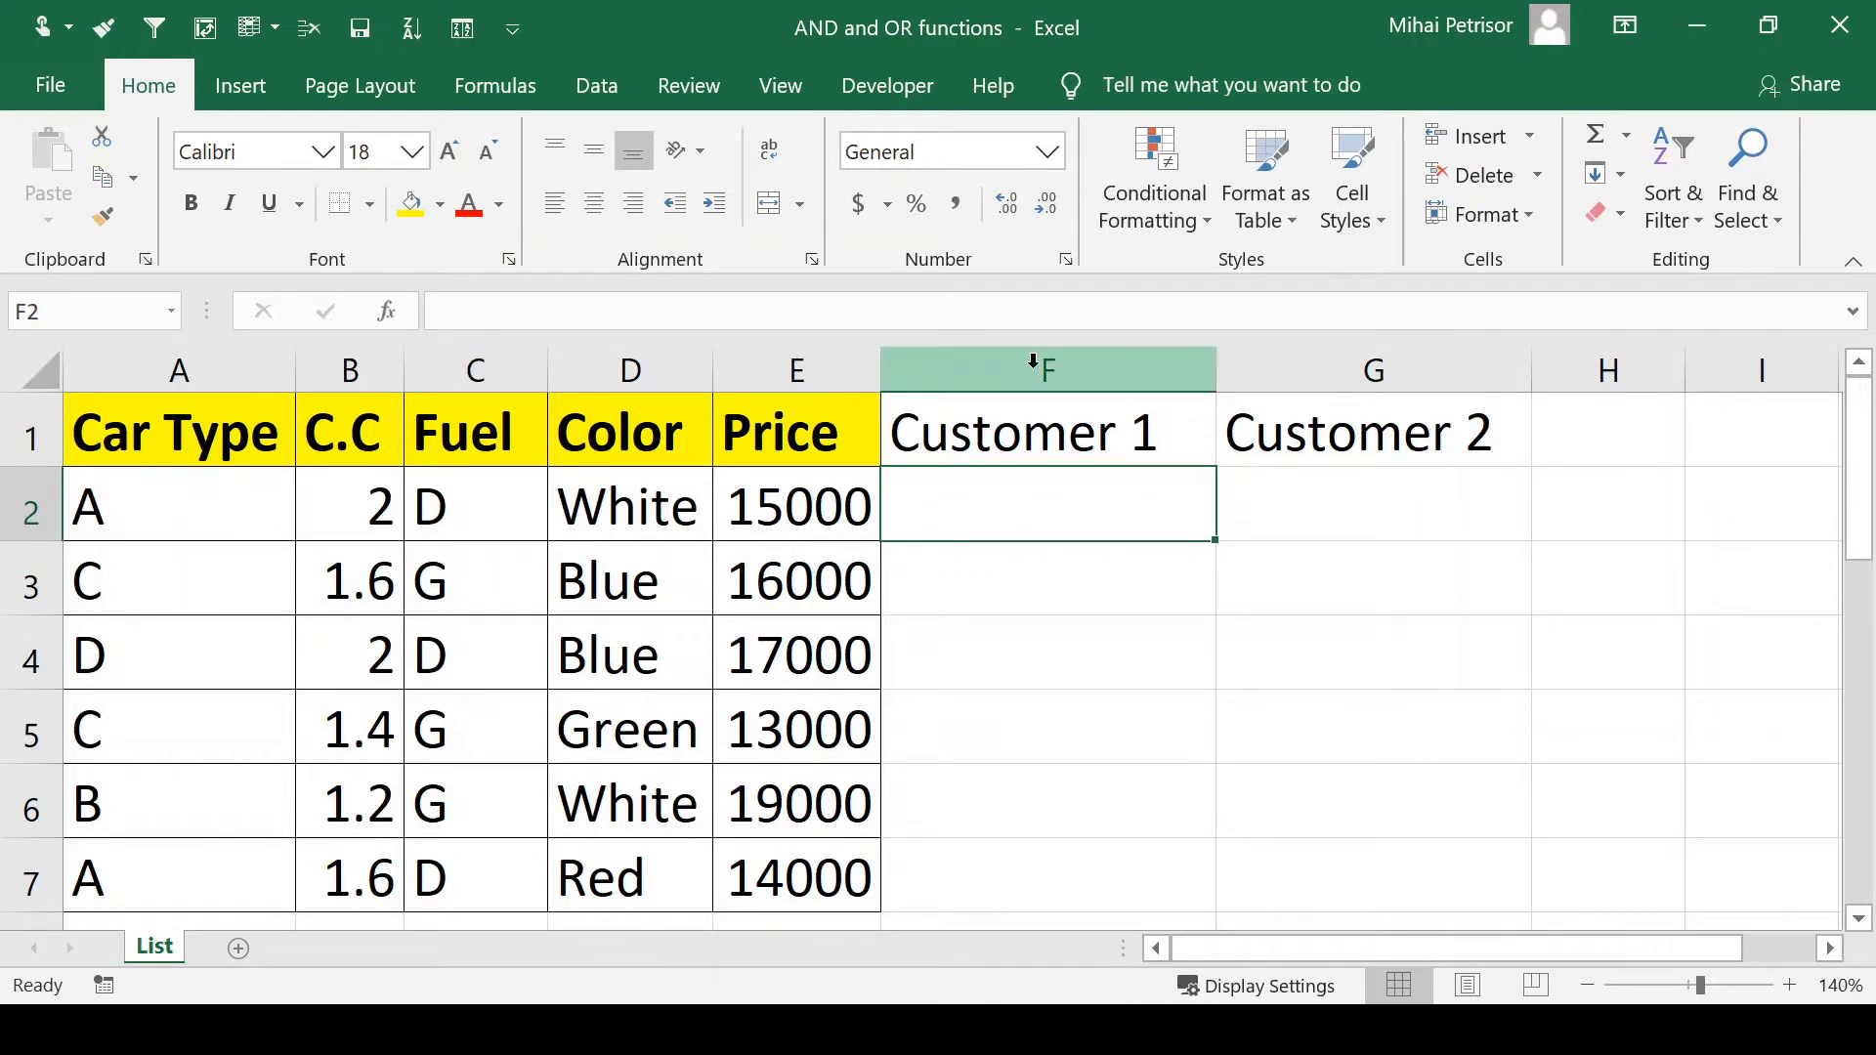
{"action": "left_click", "coordinate": [1372, 432]}
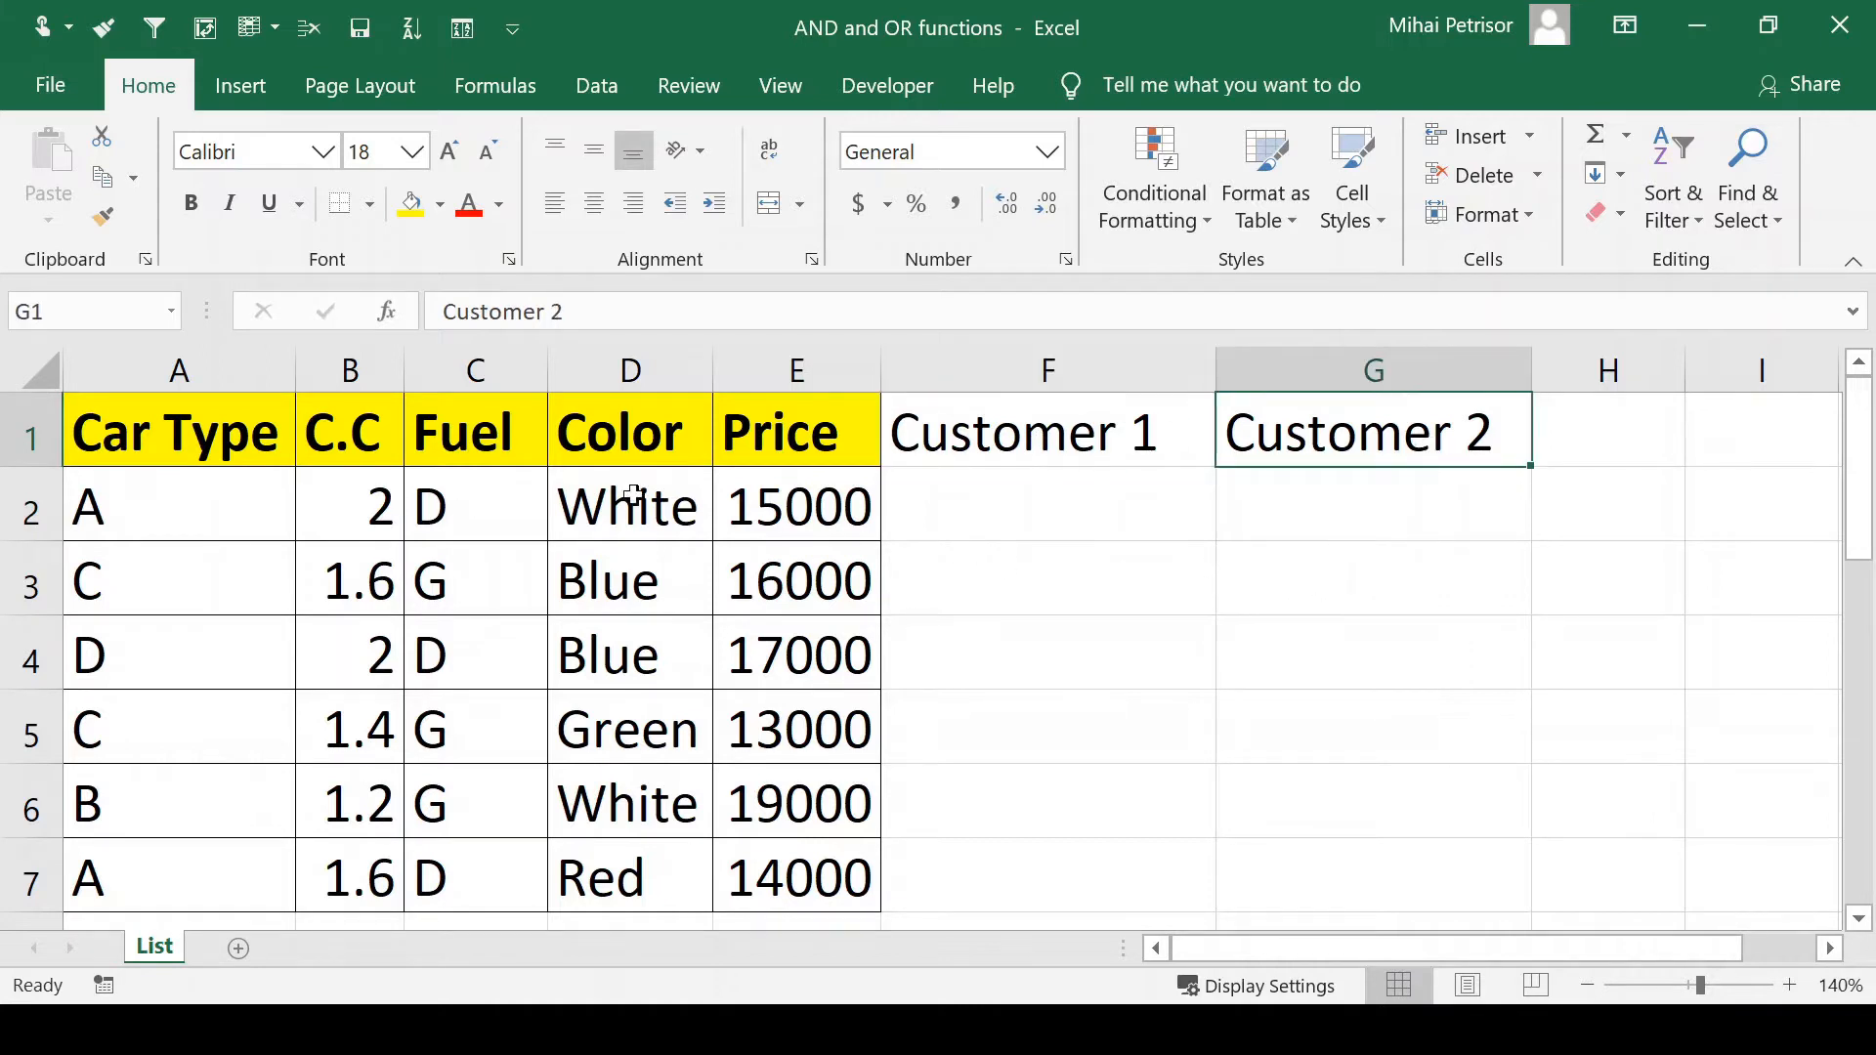
{"action": "left_click", "coordinate": [1047, 431]}
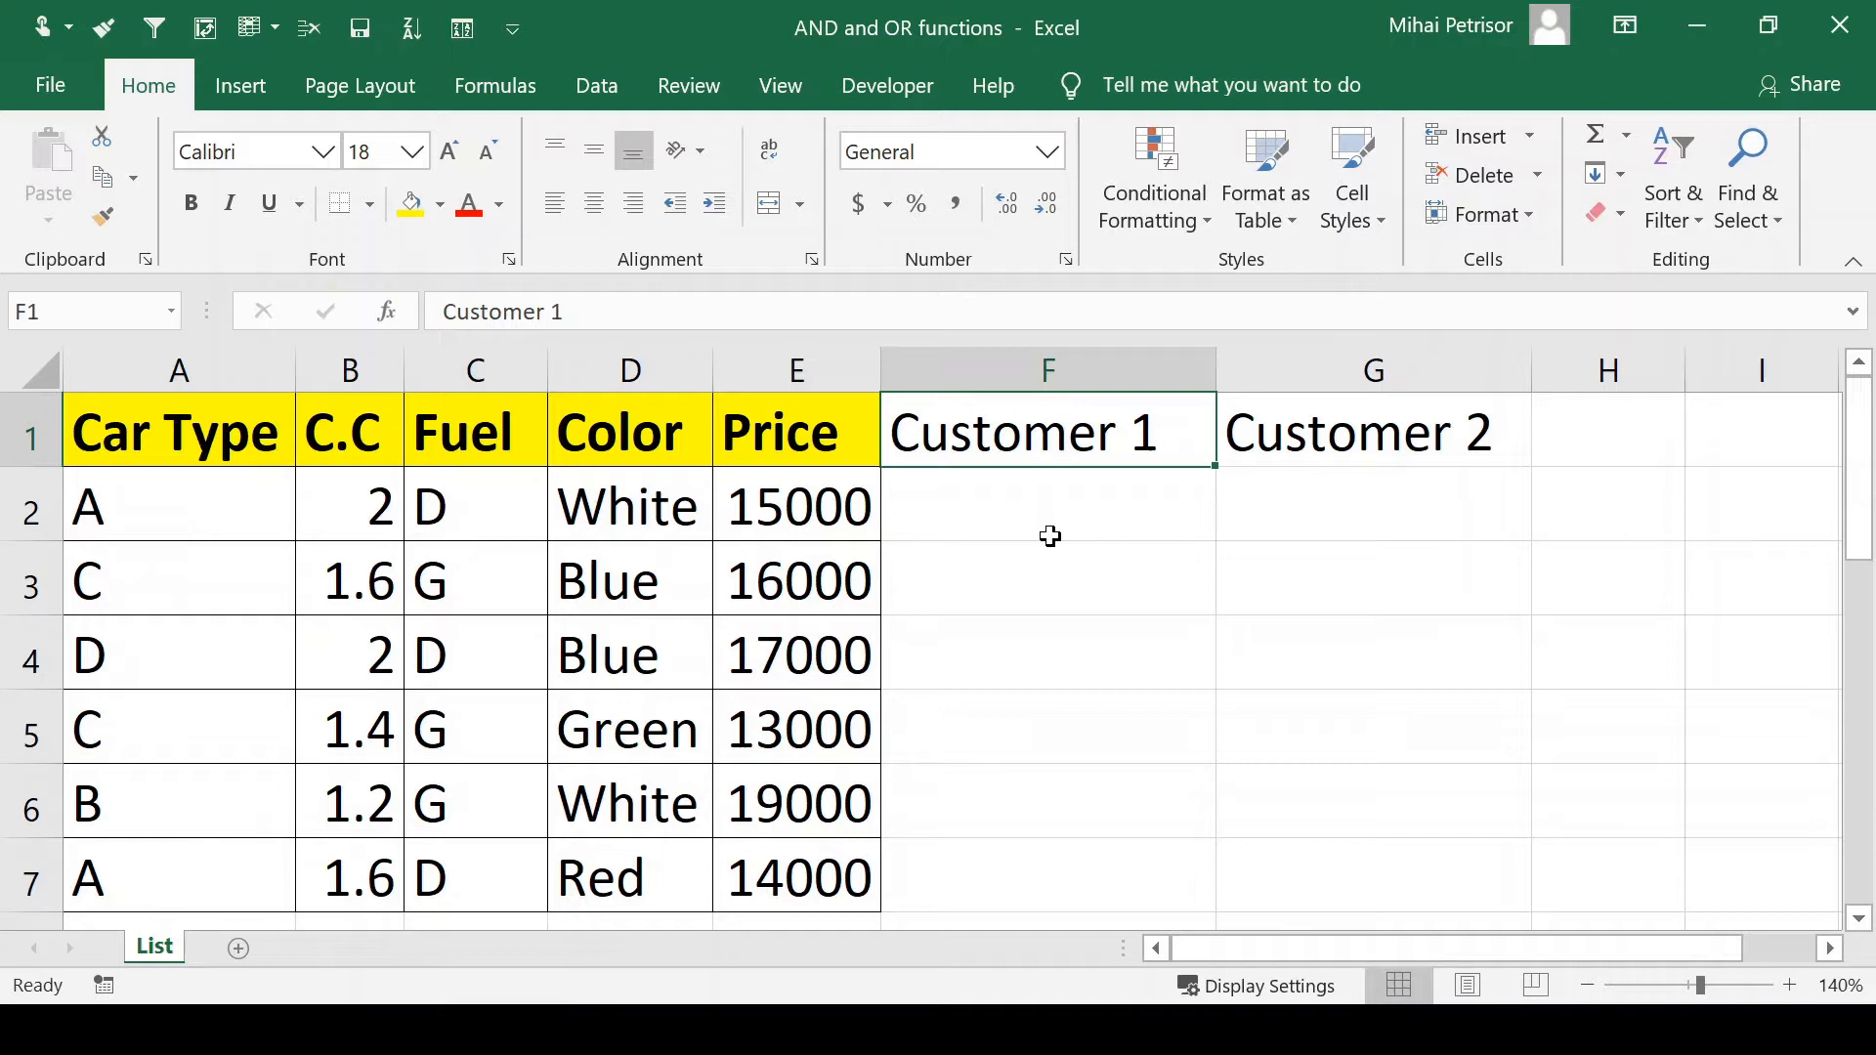
{"action": "mouse_move", "coordinate": [1055, 541]}
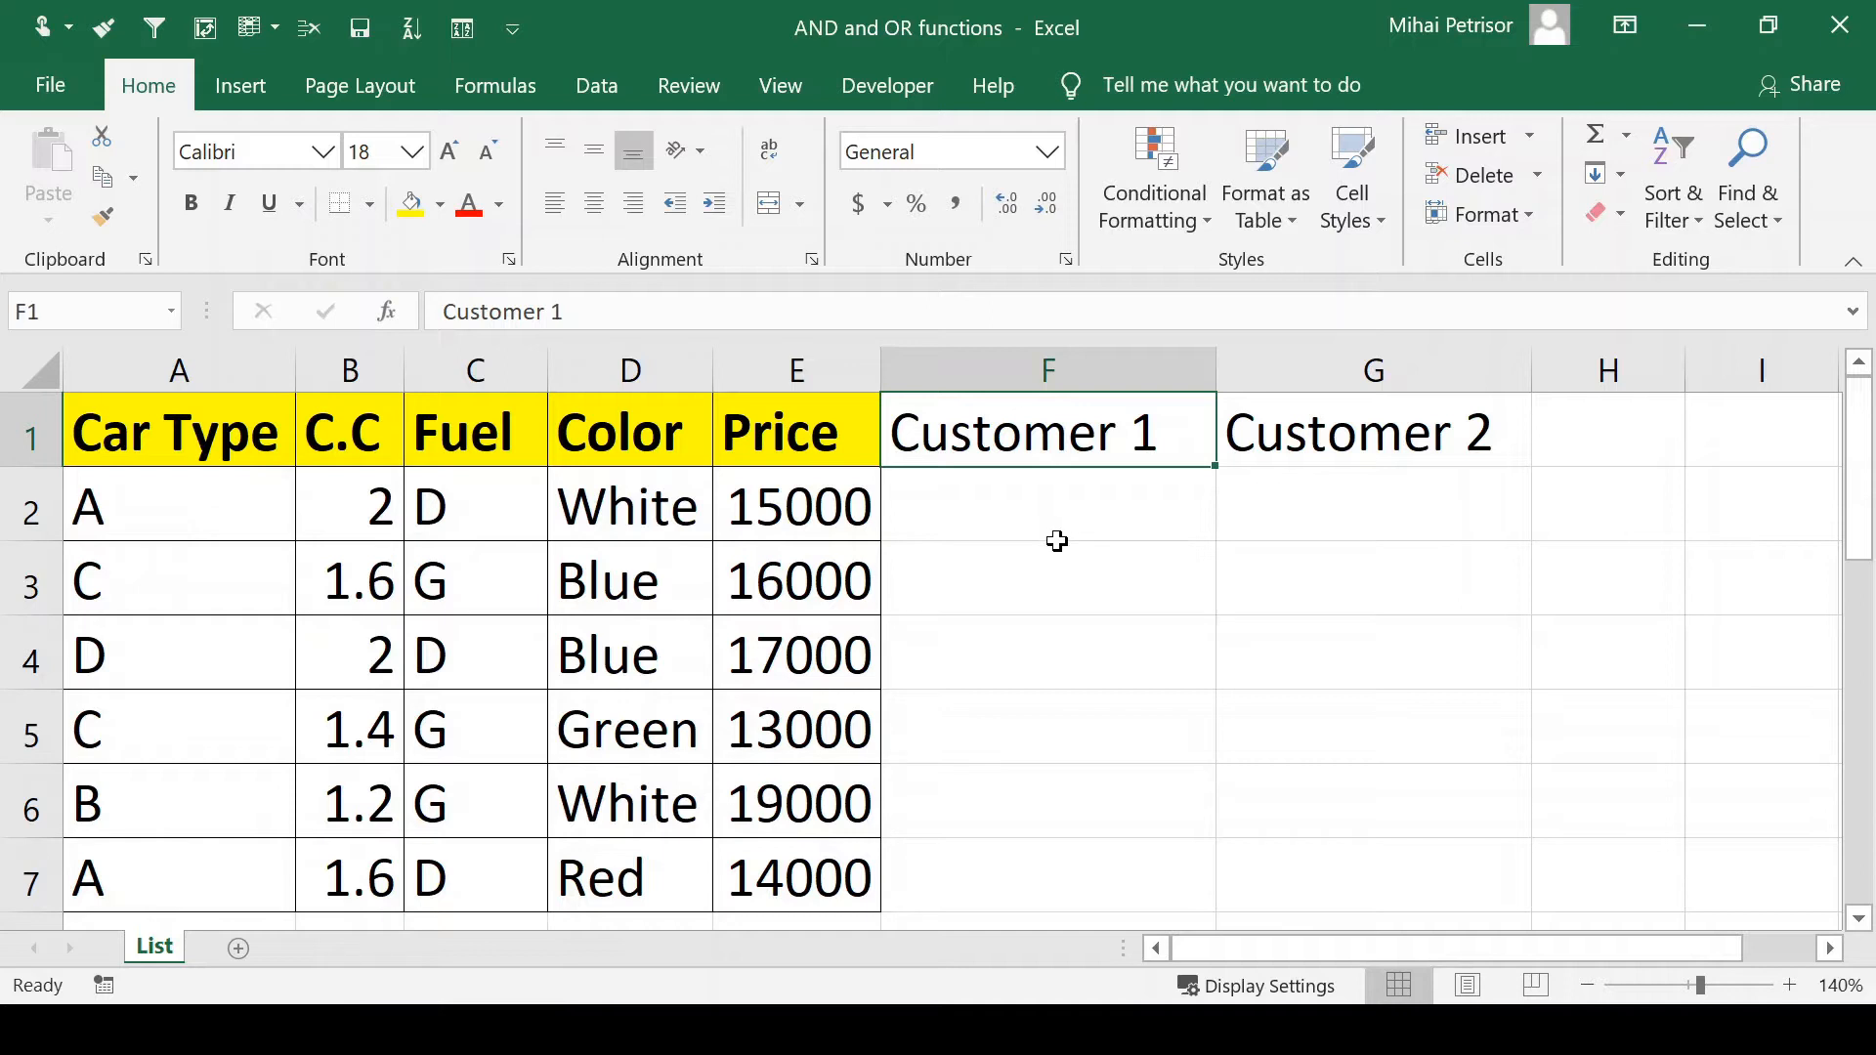
{"action": "mouse_move", "coordinate": [1065, 540]}
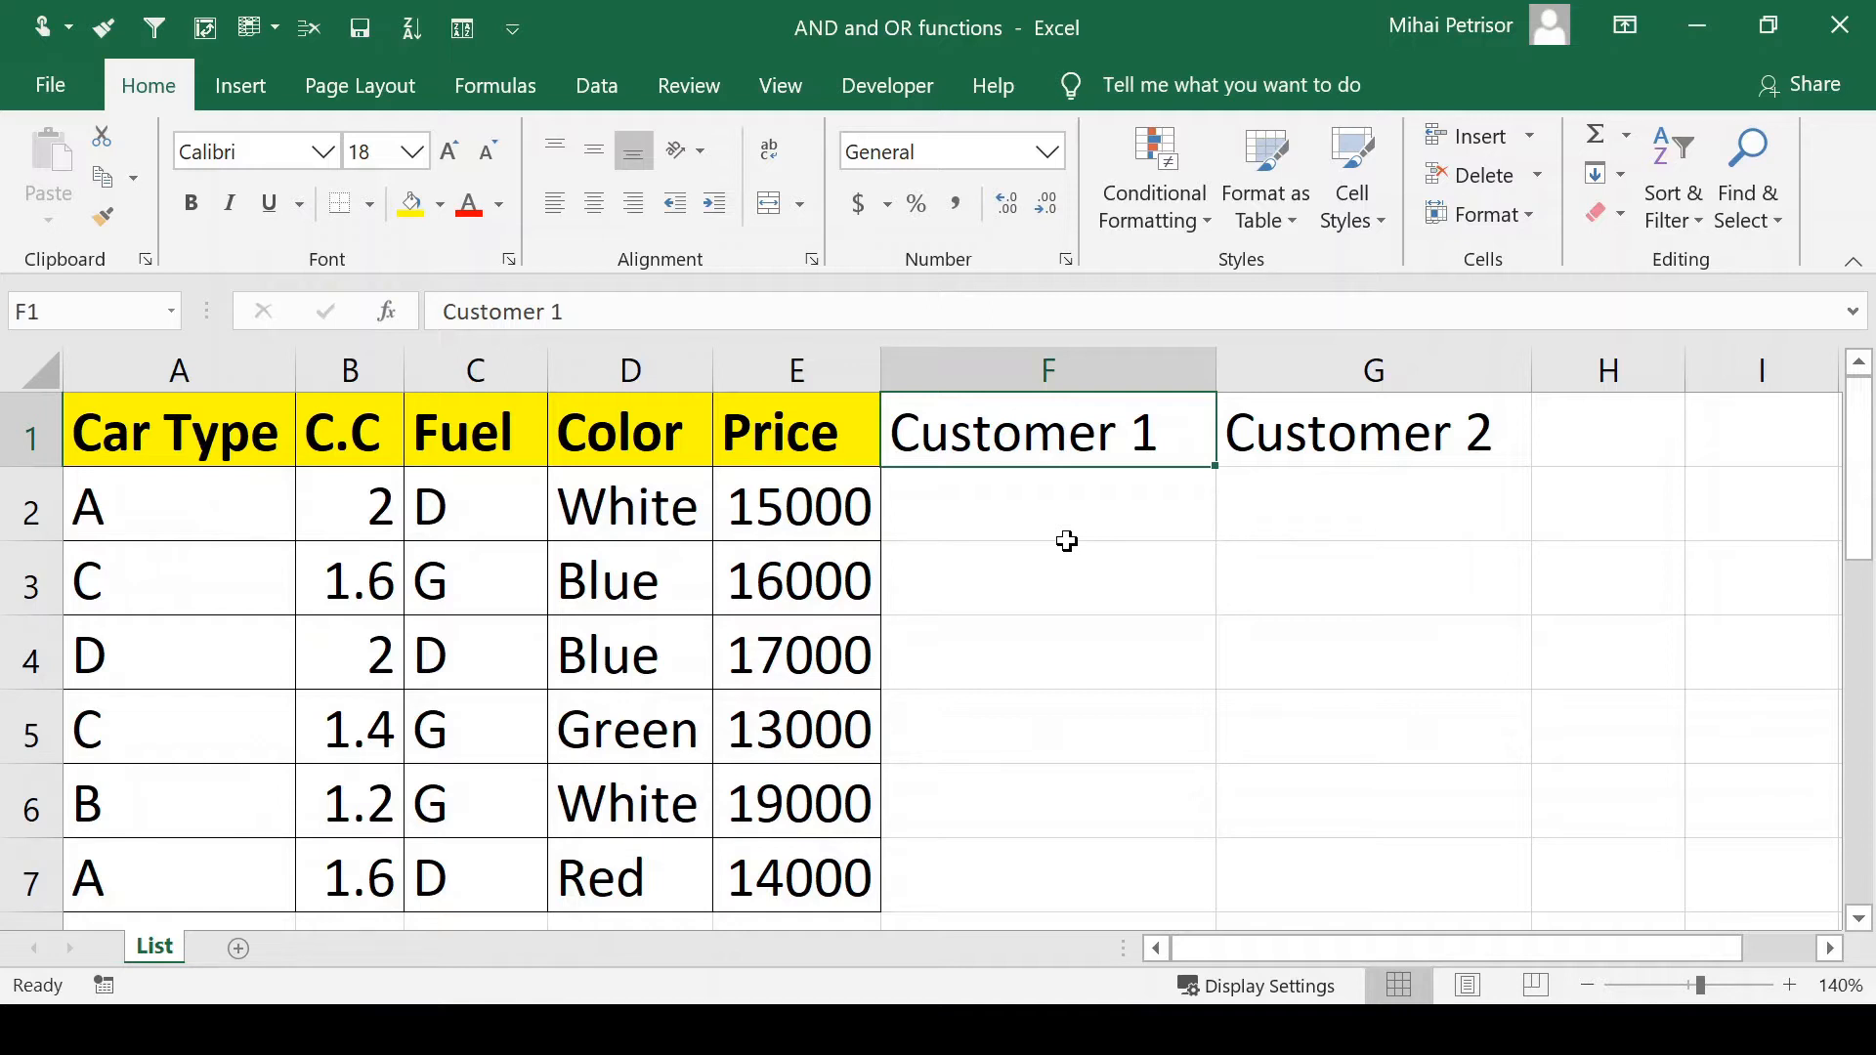
{"action": "left_click", "coordinate": [1049, 505]}
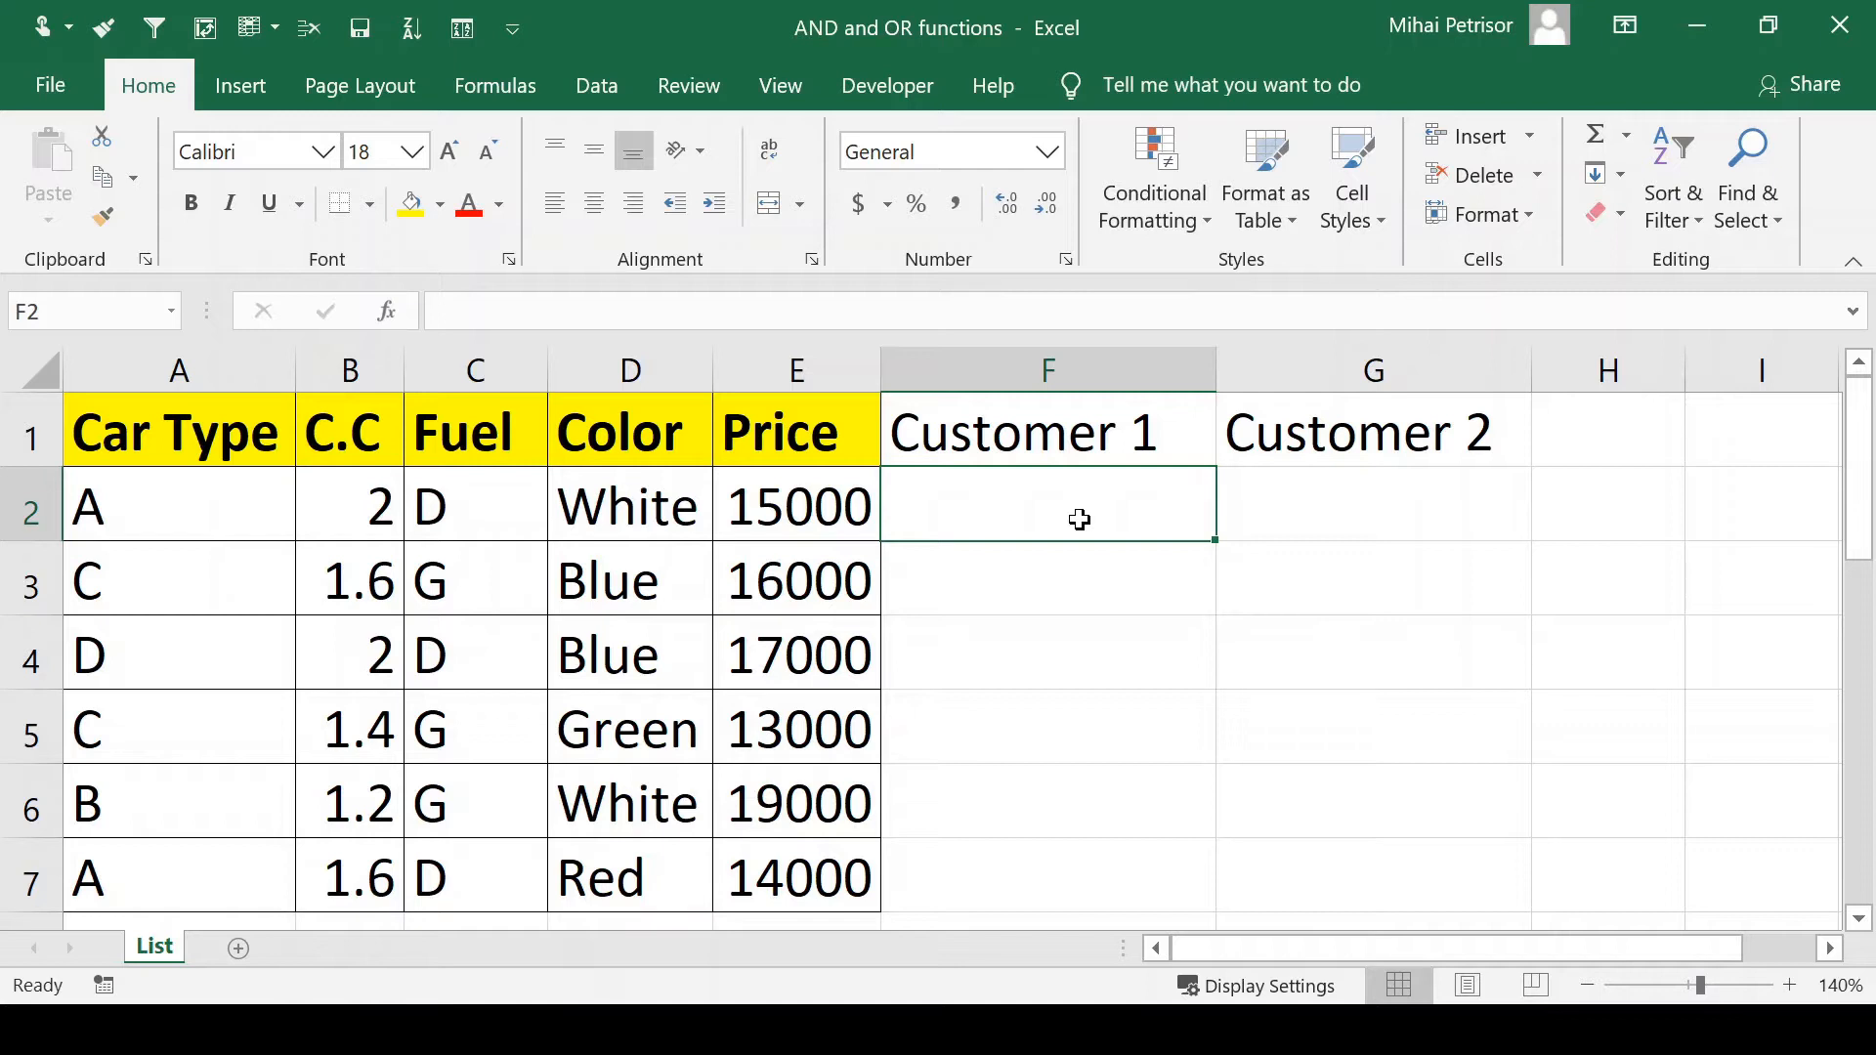
{"action": "left_click", "coordinate": [1372, 504]}
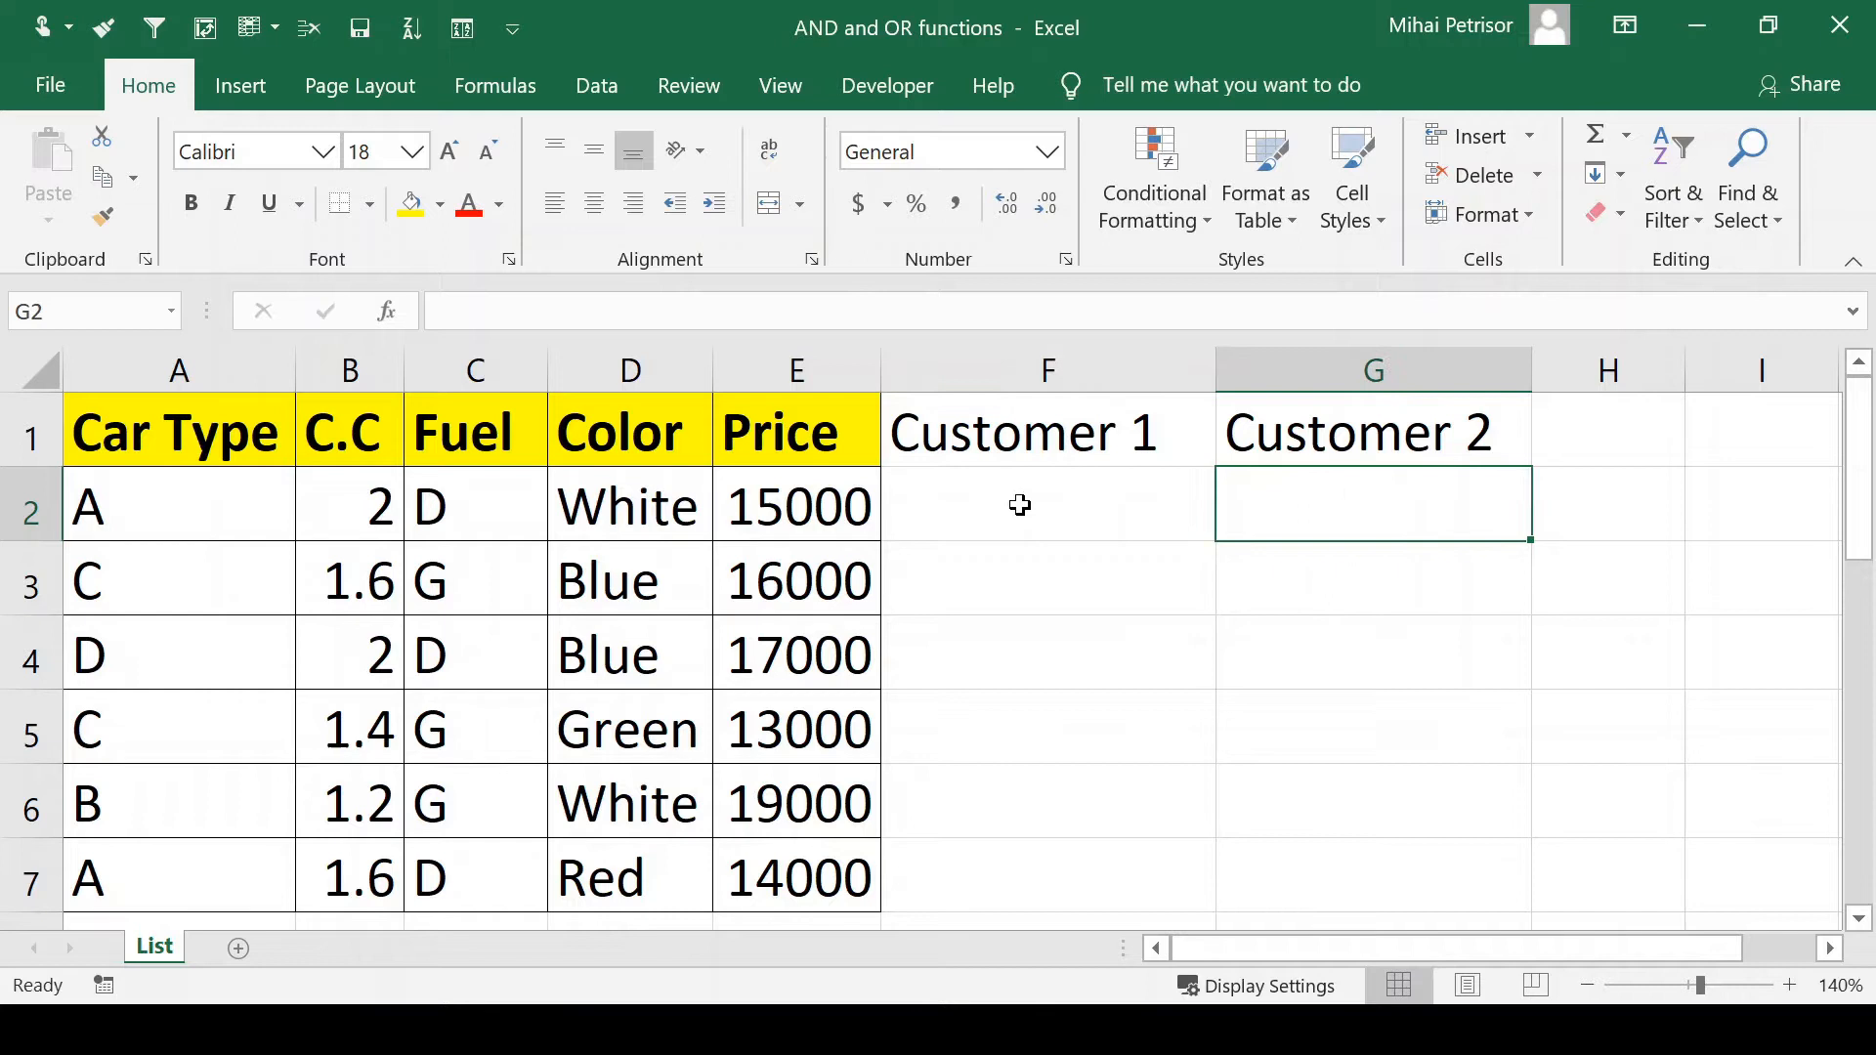
{"action": "left_click", "coordinate": [1047, 504]}
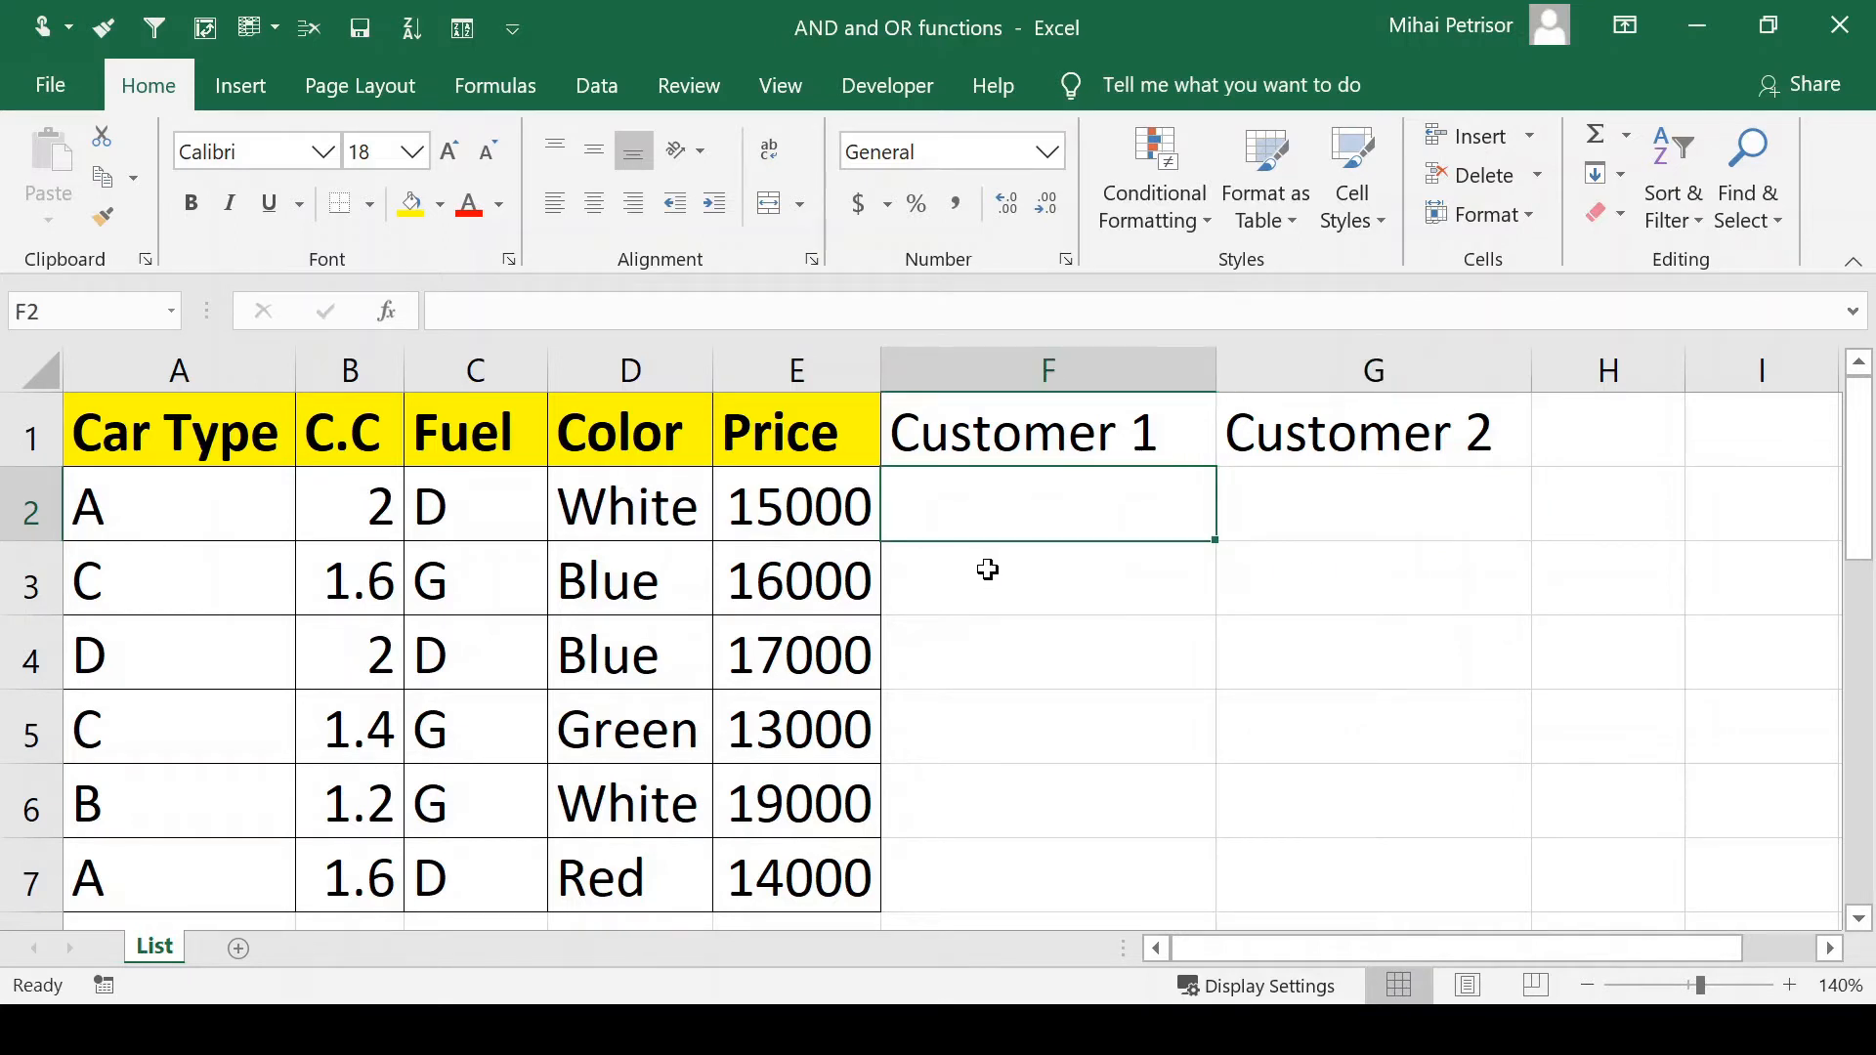
{"action": "left_click", "coordinate": [1372, 504]}
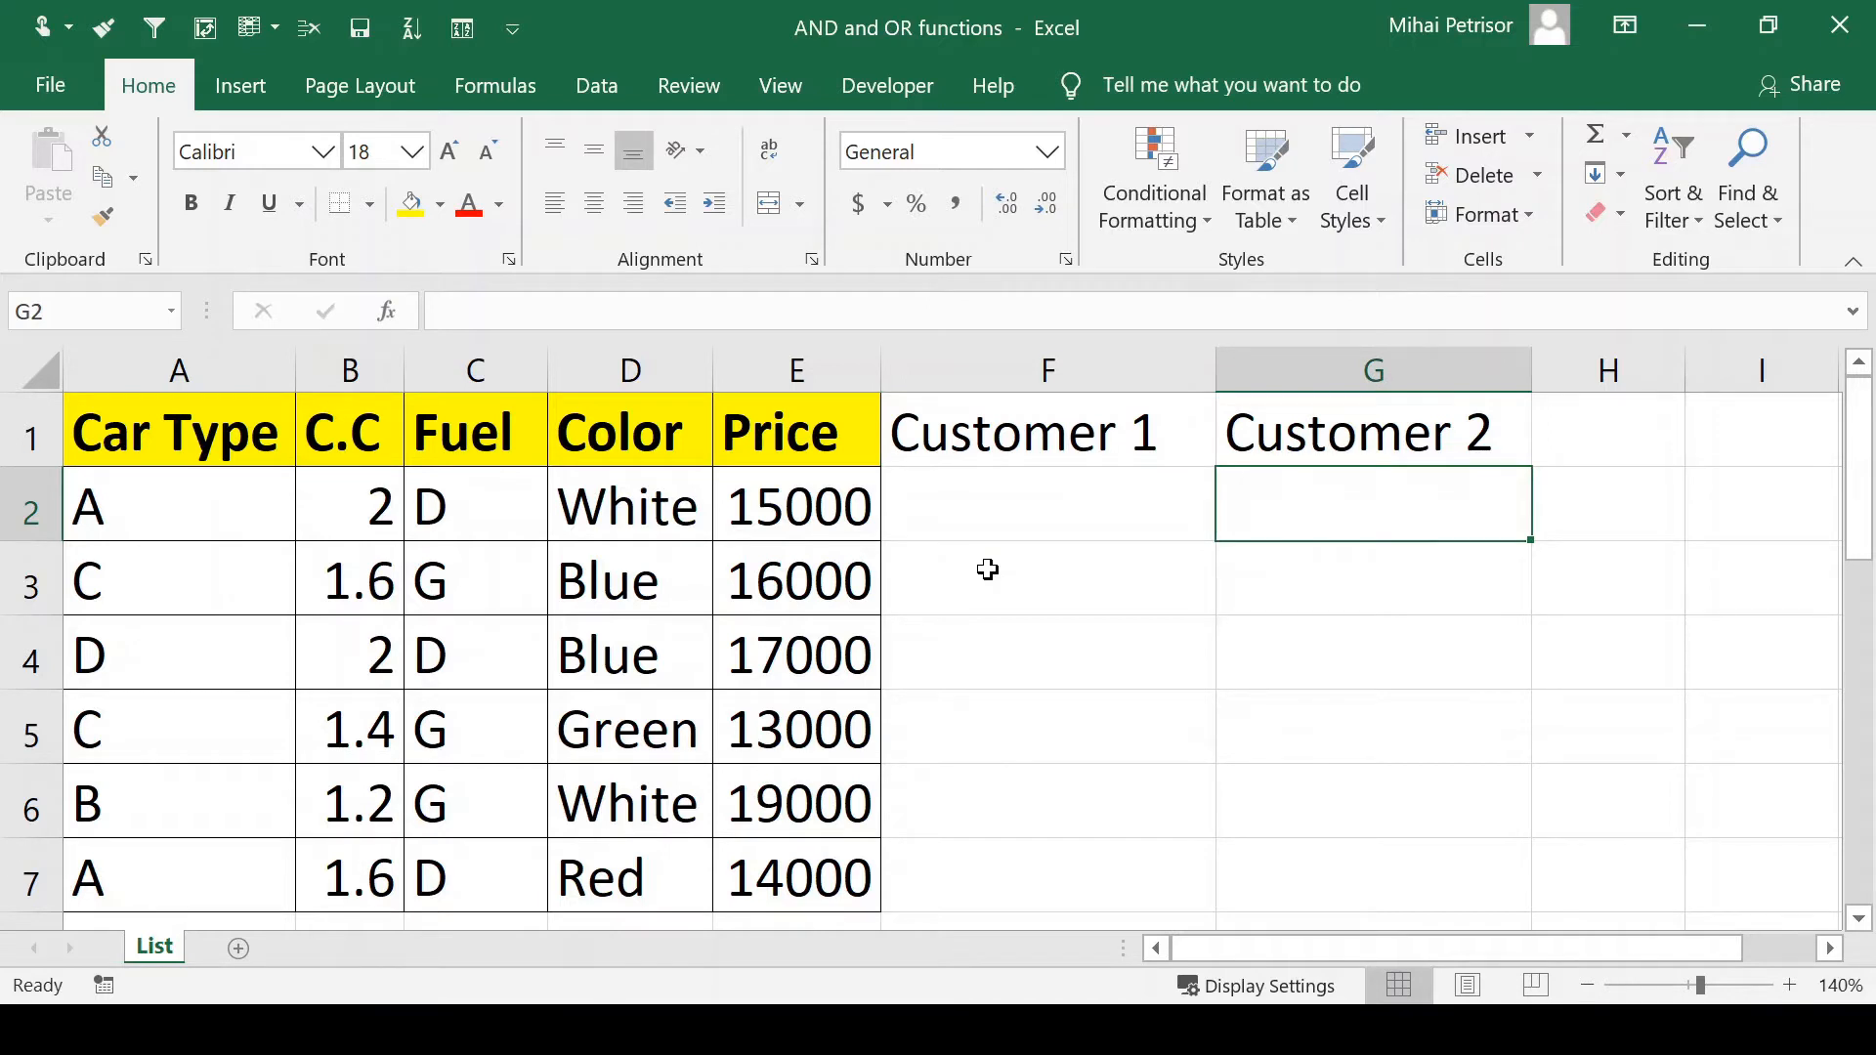
{"action": "left_click", "coordinate": [1047, 504]}
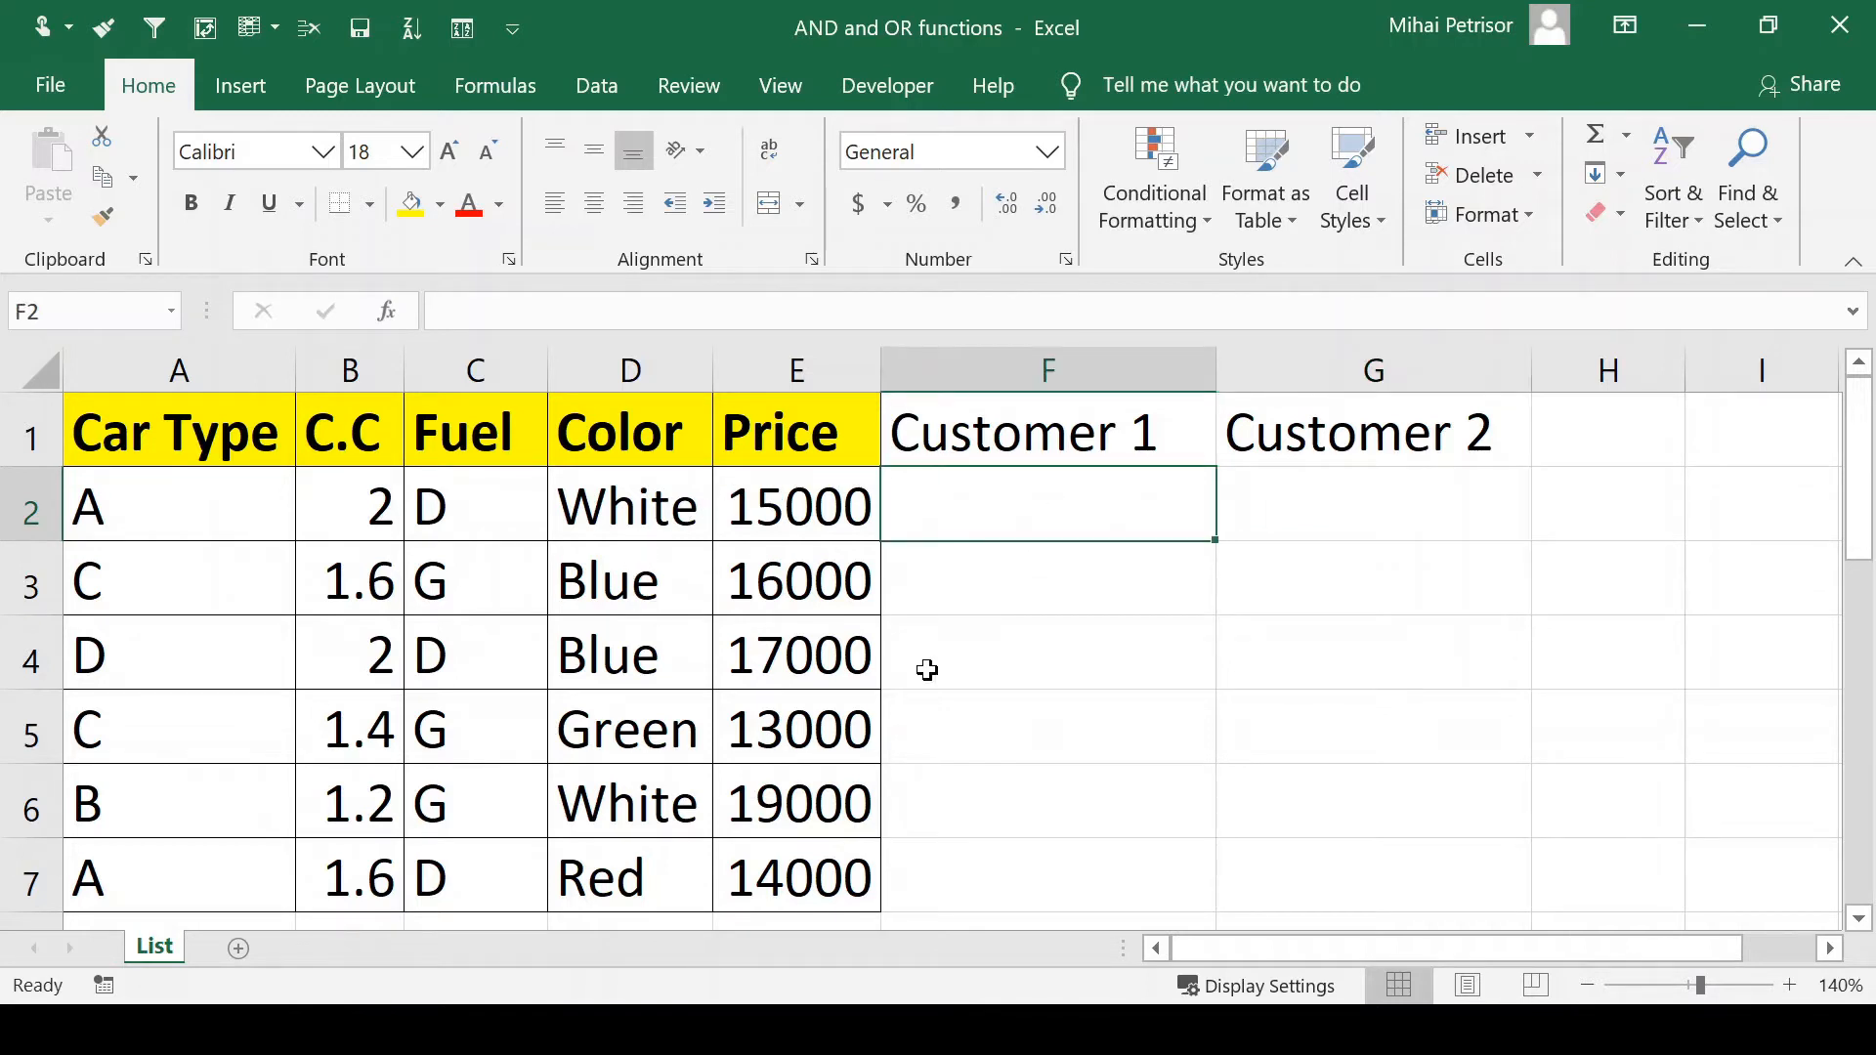
{"action": "left_click", "coordinate": [796, 505]}
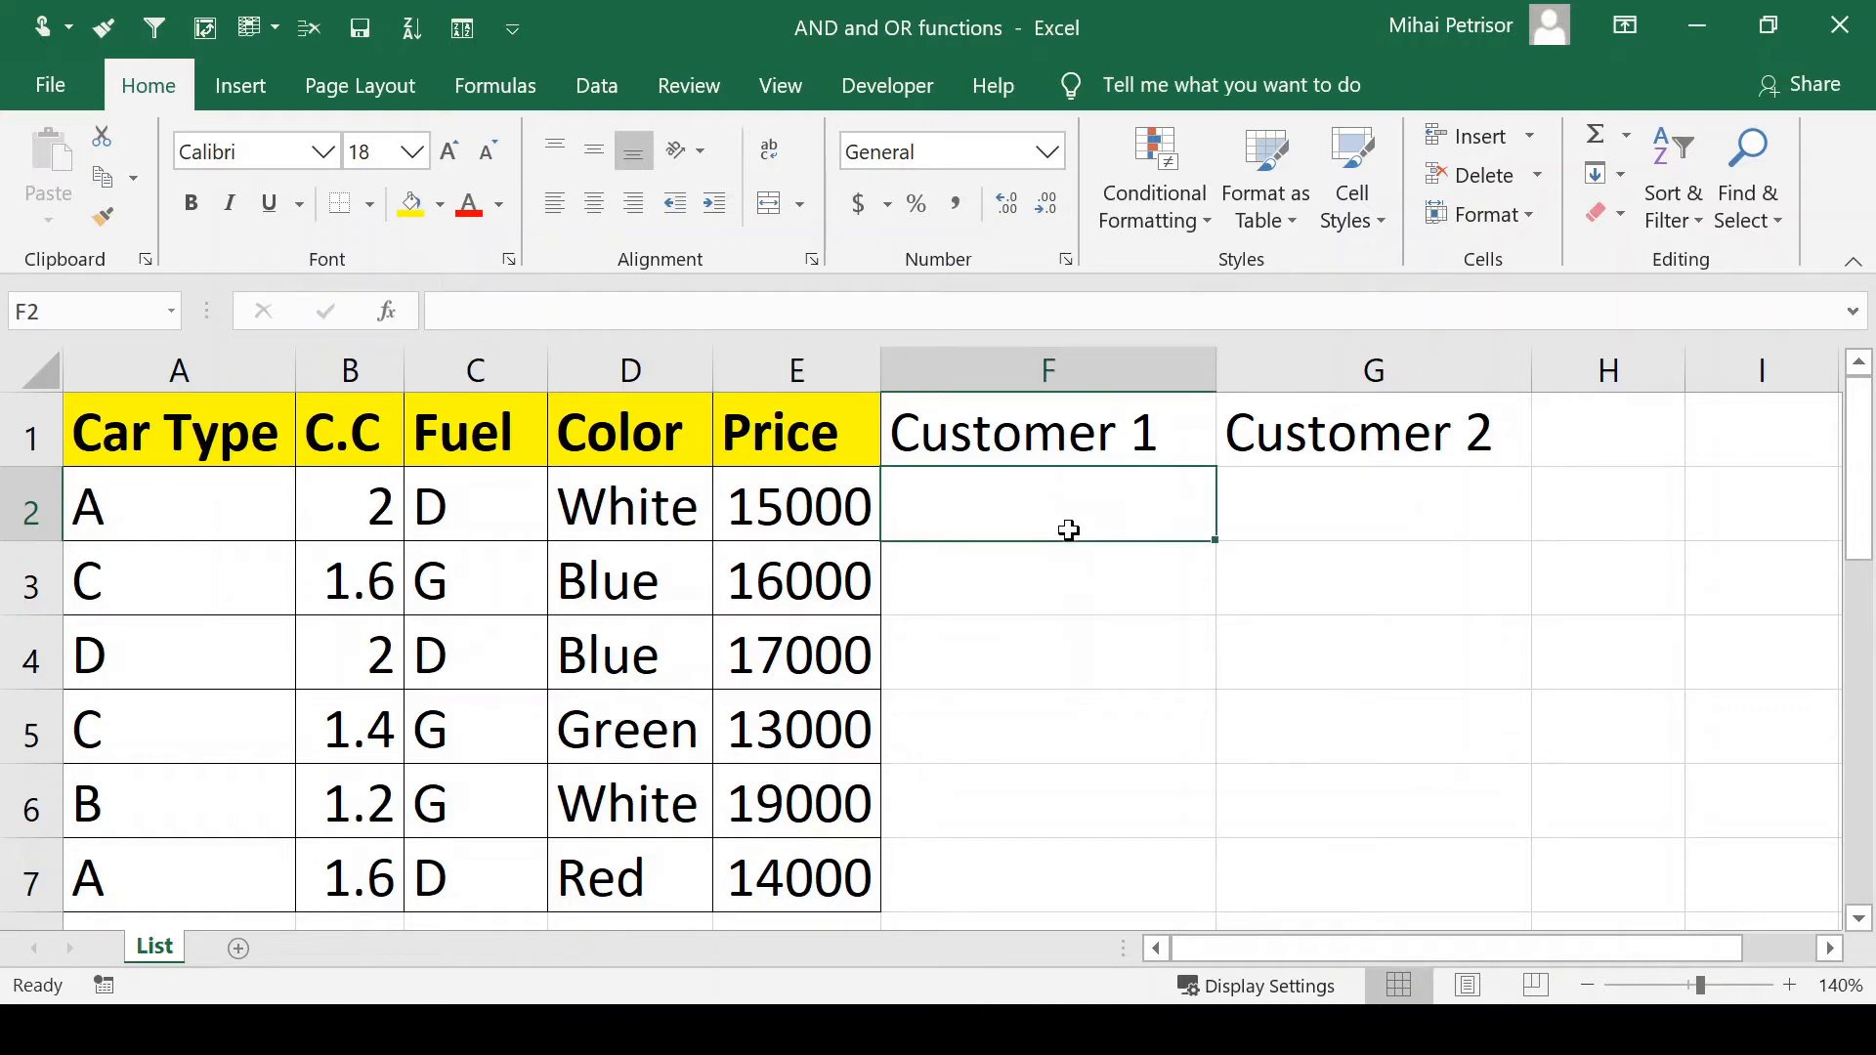
Step: Type =IF(AND( into F2 to begin the Customer 1 formula
{"action": "type", "text": "="}
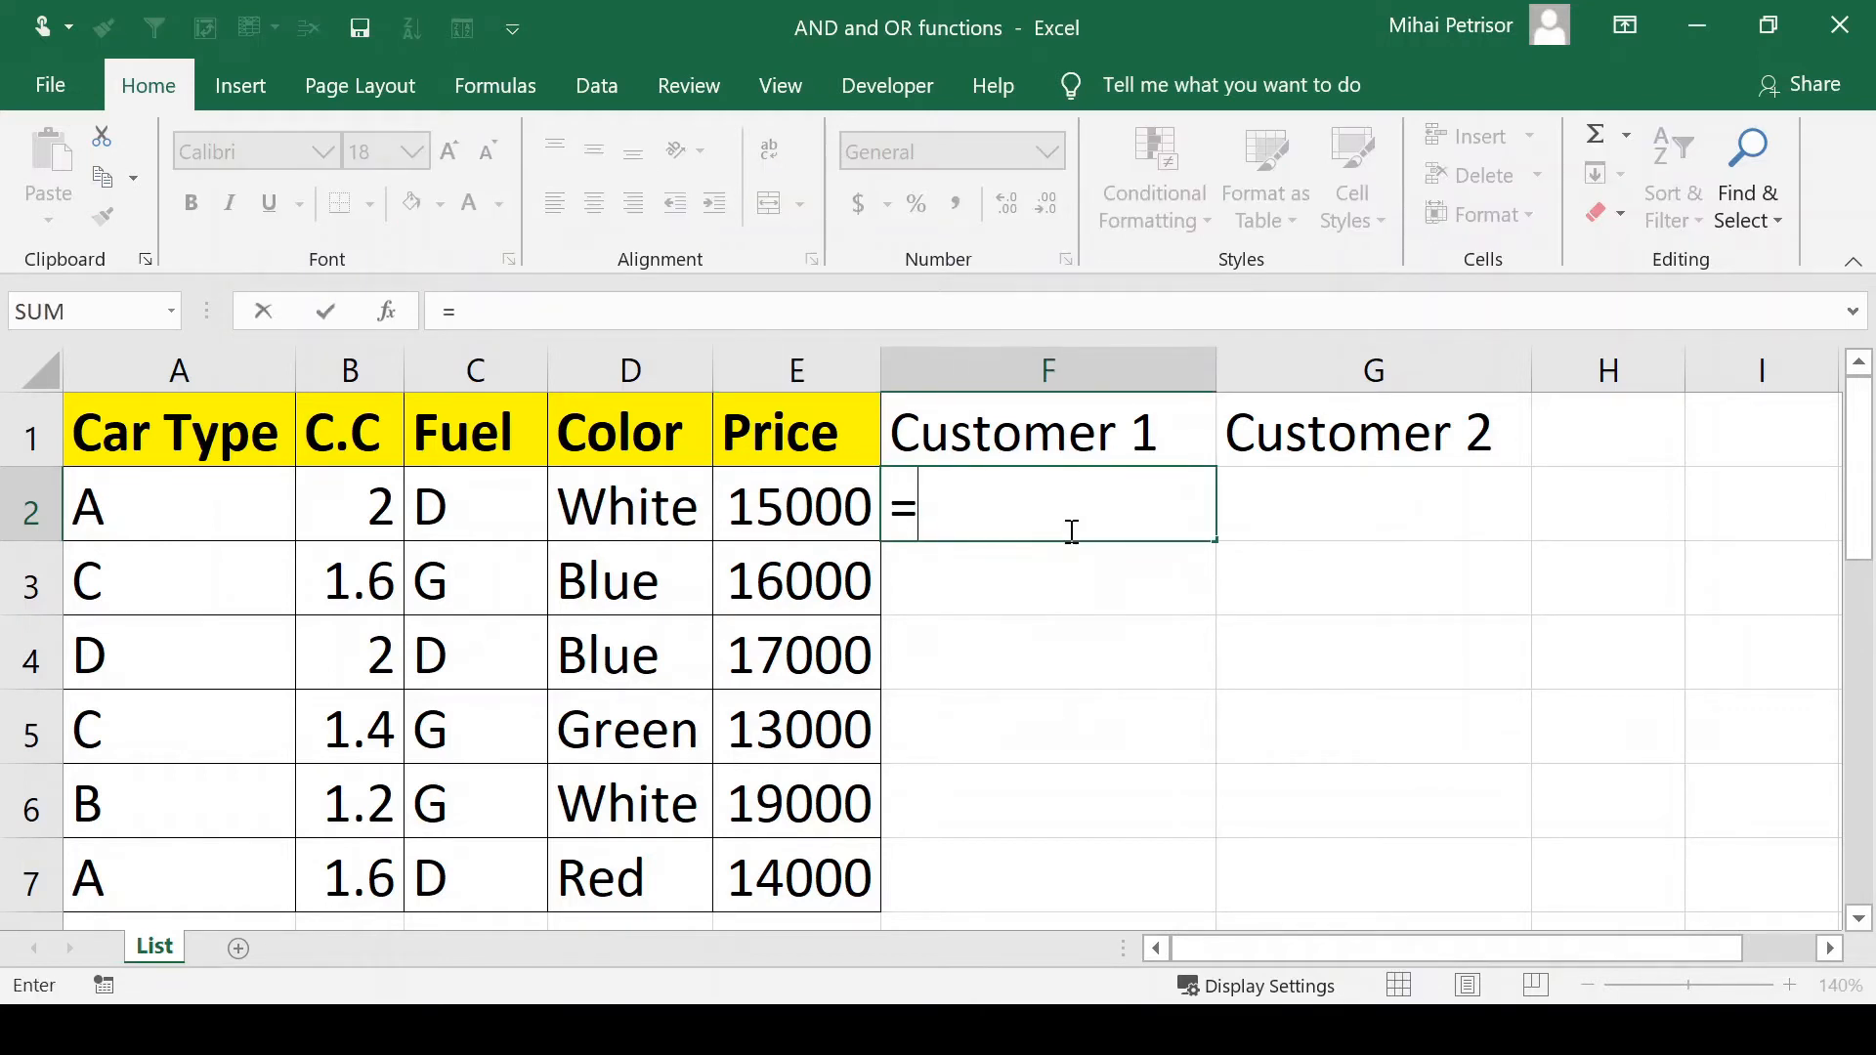
{"action": "type", "text": "IF("}
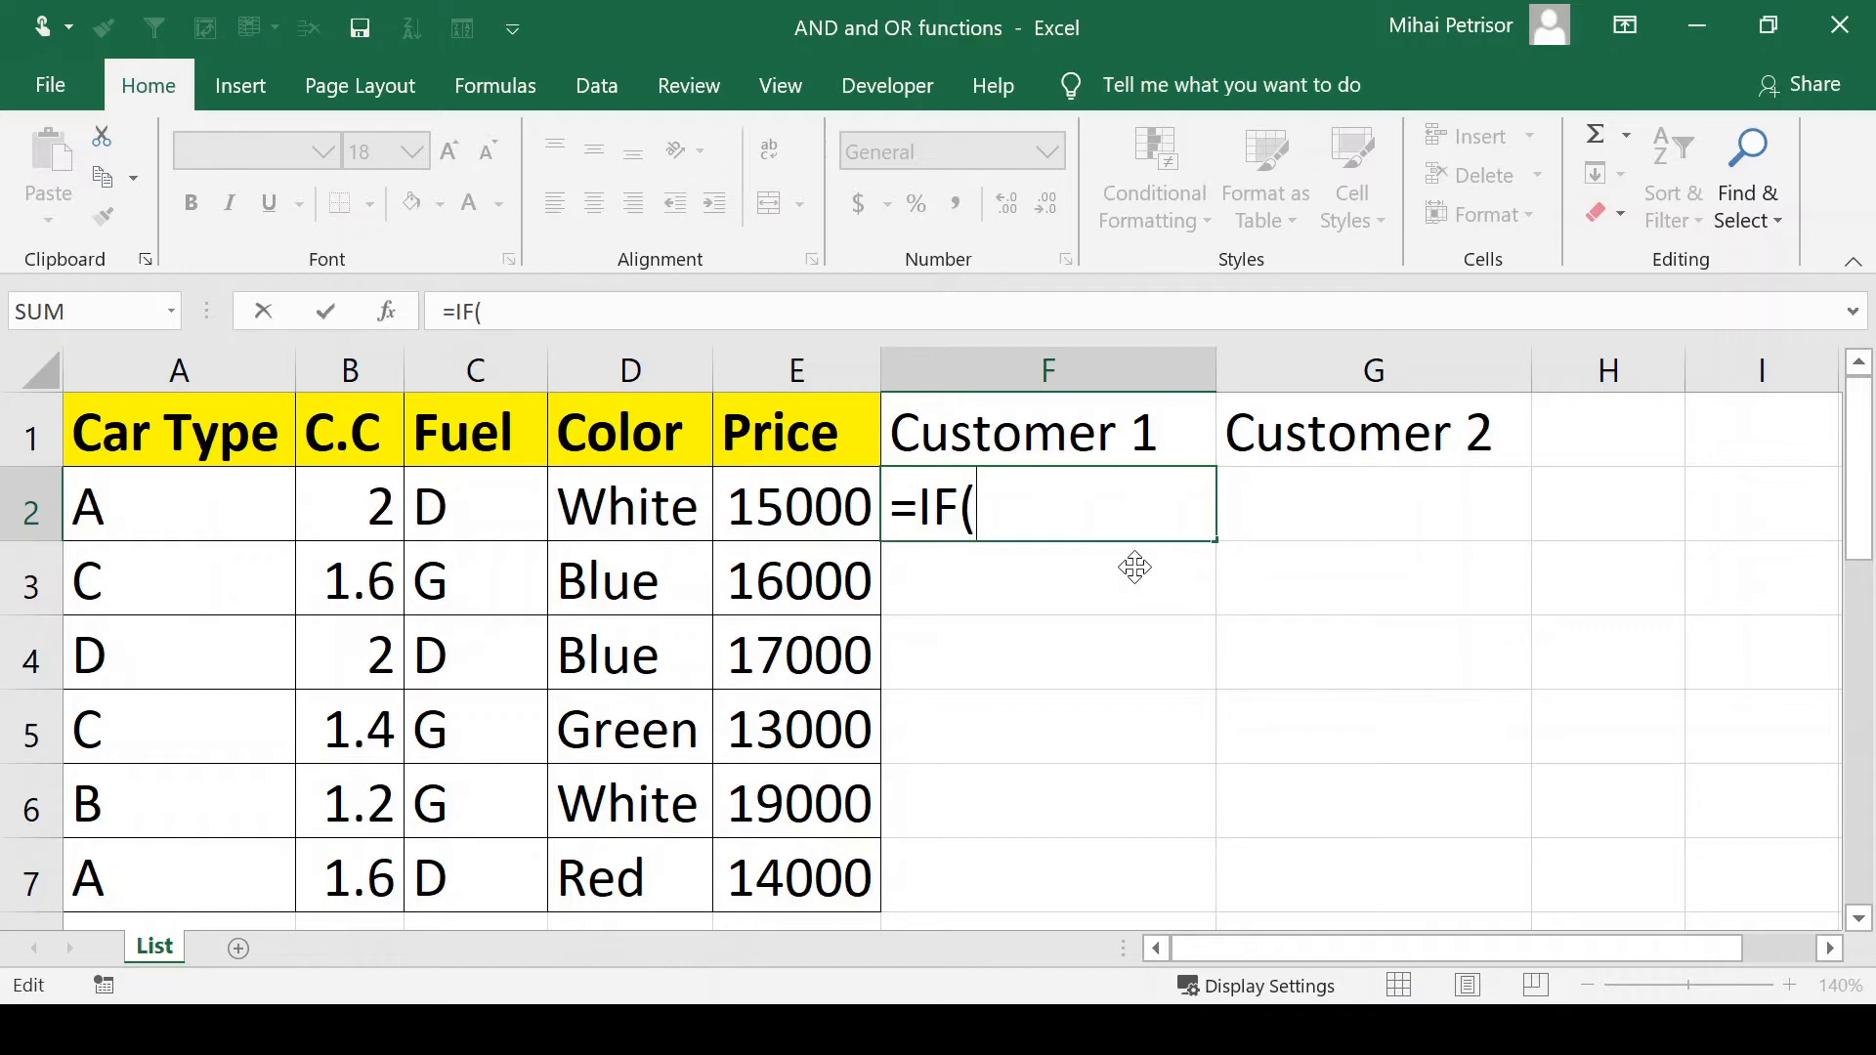
{"action": "type", "text": "and"}
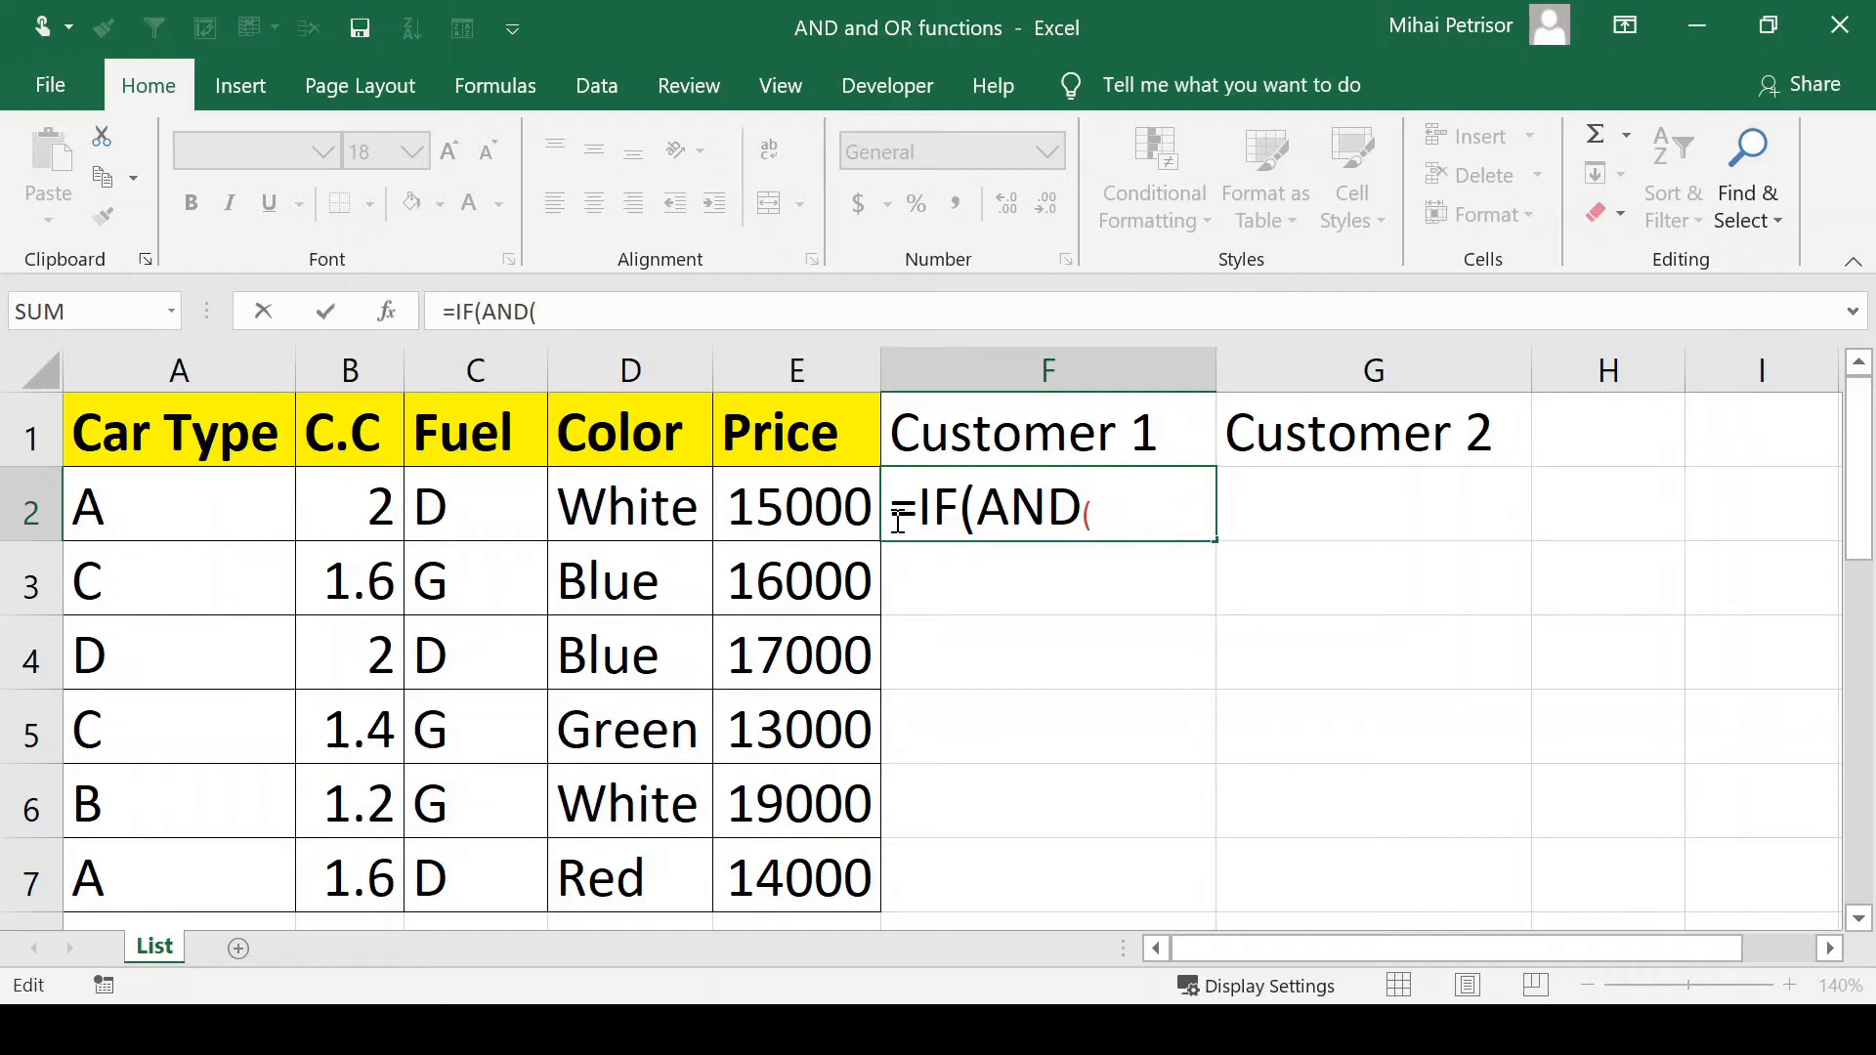
Step: Add the conditions E2<15000 and A2="C" to the AND test in F2
{"action": "left_click", "coordinate": [796, 505]}
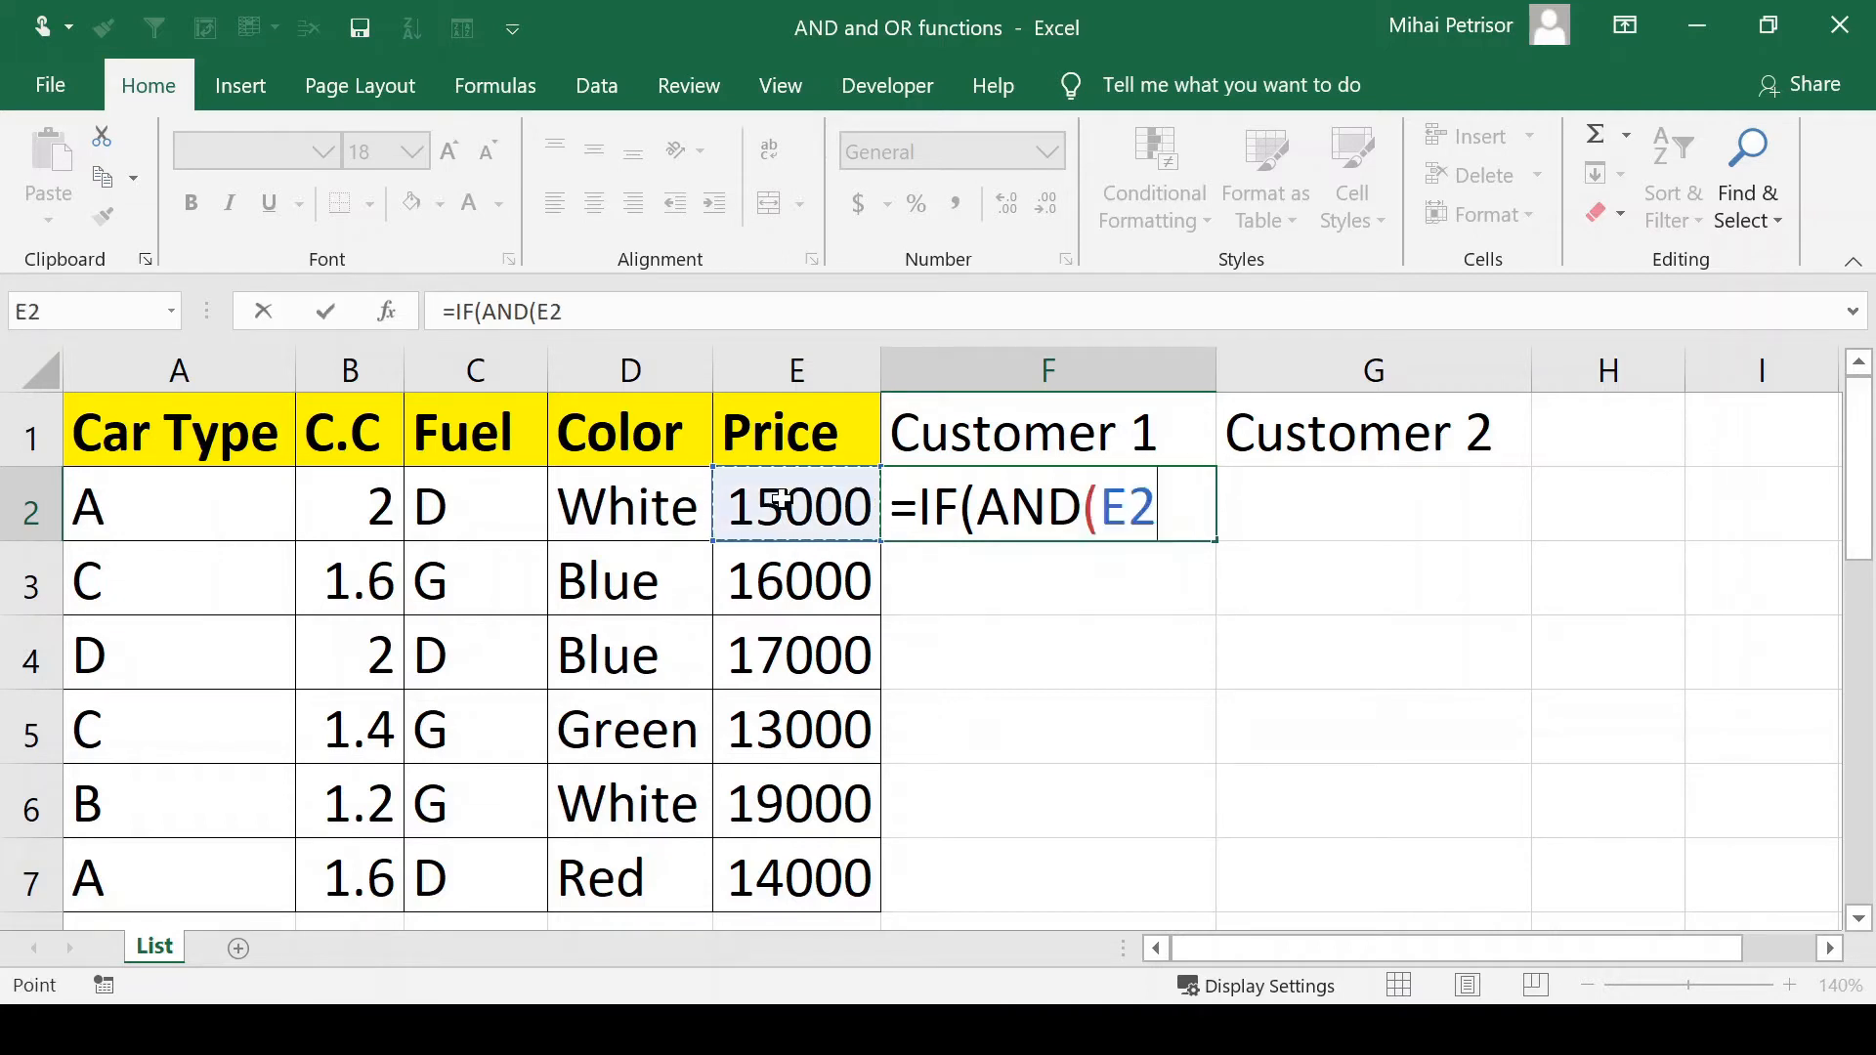
{"action": "type", "text": "<15"}
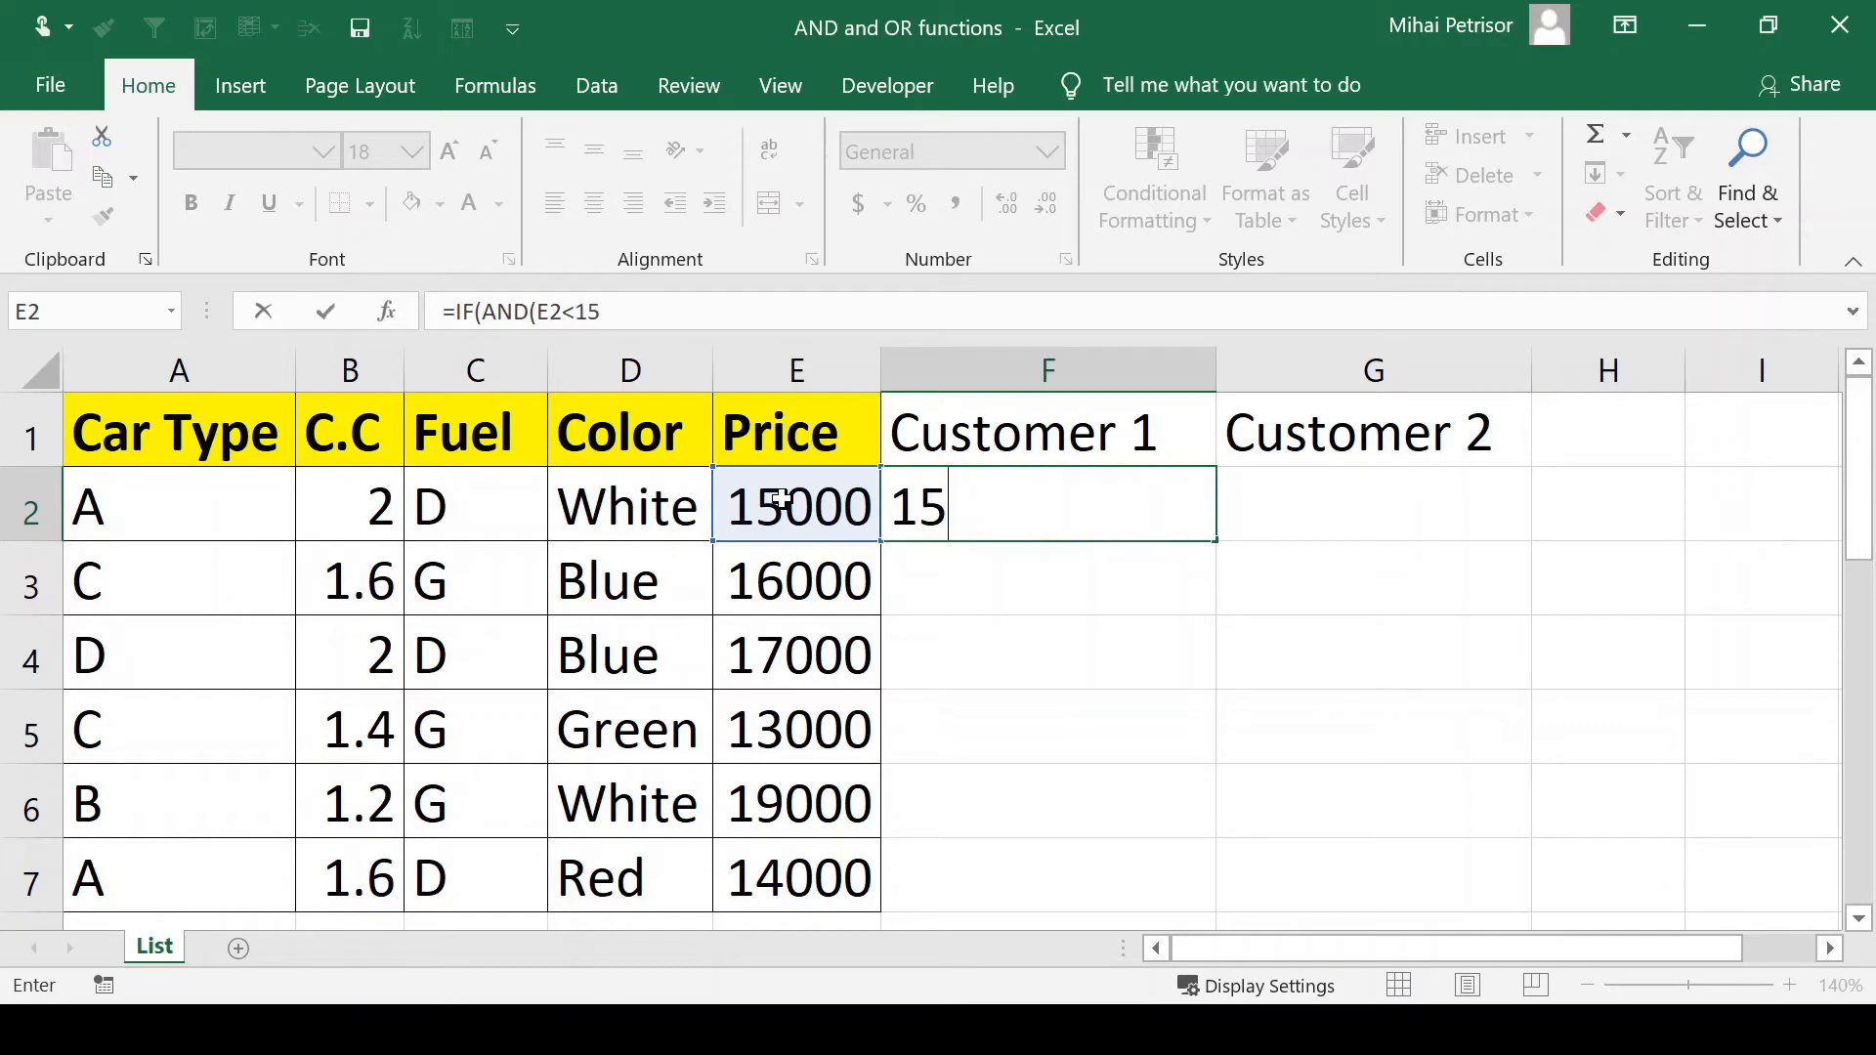
{"action": "type", "text": "000"}
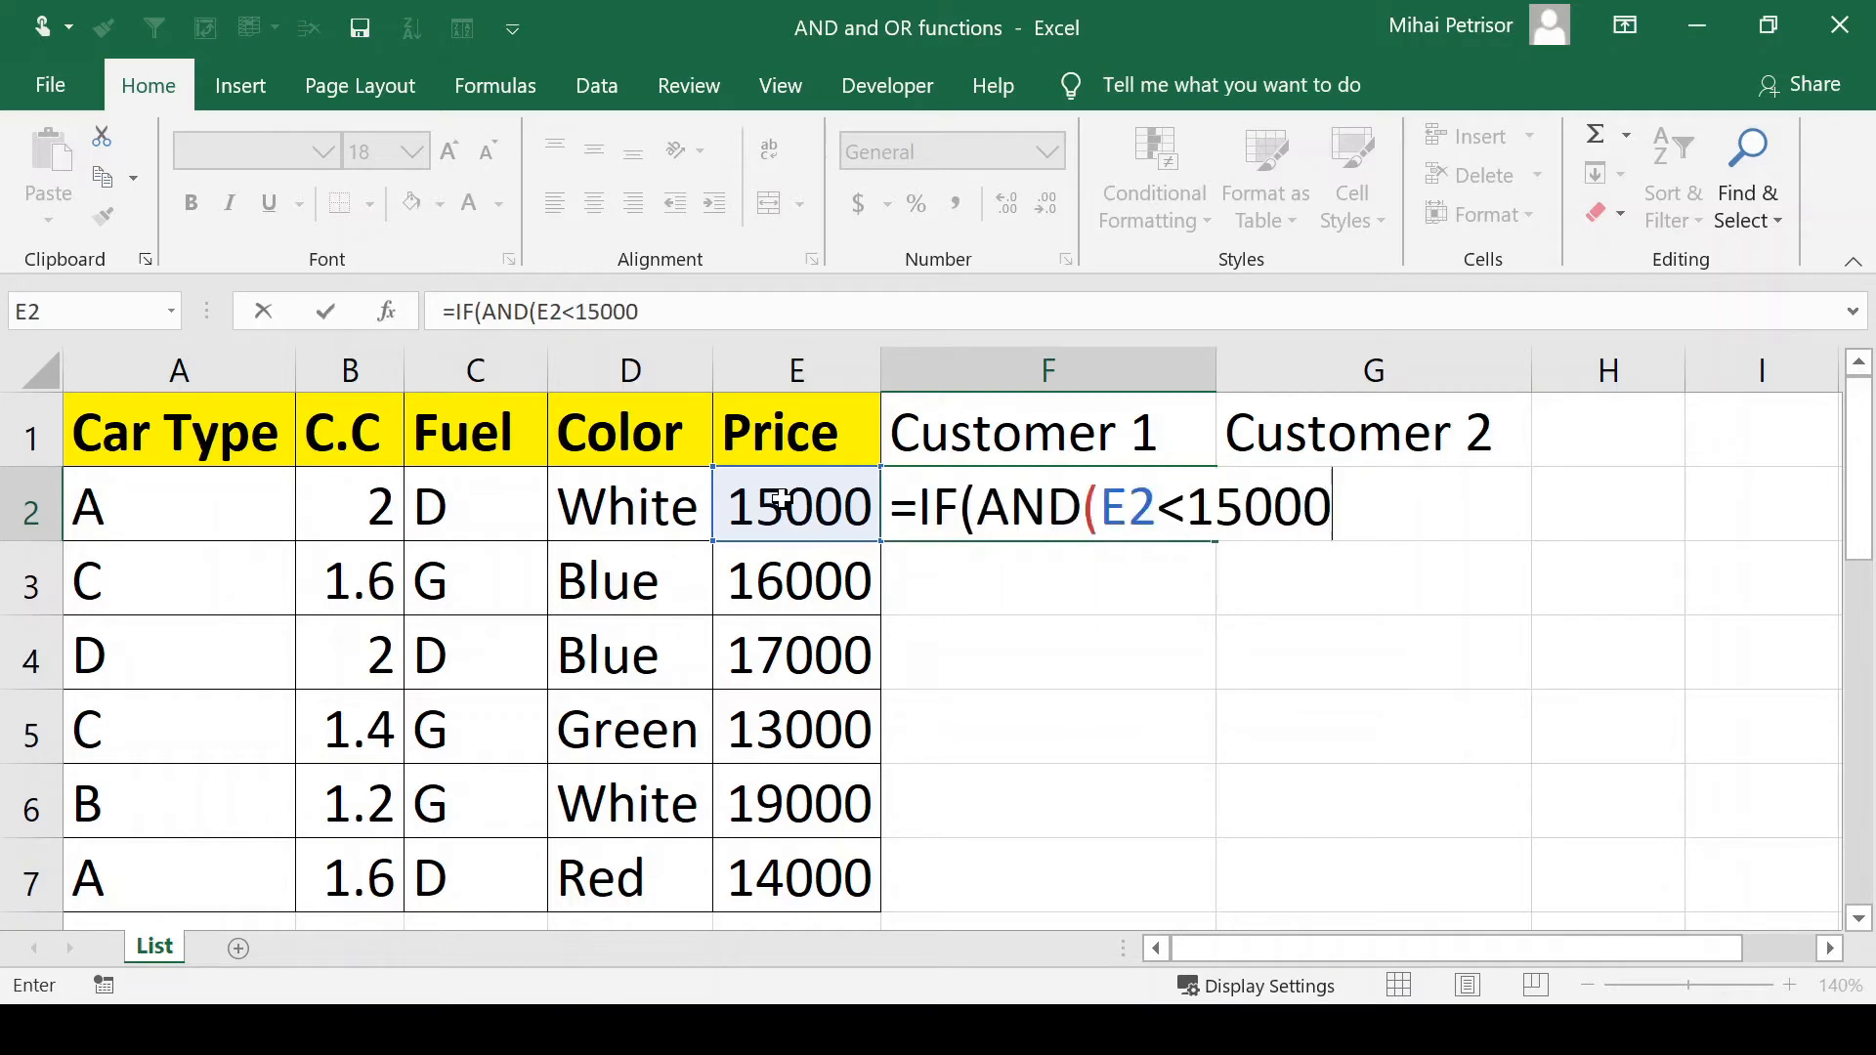
{"action": "type", "text": ";"}
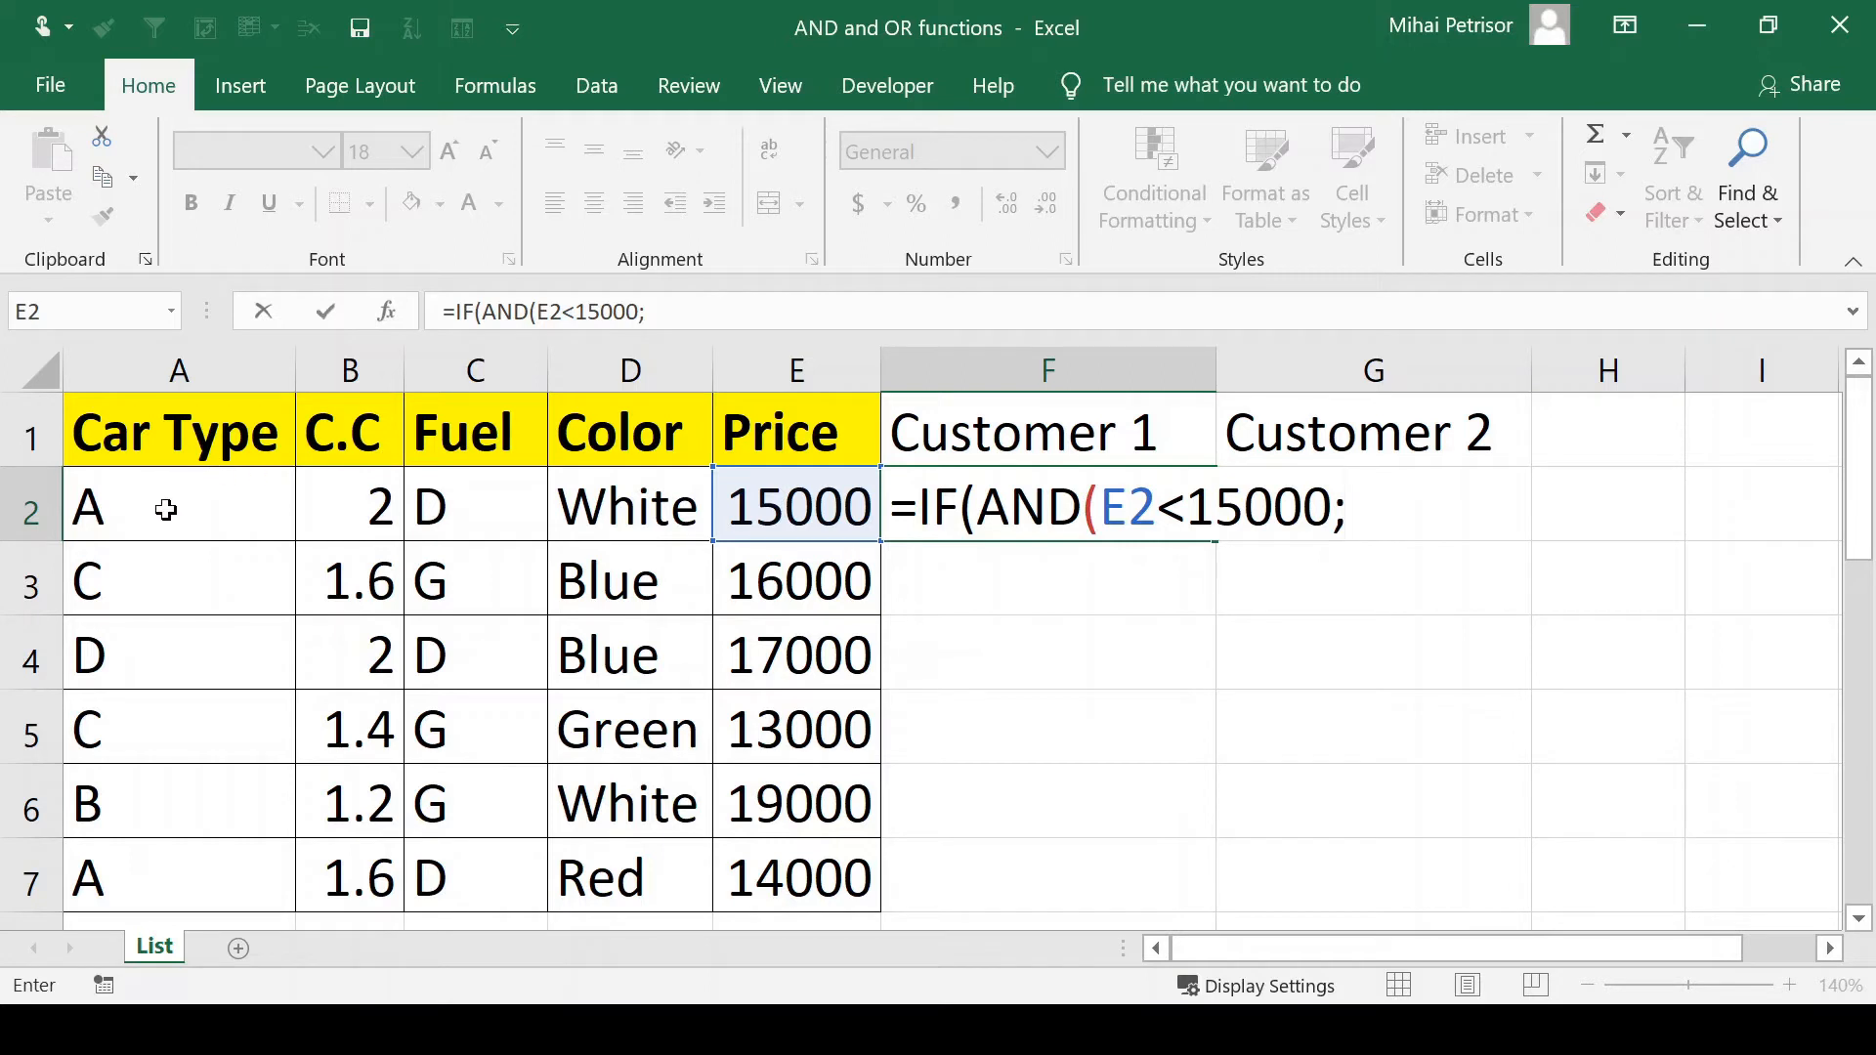
{"action": "left_click", "coordinate": [177, 506]}
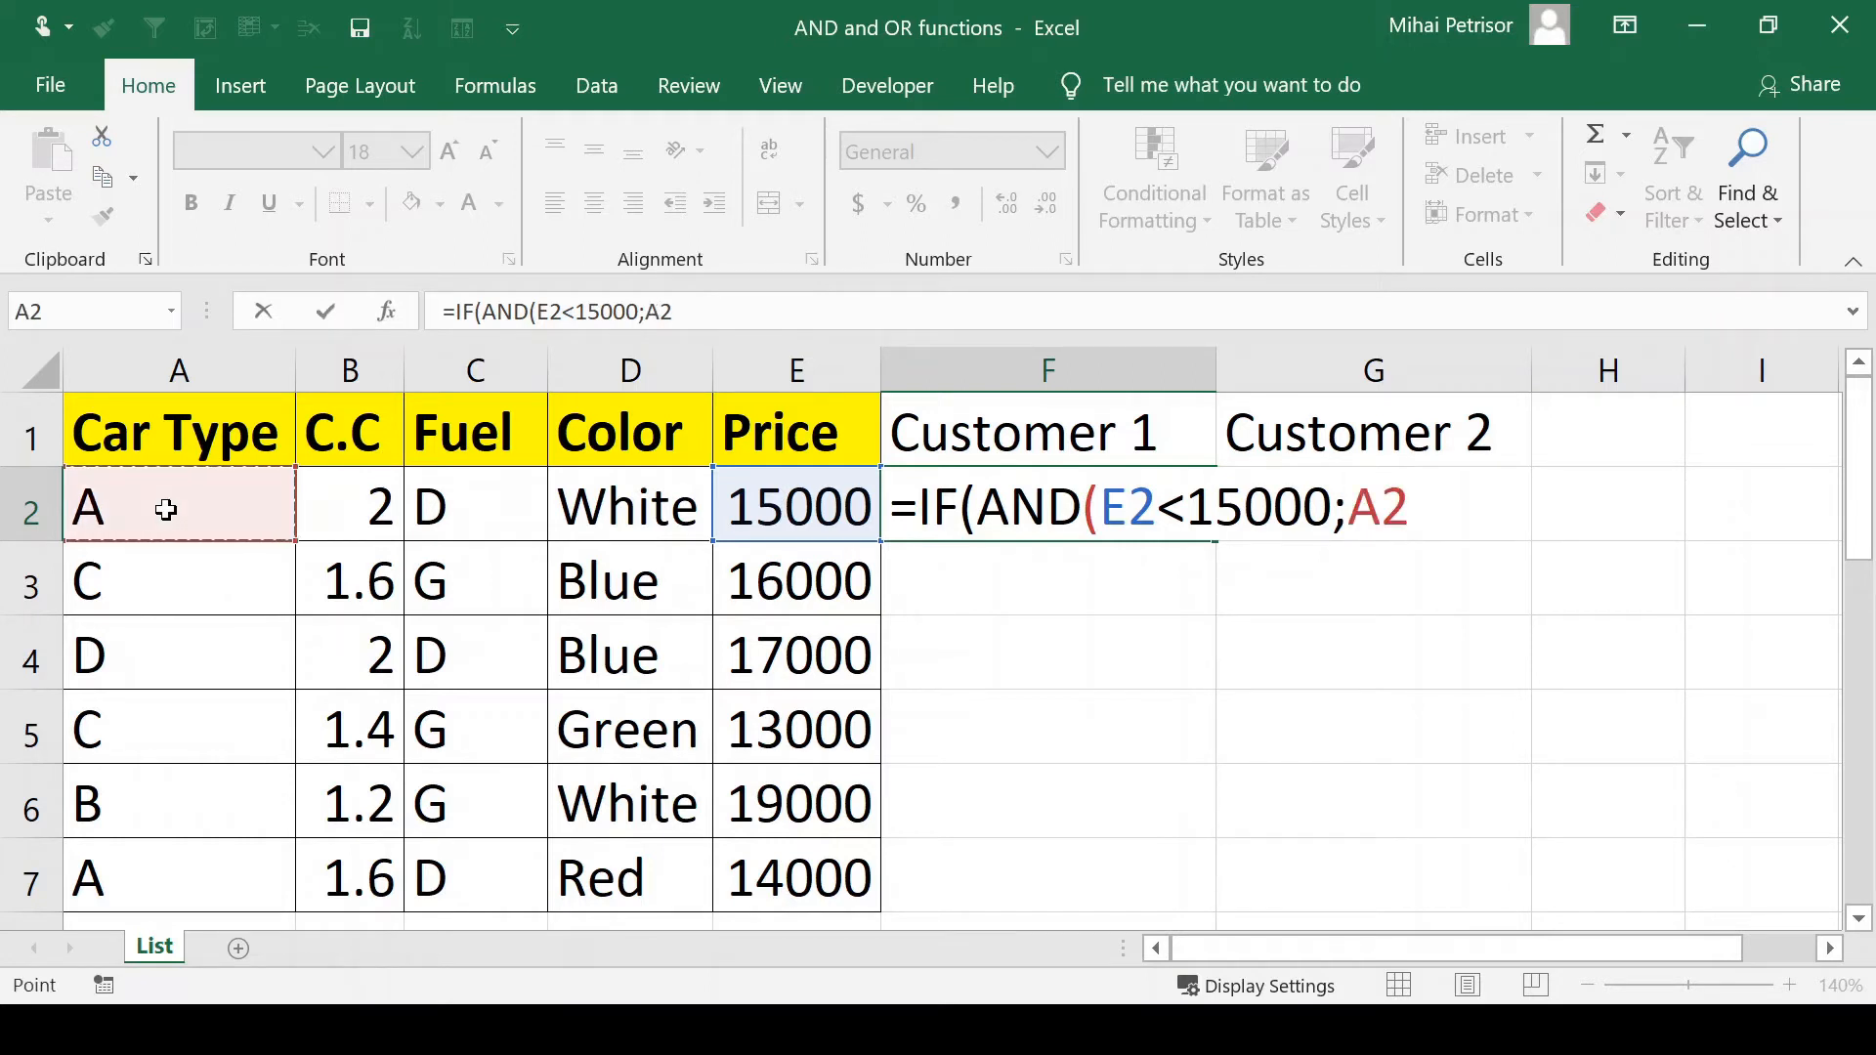
{"action": "type", "text": "="}
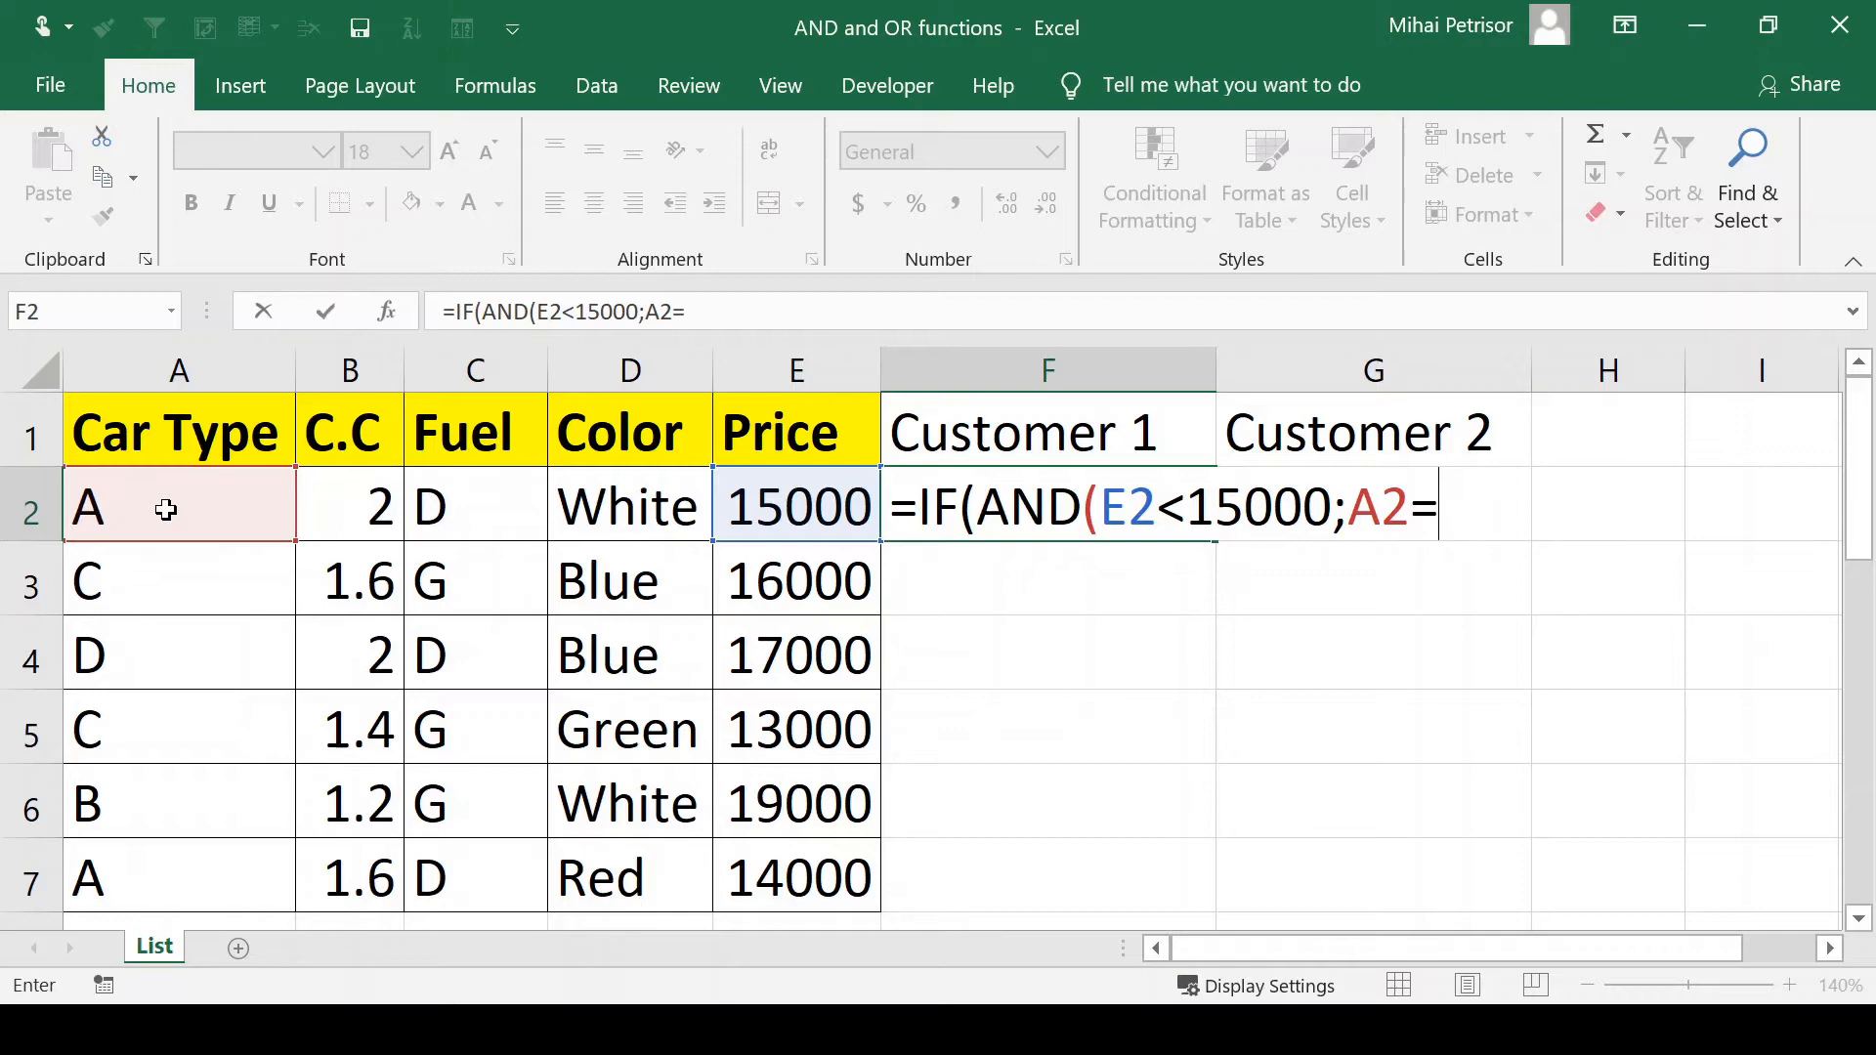
{"action": "type", "text": "\"\""}
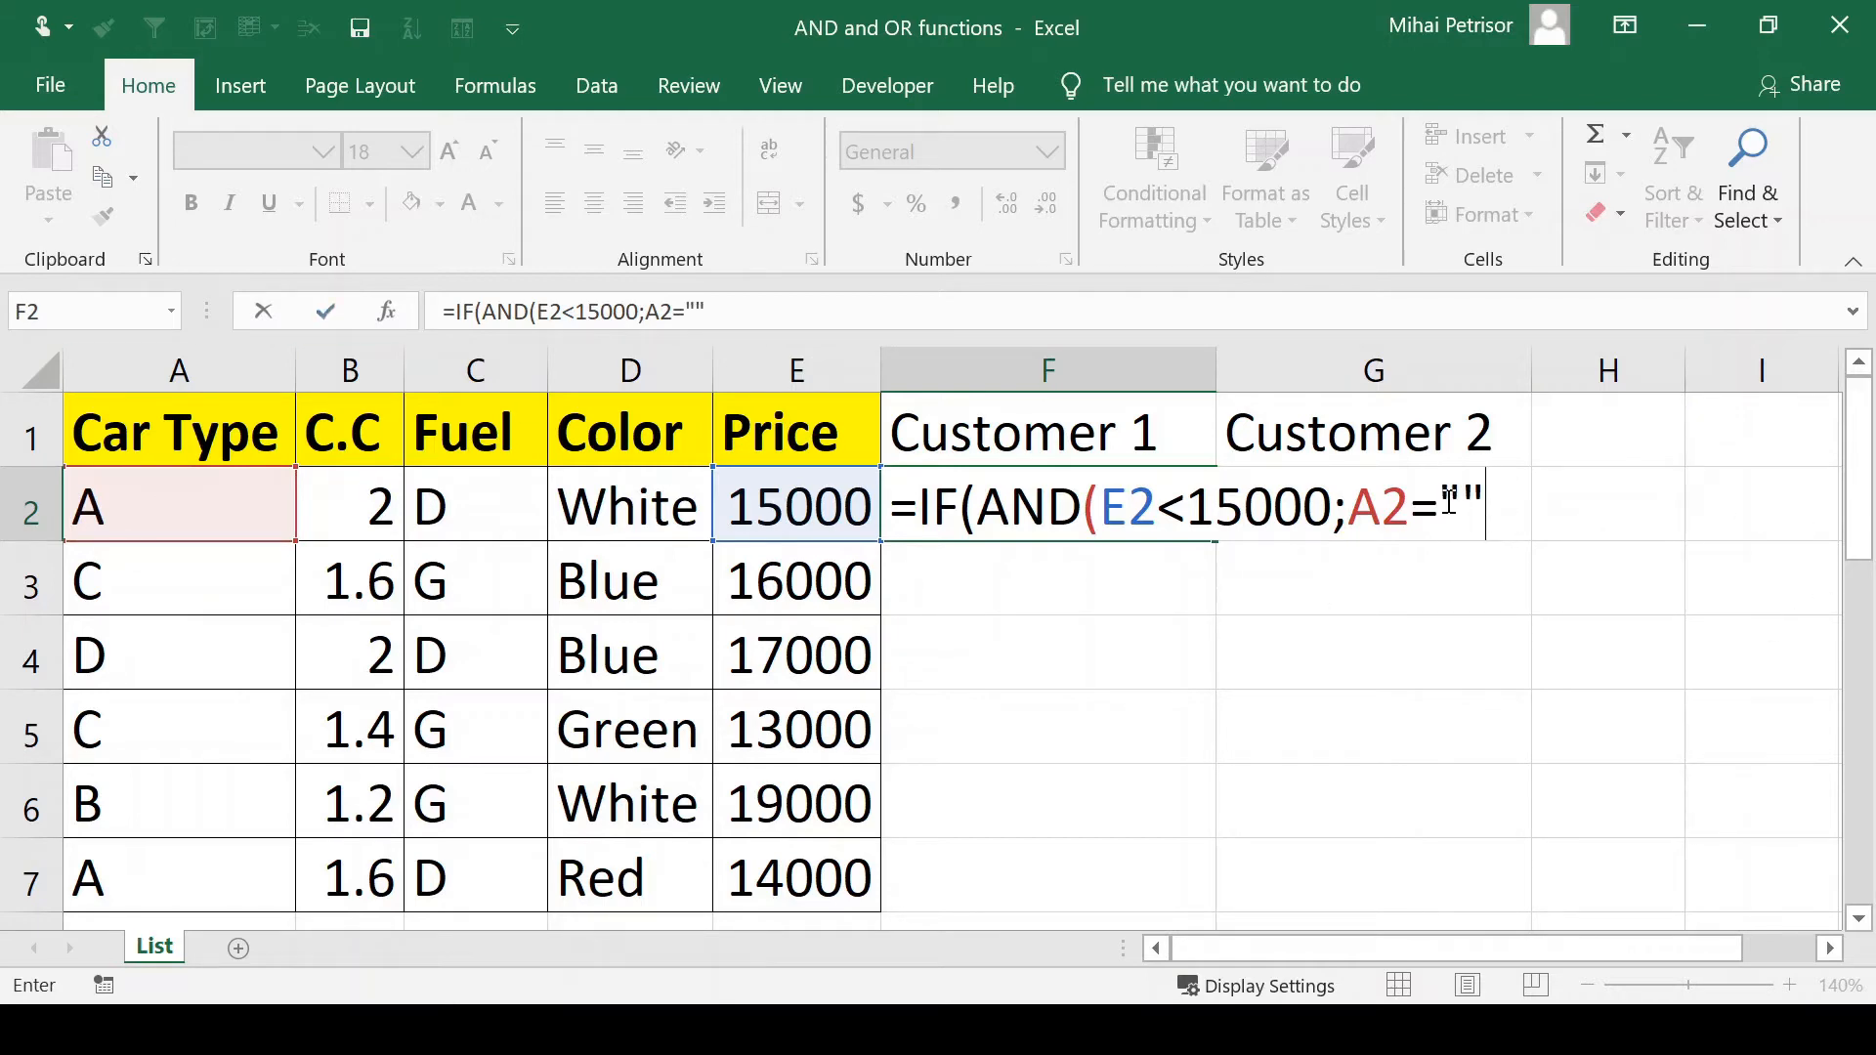
{"action": "type", "text": "C"}
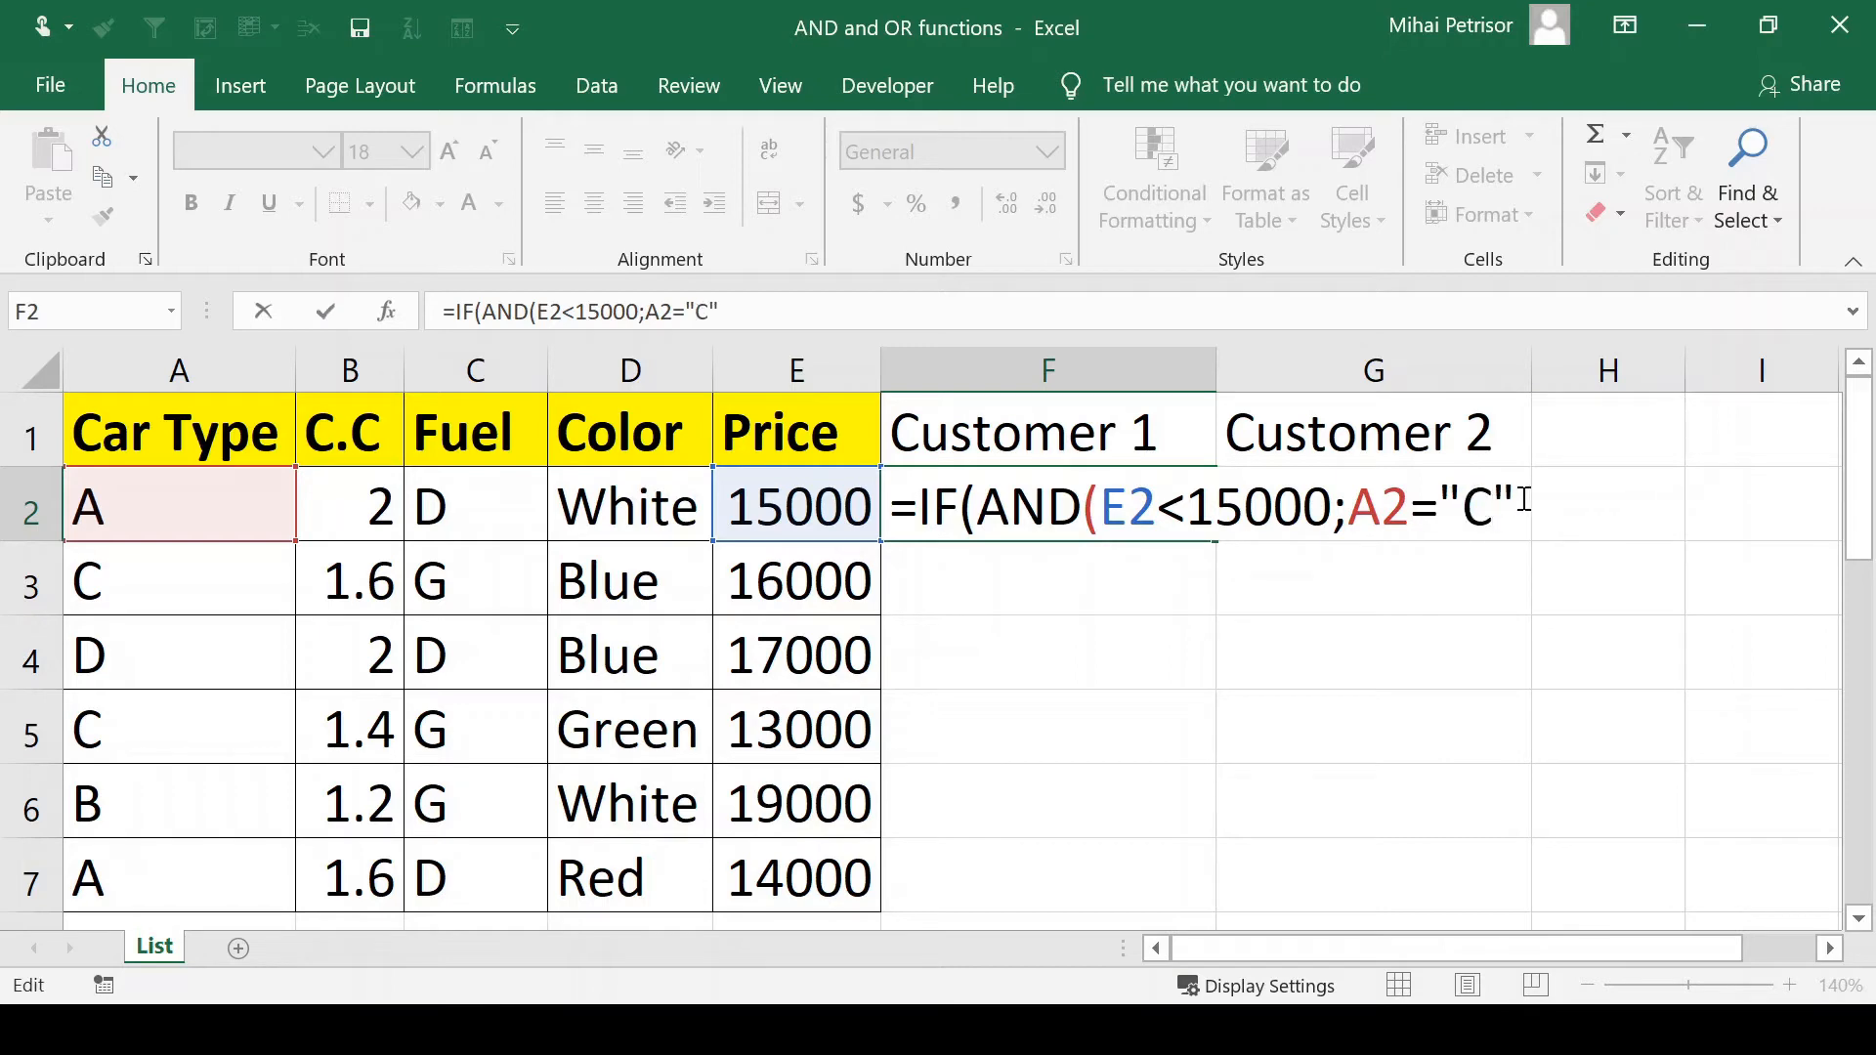
{"action": "mouse_move", "coordinate": [1517, 502]}
{"action": "type", "text": ")"}
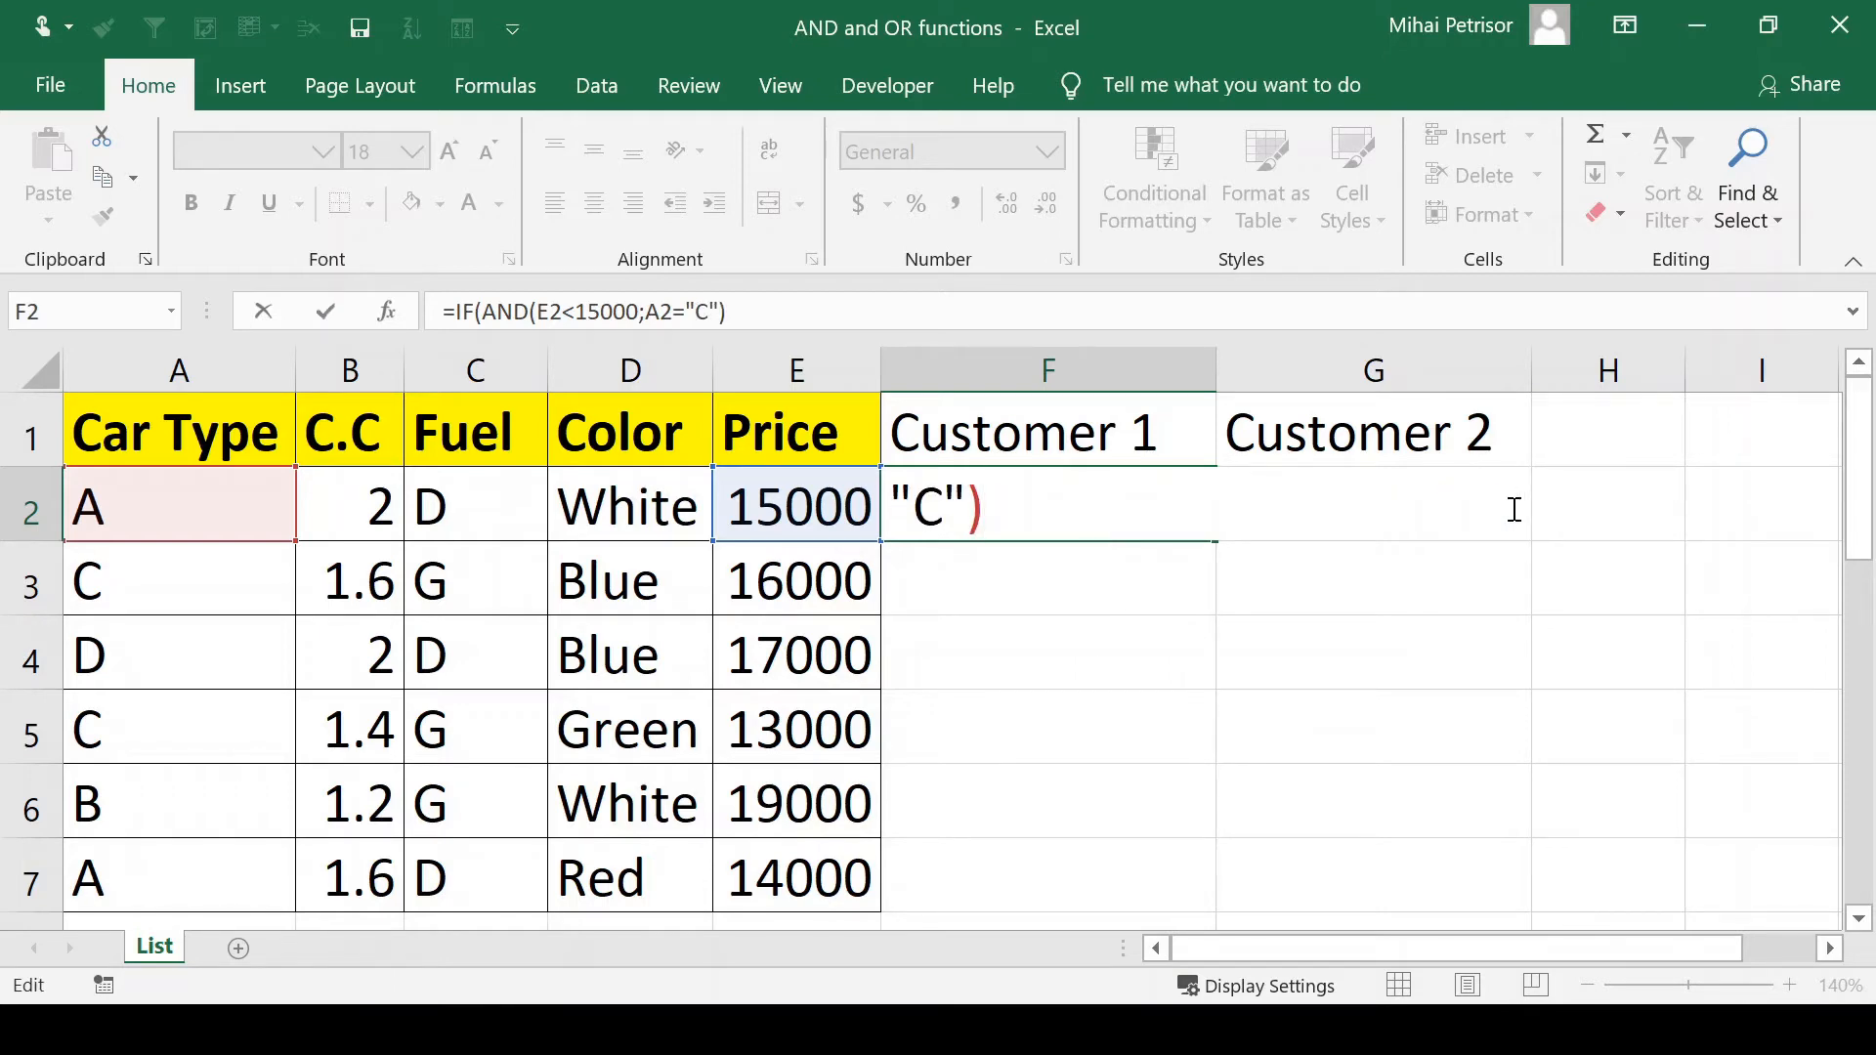
Step: Complete F2 as =IF(AND(E2<15000;A2="C");"Yes";"No"), which returns No for row 2
{"action": "type", "text": ";"}
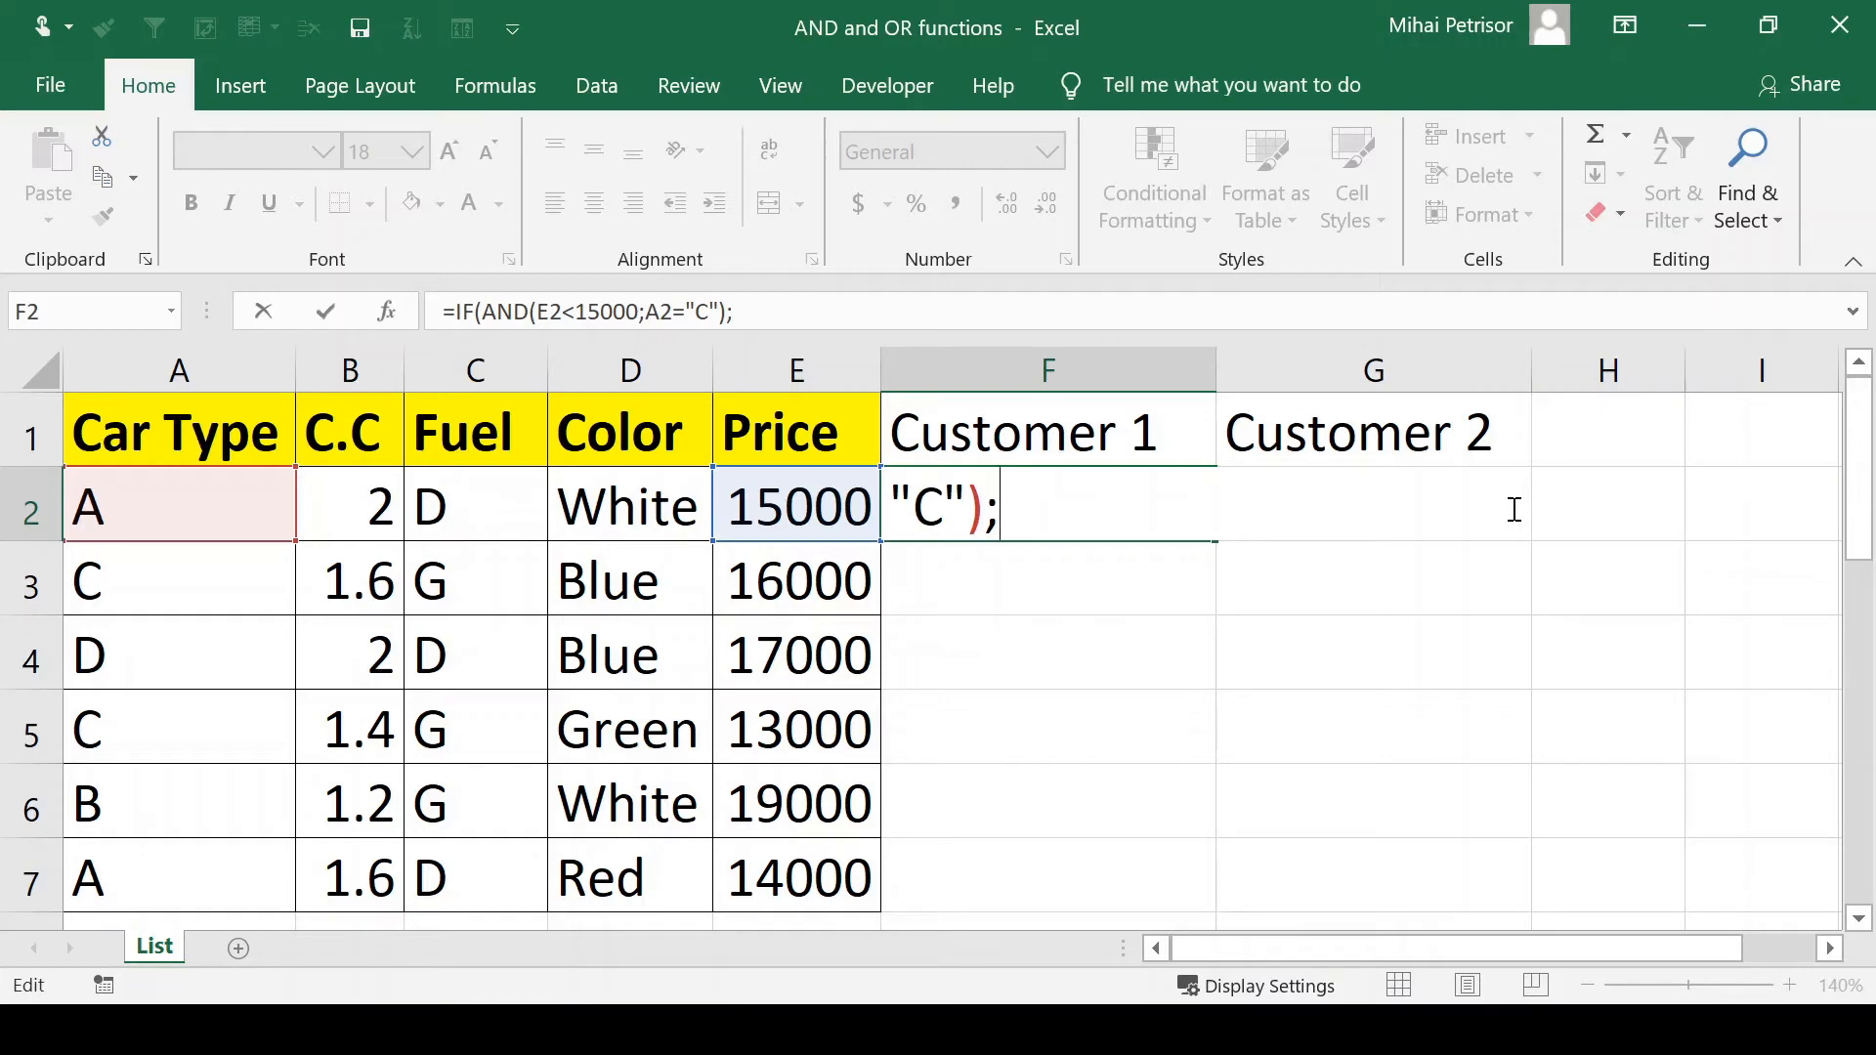
{"action": "type", "text": "\"\""}
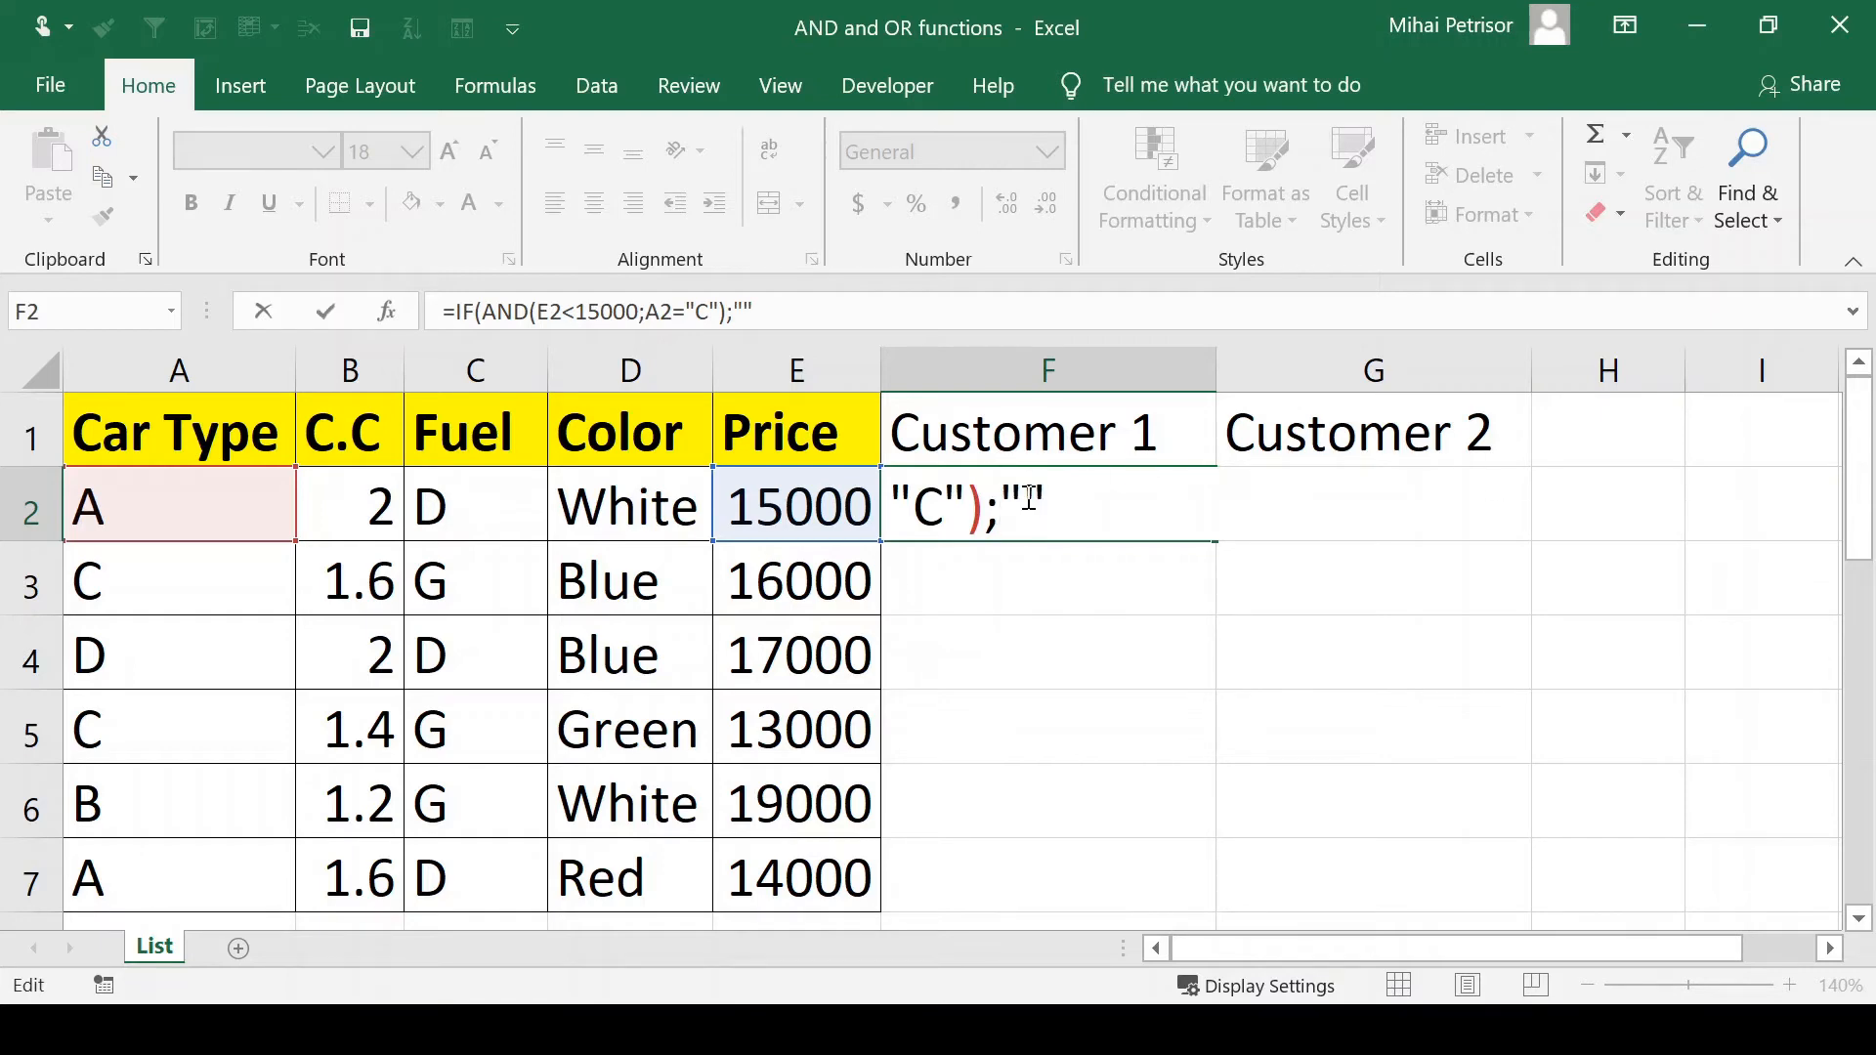
{"action": "type", "text": "Ye"}
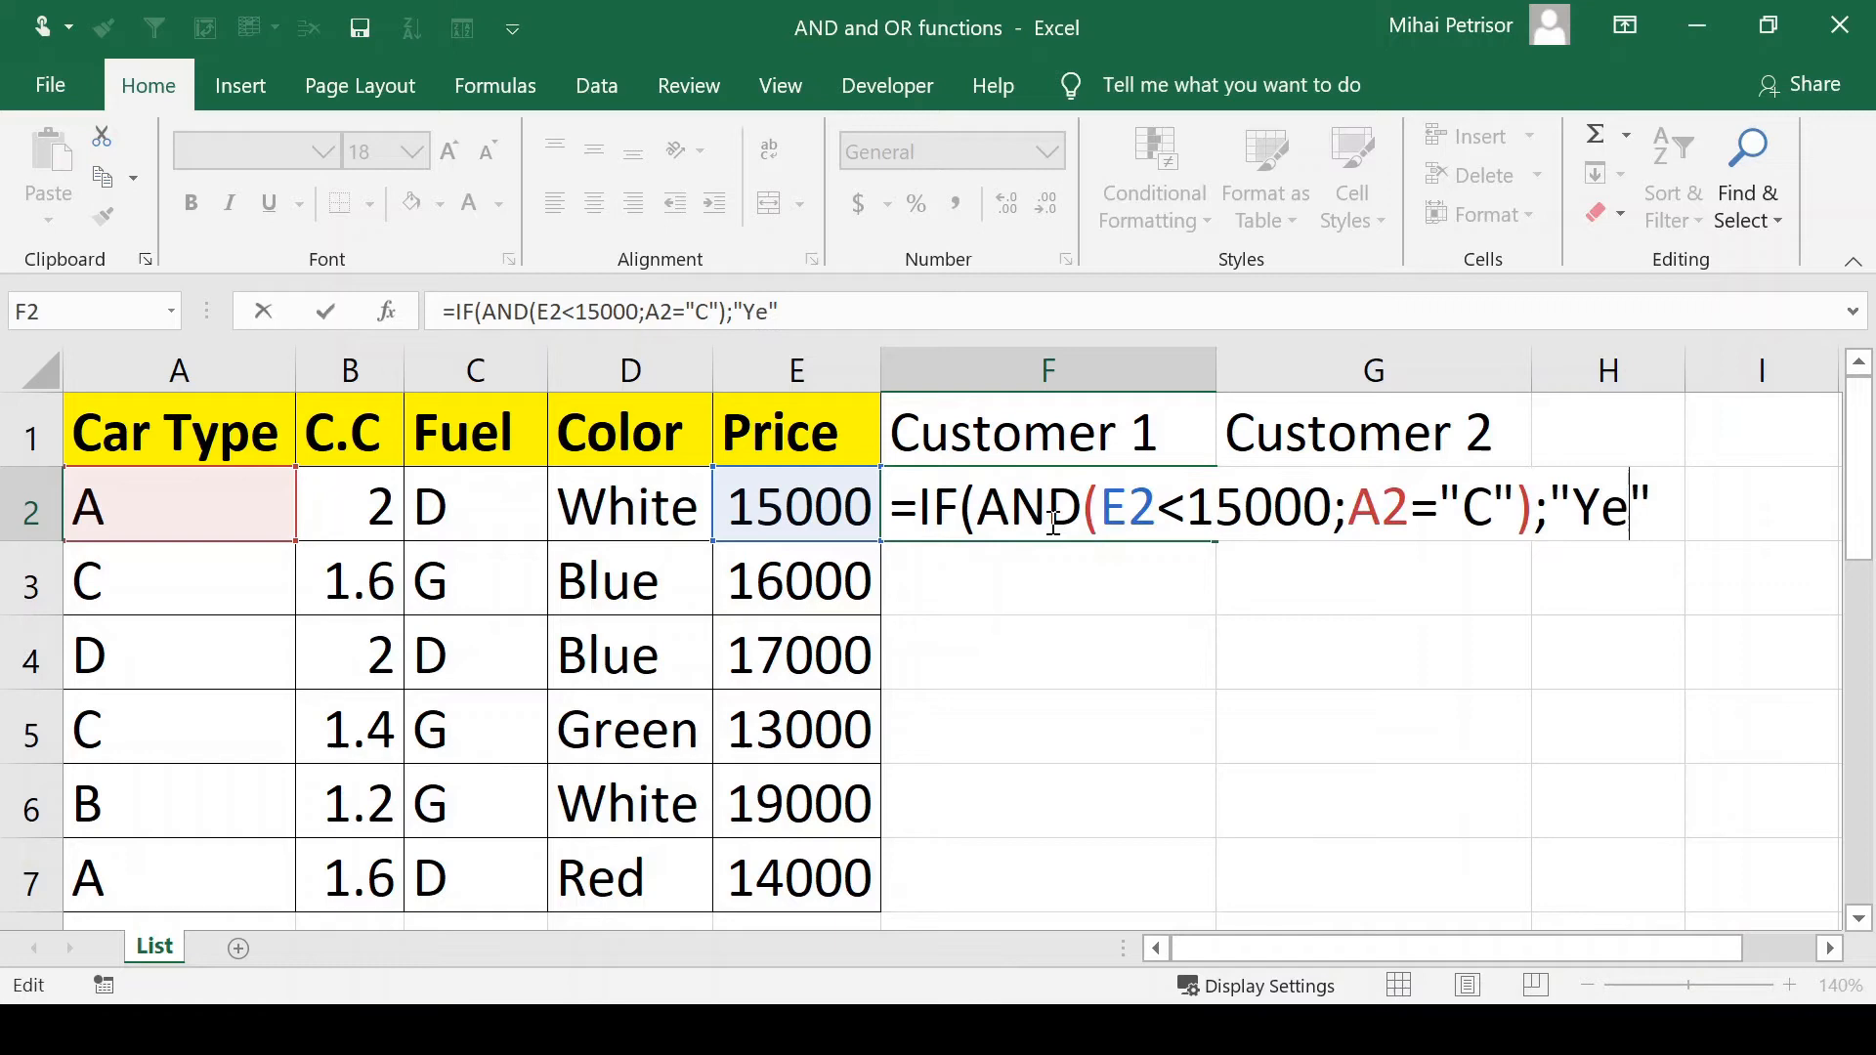
{"action": "type", "text": "s"}
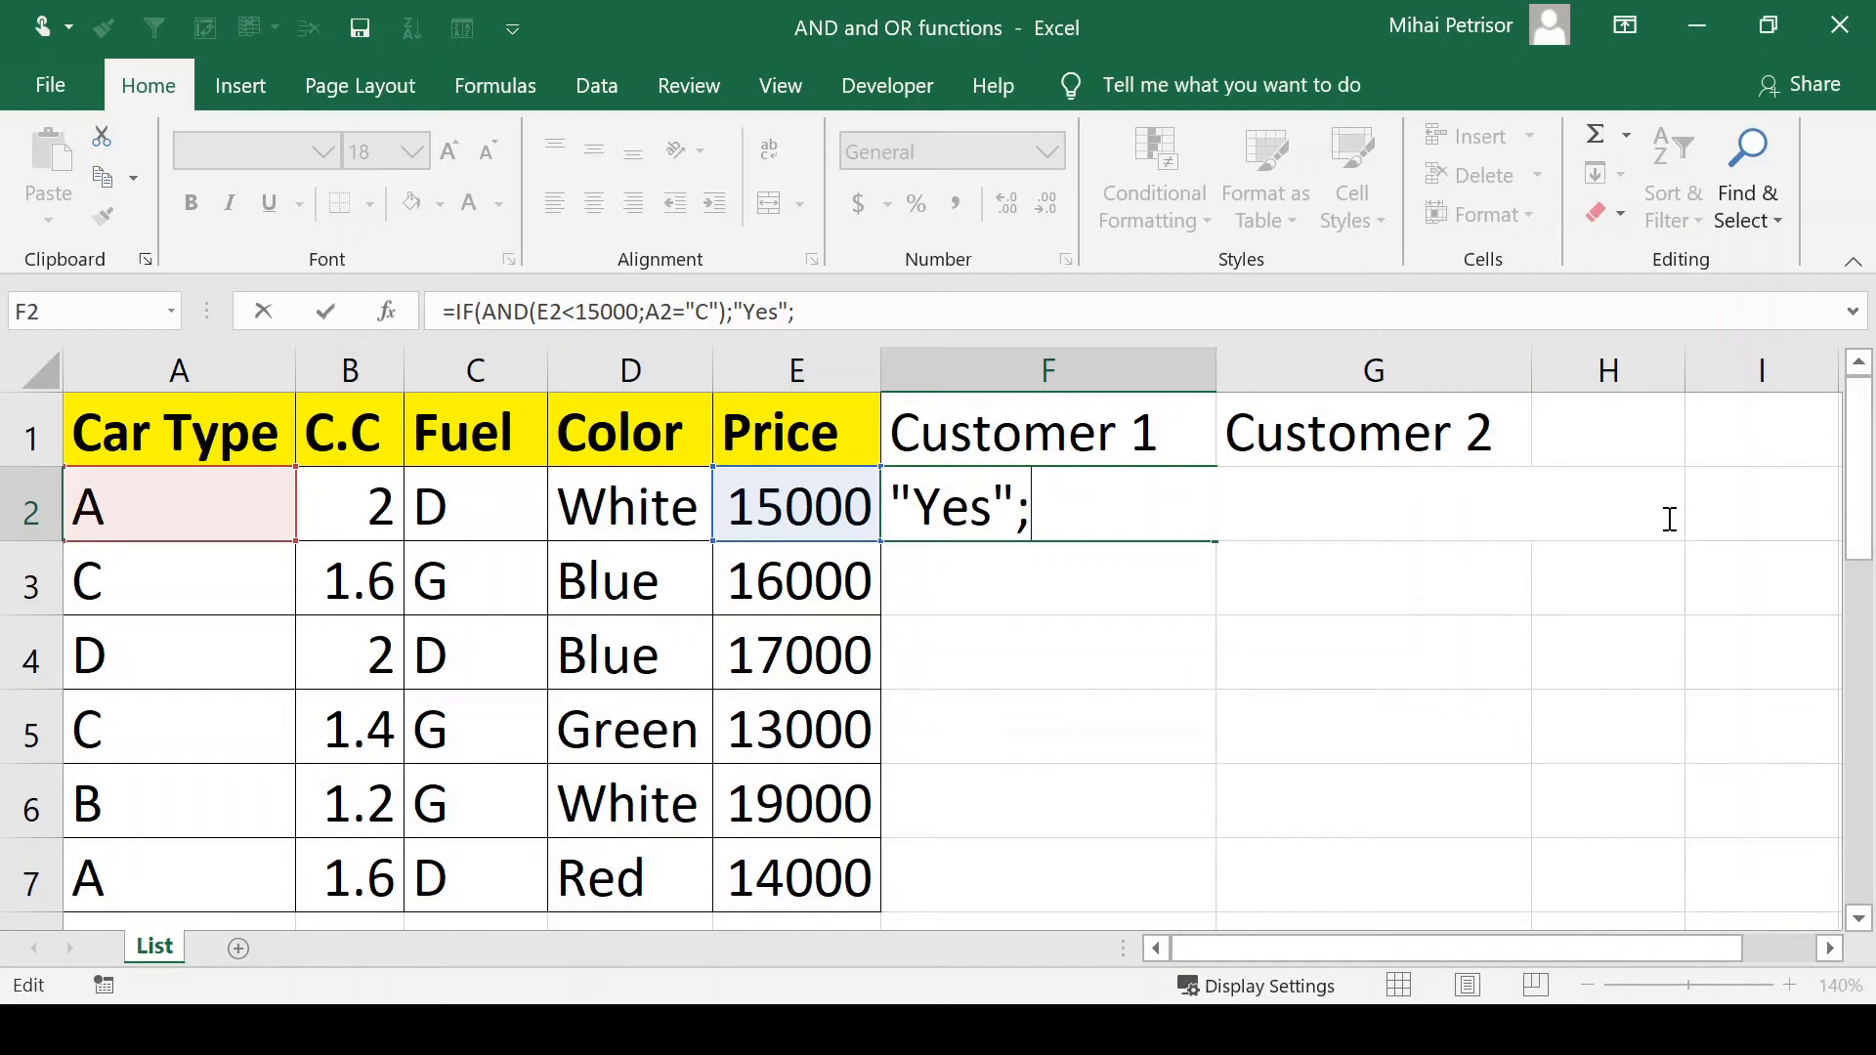
{"action": "type", "text": "\"\""}
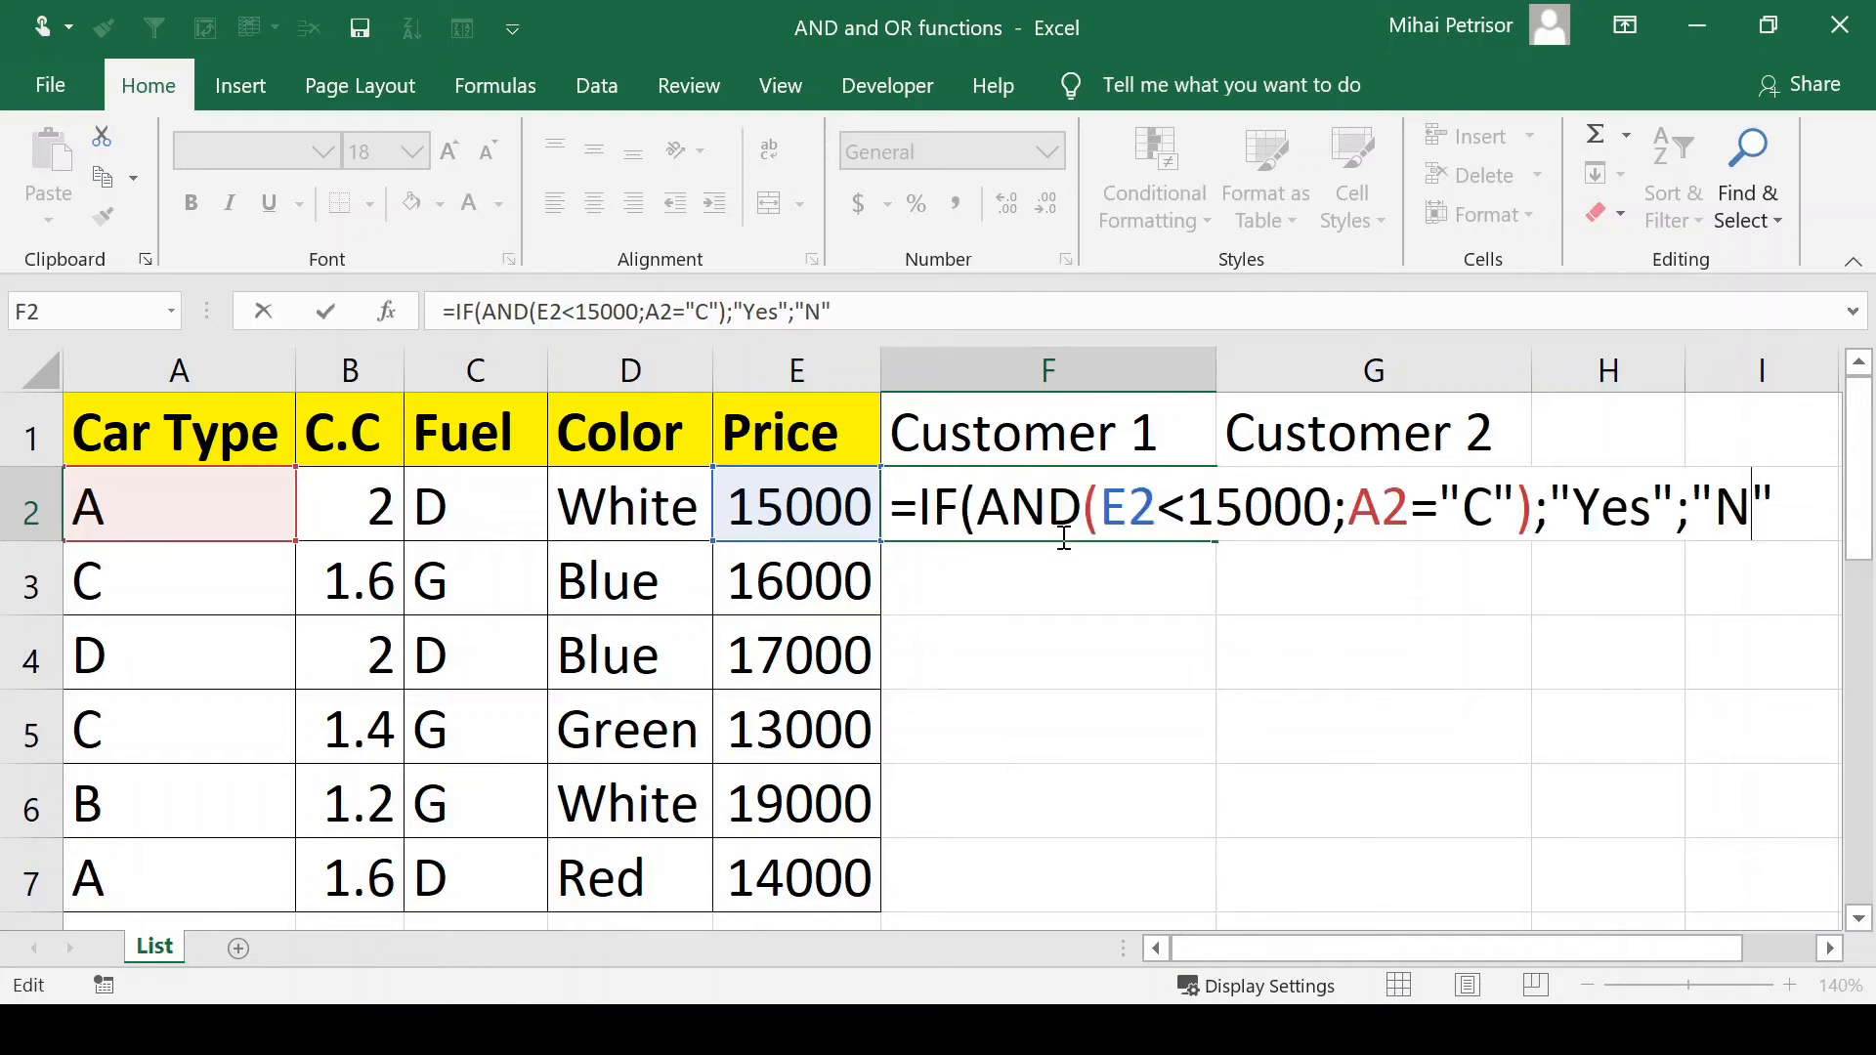
{"action": "type", "text": "o"}
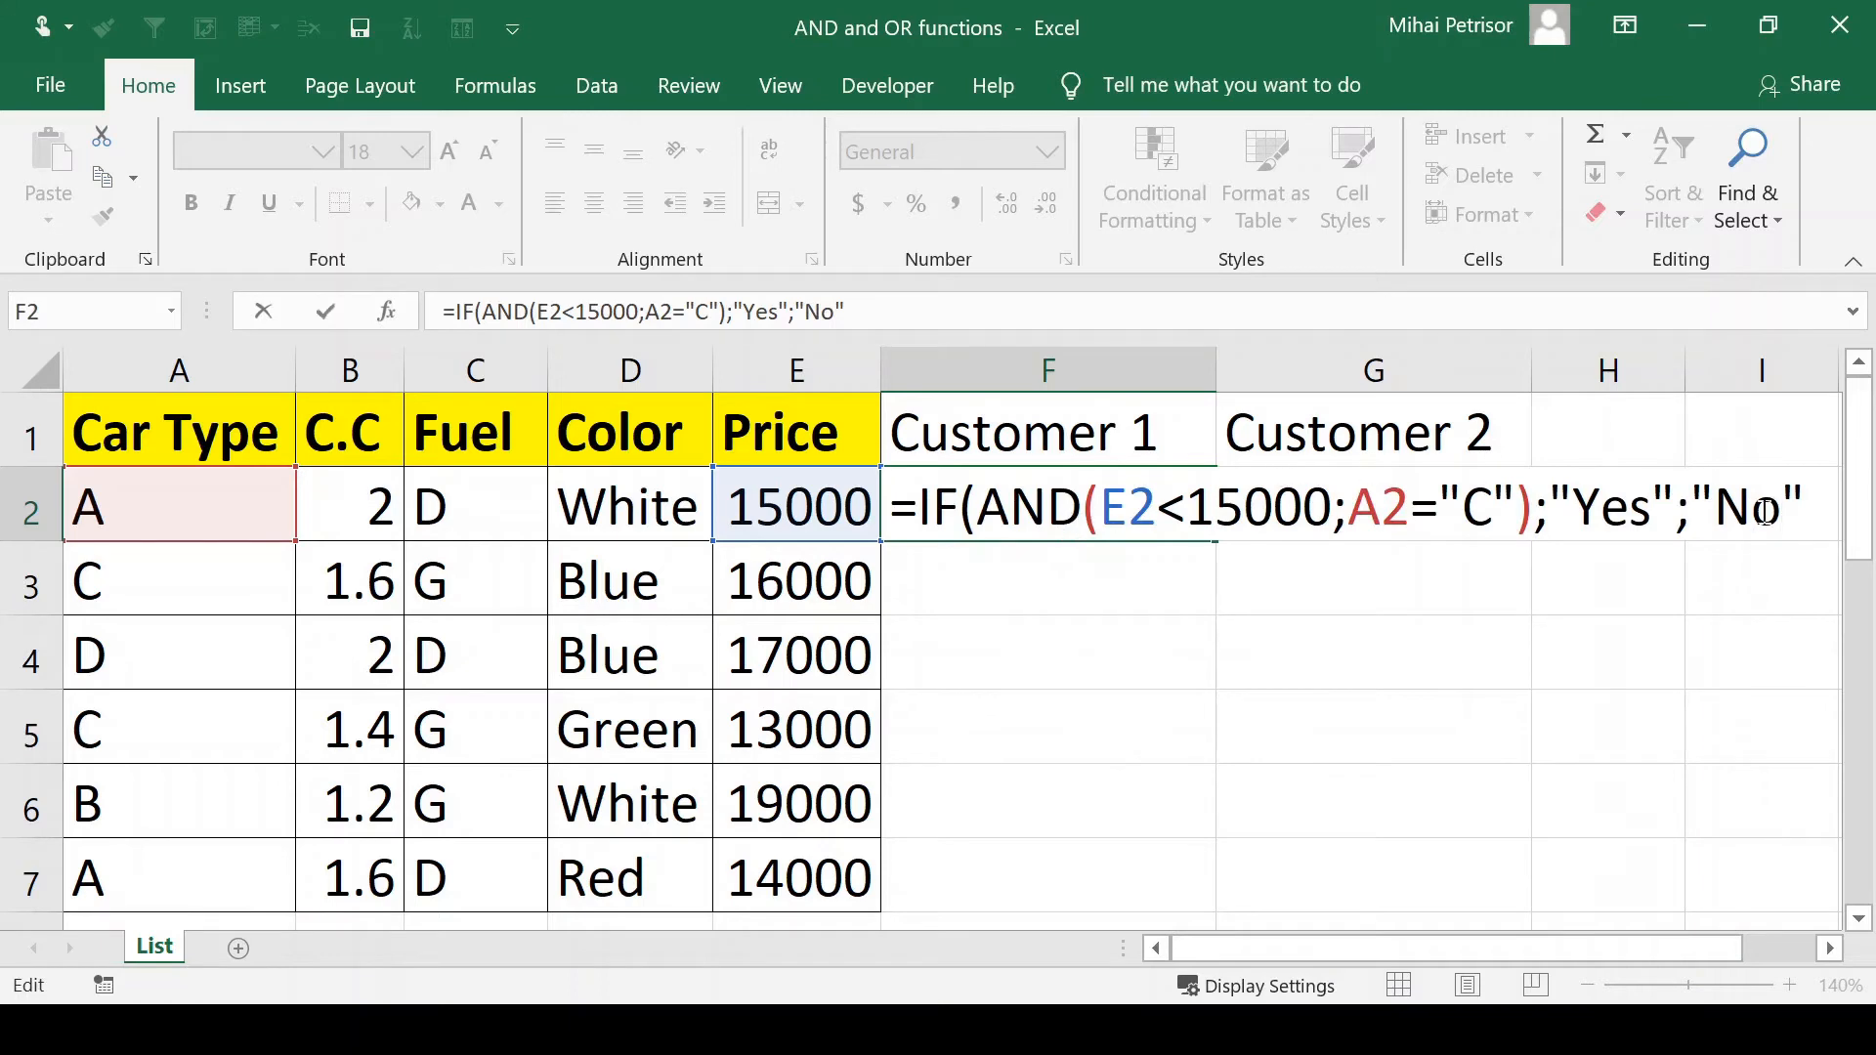
{"action": "type", "text": ")"}
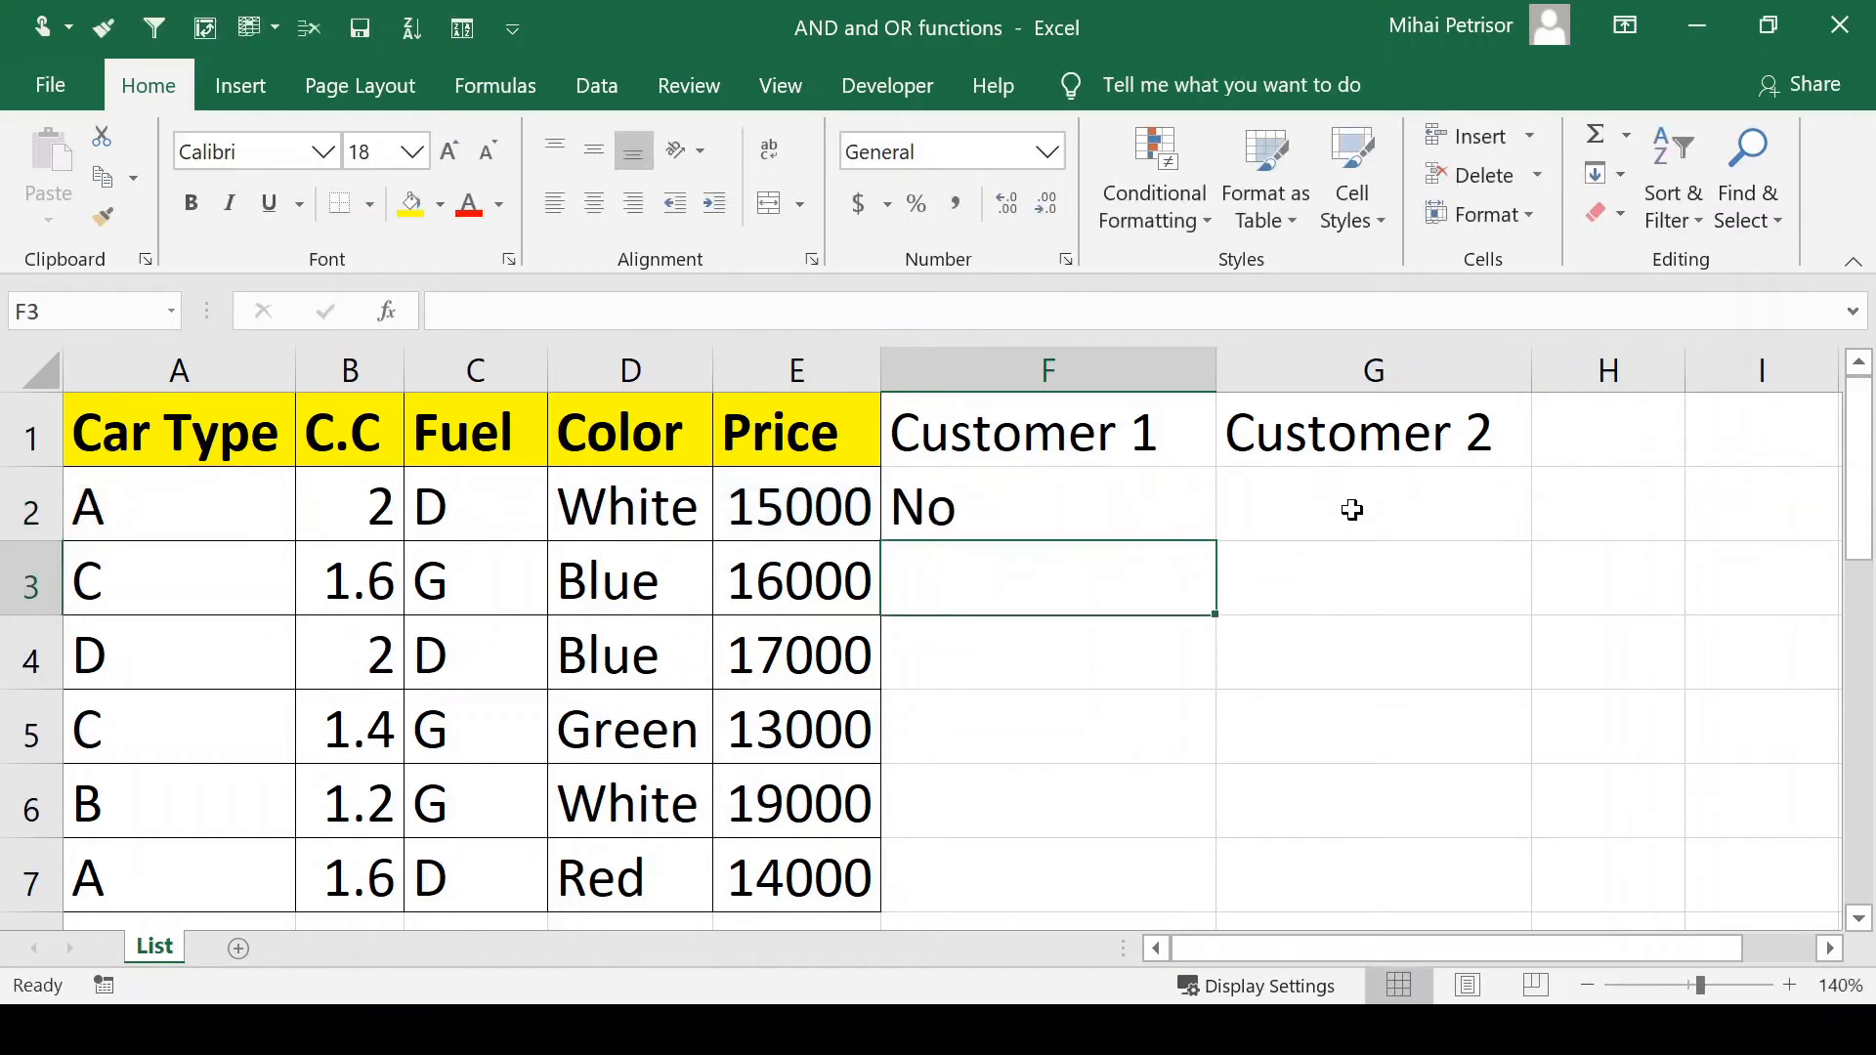
{"action": "left_click", "coordinate": [1047, 505]}
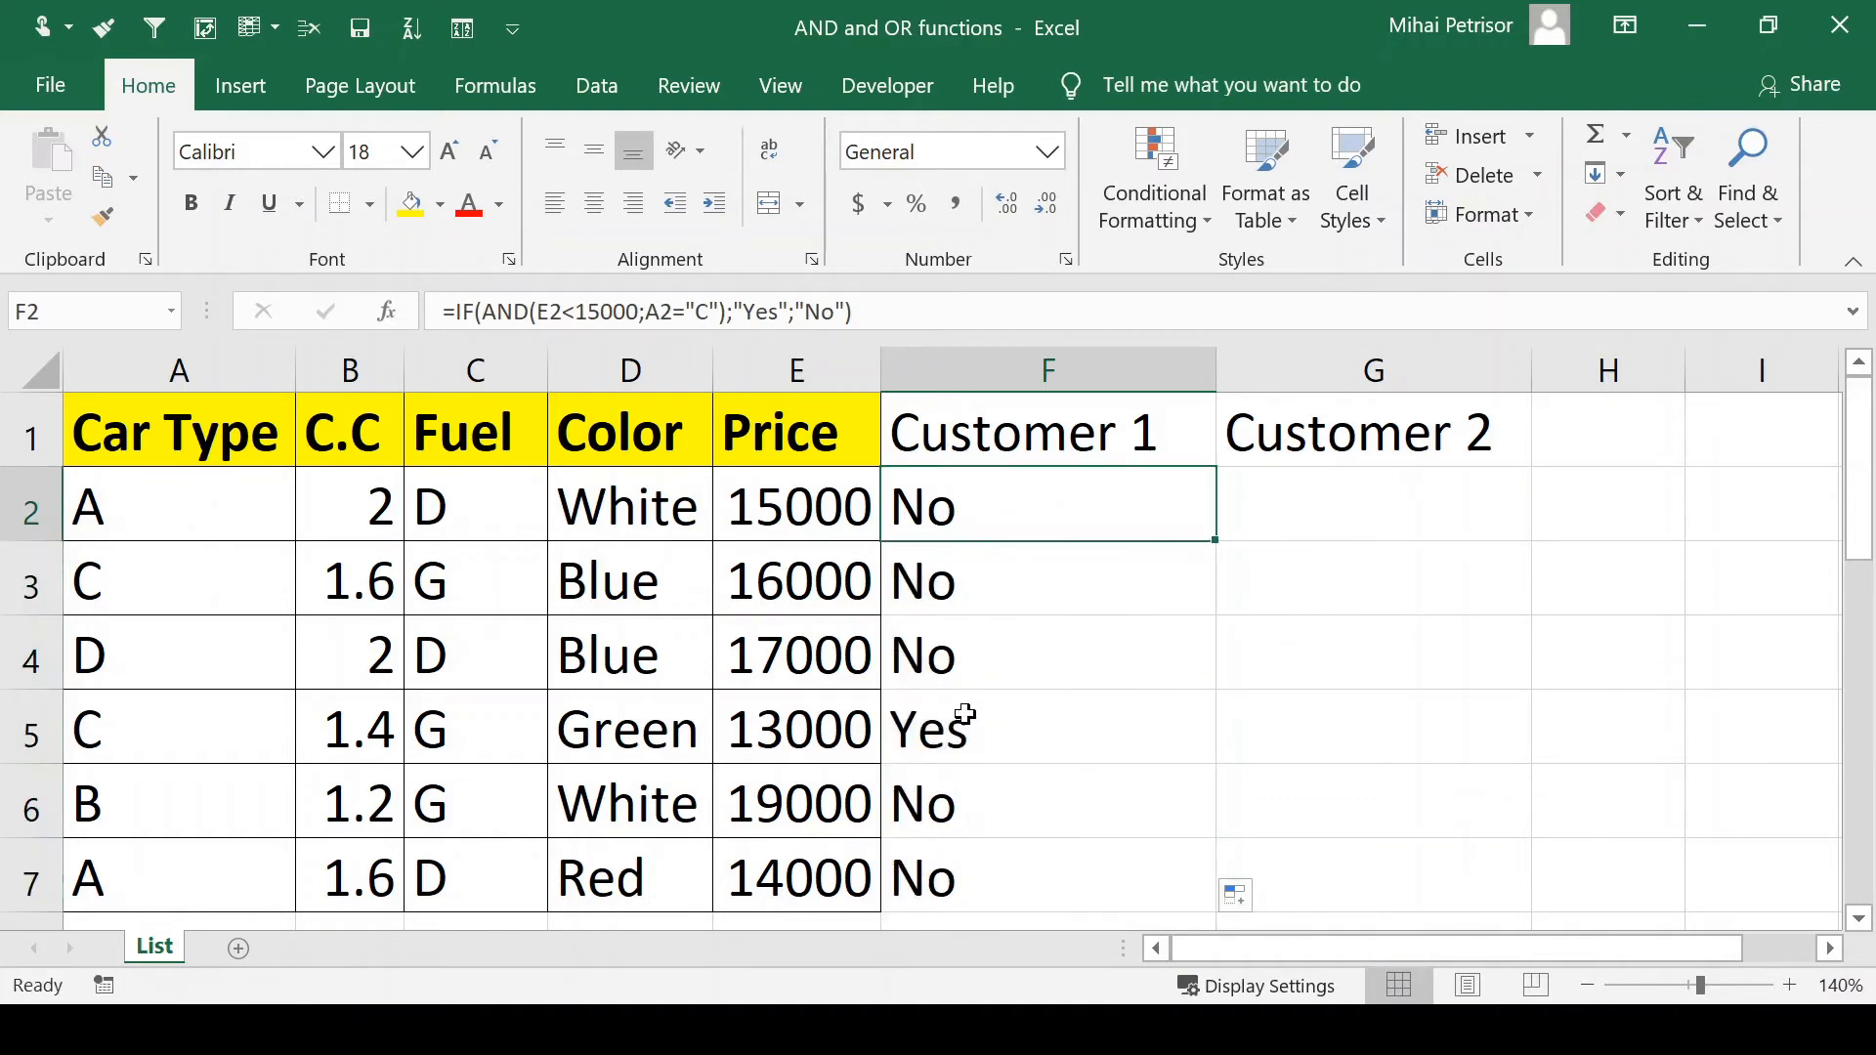
Step: Verify the Yes in F5 against its row, and check row 3's car type and price
{"action": "left_click", "coordinate": [1049, 729]}
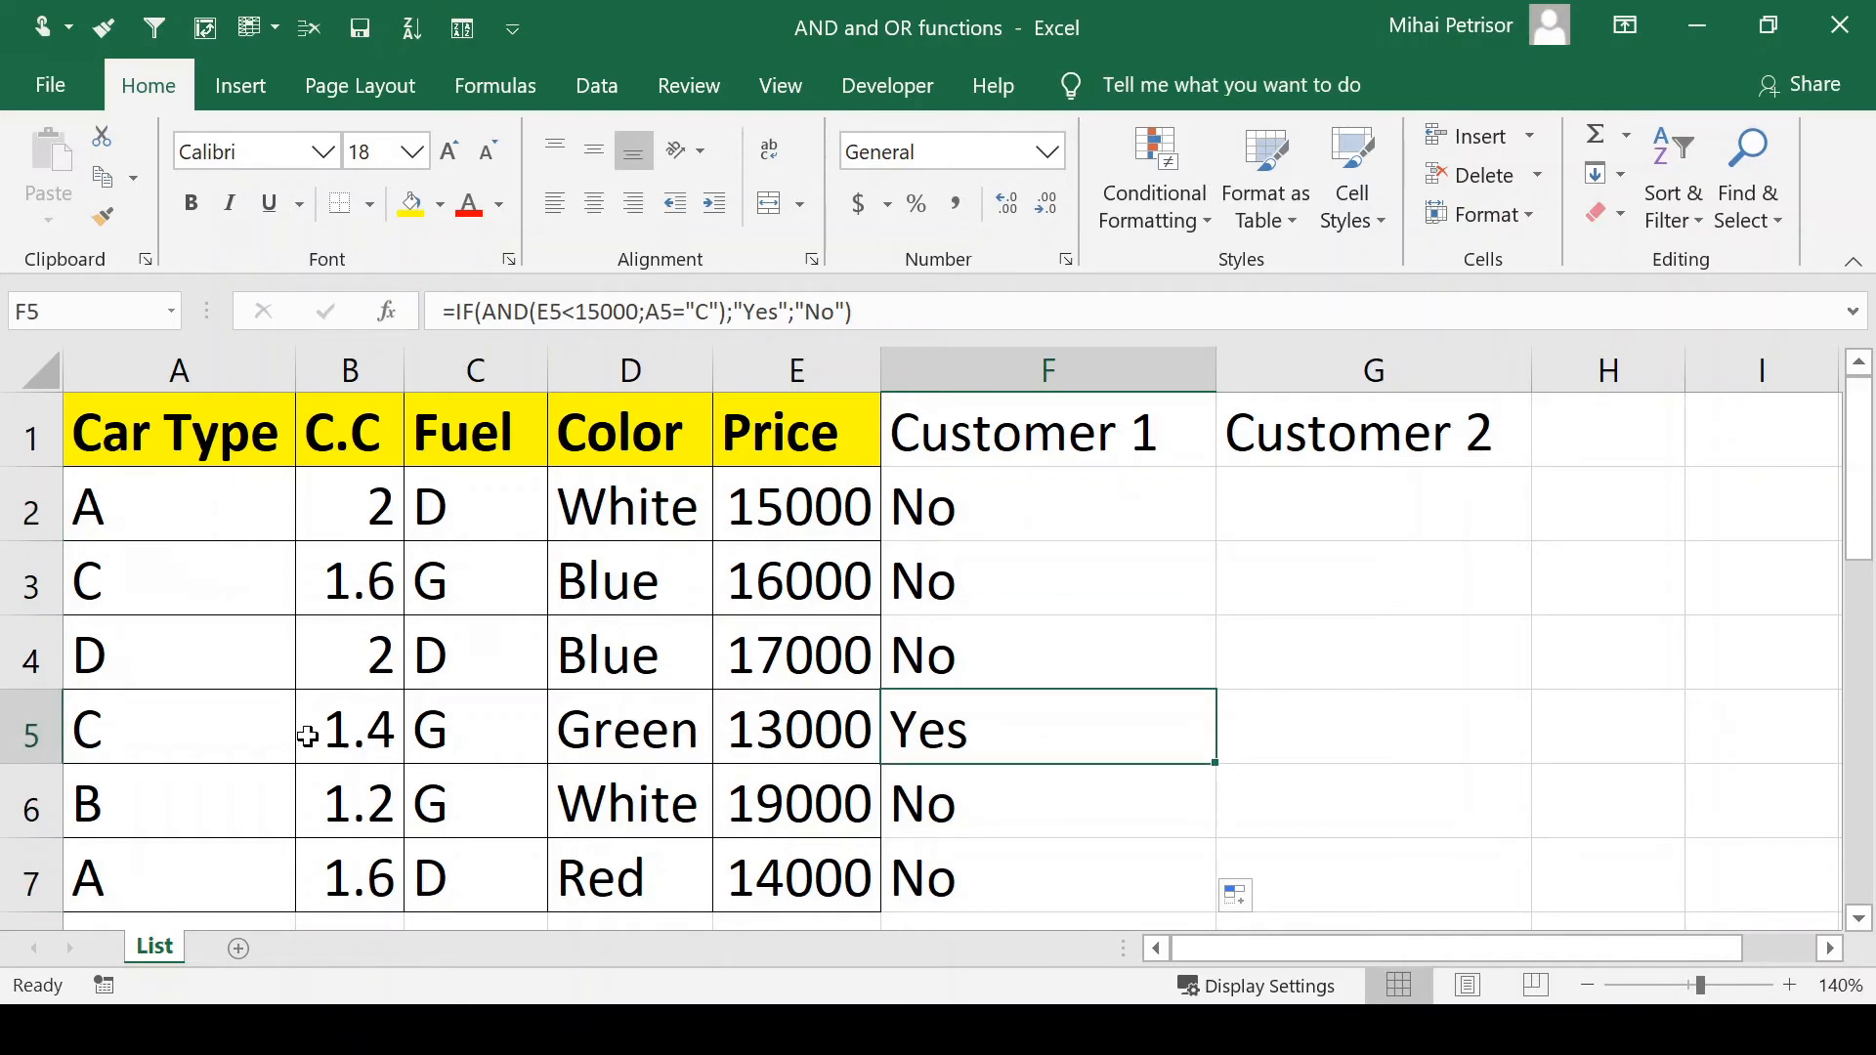
{"action": "left_click", "coordinate": [31, 730]}
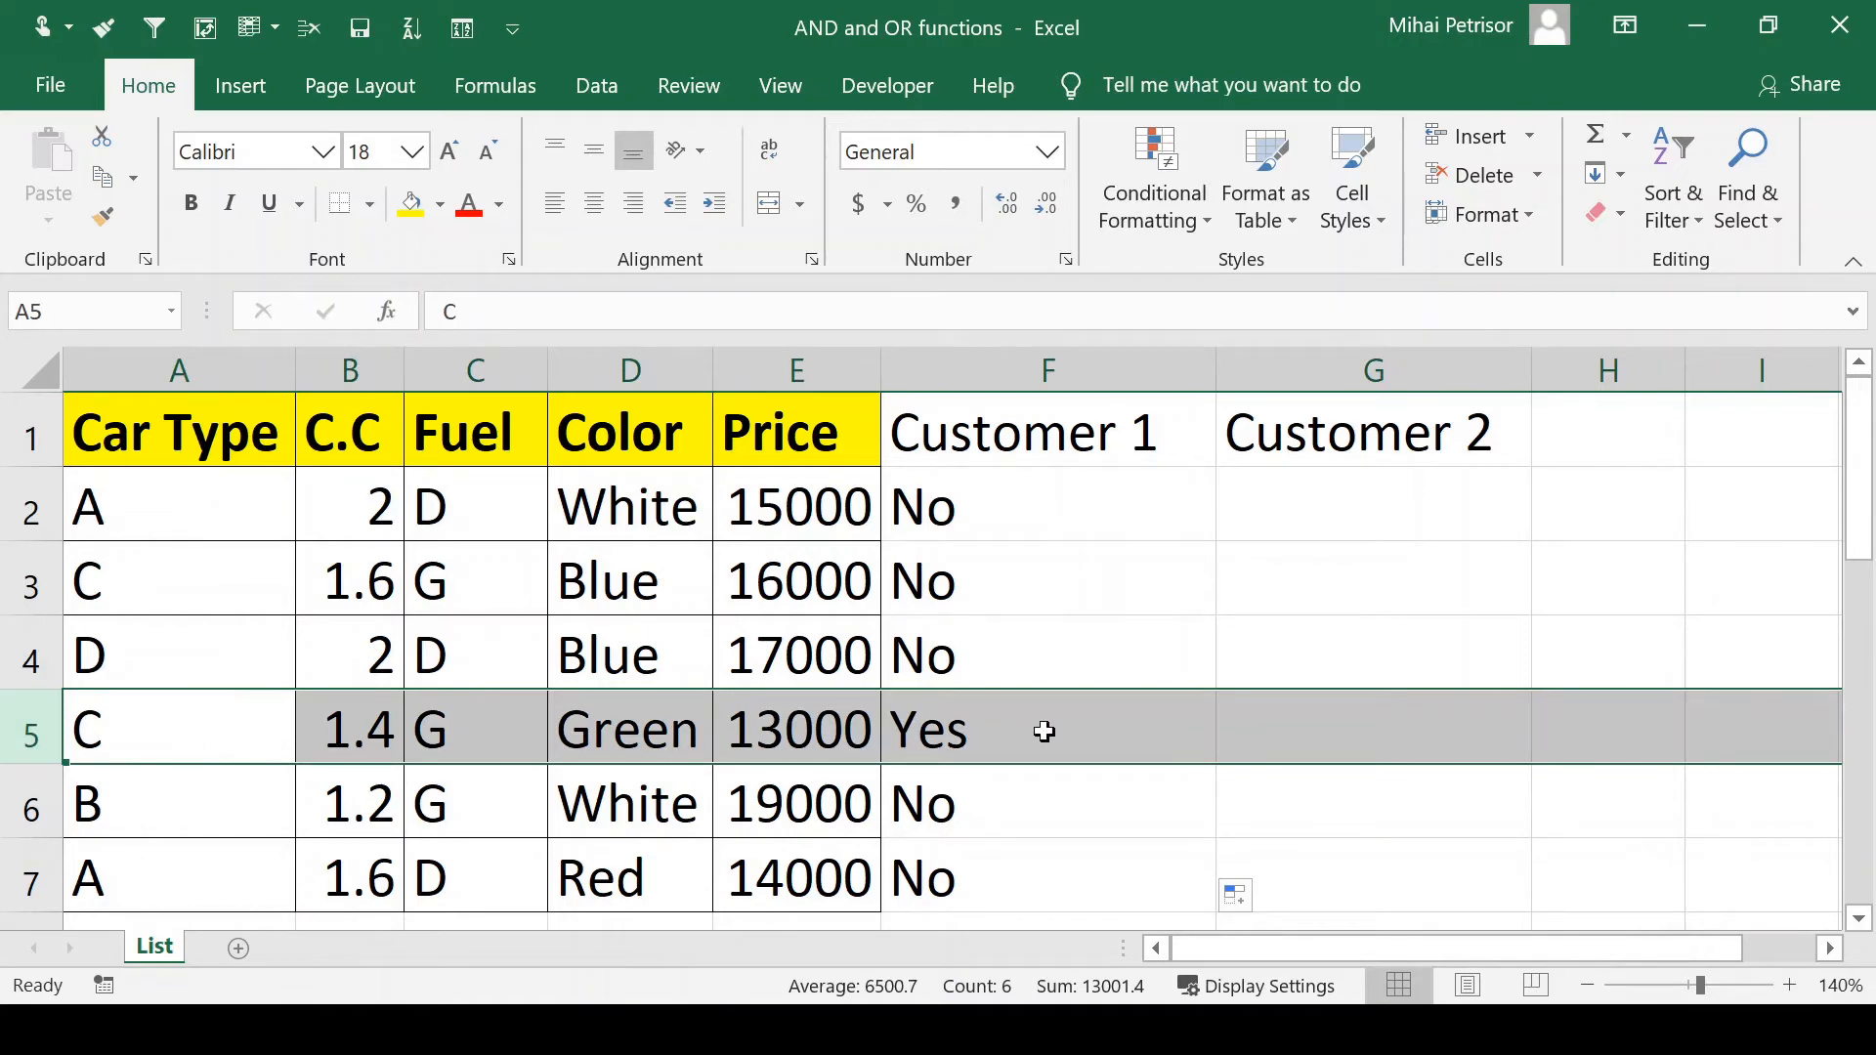
{"action": "left_click", "coordinate": [1047, 729]}
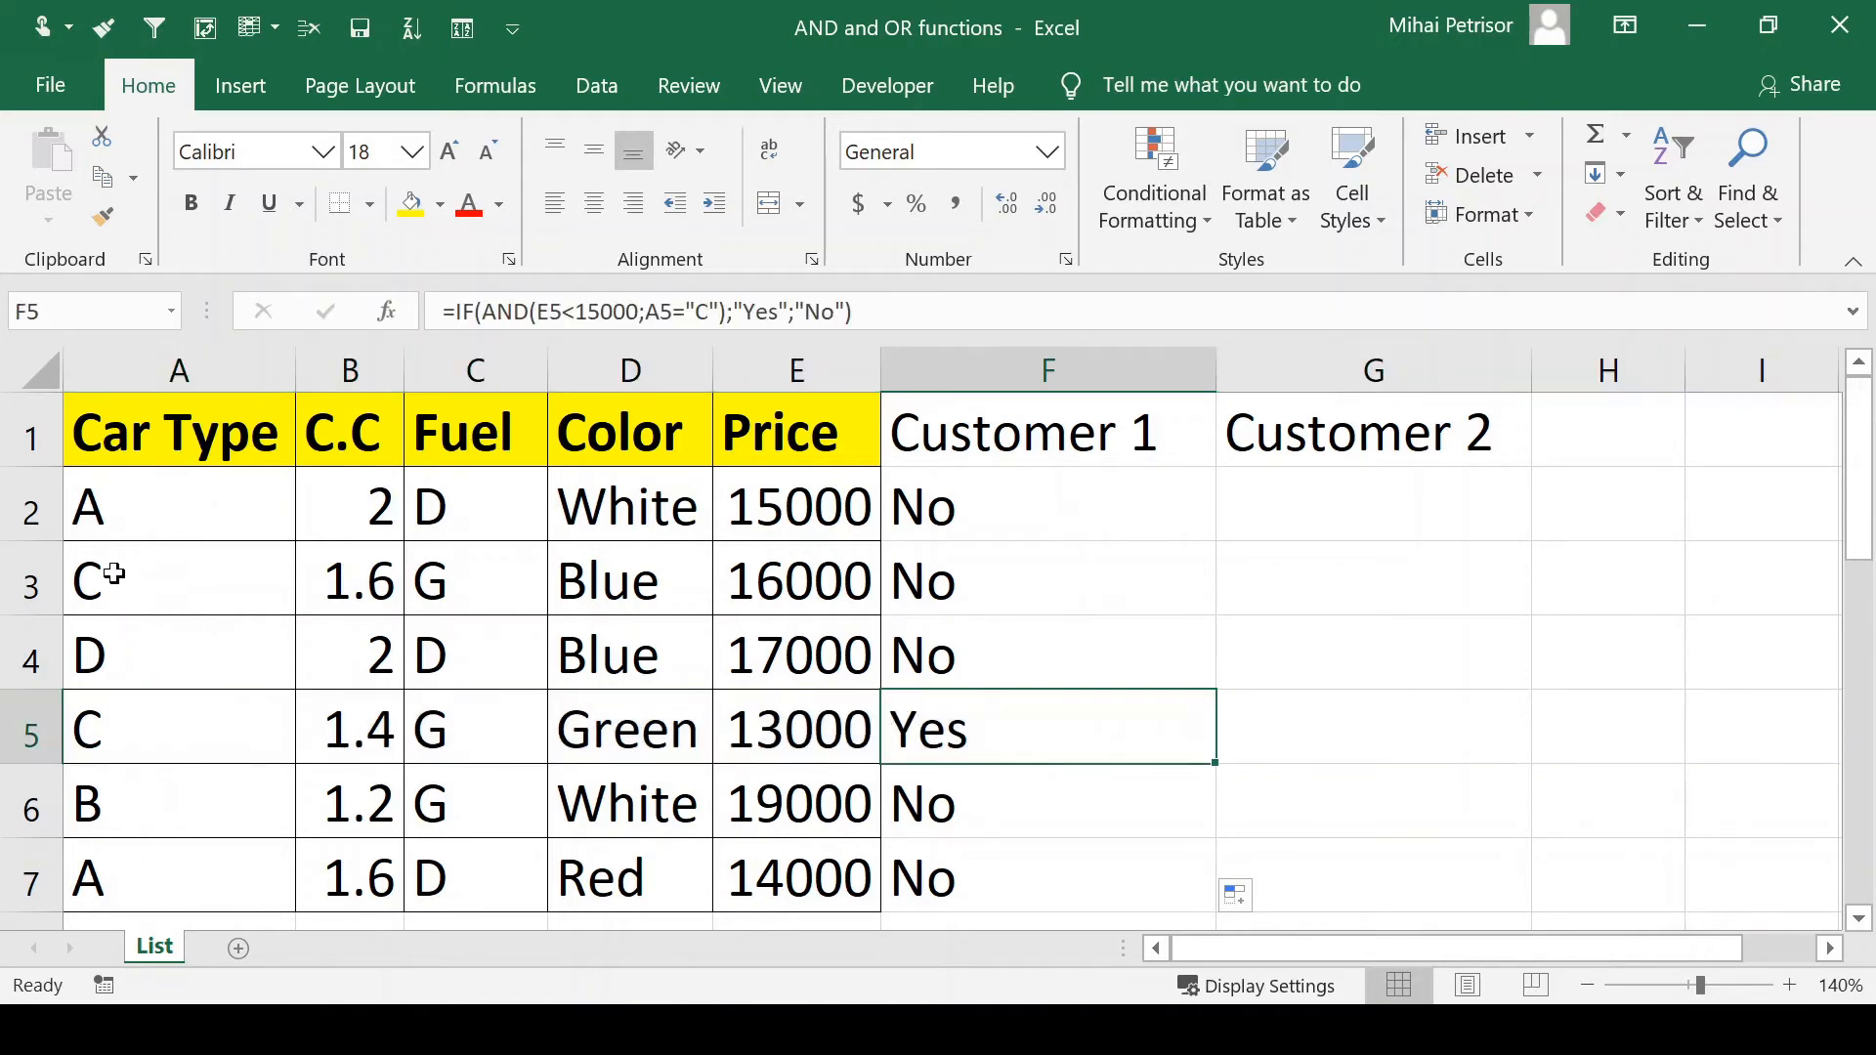
{"action": "left_click", "coordinate": [176, 580]}
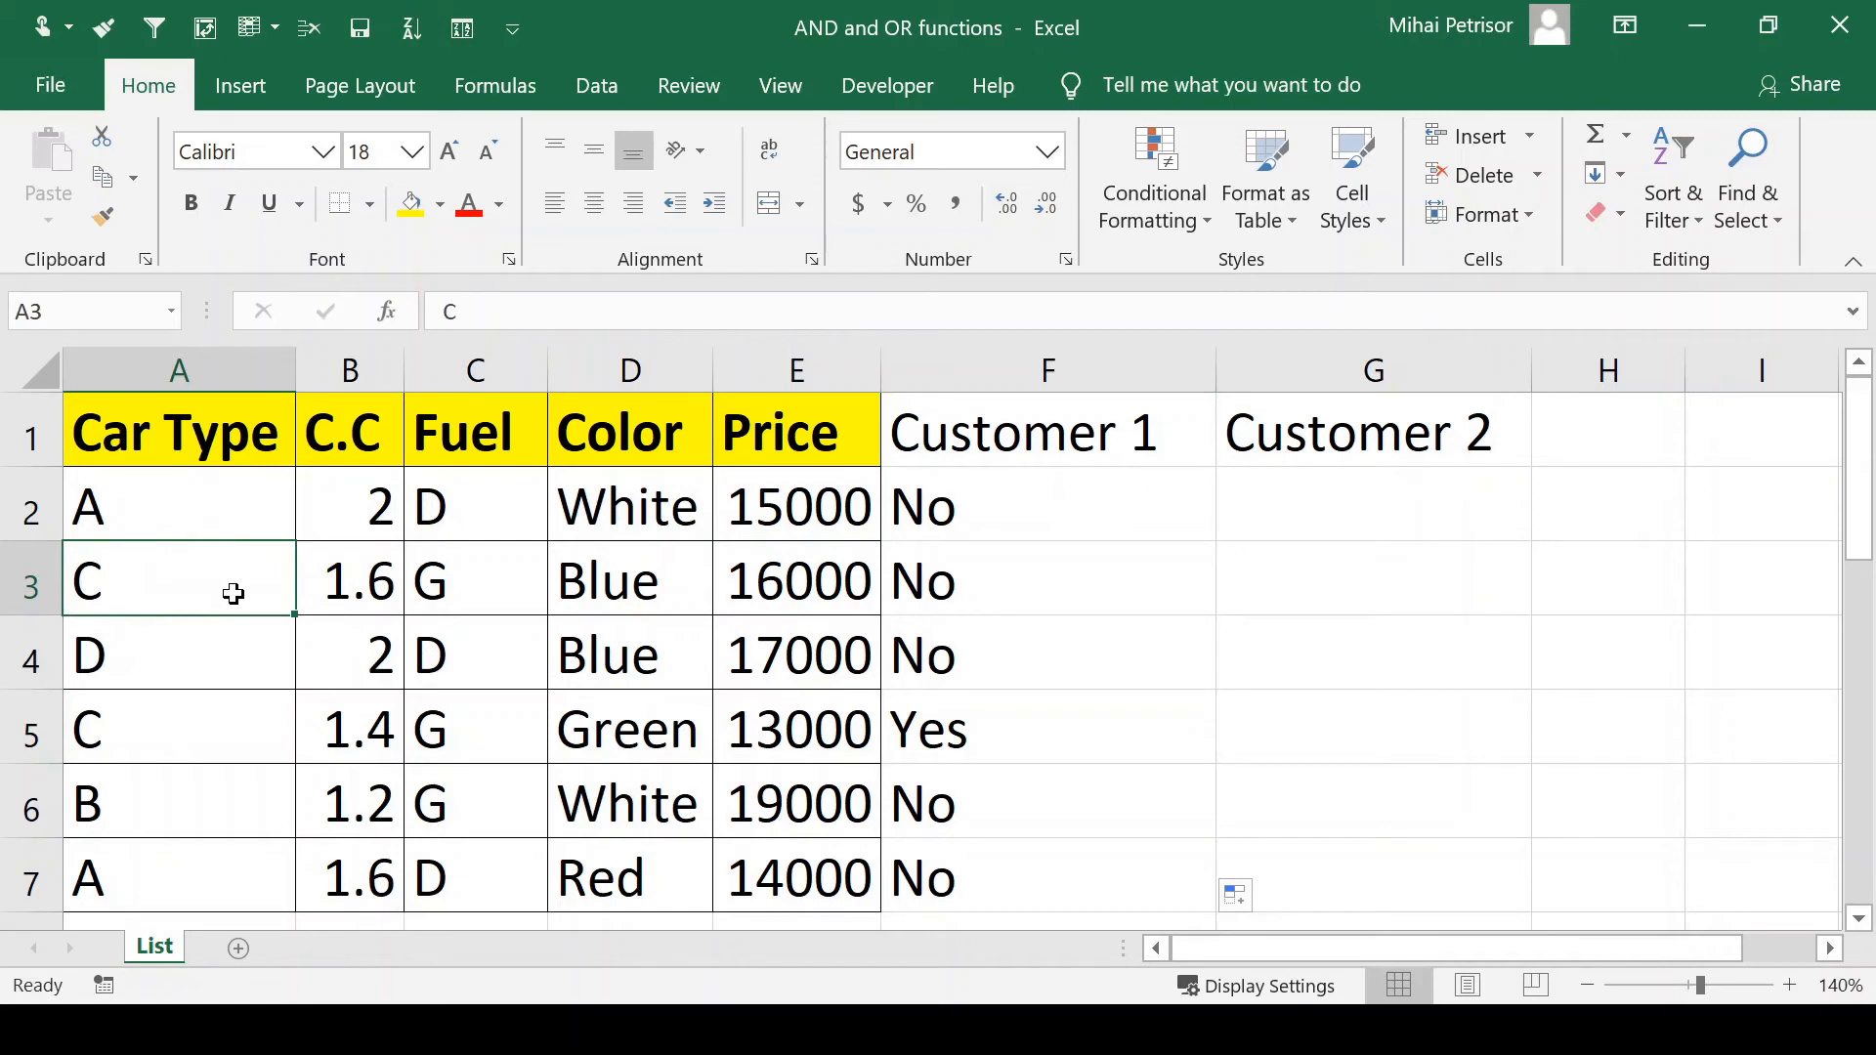
{"action": "mouse_move", "coordinate": [822, 576]}
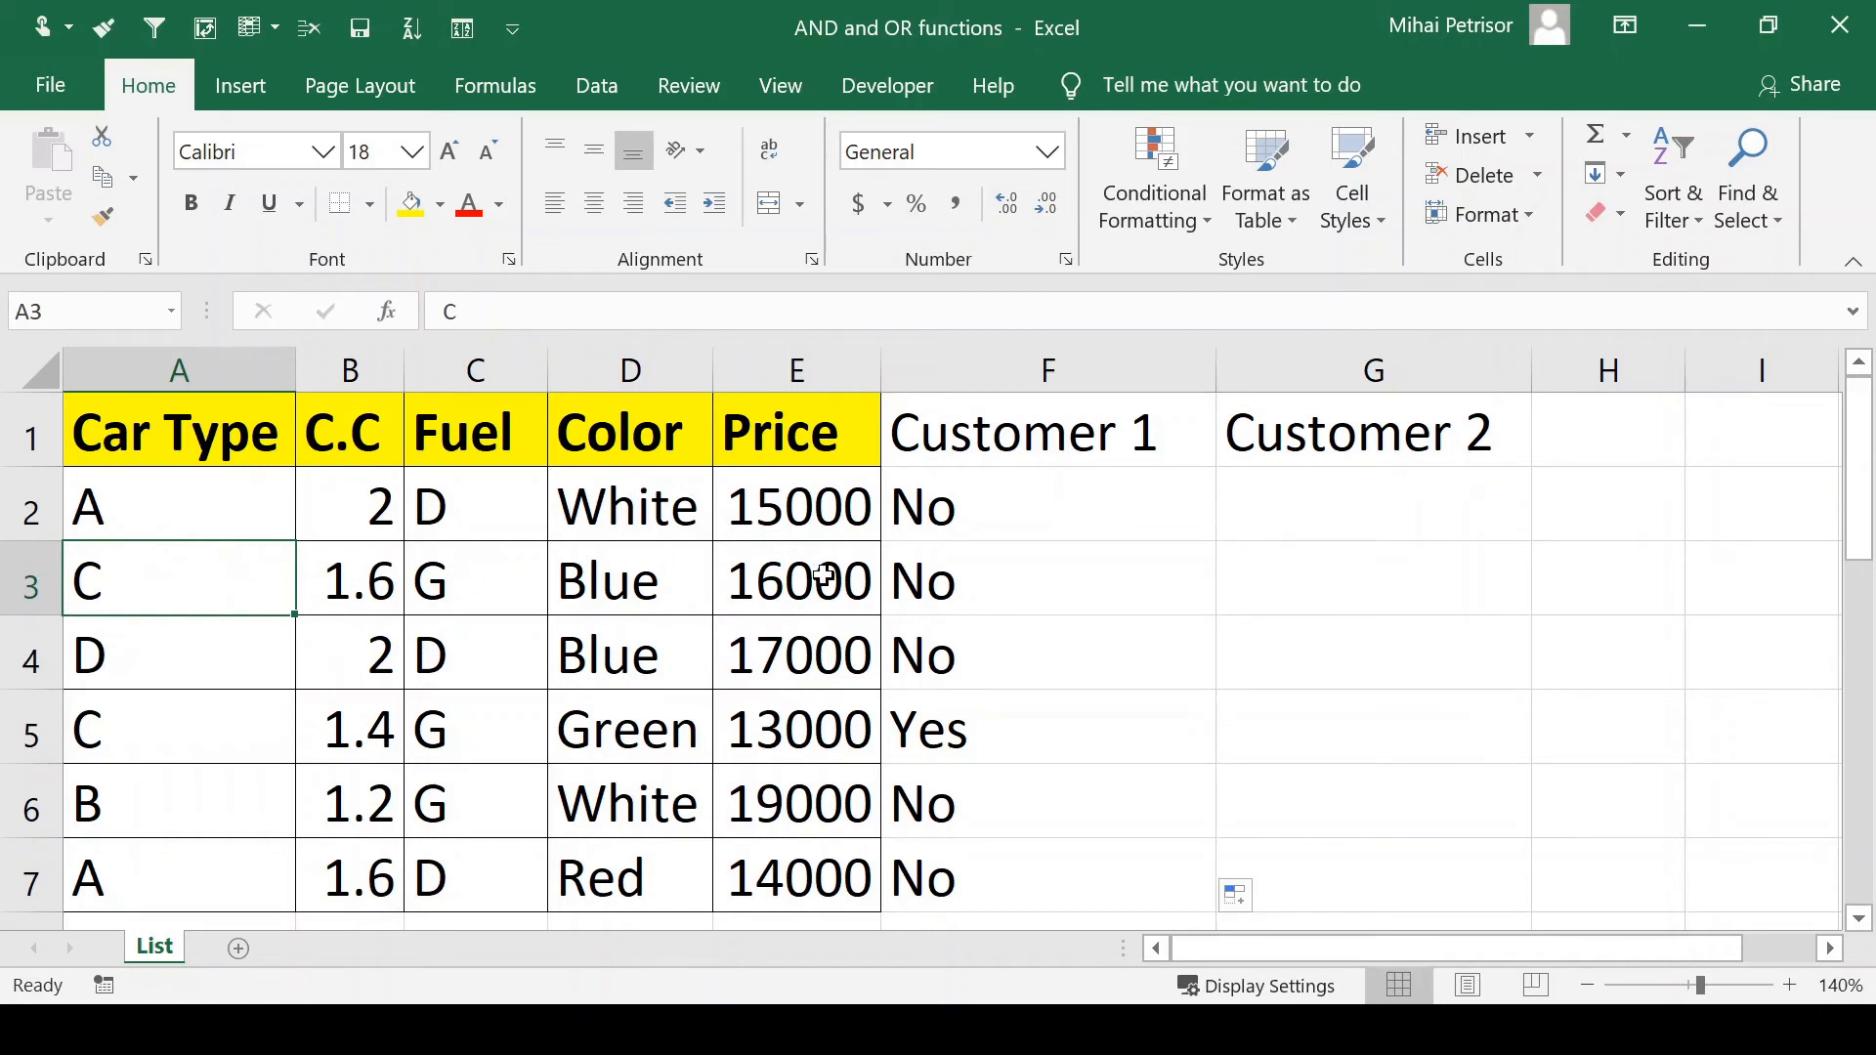
{"action": "left_click", "coordinate": [796, 581]}
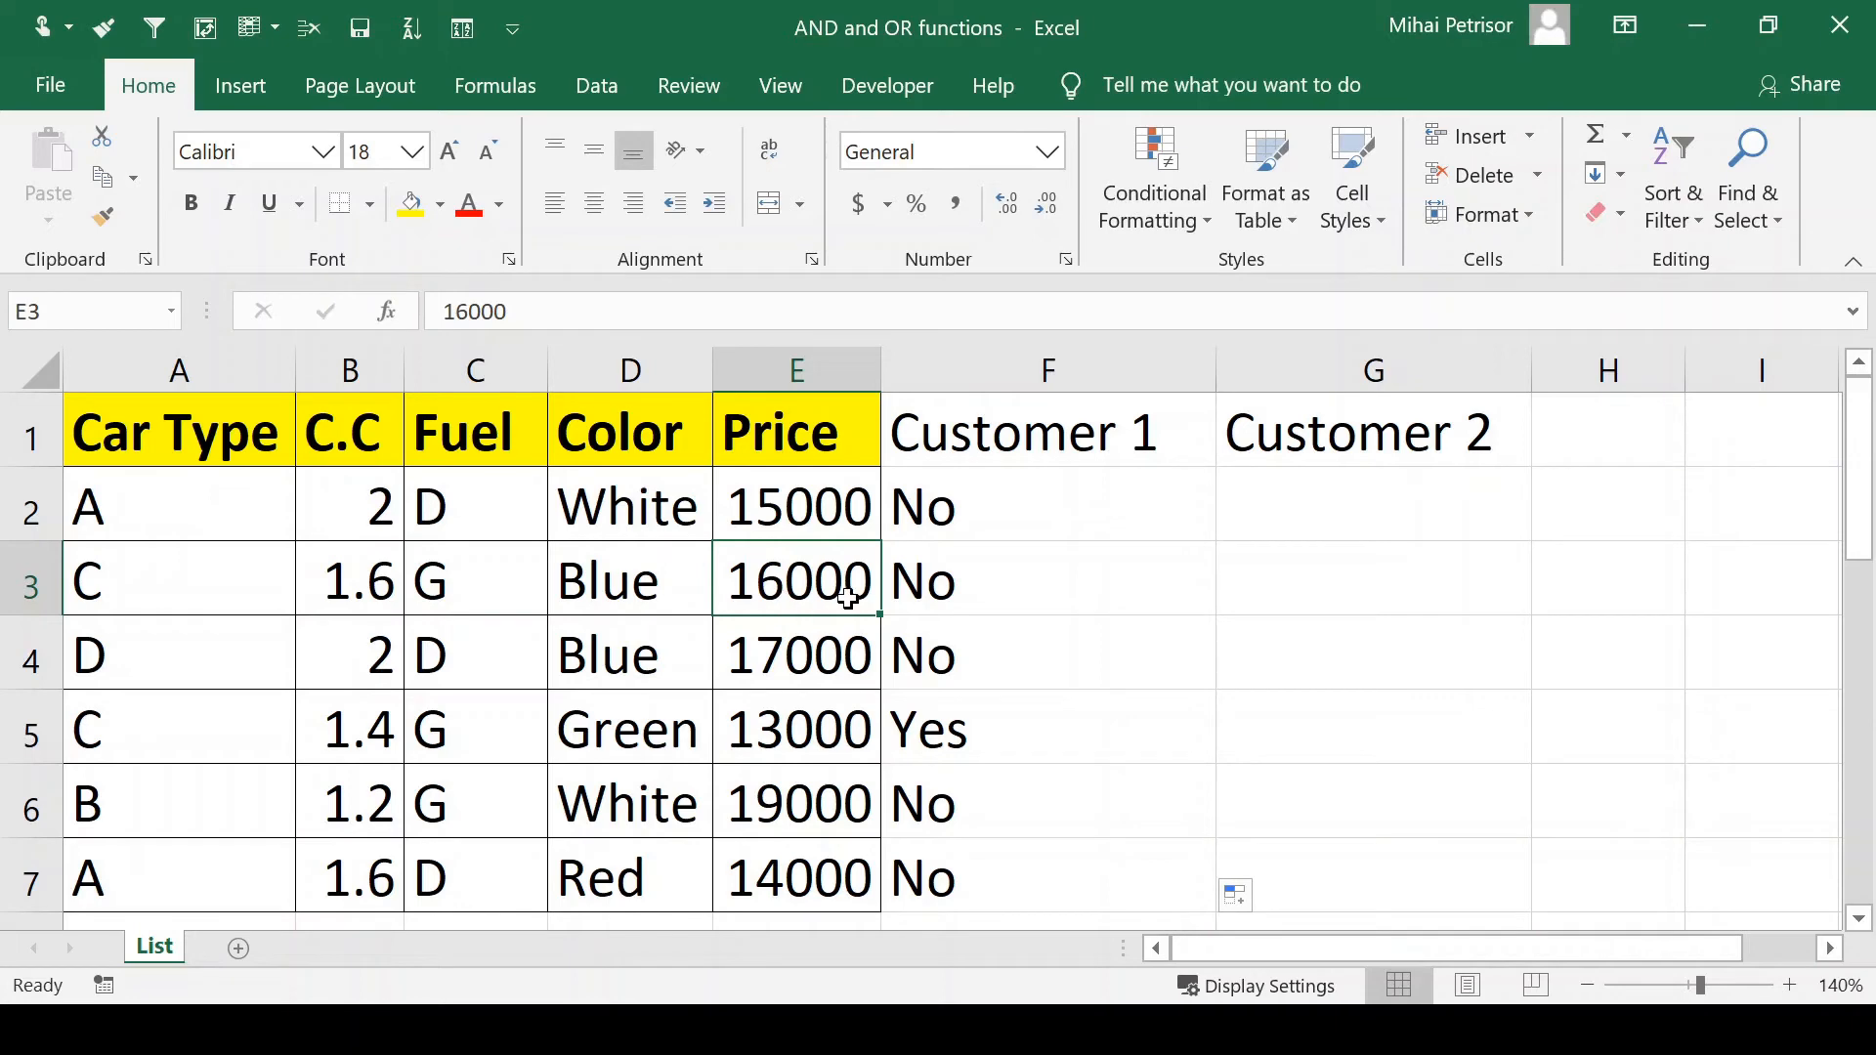
{"action": "mouse_move", "coordinate": [793, 632]}
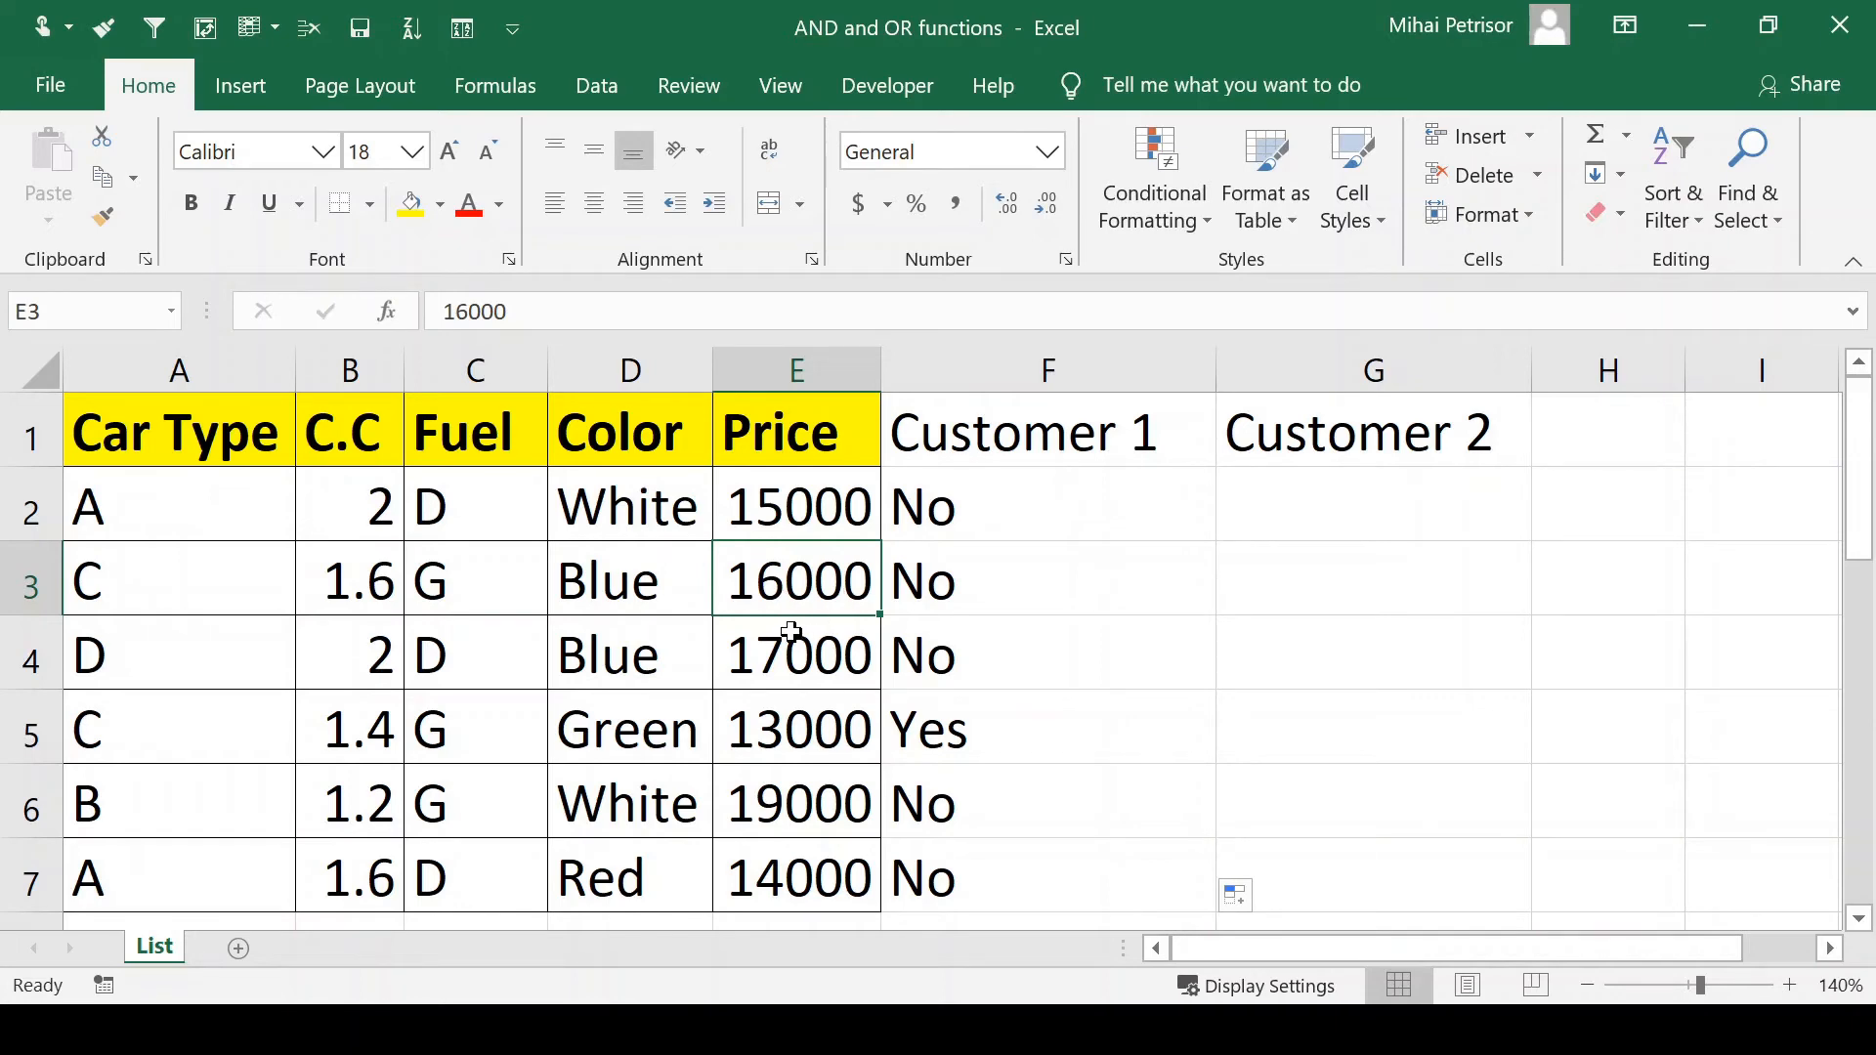
{"action": "left_click", "coordinate": [1372, 580]}
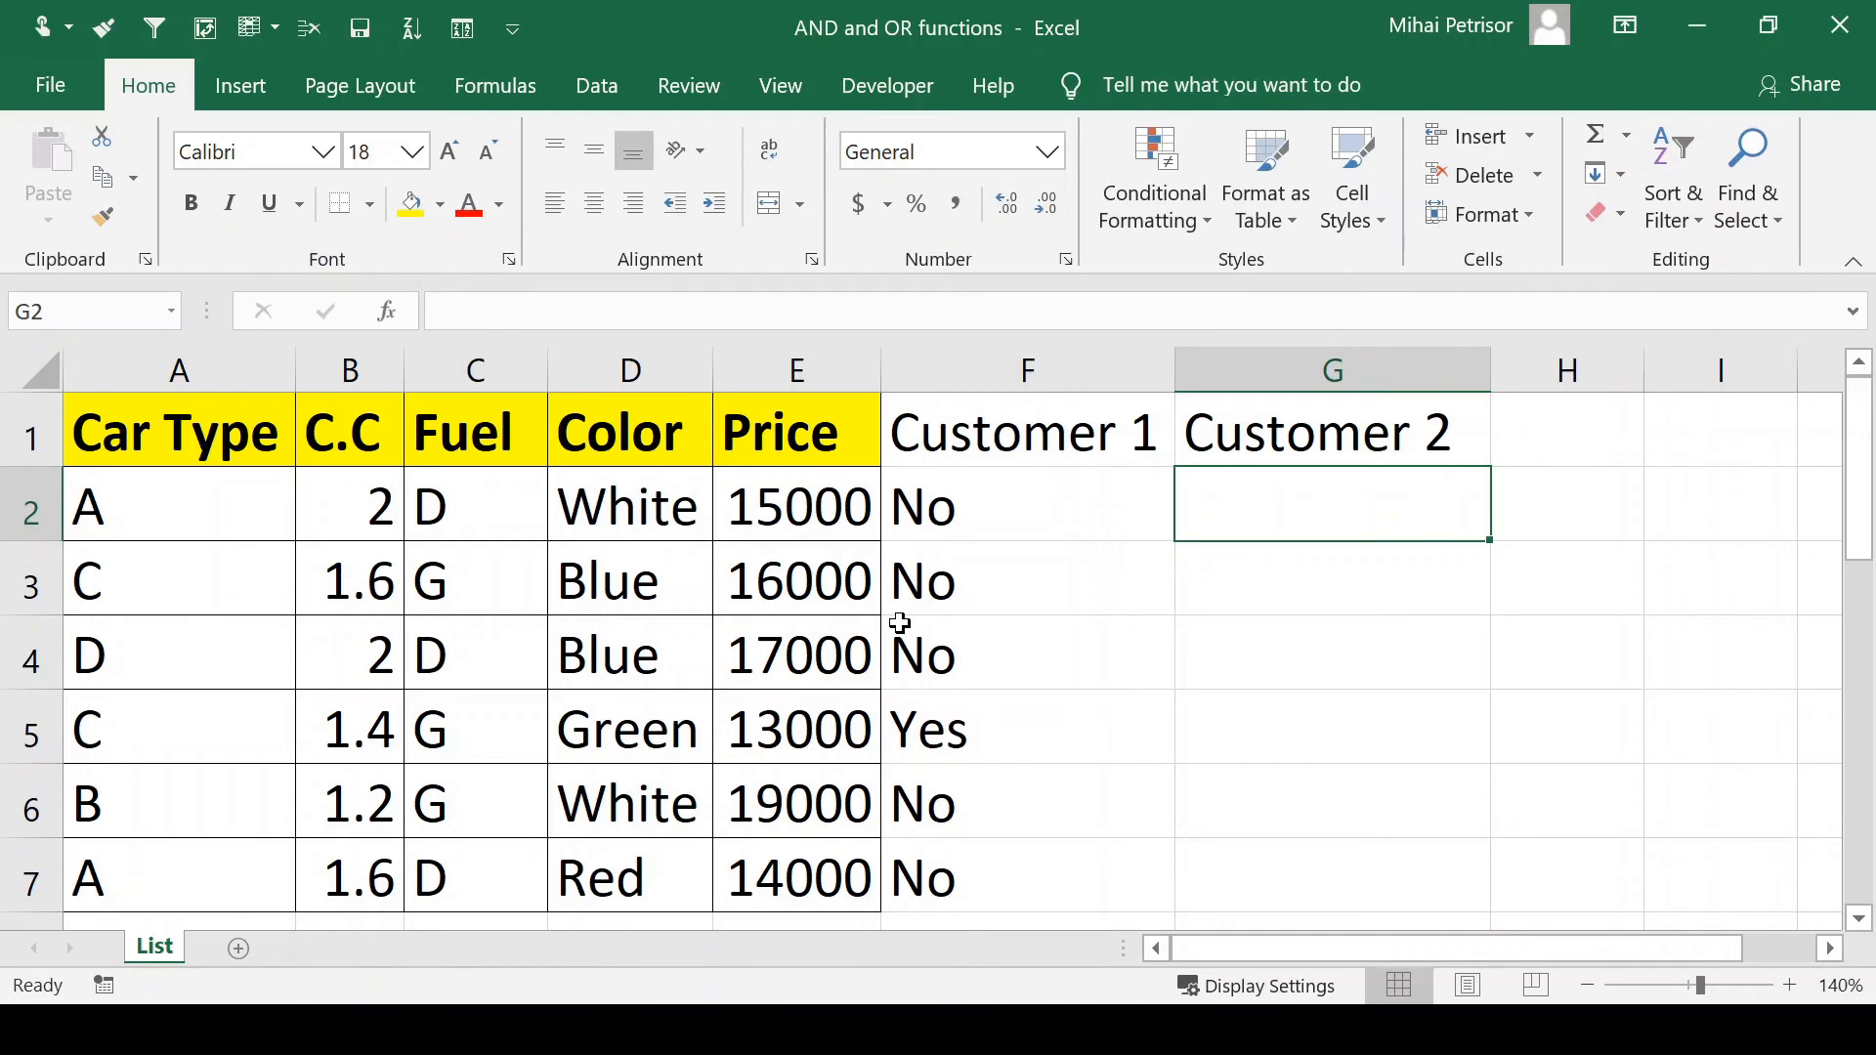
{"action": "mouse_move", "coordinate": [486, 485]}
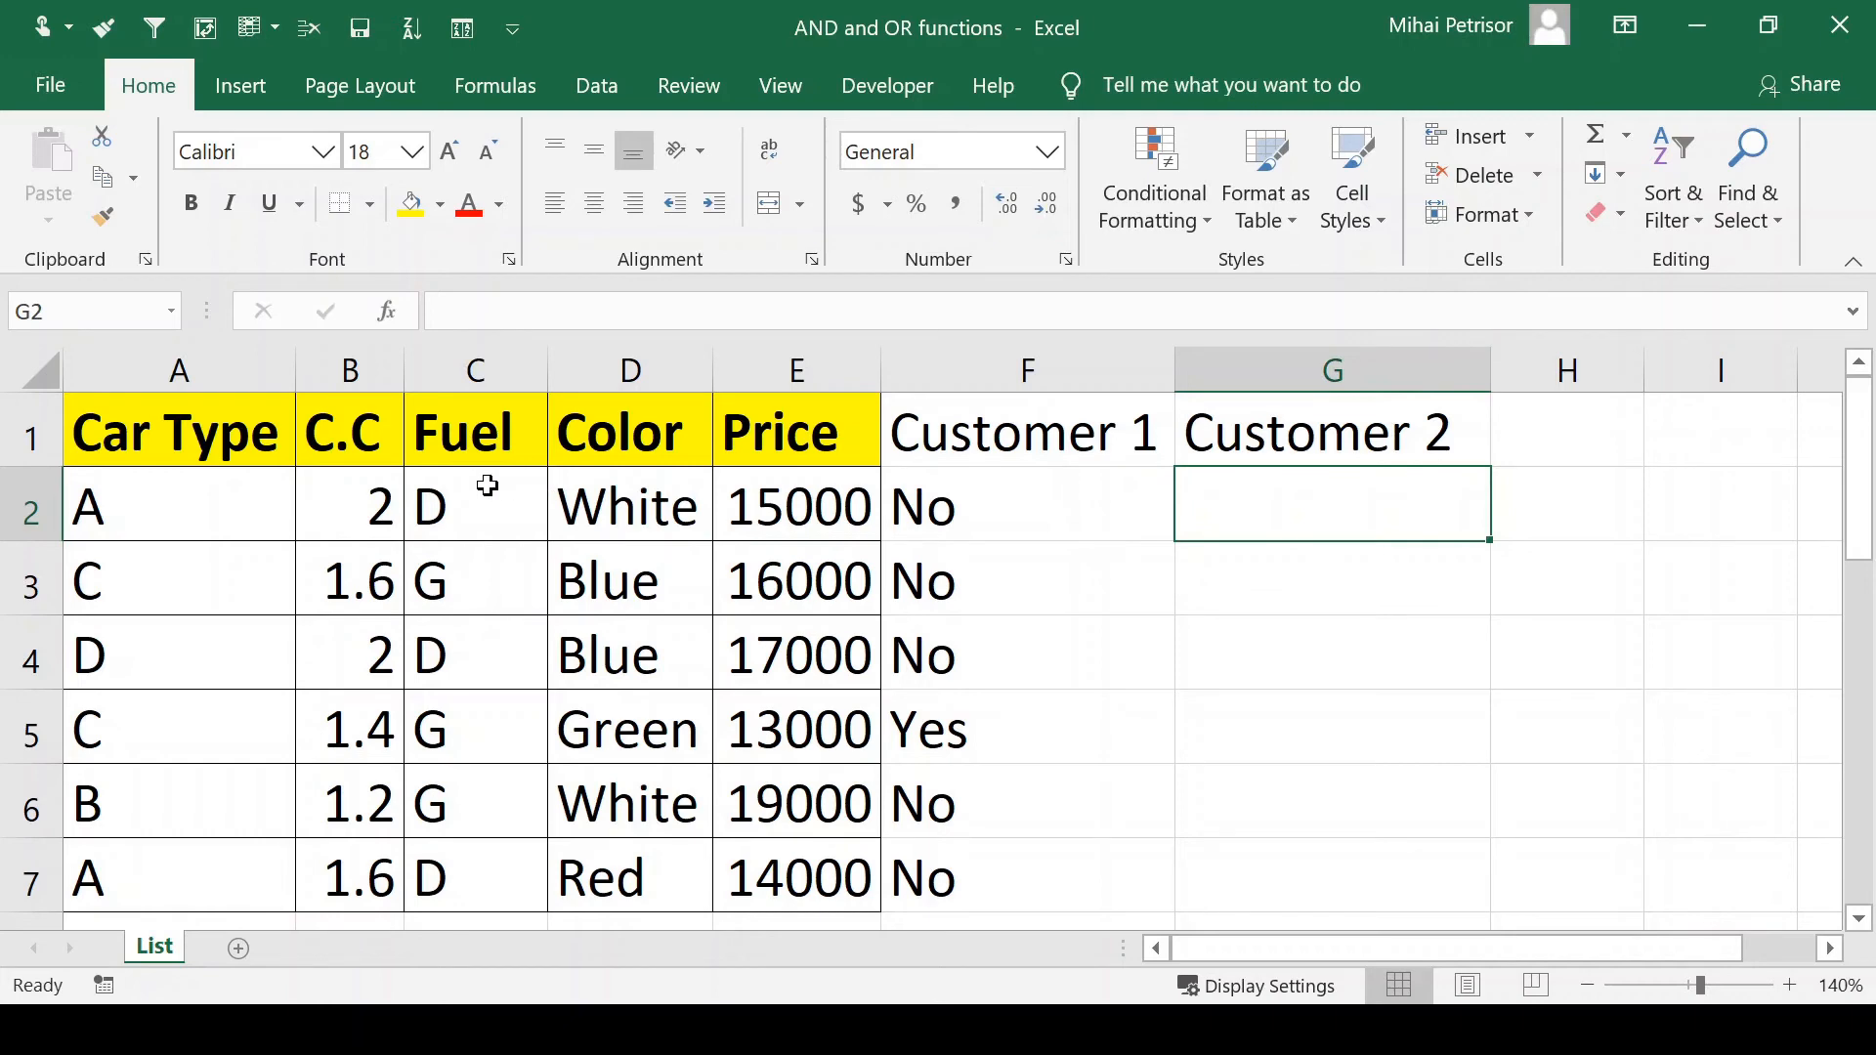
{"action": "mouse_move", "coordinate": [351, 496]}
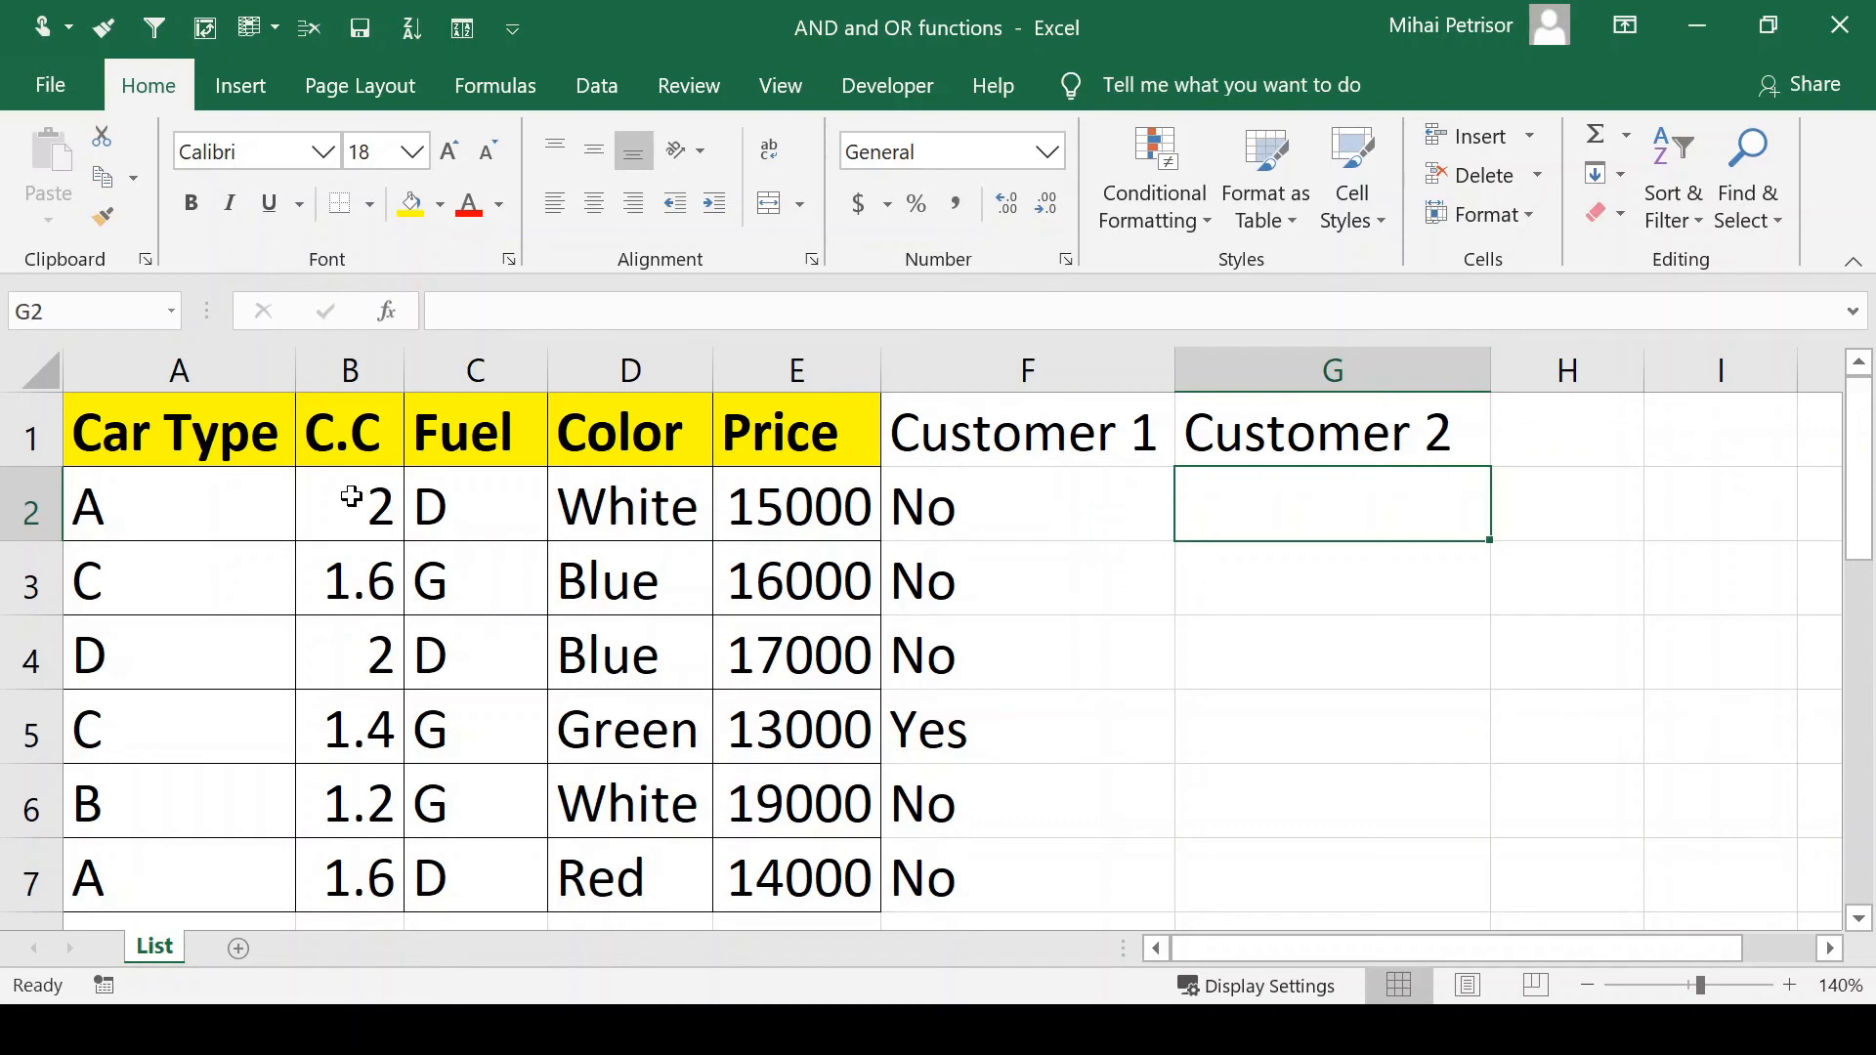
{"action": "mouse_move", "coordinate": [1212, 491]}
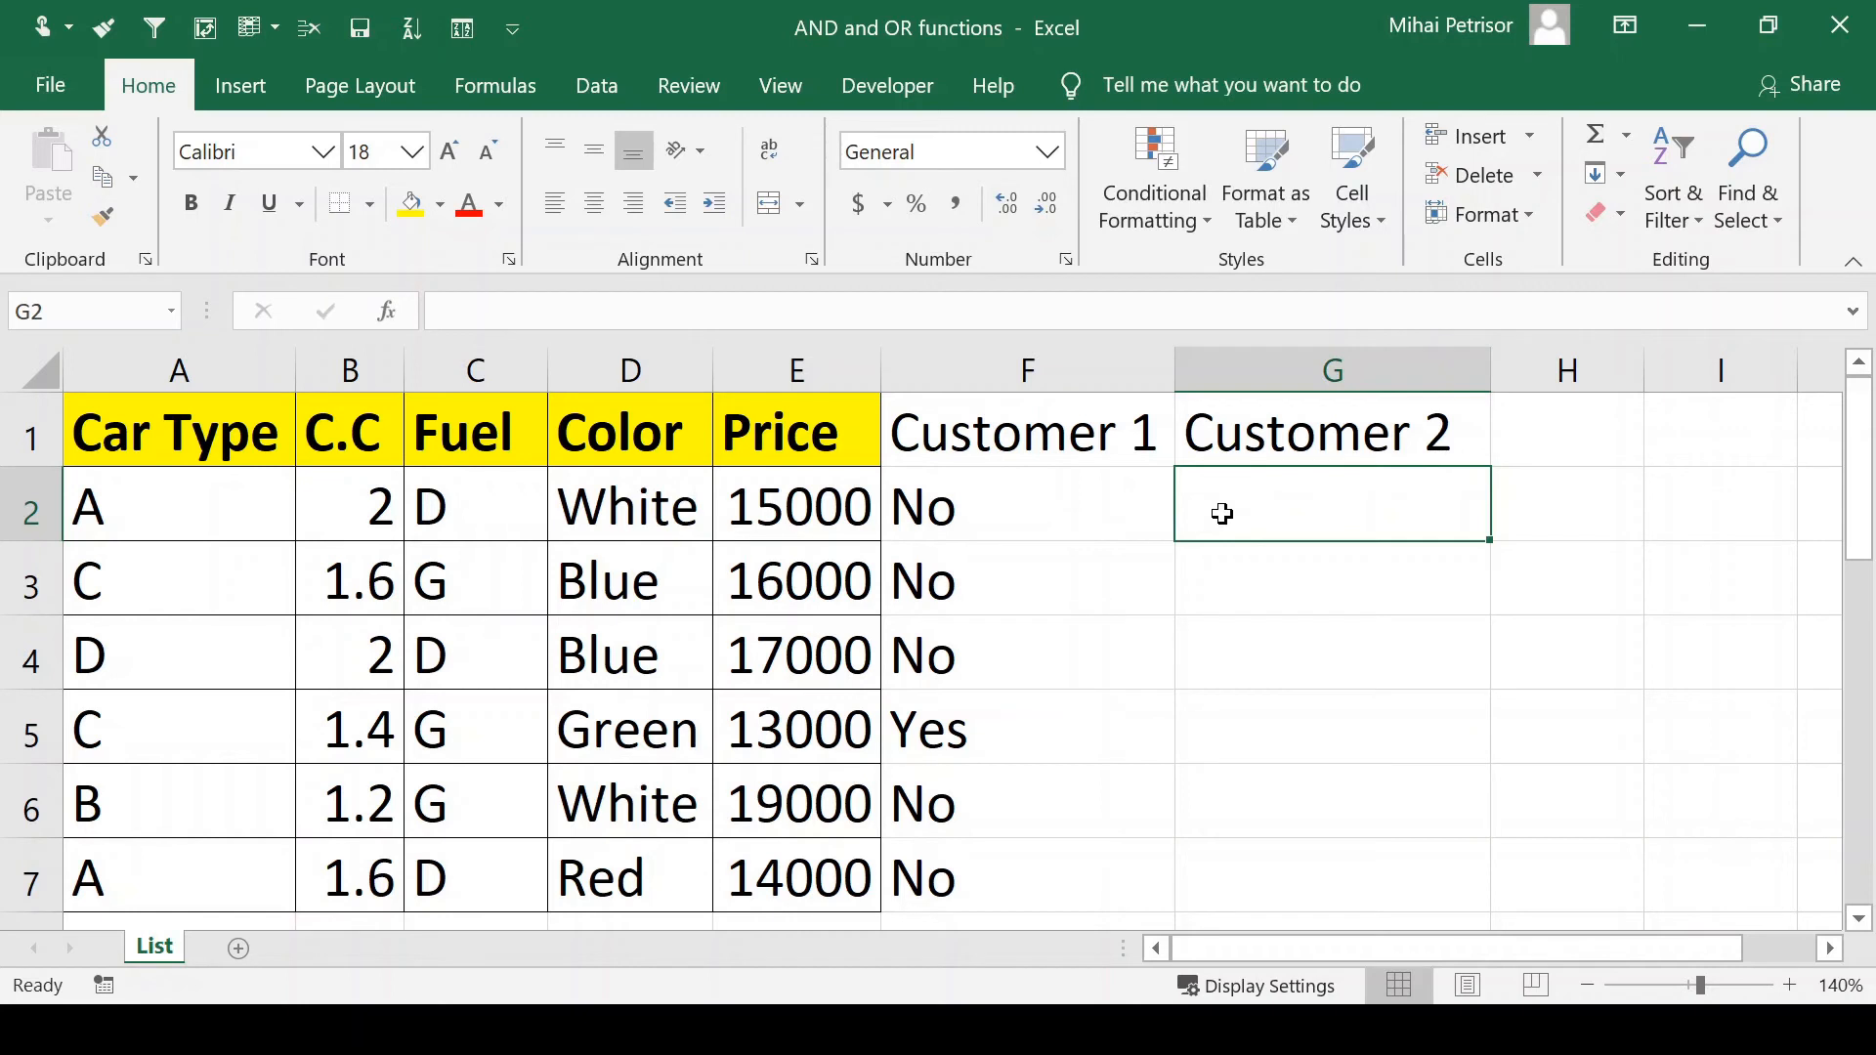
Step: Enter =IF(OR(B2>1.6;C2="D"); in G2 as the Customer 2 test
{"action": "type", "text": "=if"}
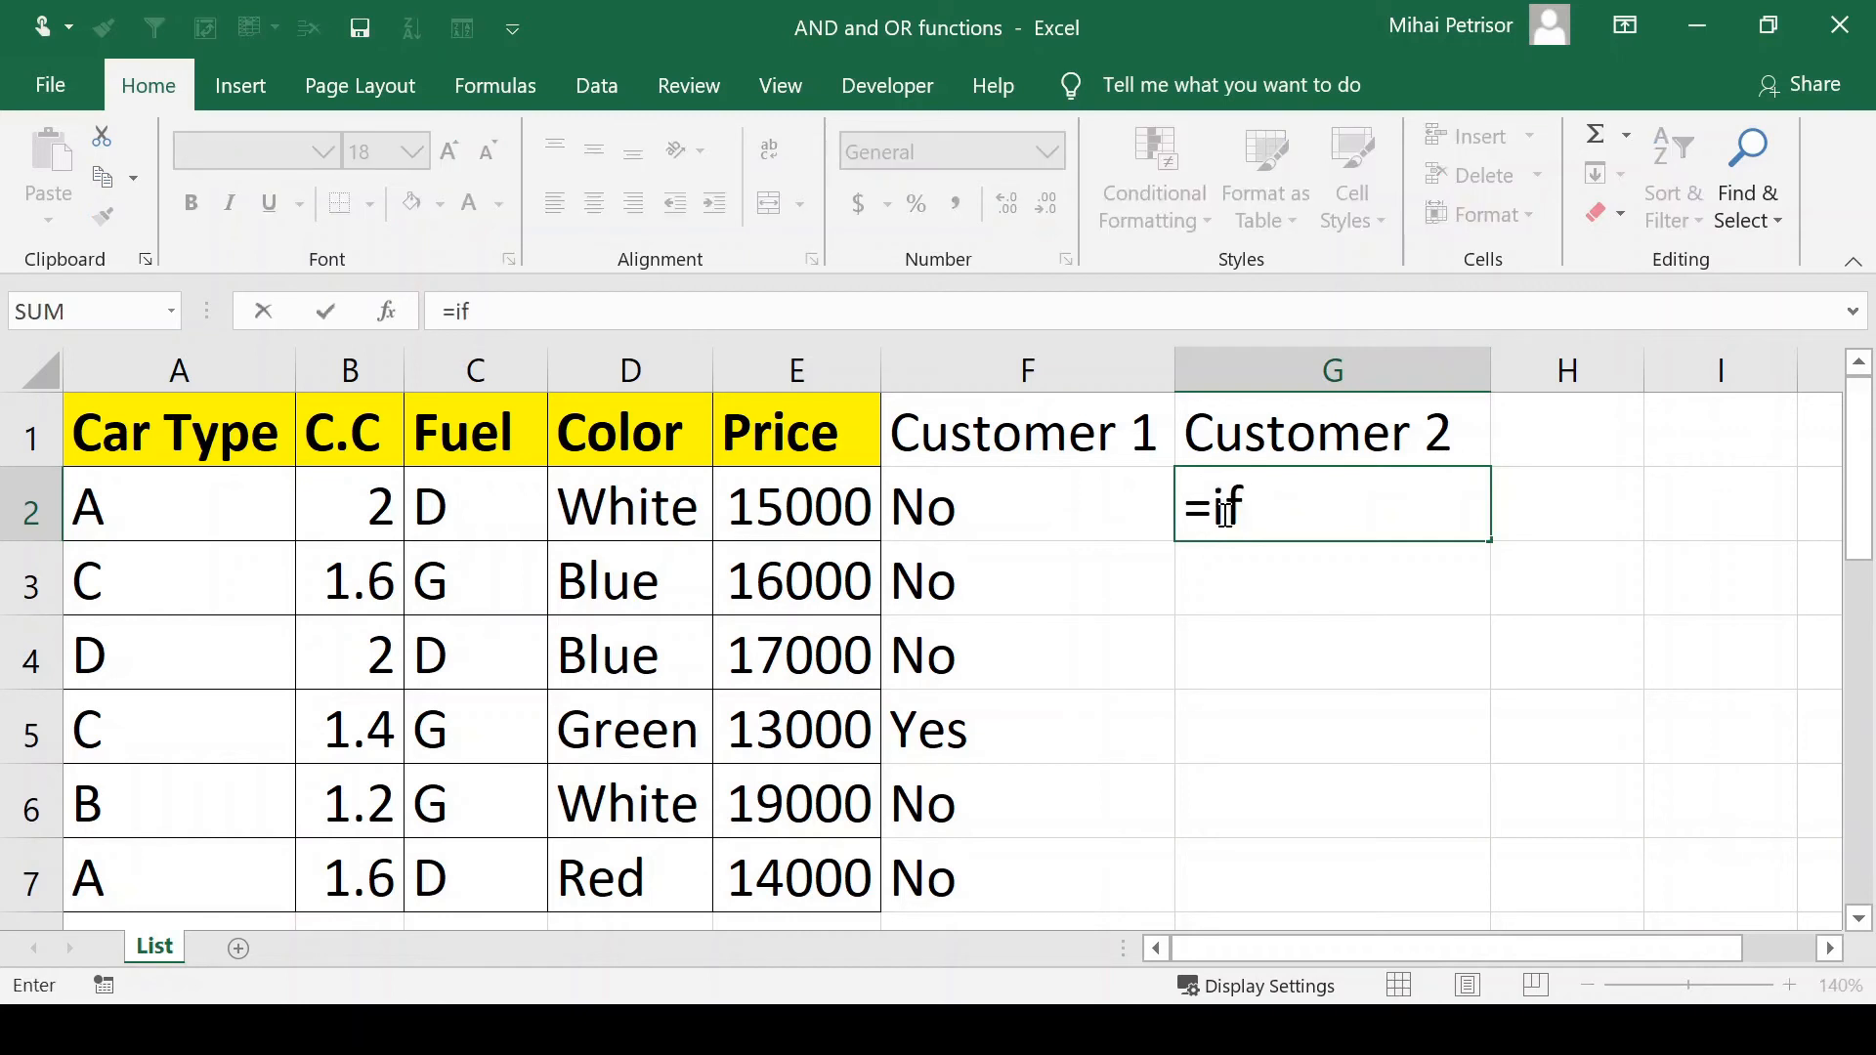
{"action": "type", "text": "(or"}
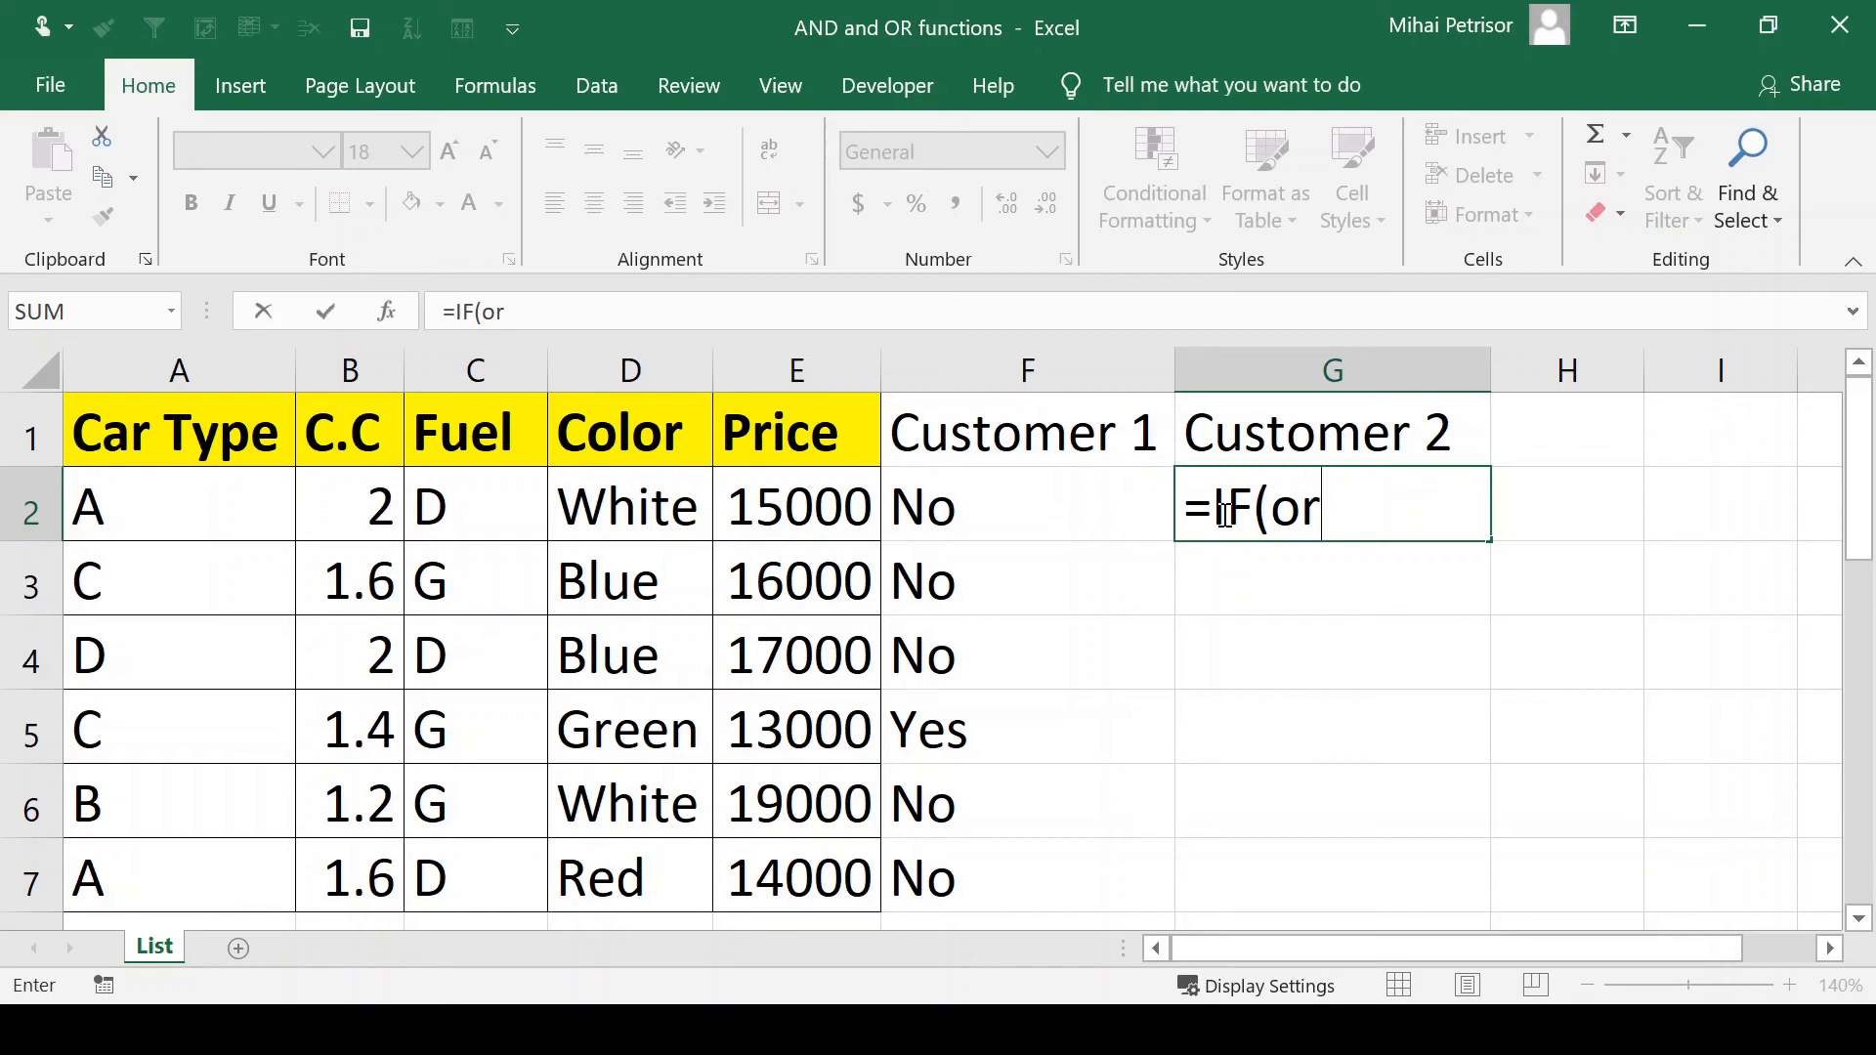
{"action": "type", "text": "OR("}
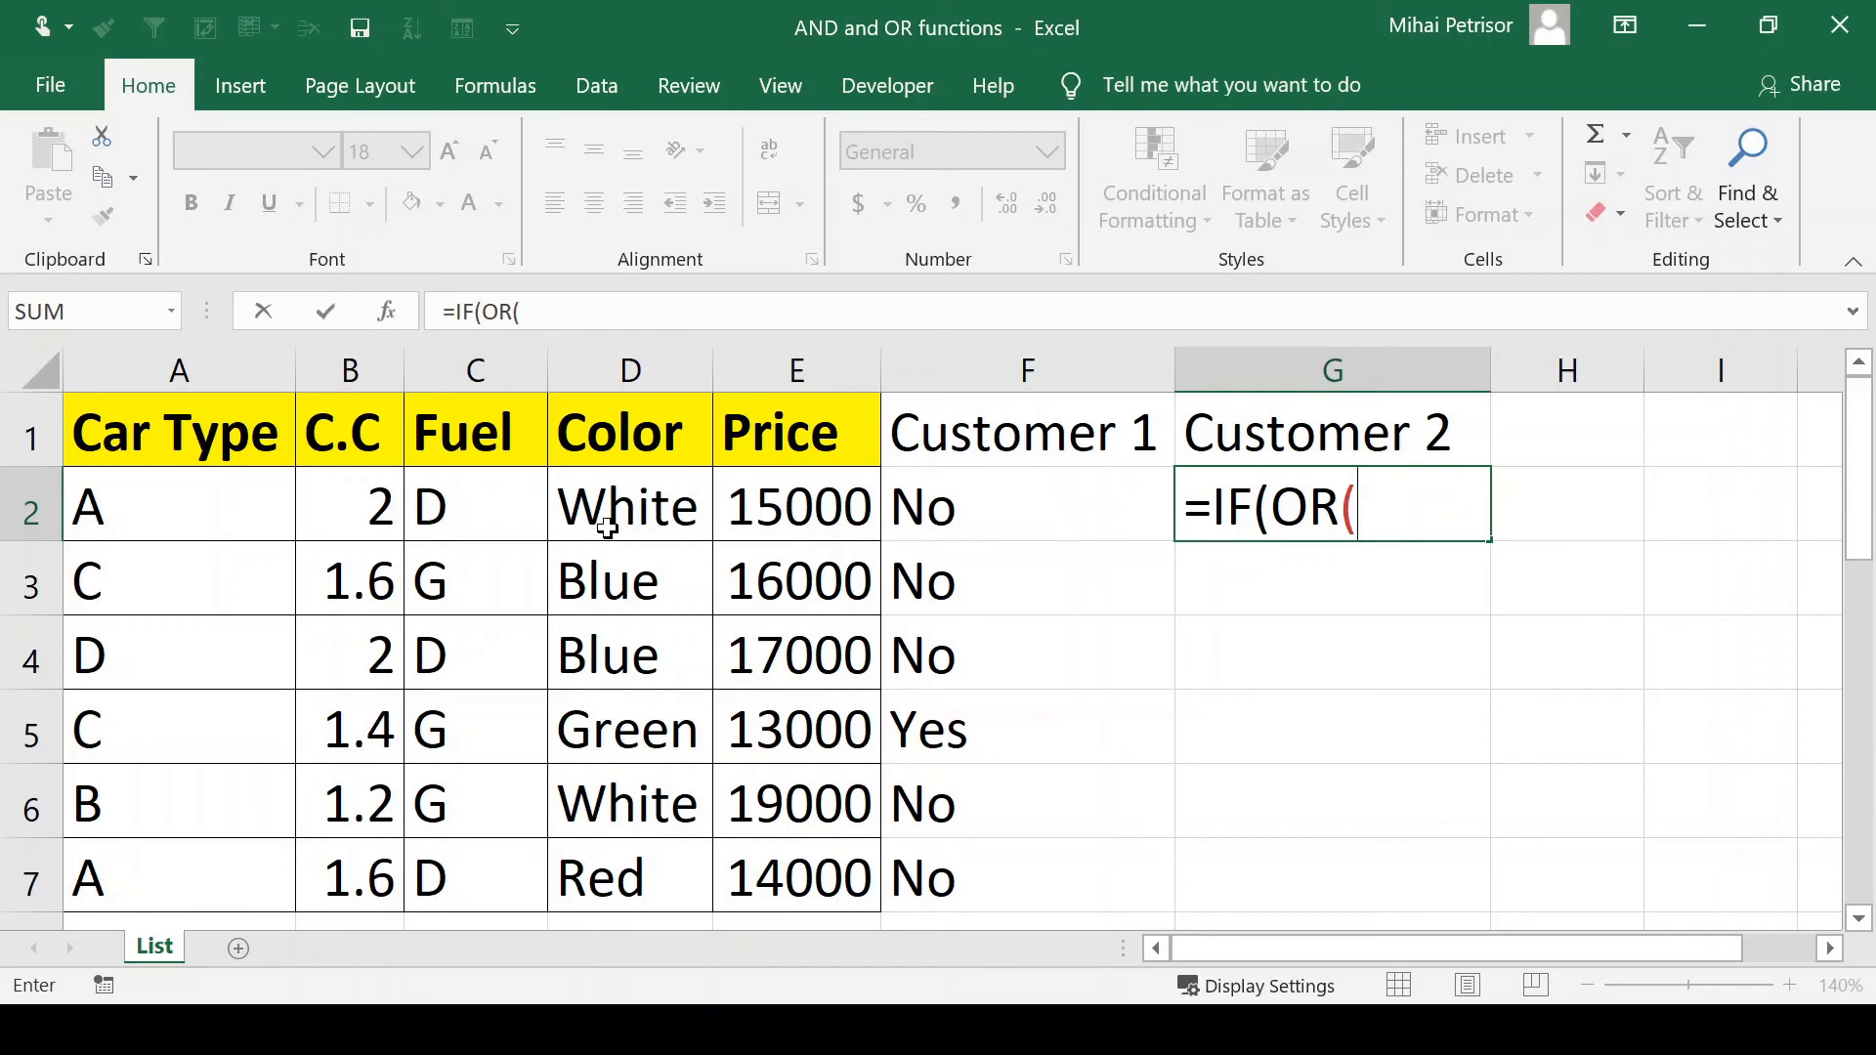
{"action": "mouse_move", "coordinate": [540, 535]}
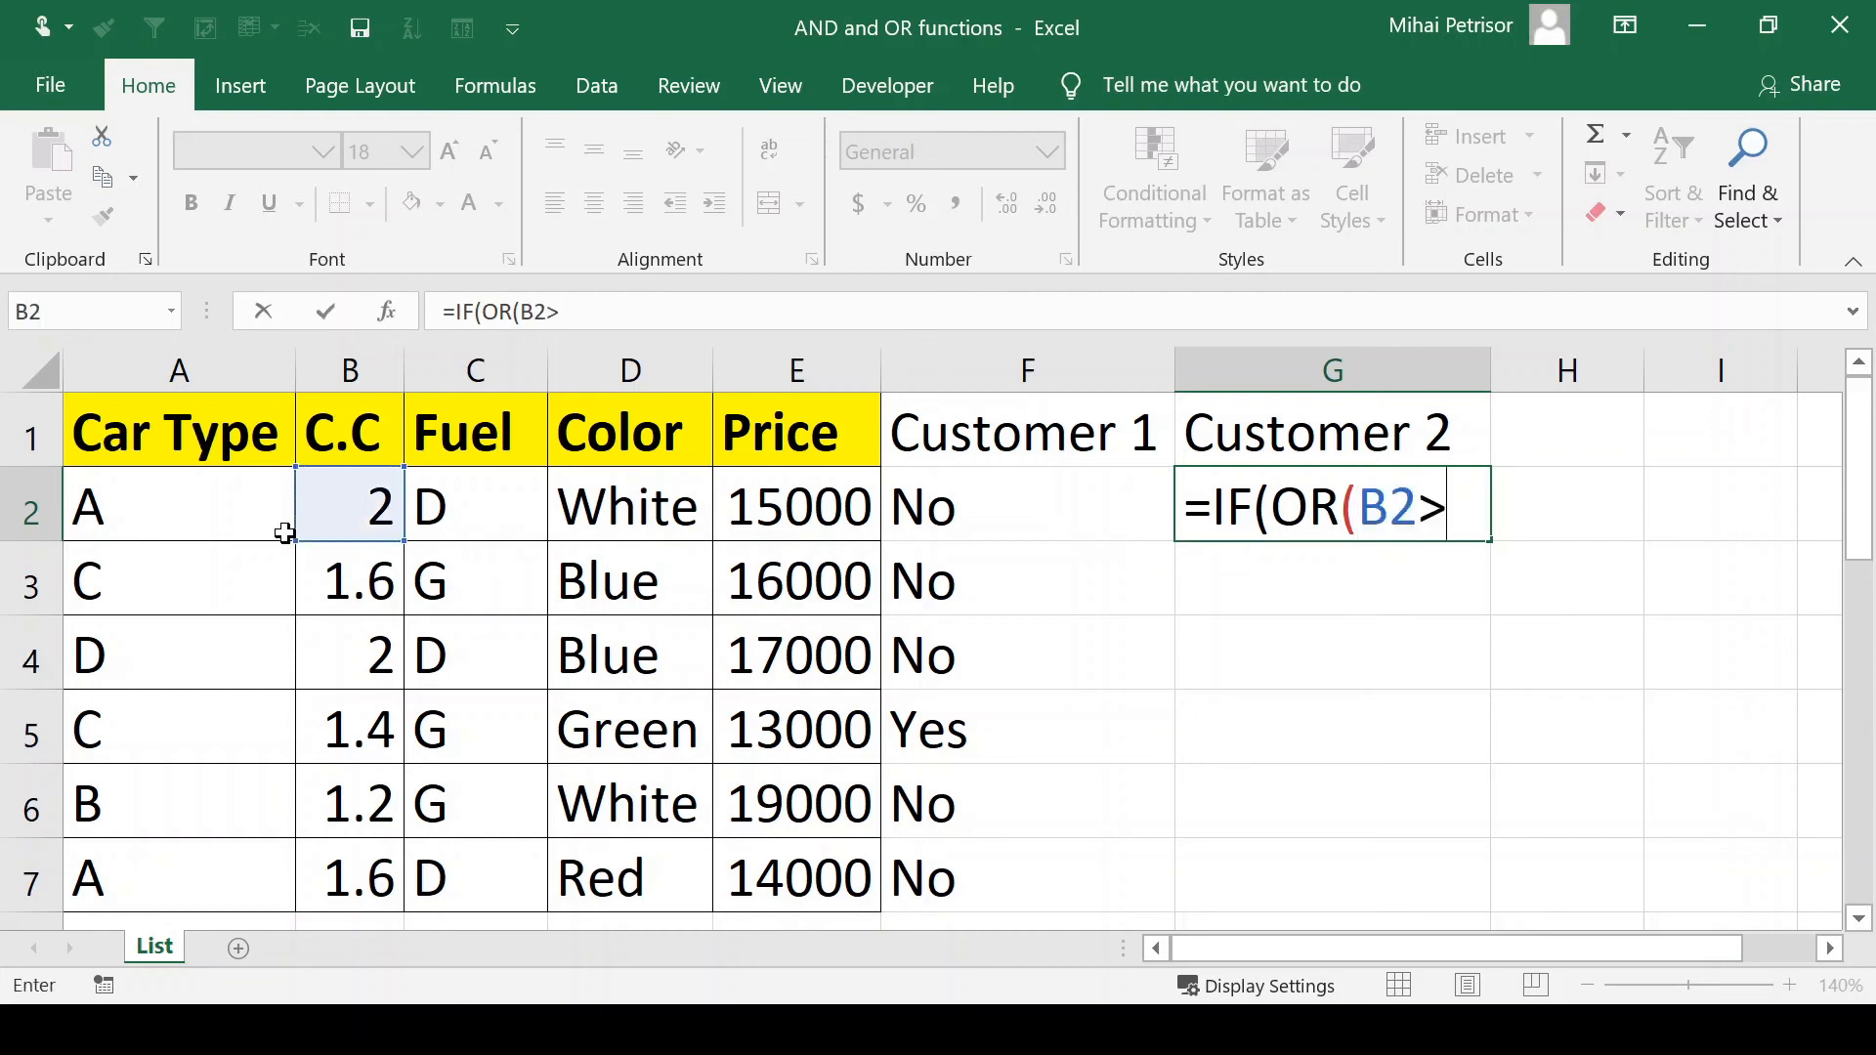
{"action": "type", "text": "1.6"}
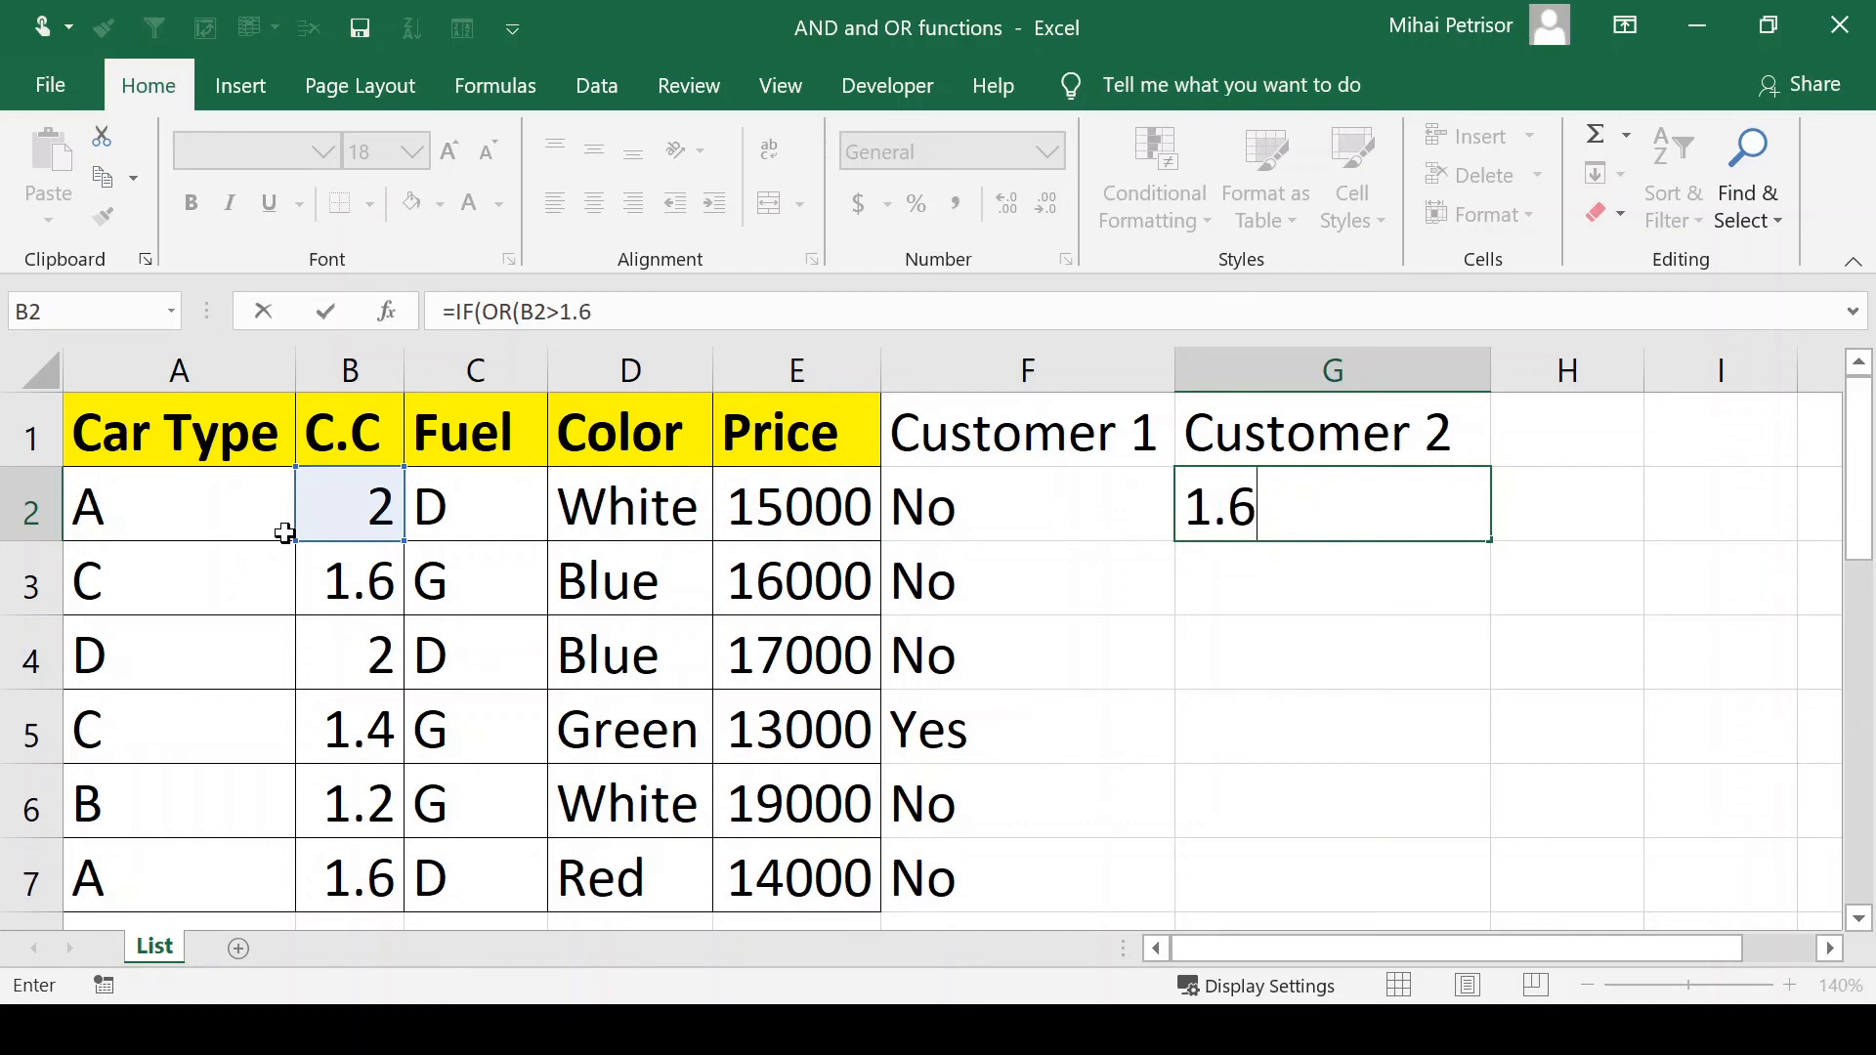
{"action": "type", "text": ";"}
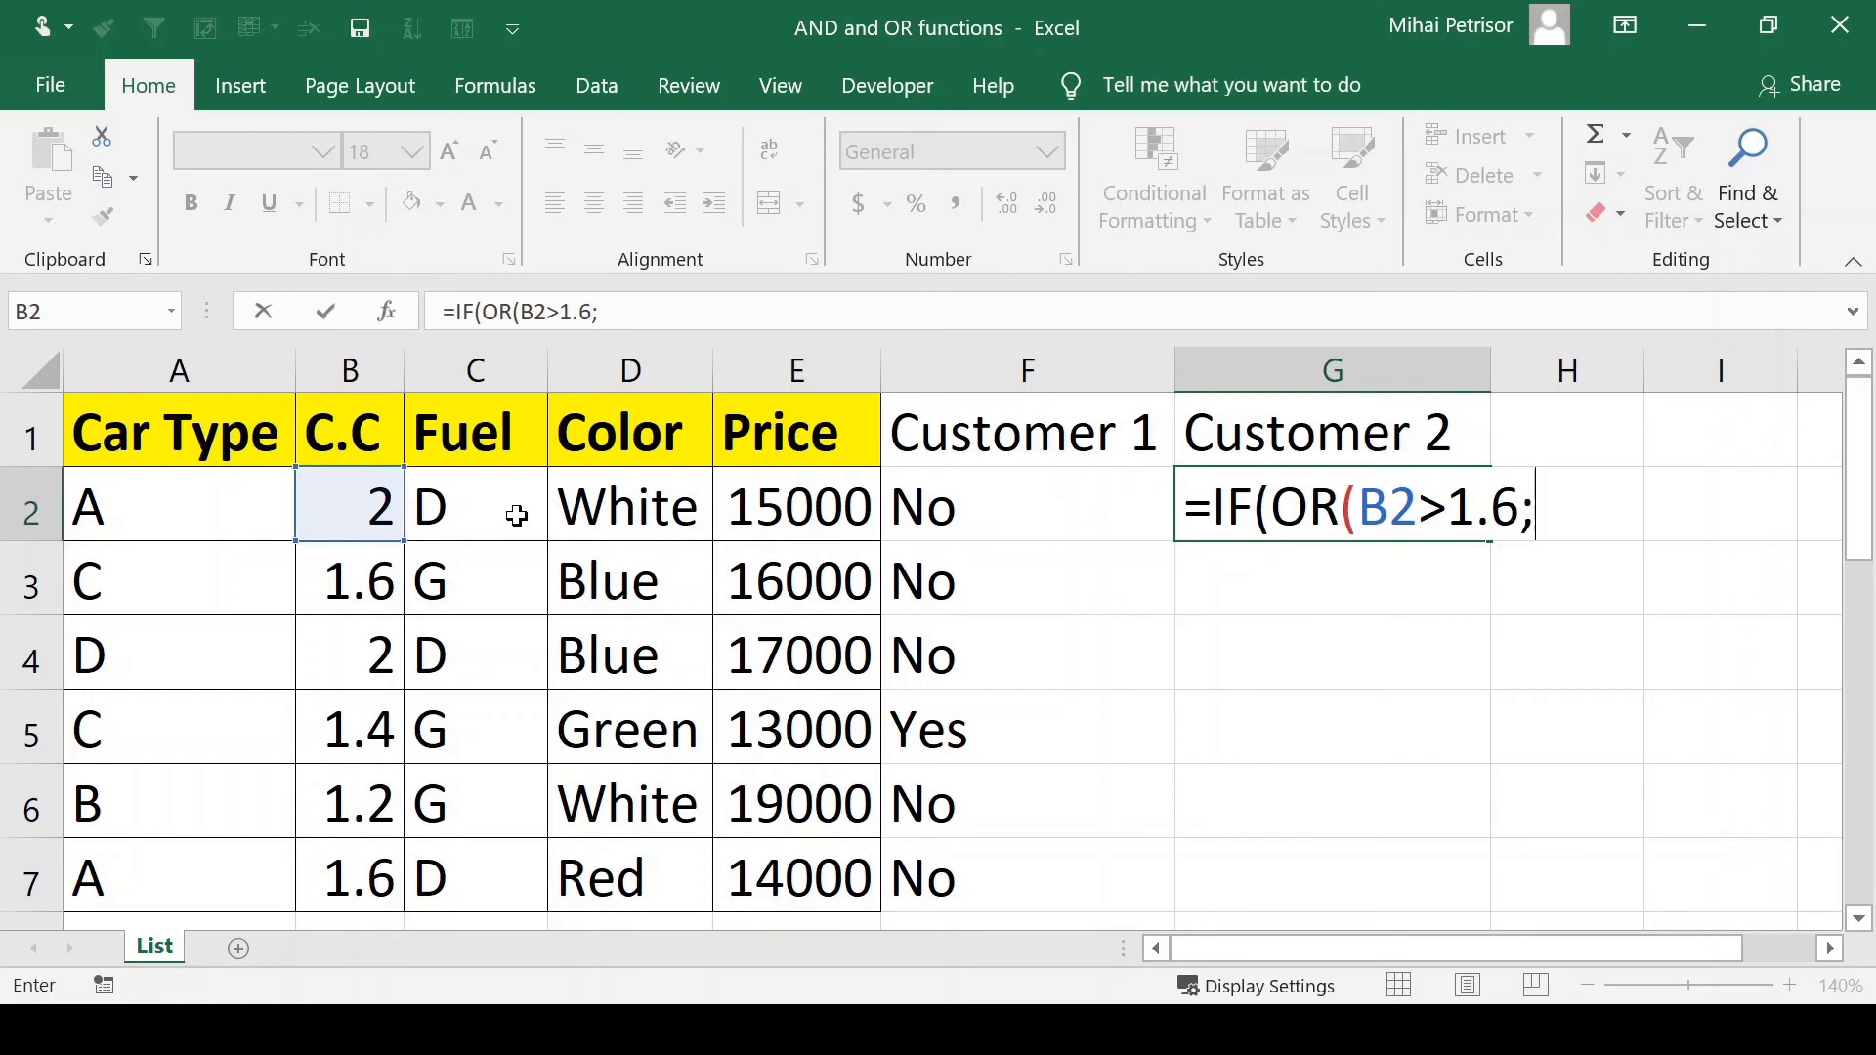
{"action": "left_click", "coordinate": [475, 506]}
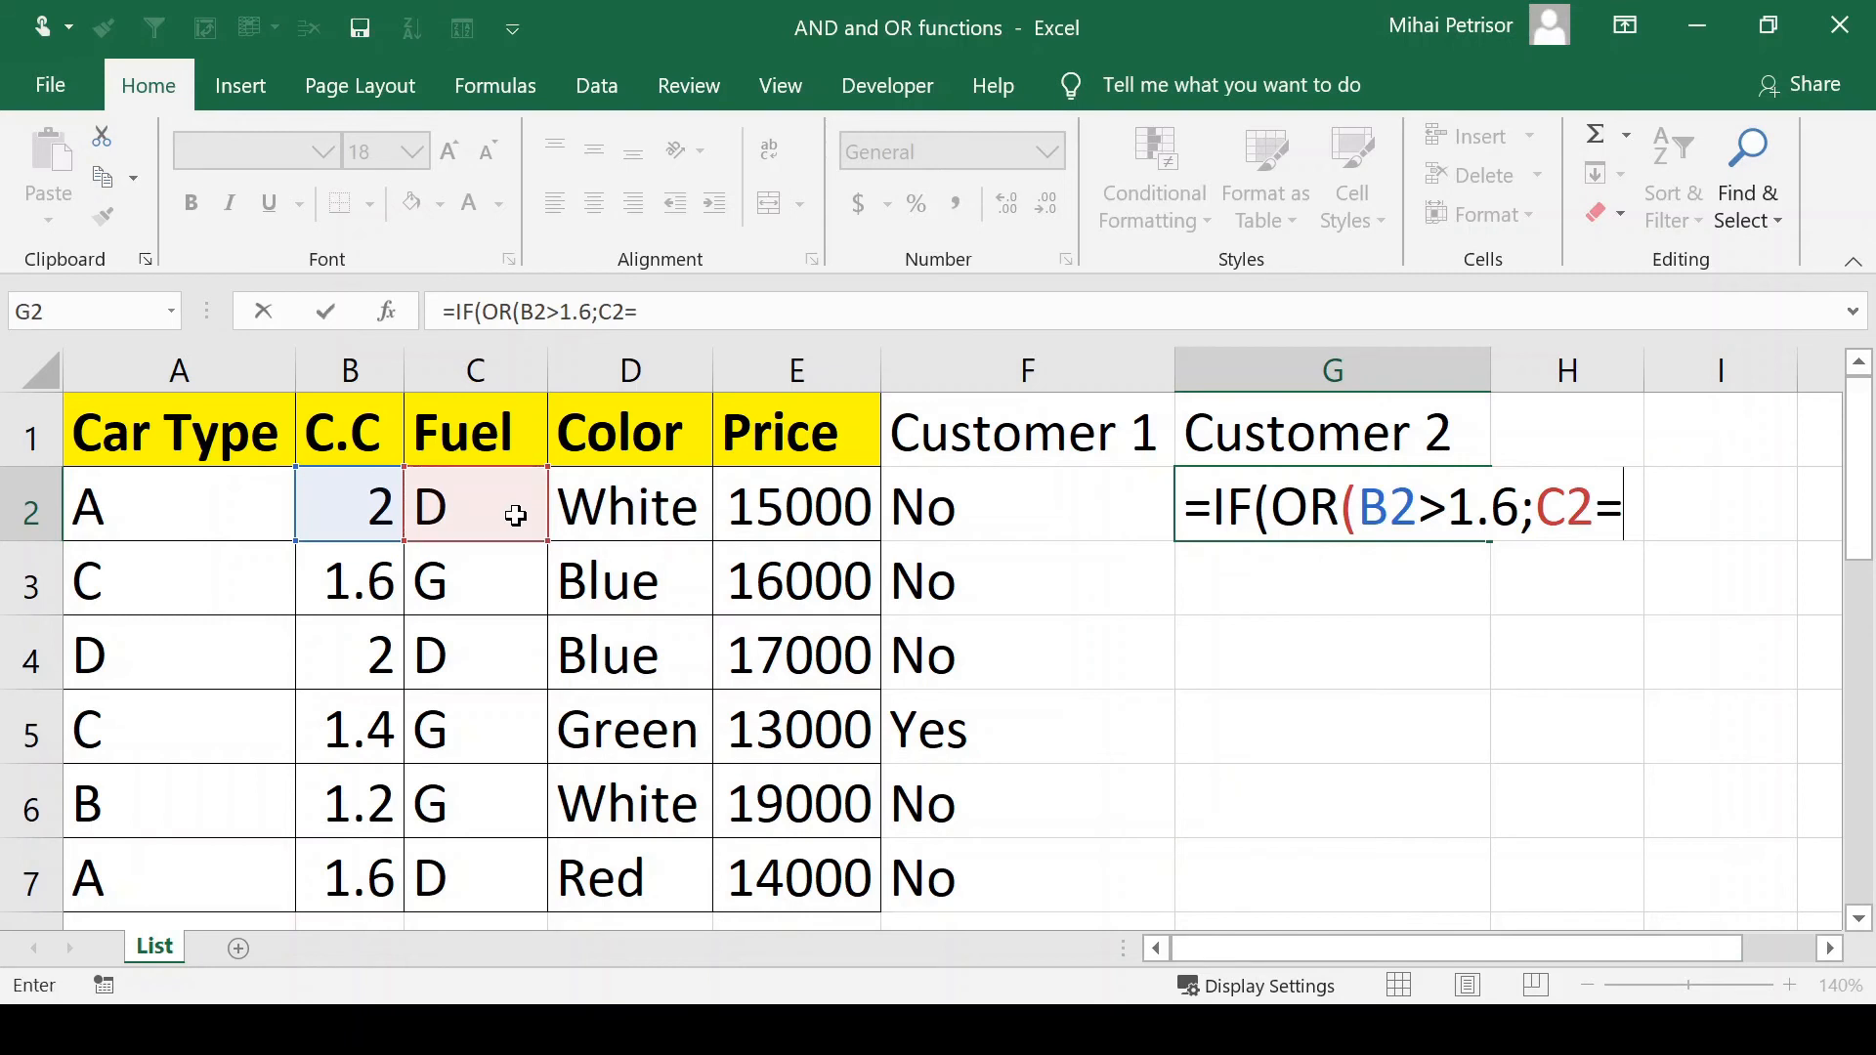
{"action": "type", "text": "\"\""}
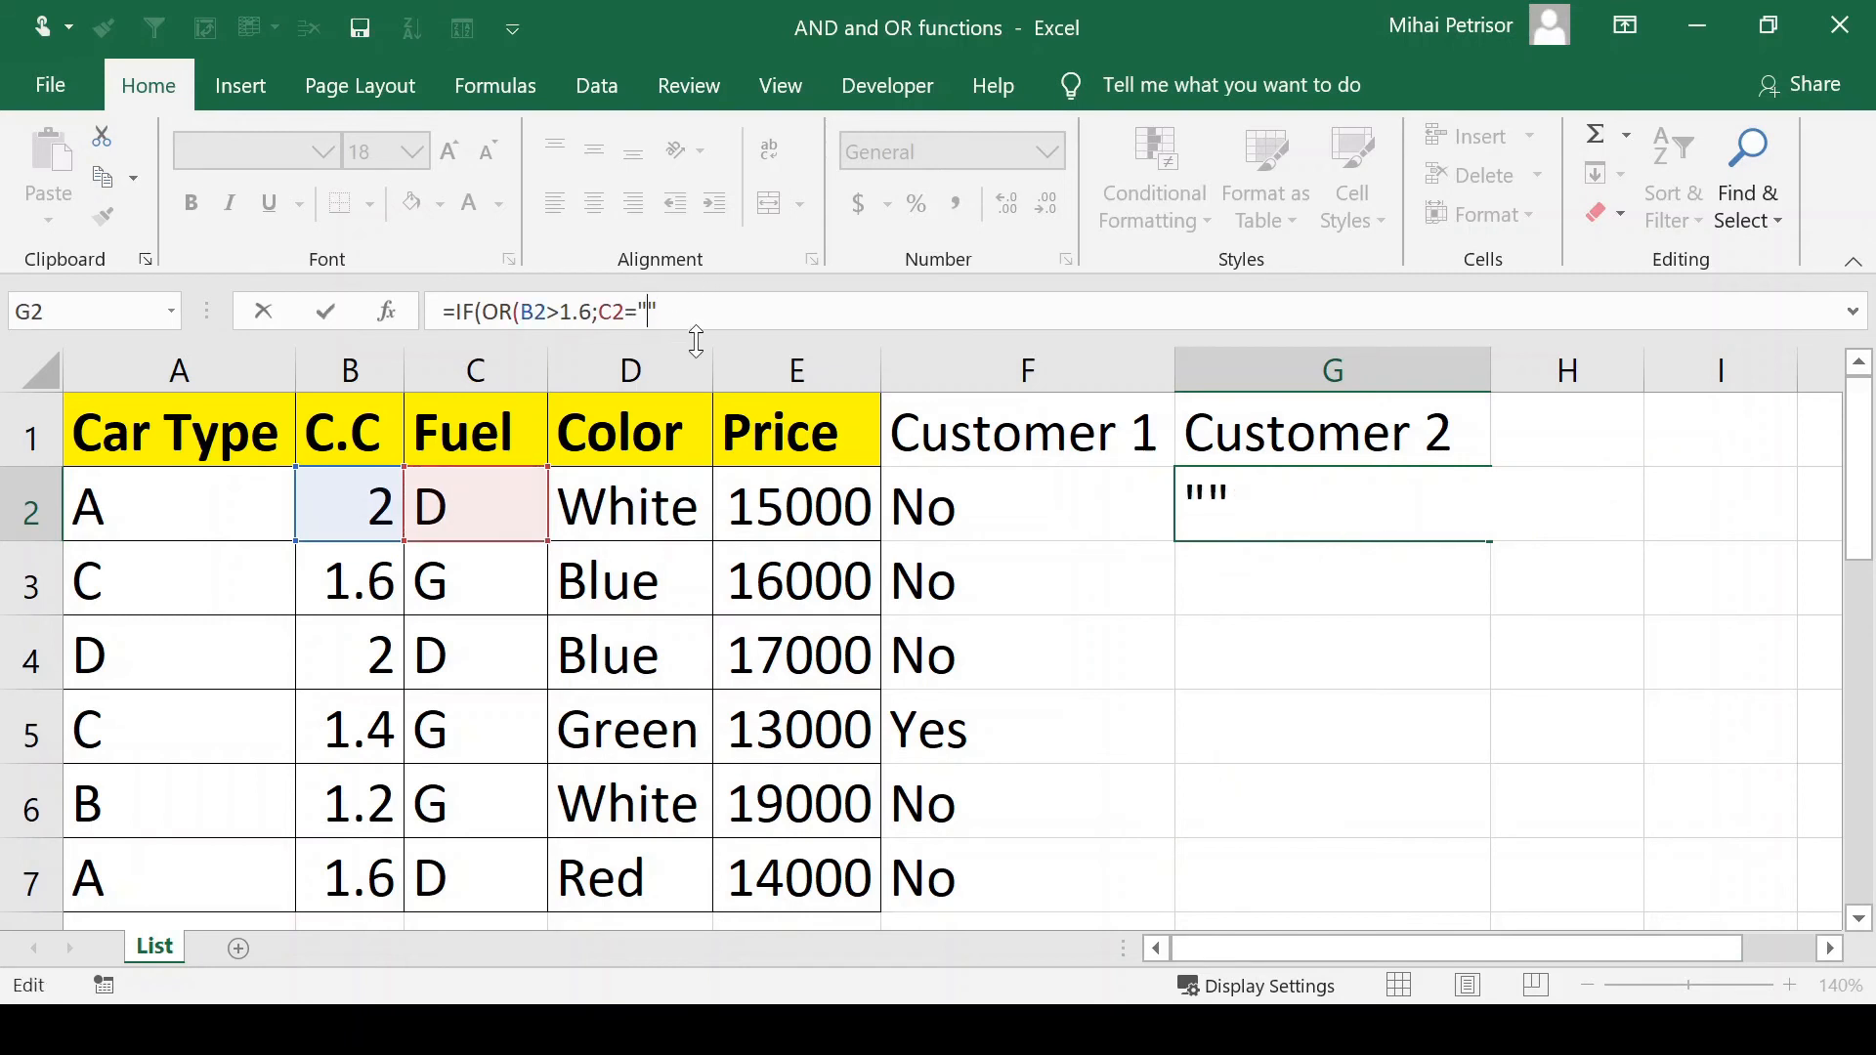
{"action": "type", "text": "D"}
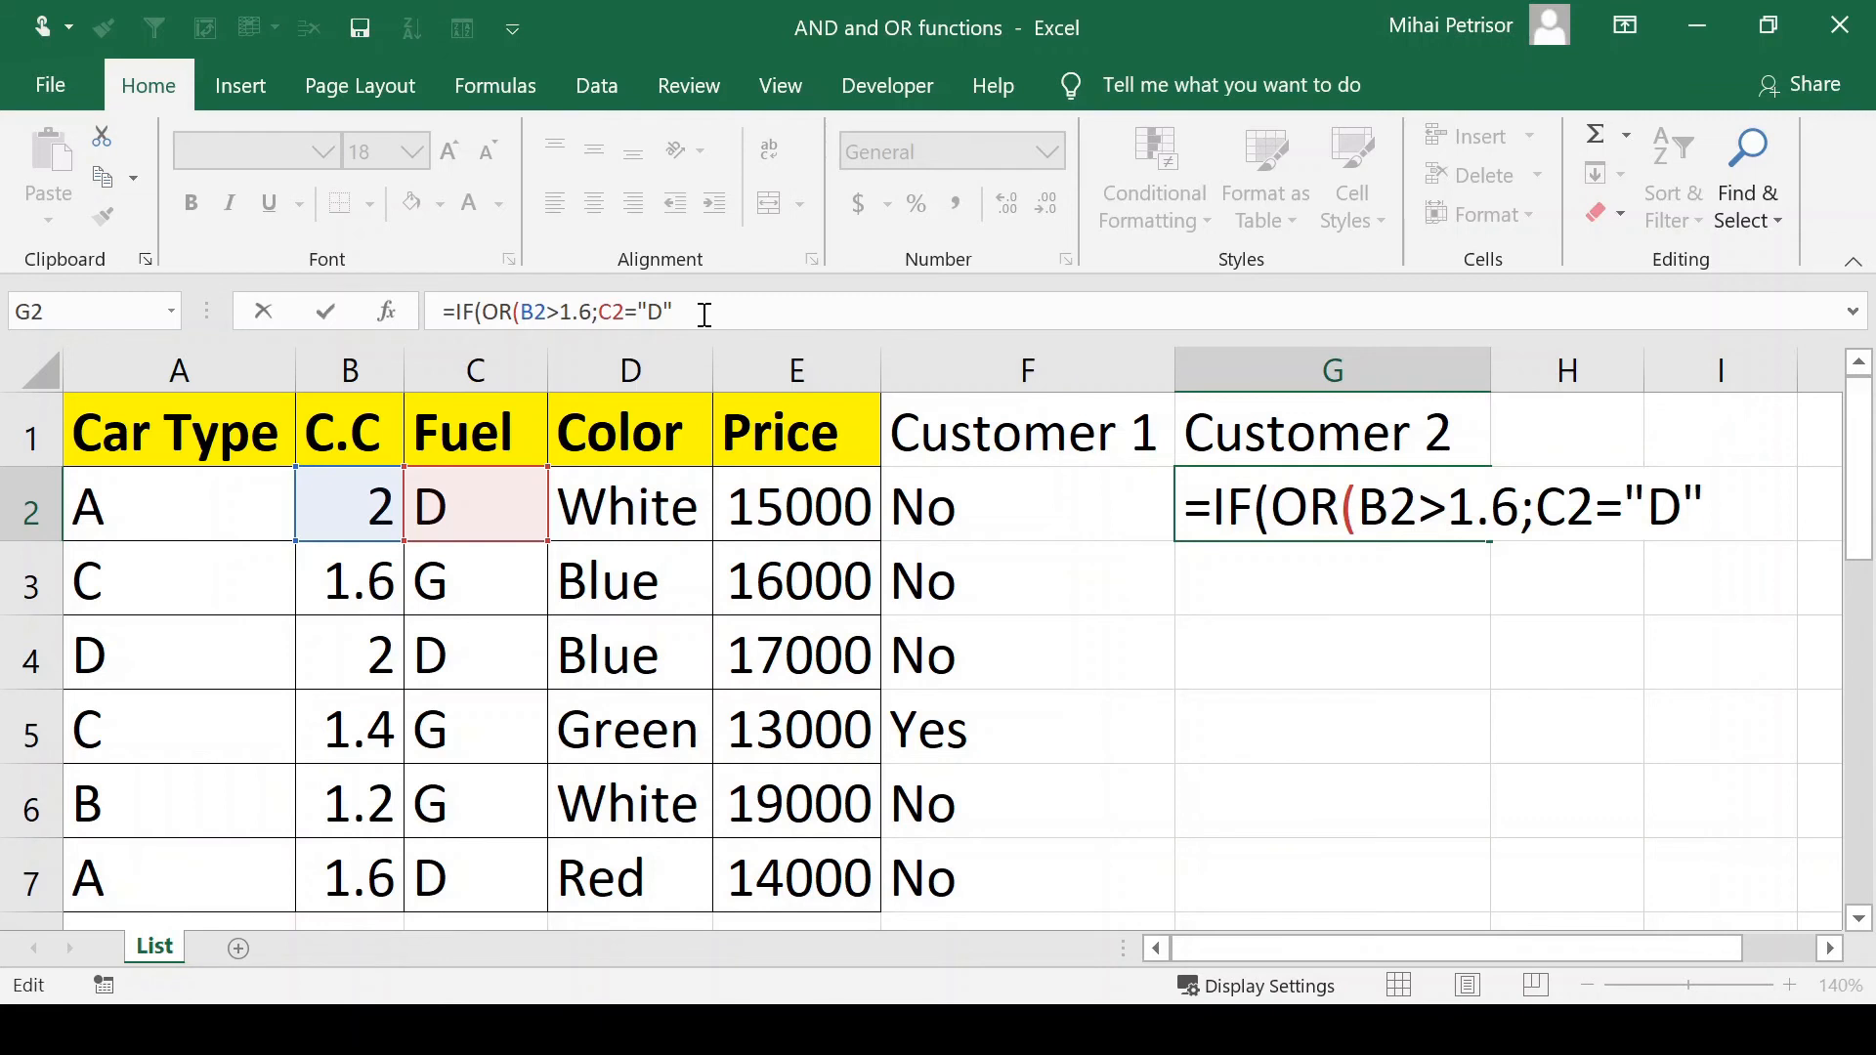
{"action": "type", "text": ";"}
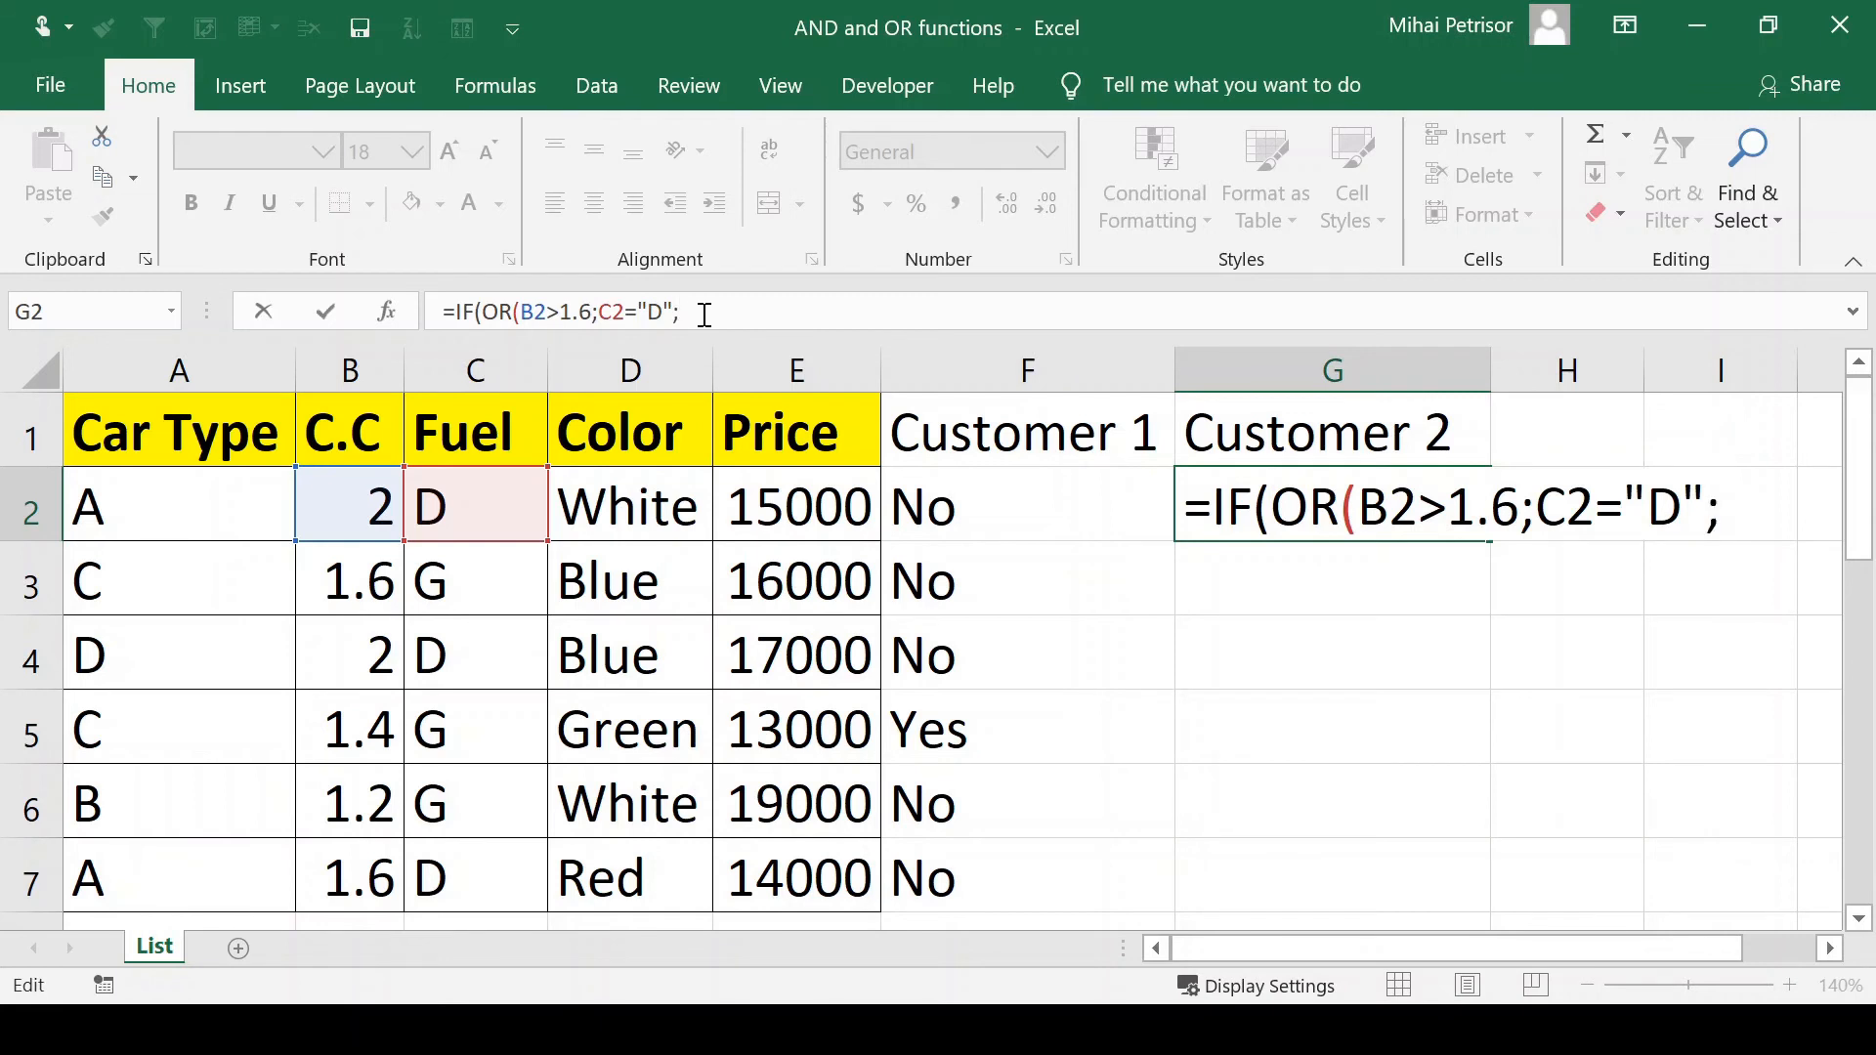
{"action": "type", "text": ")"}
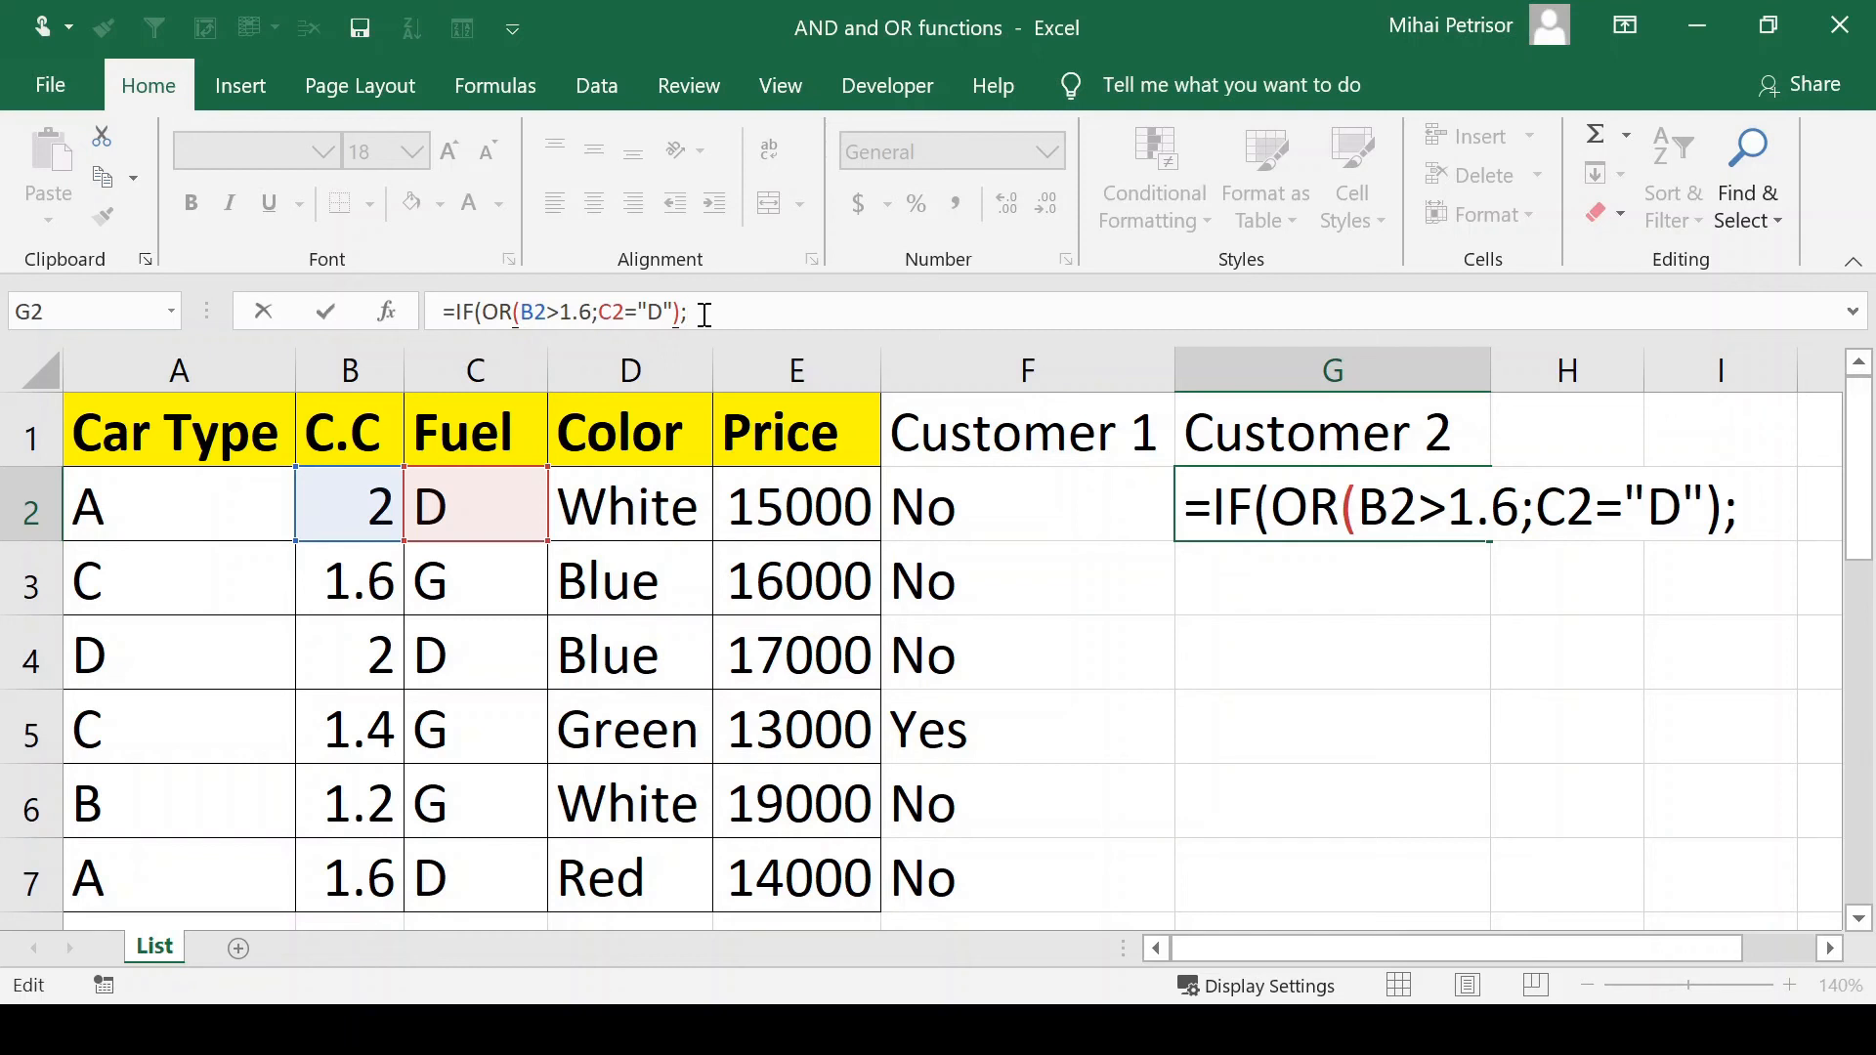
Step: Finish G2 with ;"Yes";"No") so row 2's Customer 2 result reads Yes
{"action": "type", "text": "\"\""}
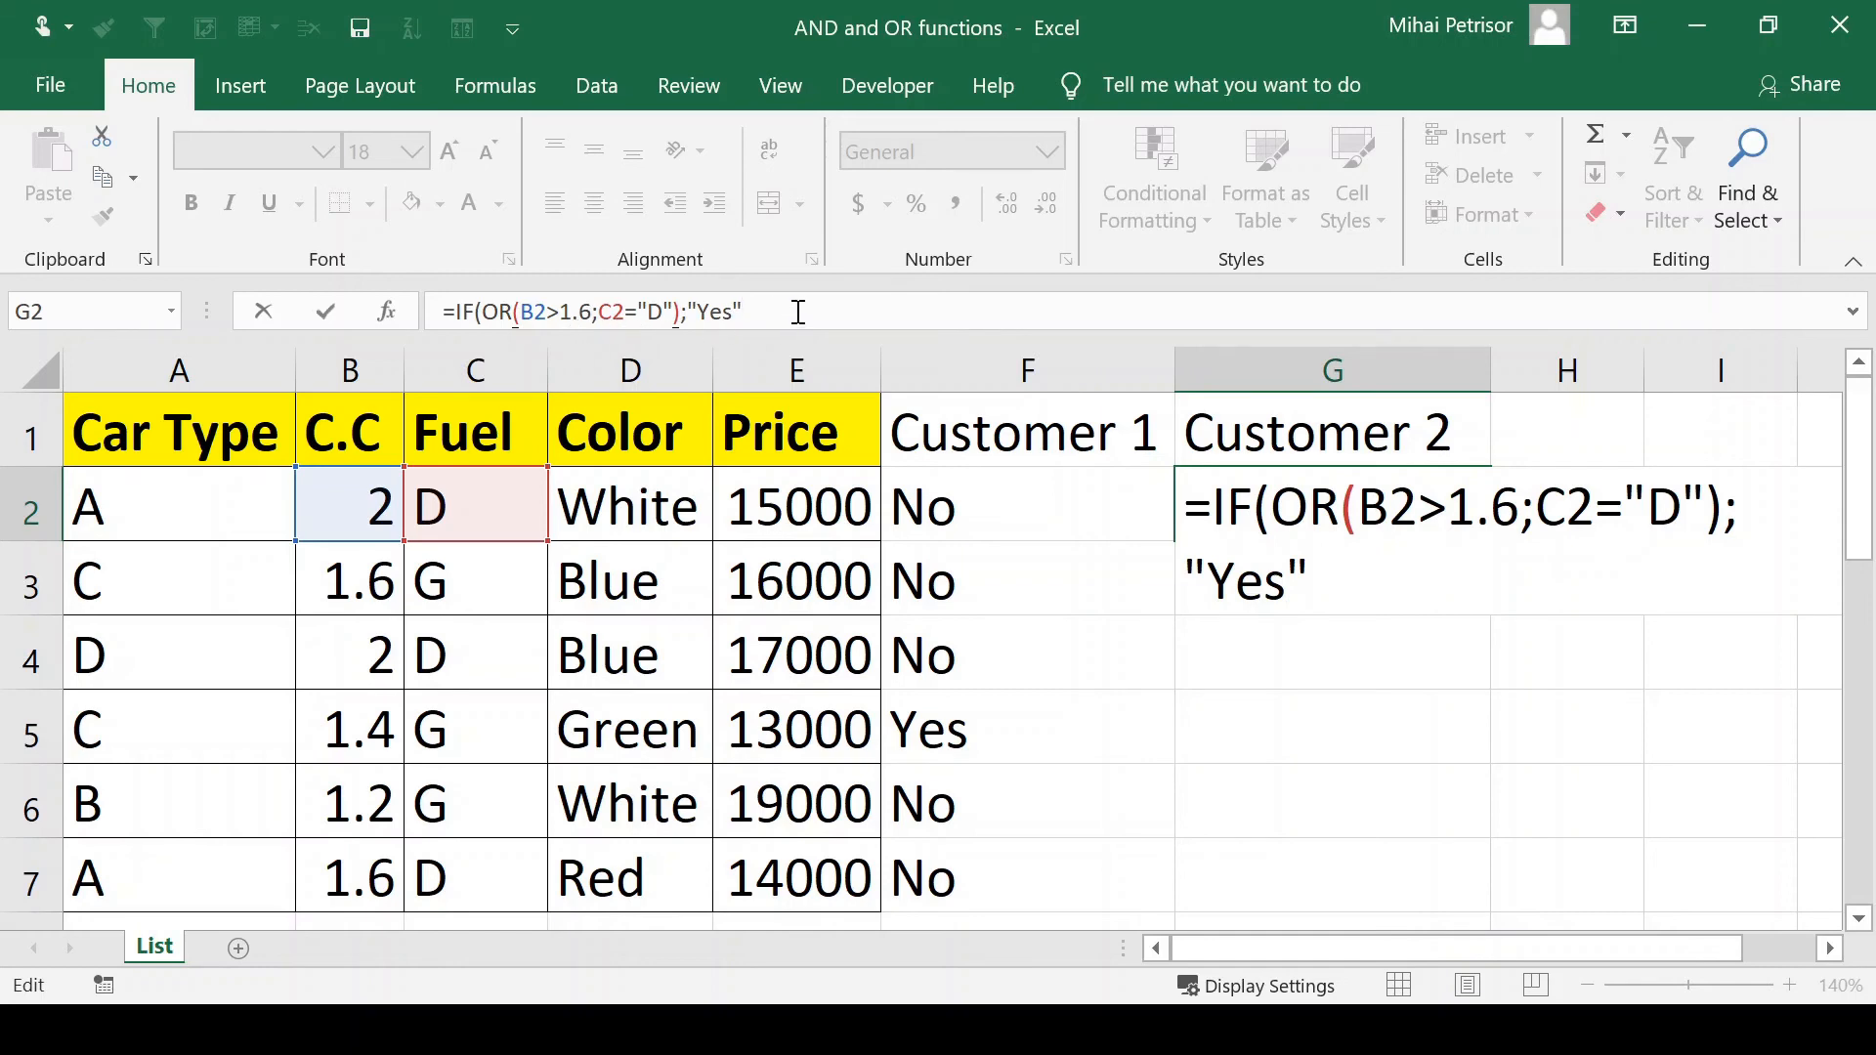
{"action": "type", "text": ";"}
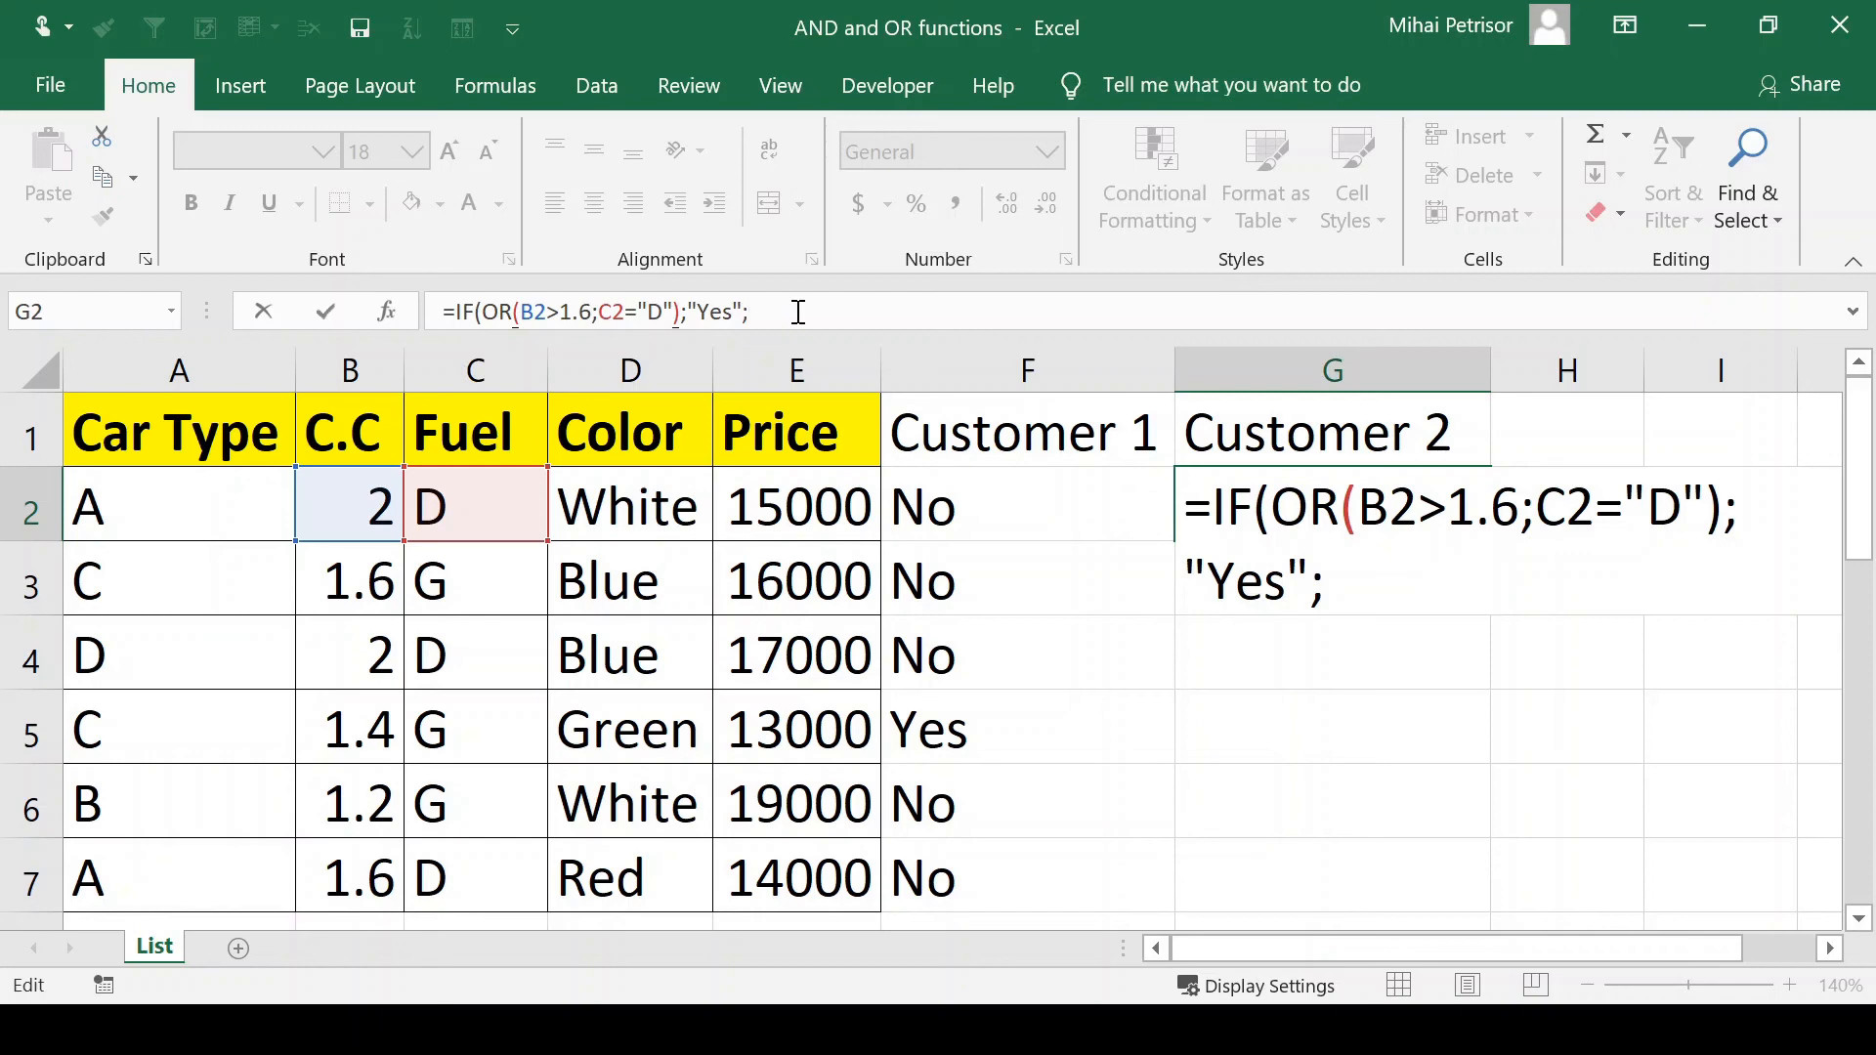
{"action": "type", "text": "\"\""}
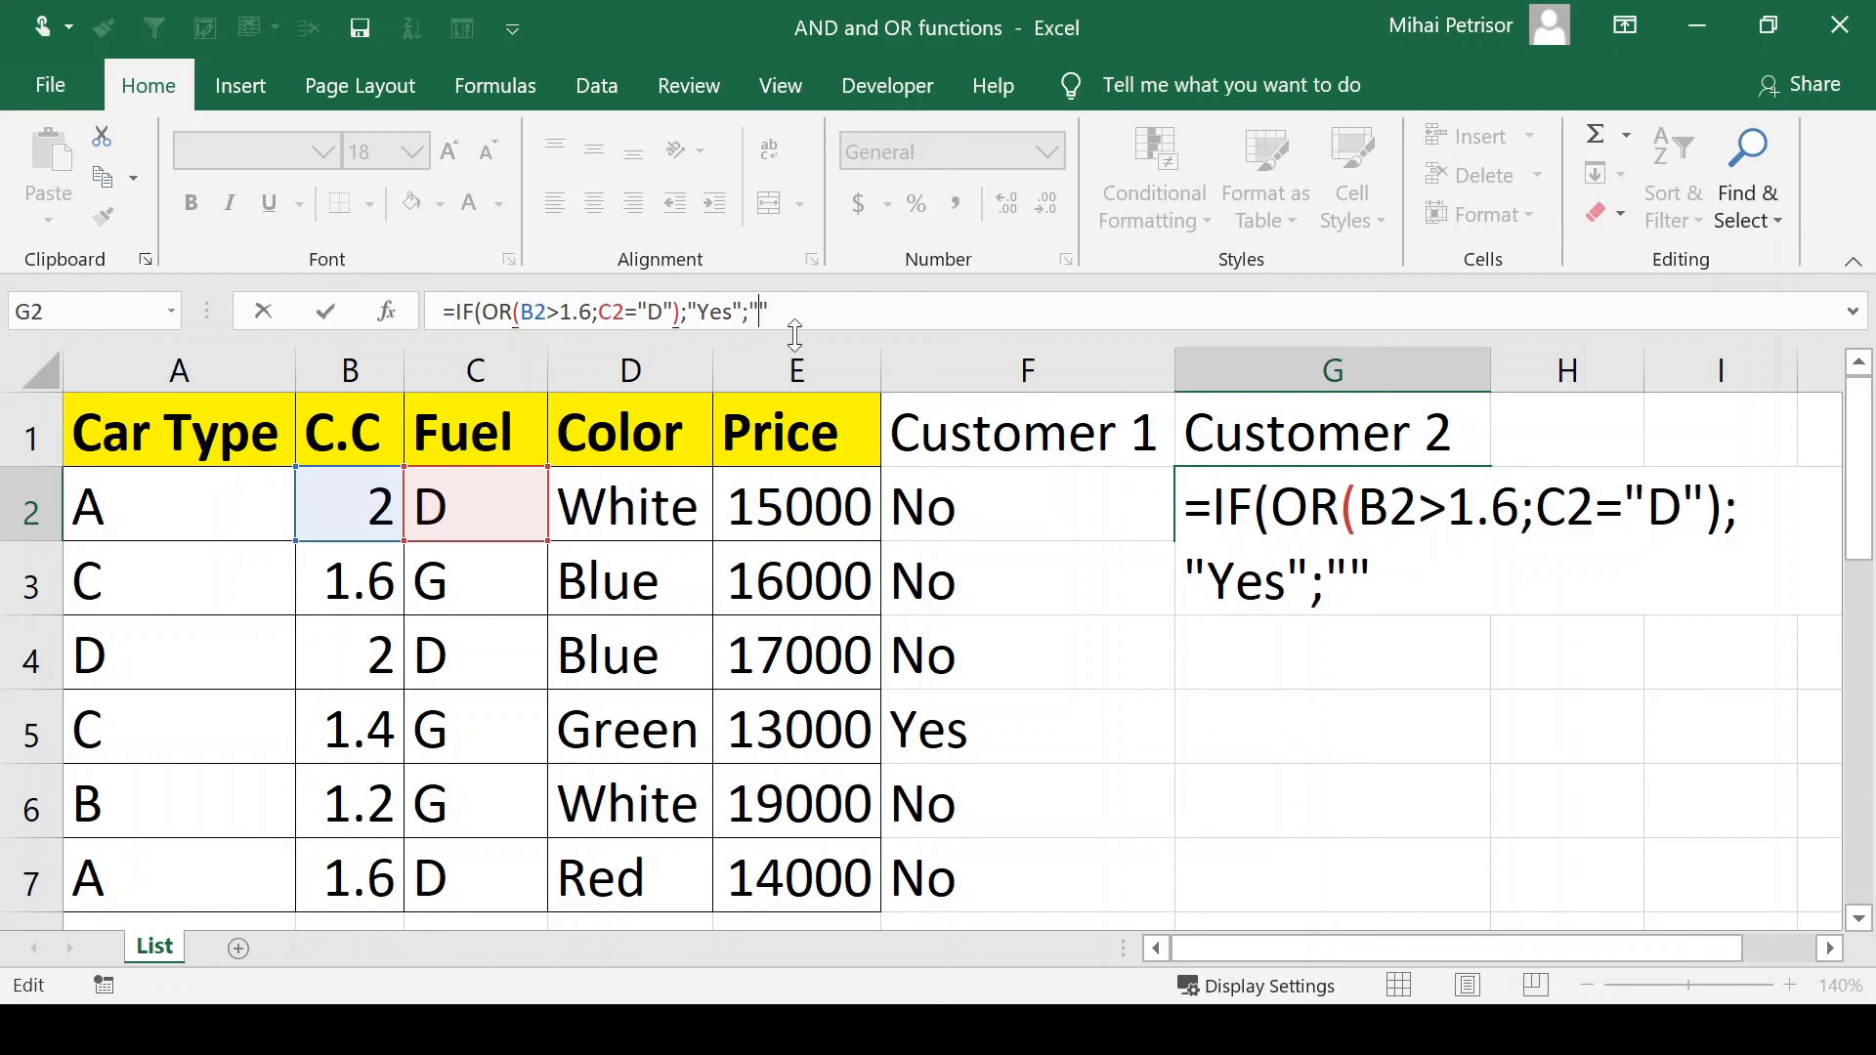
{"action": "type", "text": "No"}
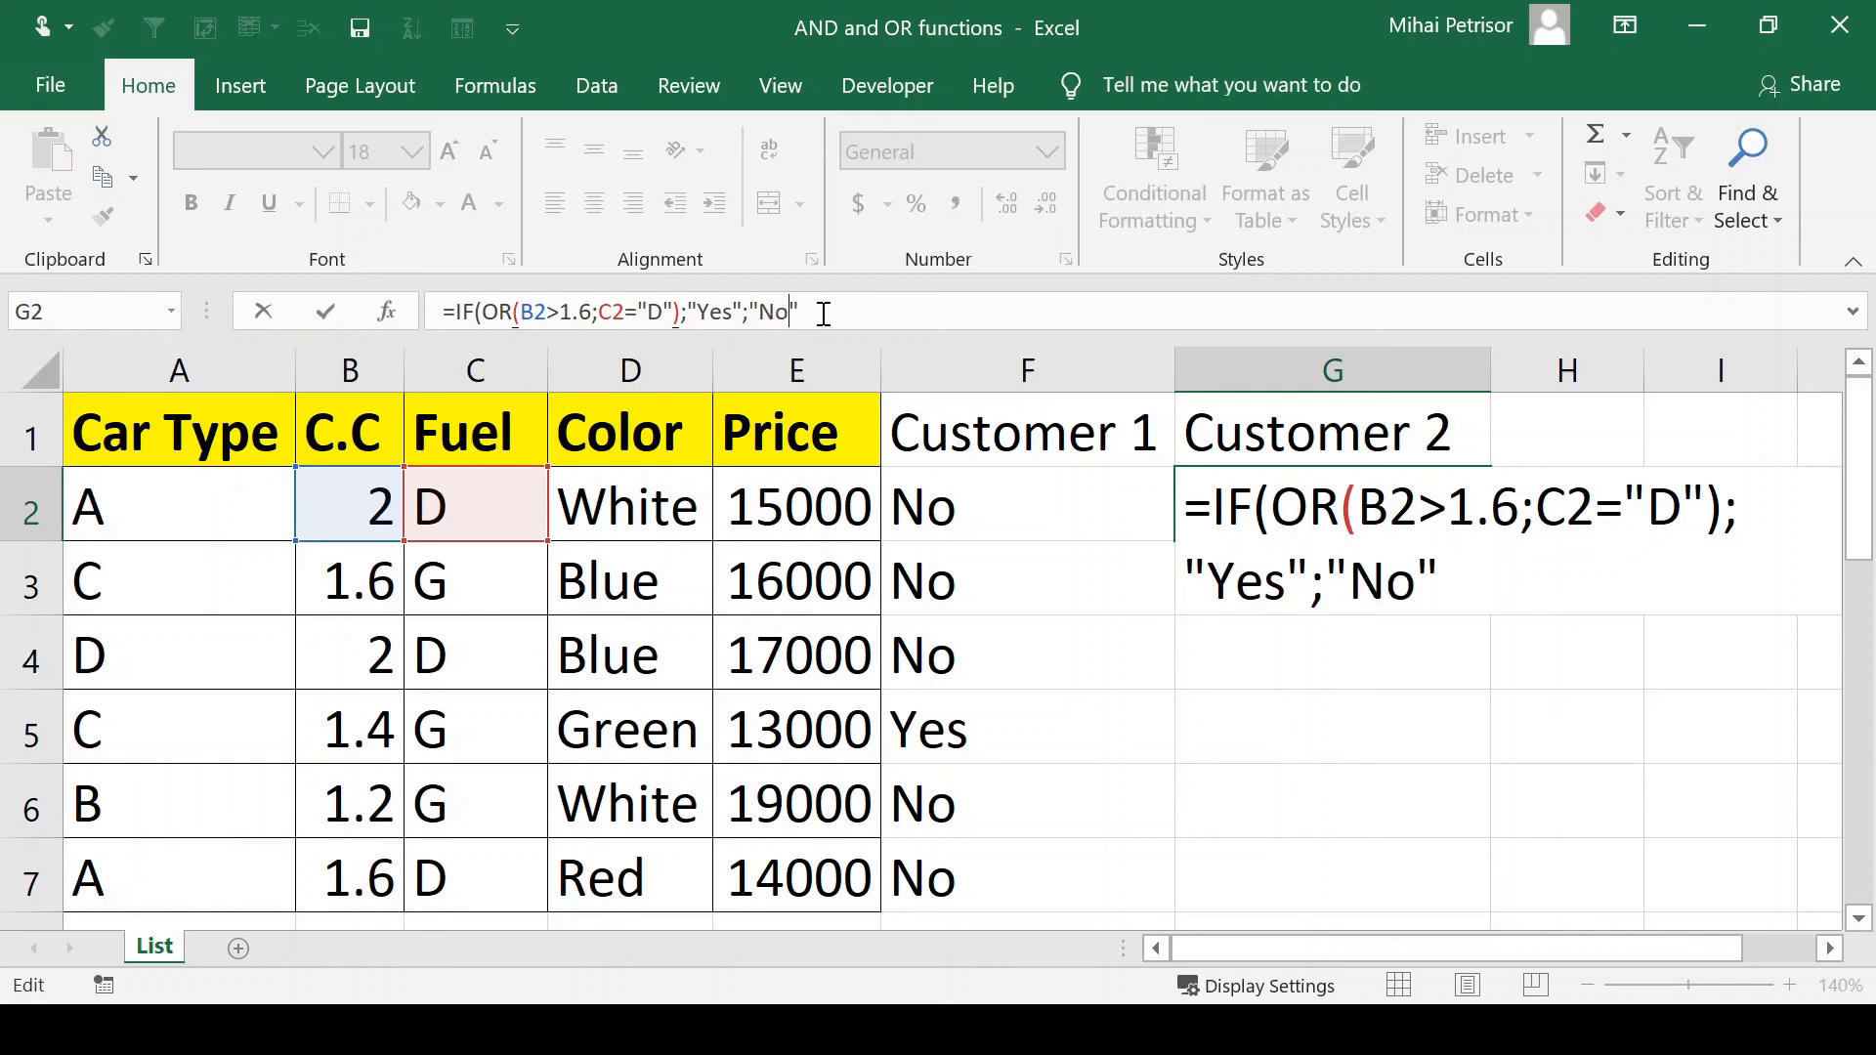
{"action": "type", "text": "))"}
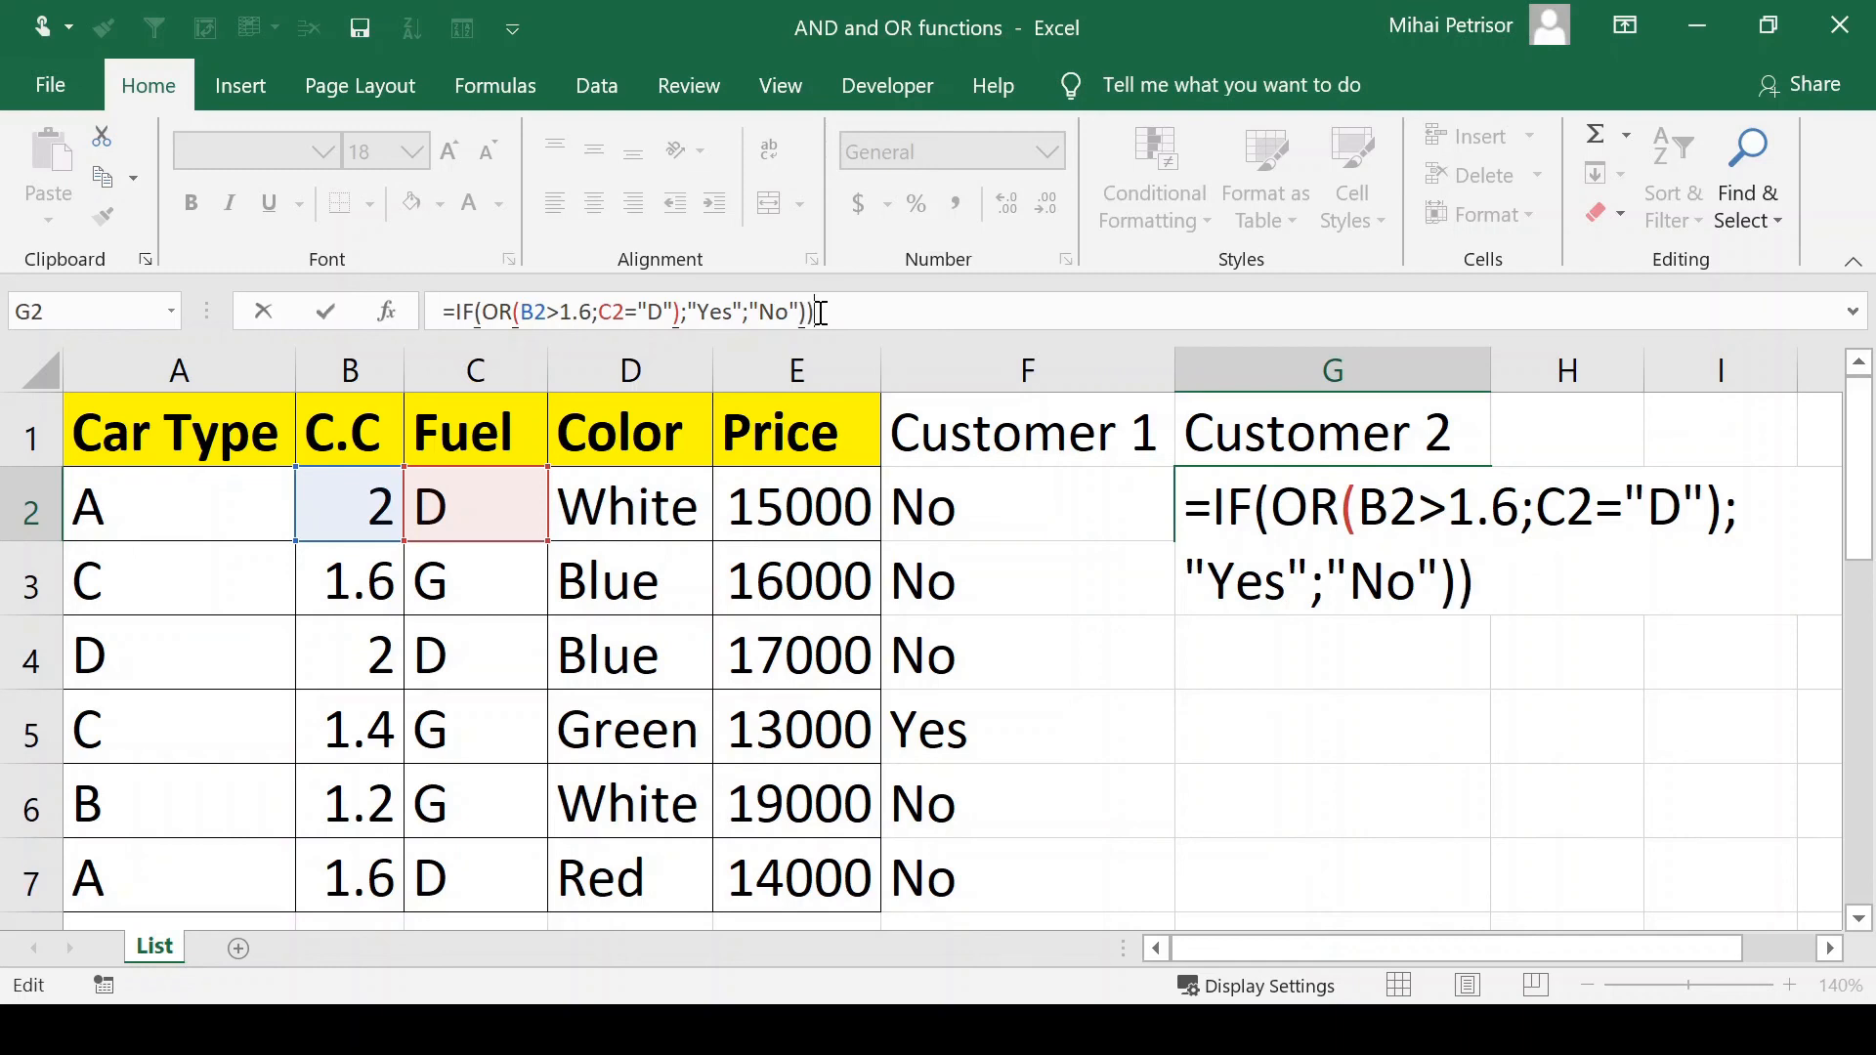
{"action": "key", "text": "Backspace"}
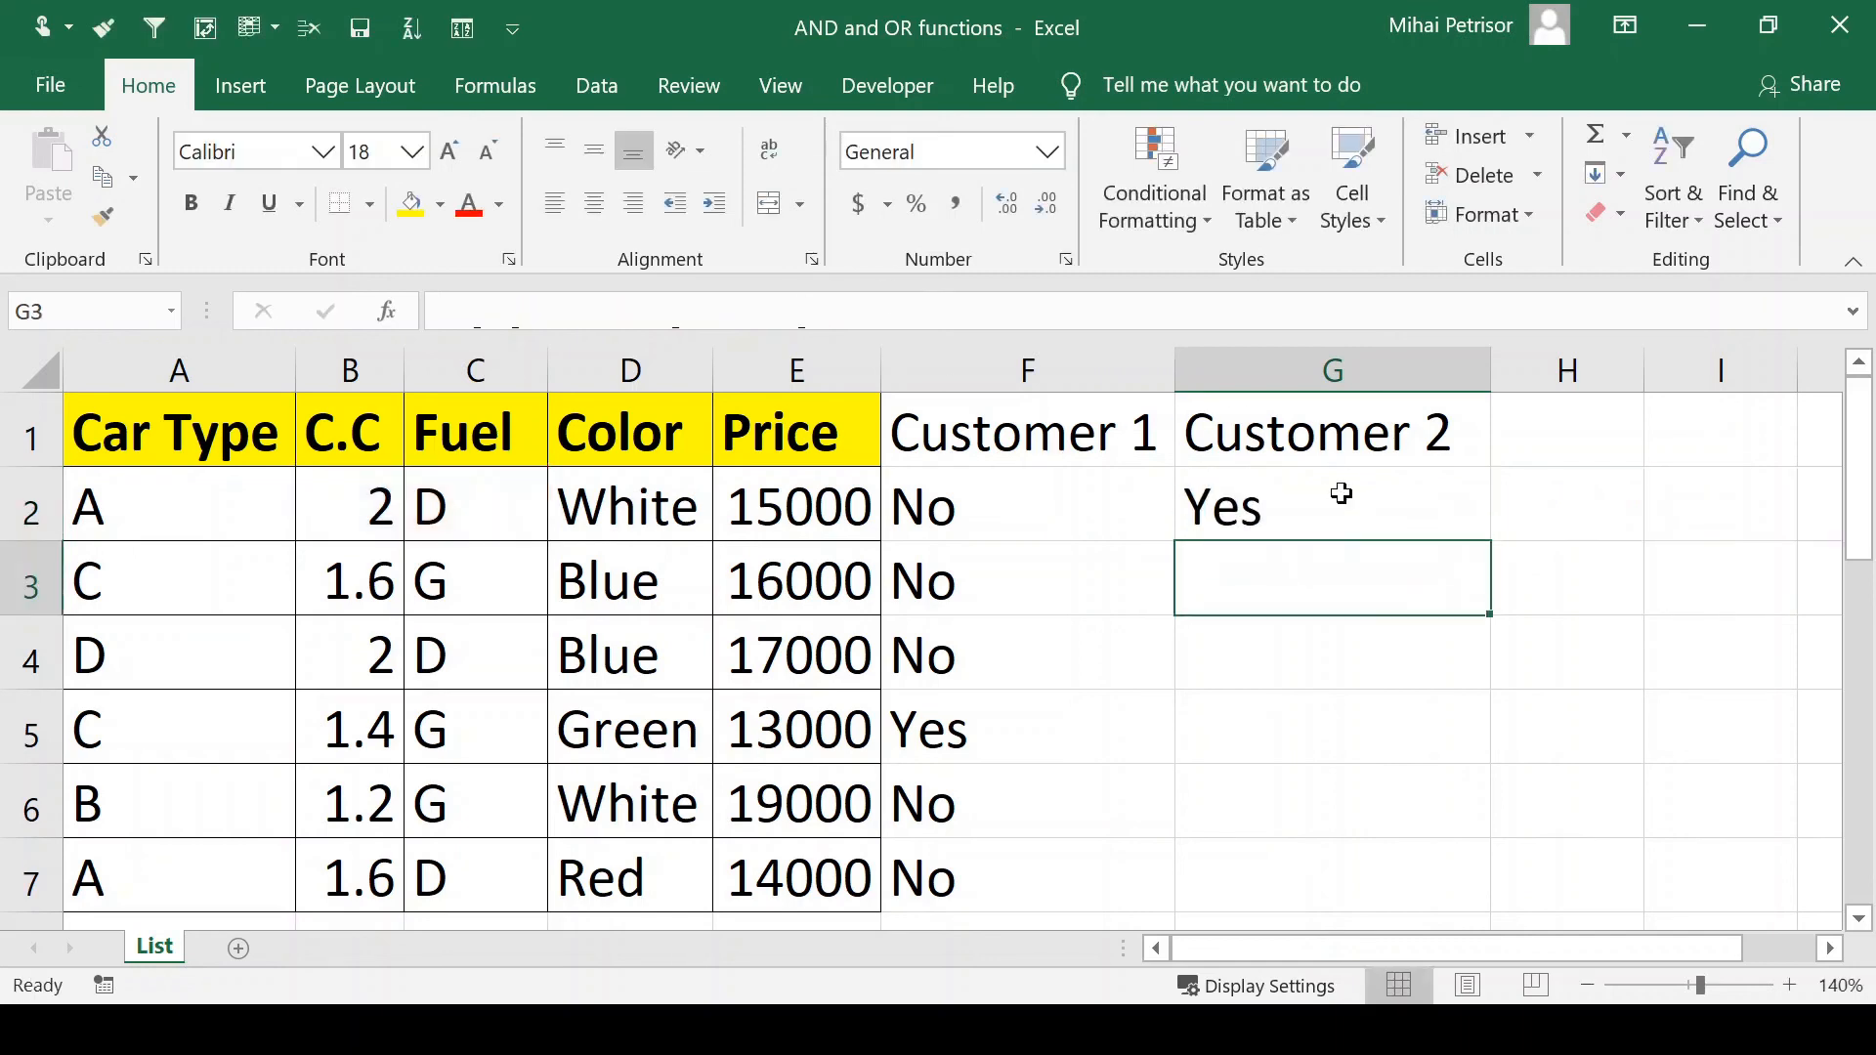
Step: Fill the Customer 2 formula from G2 down to G7 and inspect the copied formula
{"action": "left_click_drag", "start_coordinate": [1332, 506], "coordinate": [1332, 802]}
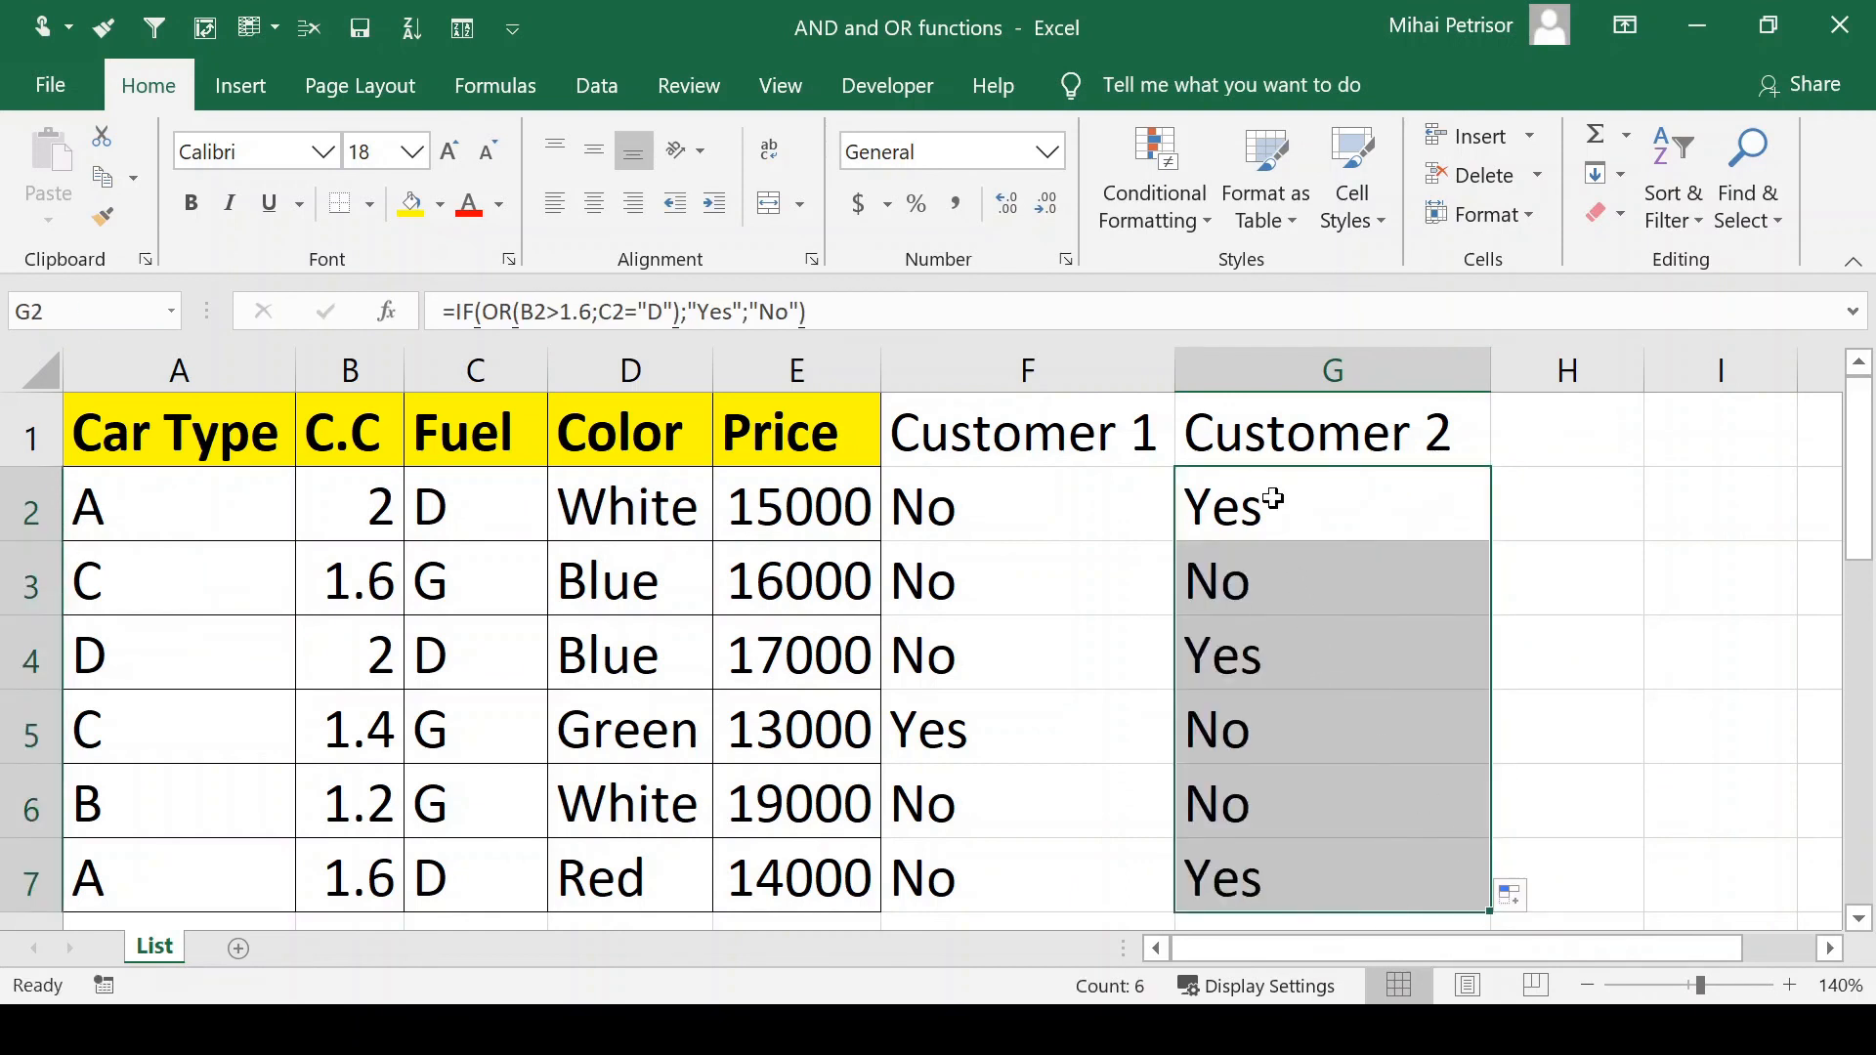
{"action": "left_click", "coordinate": [1332, 878]}
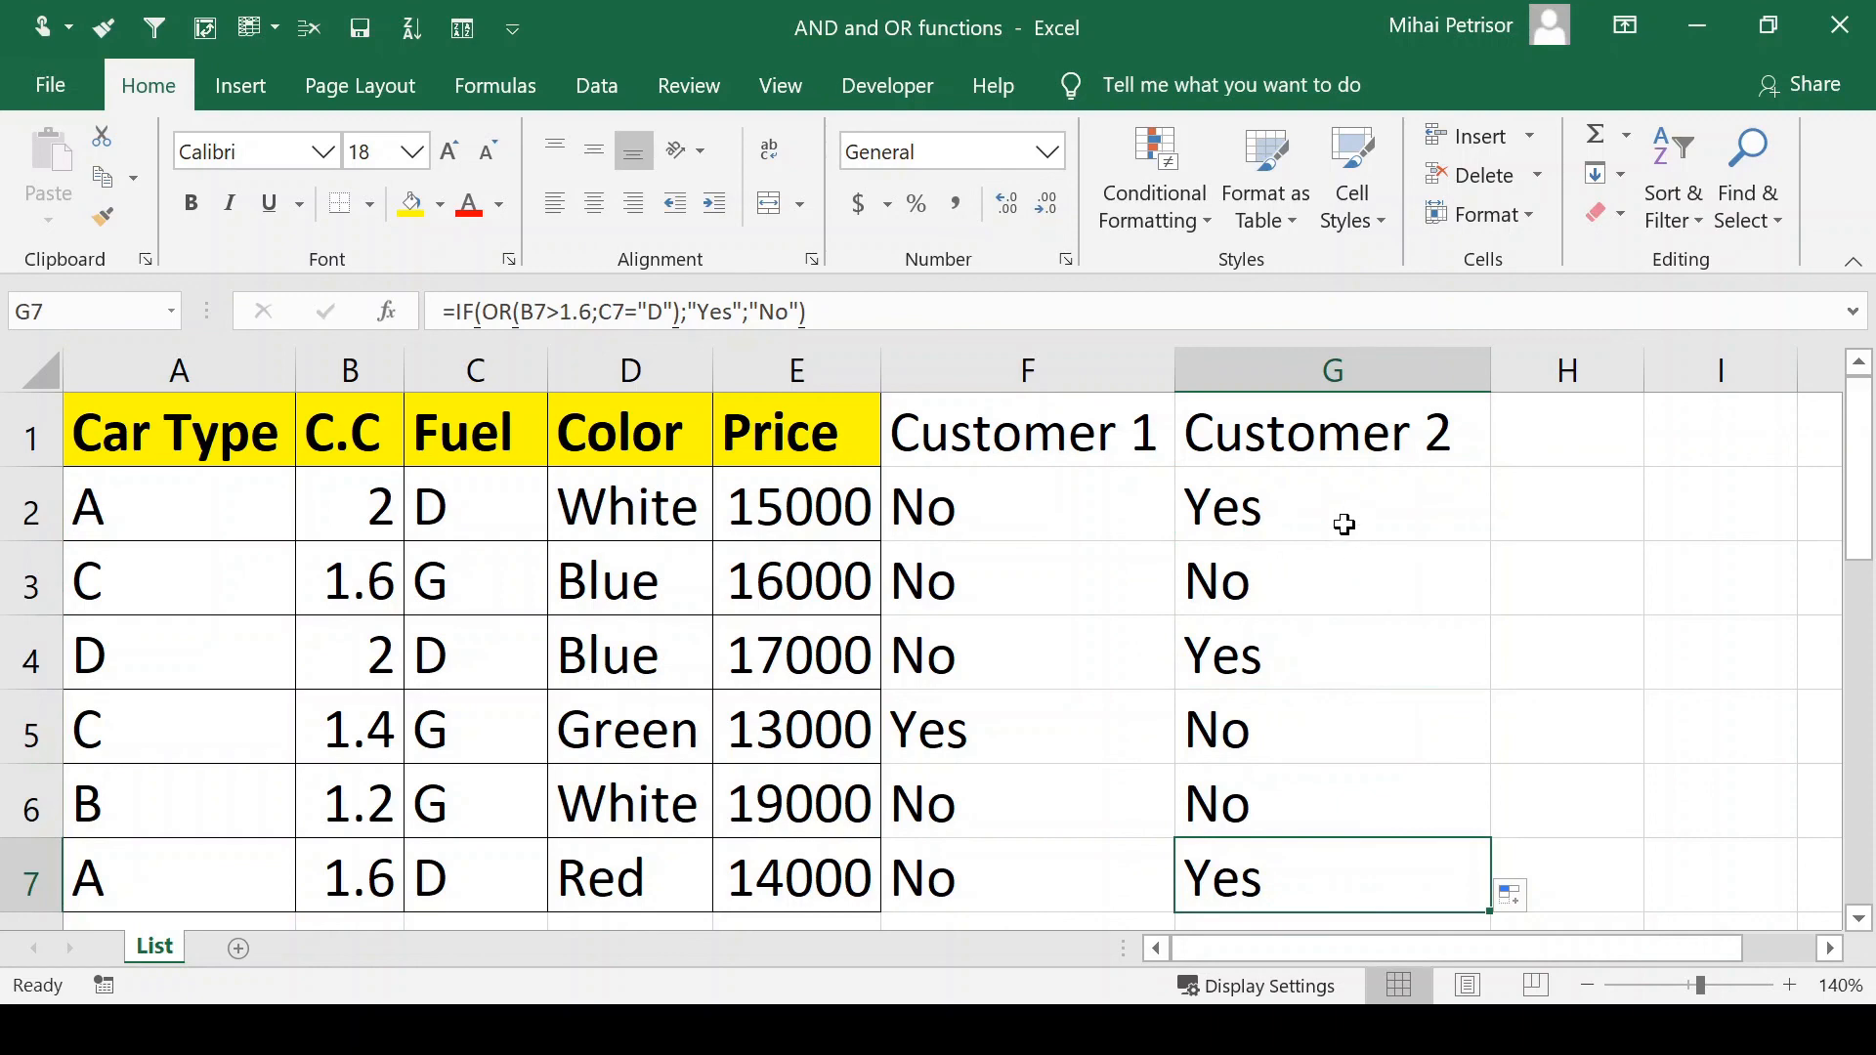
{"action": "left_click", "coordinate": [1332, 506]}
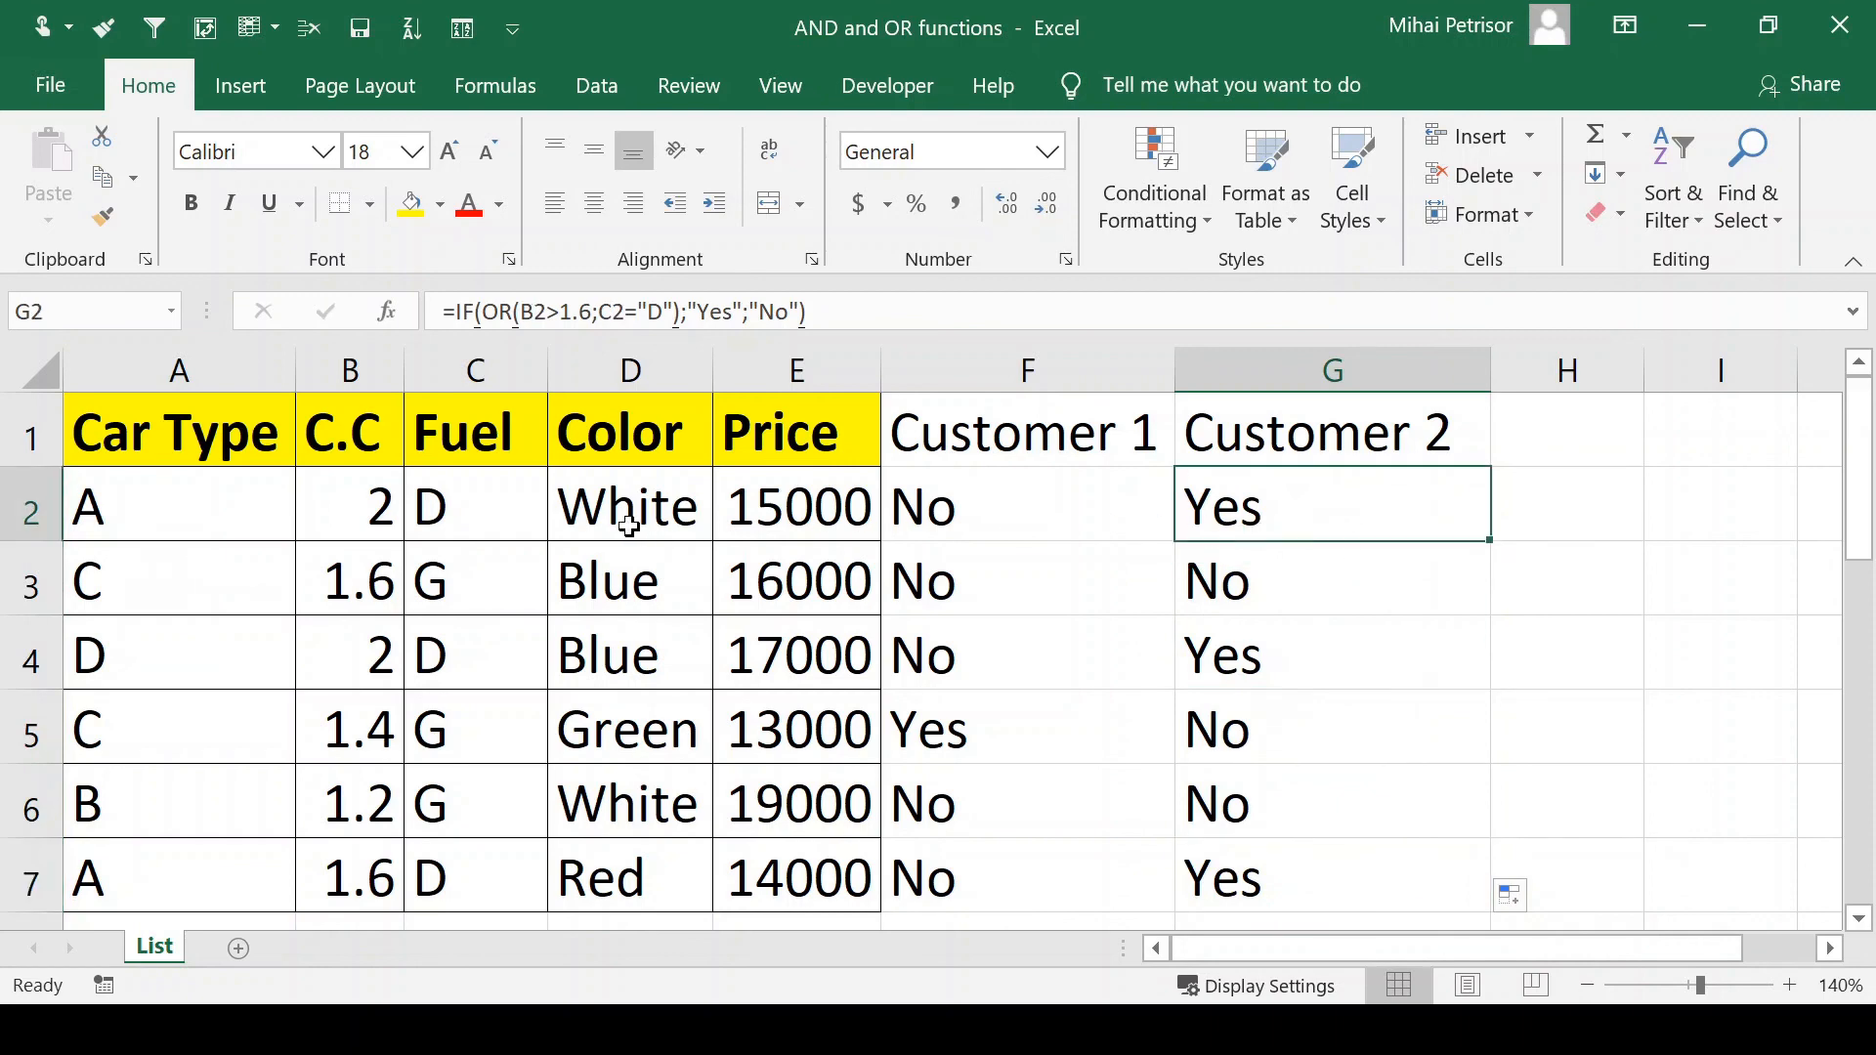
Step: Check the Fuel and C.C values for rows 2, 4 and 7 against their Customer 2 results
{"action": "left_click", "coordinate": [475, 506]}
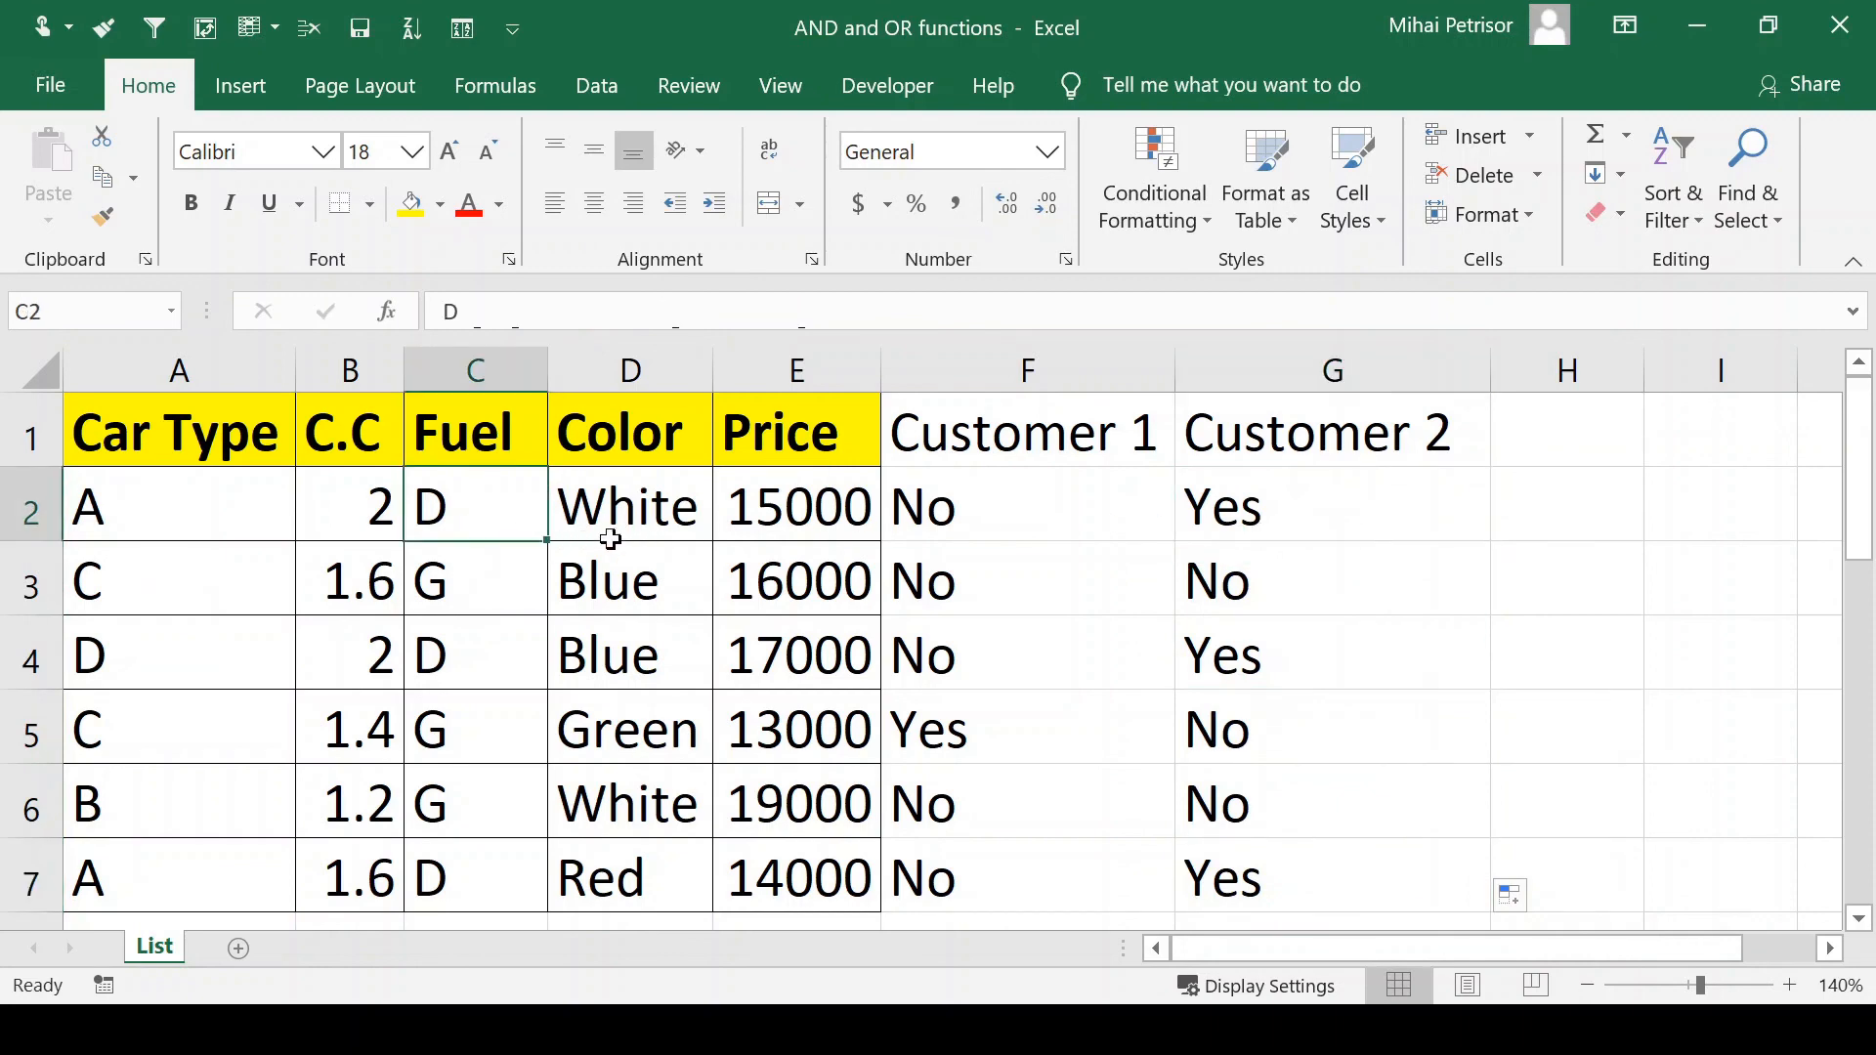
{"action": "left_click", "coordinate": [475, 653]}
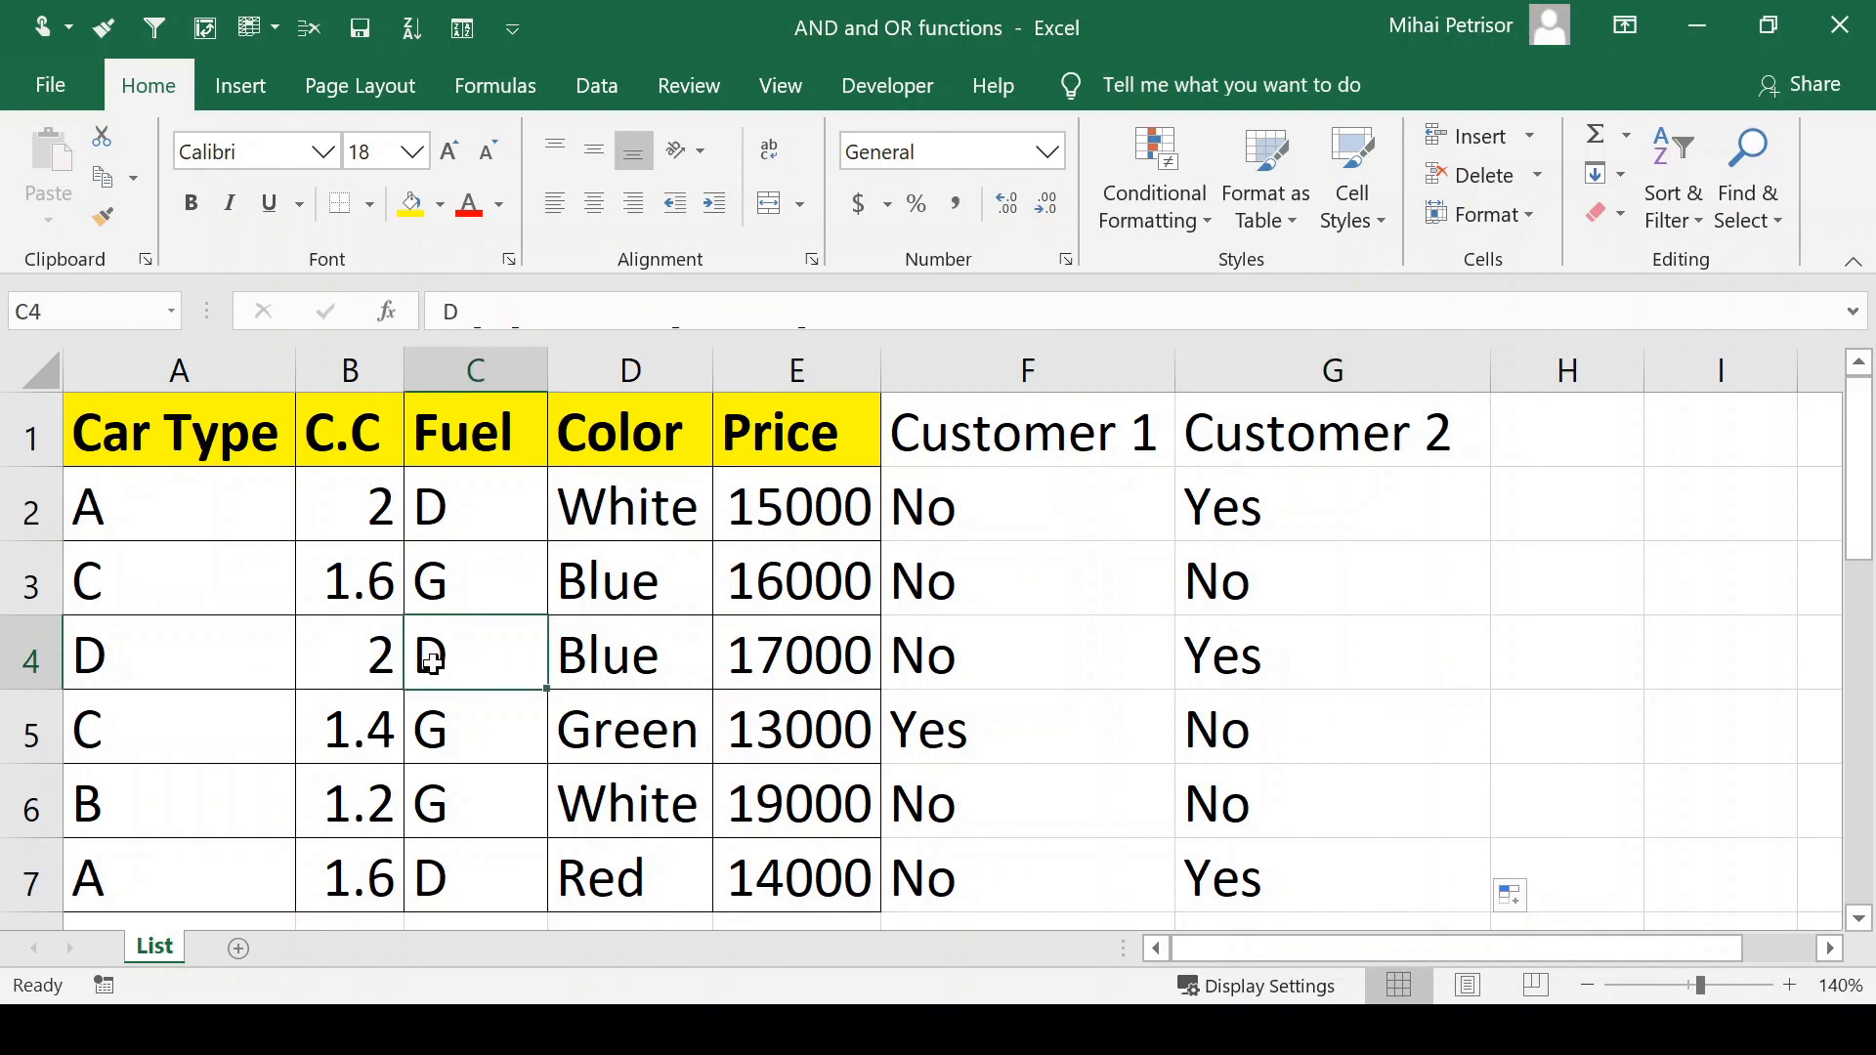
{"action": "left_click", "coordinate": [347, 654]}
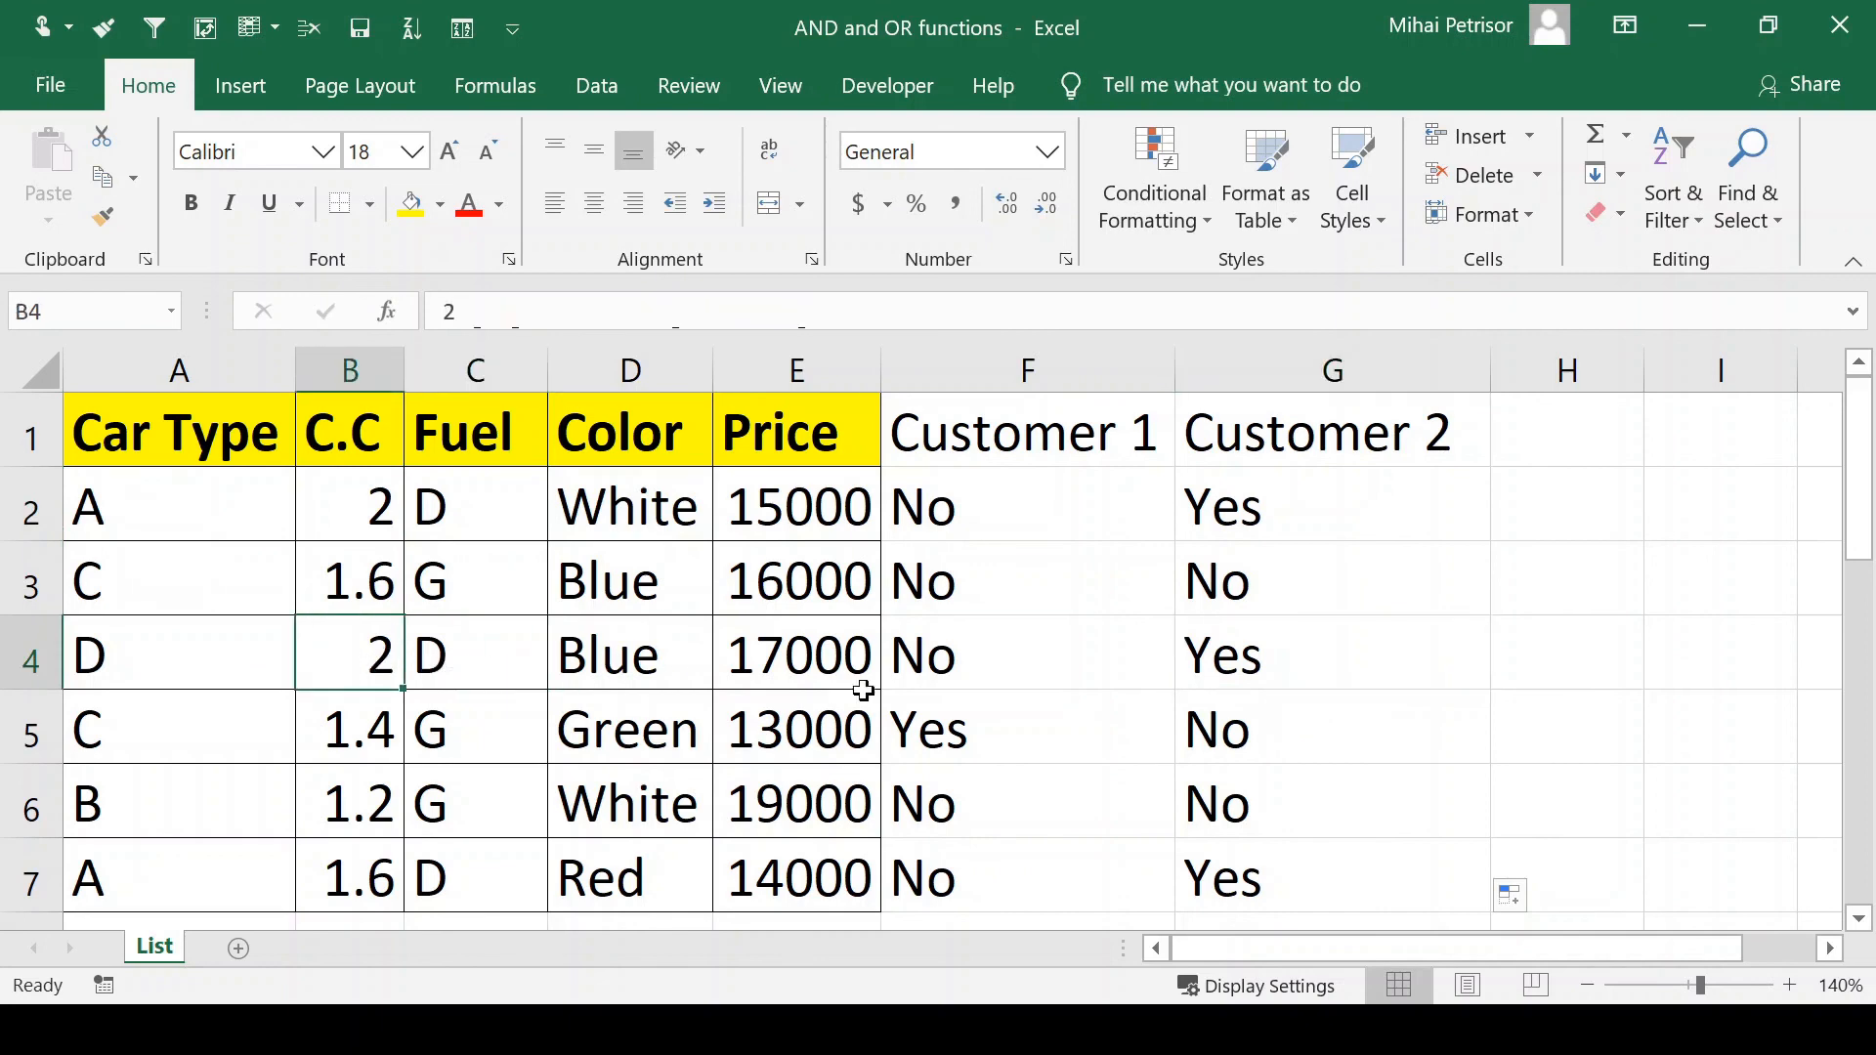
{"action": "left_click", "coordinate": [1331, 878]}
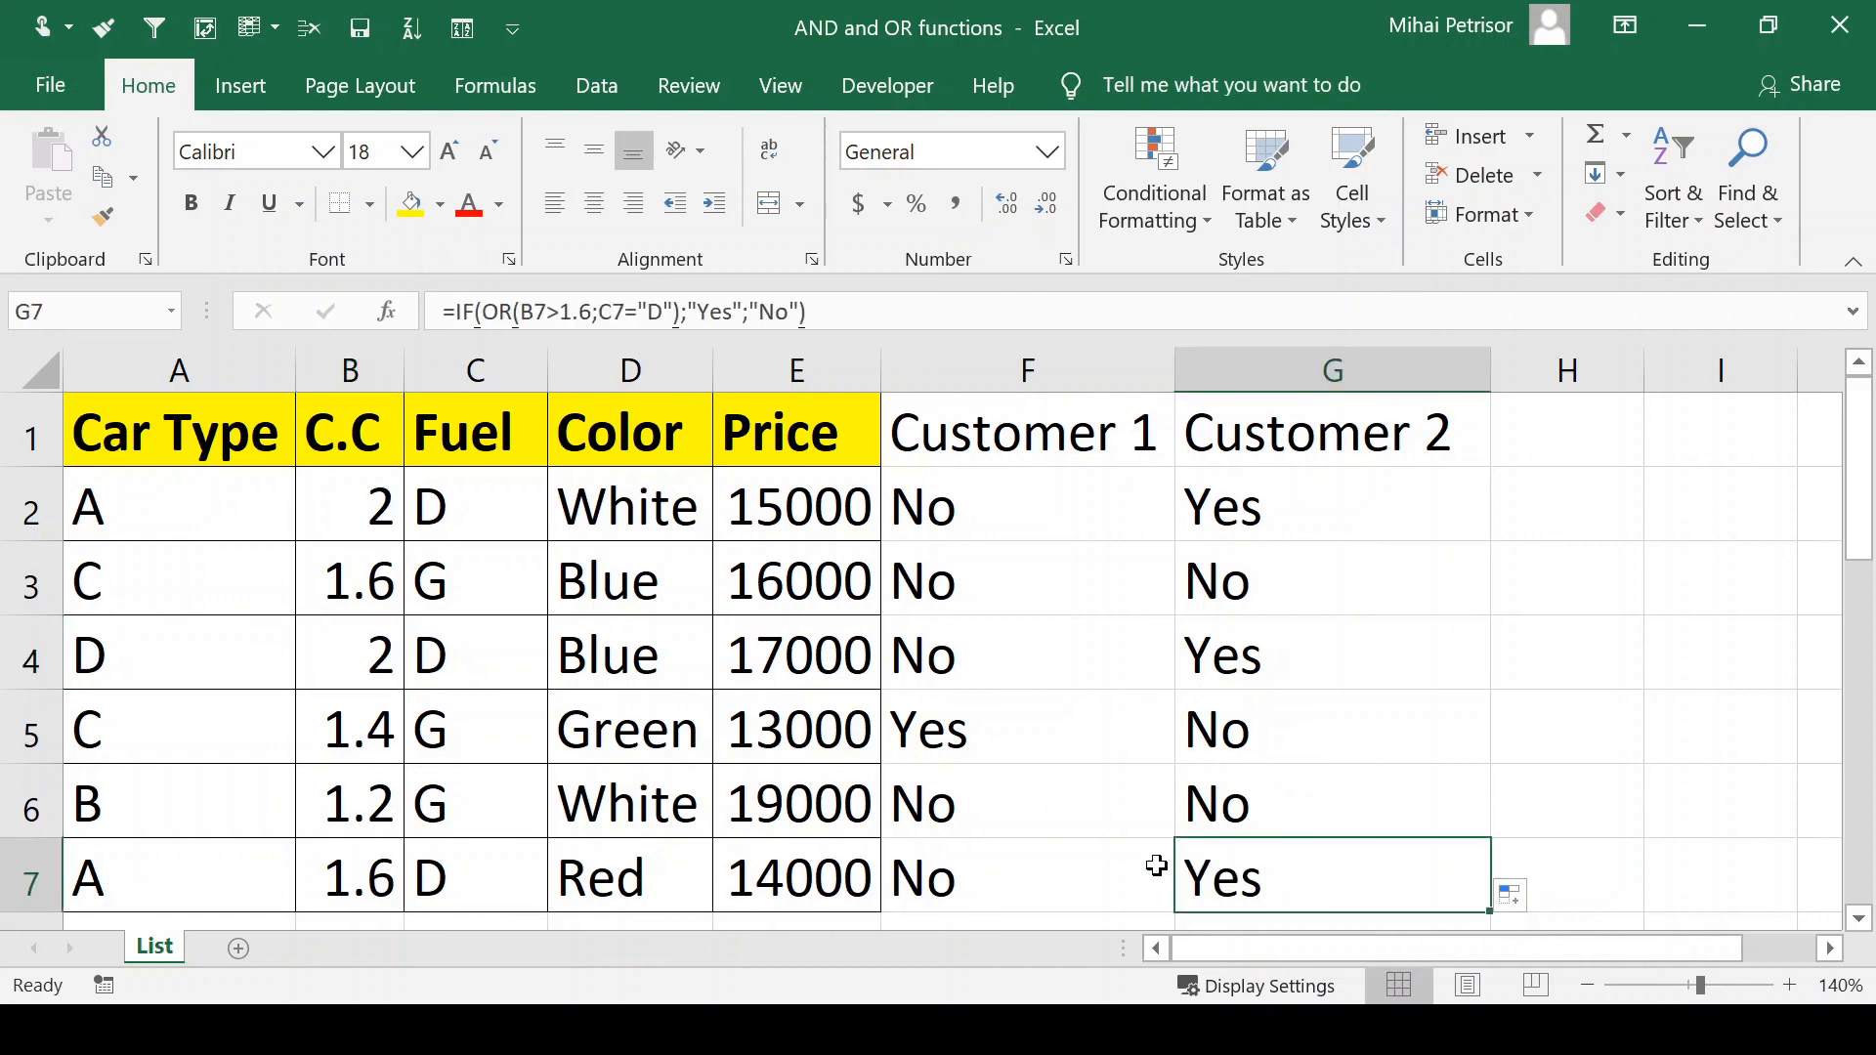
{"action": "left_click", "coordinate": [350, 878]}
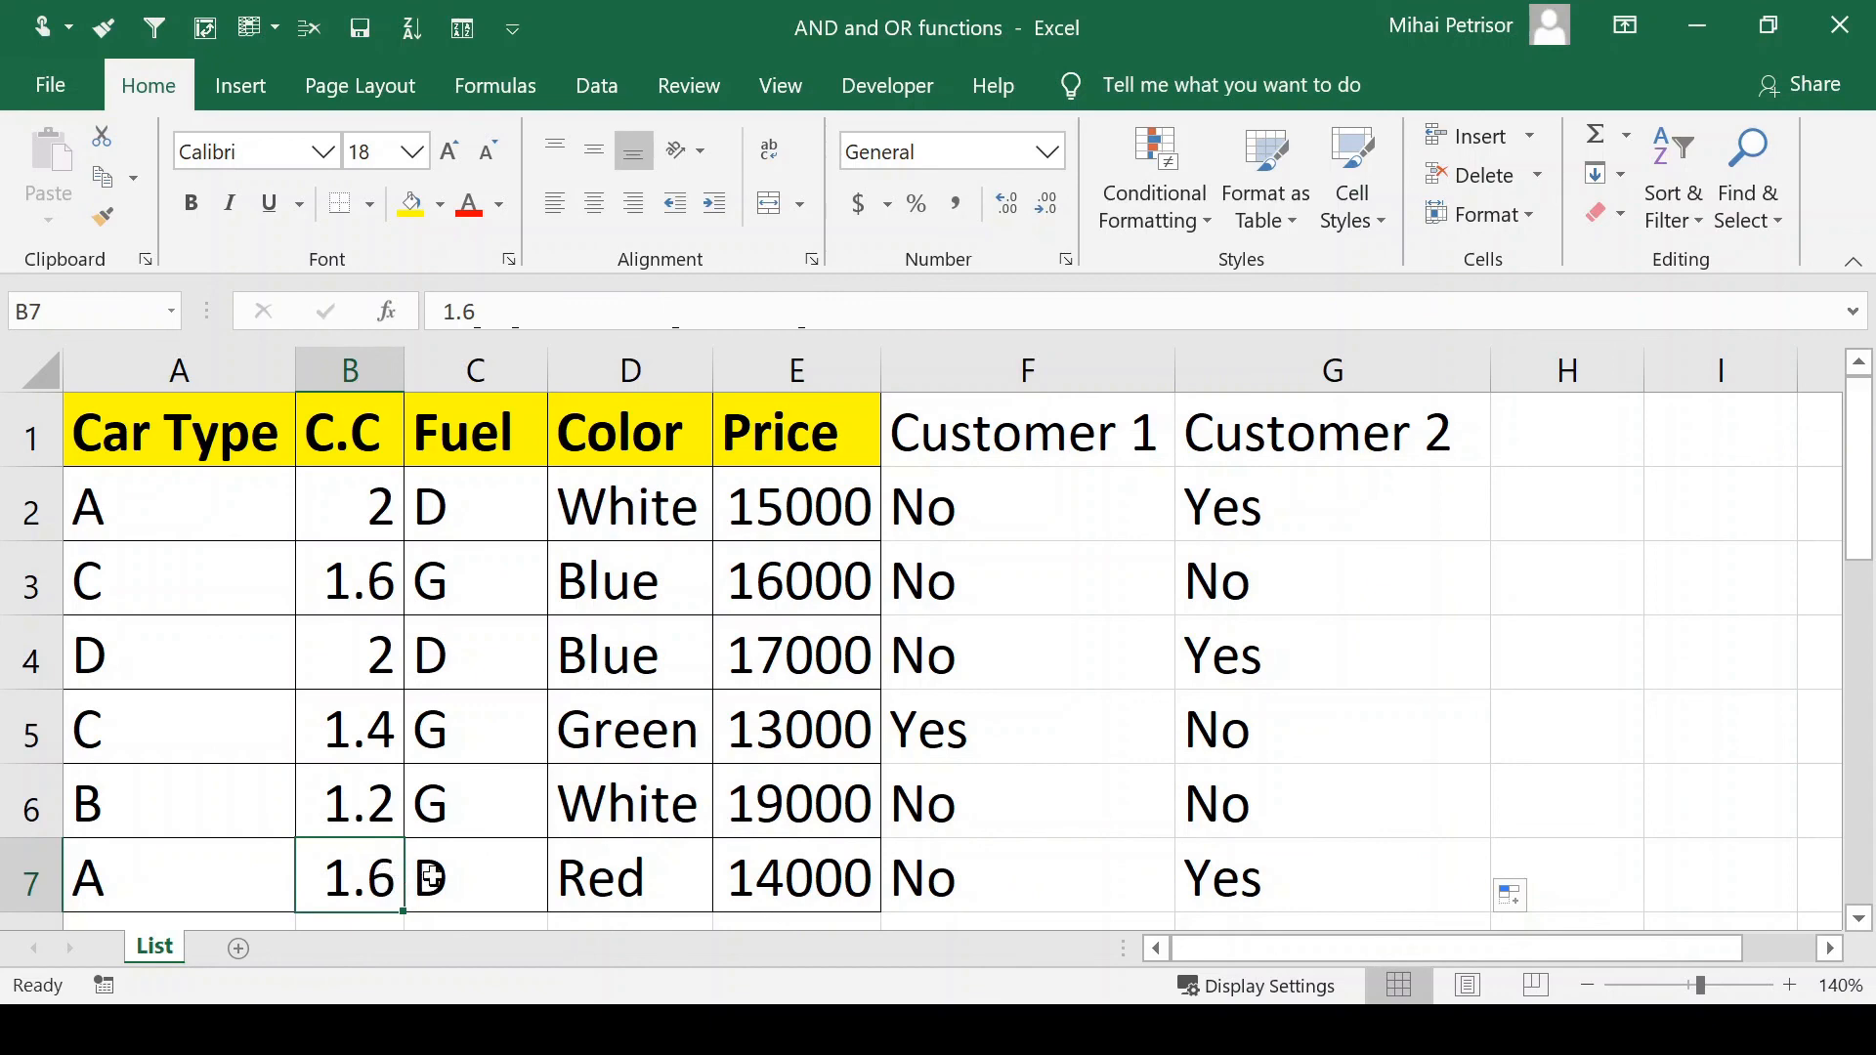
{"action": "left_click", "coordinate": [475, 877]}
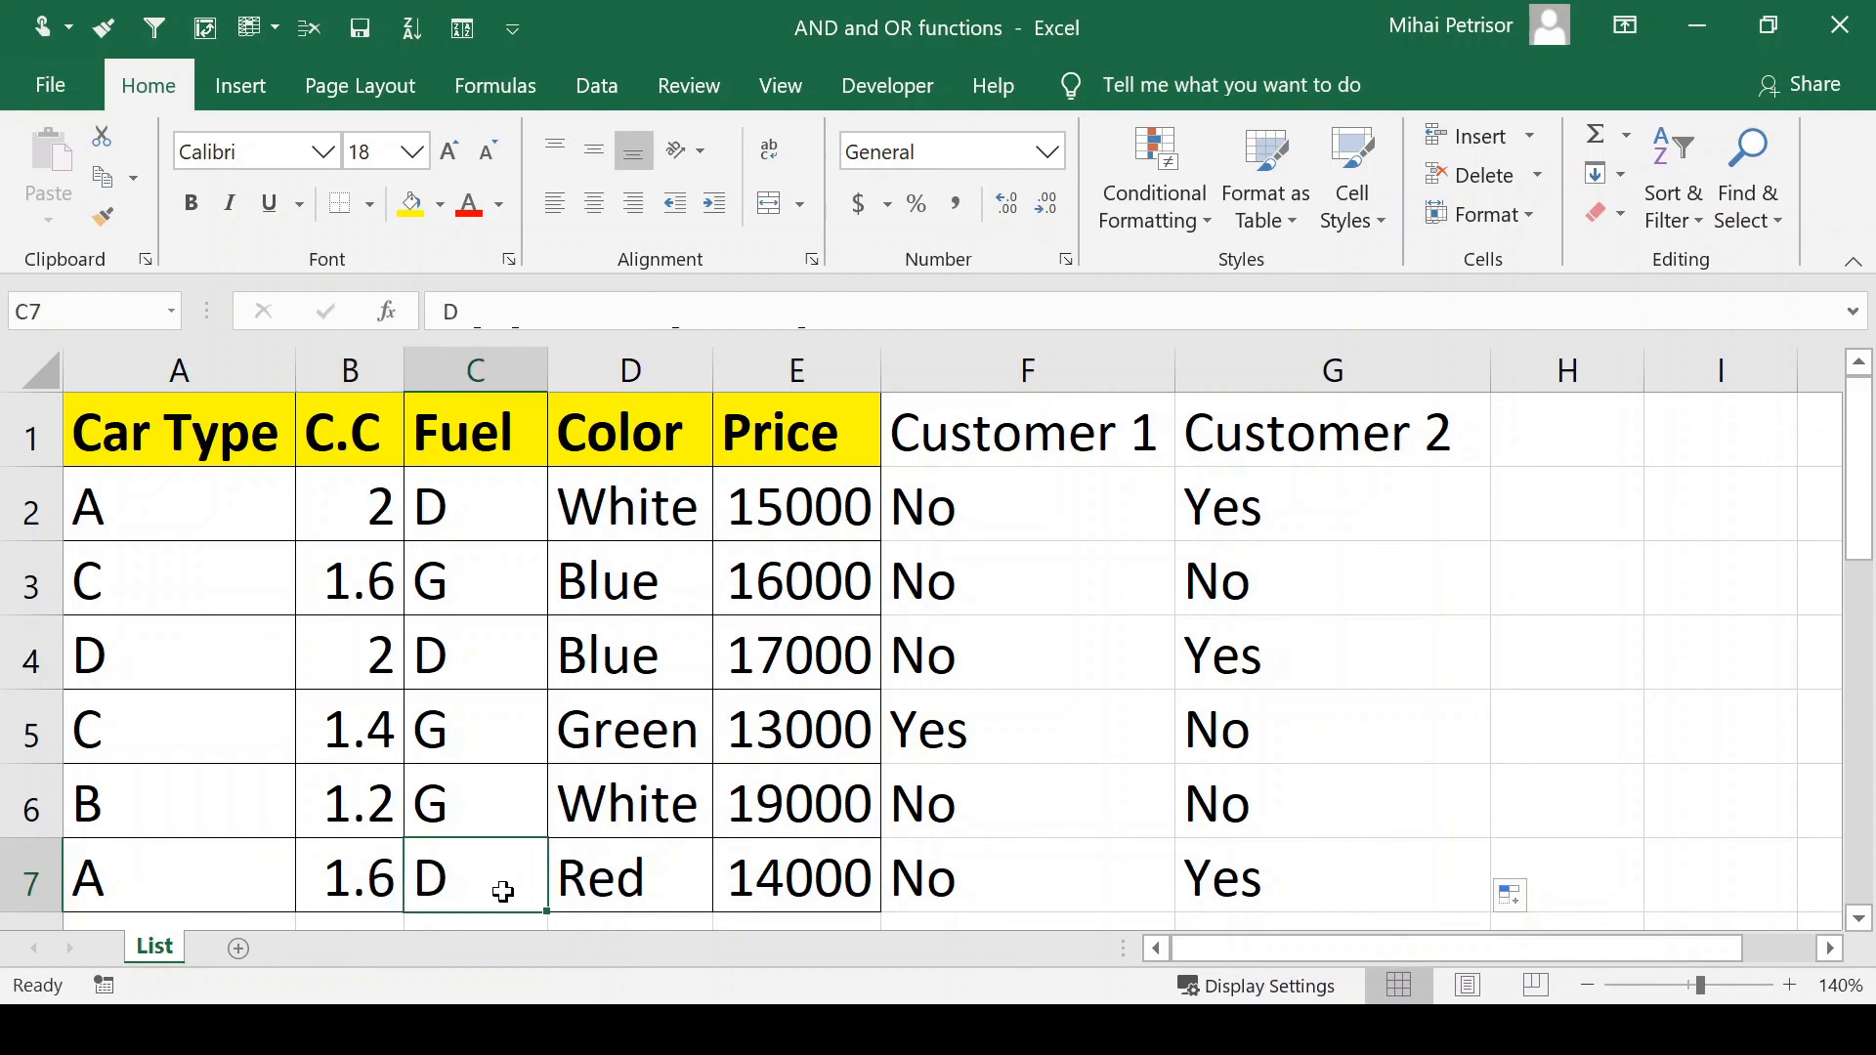
{"action": "mouse_move", "coordinate": [1332, 506]}
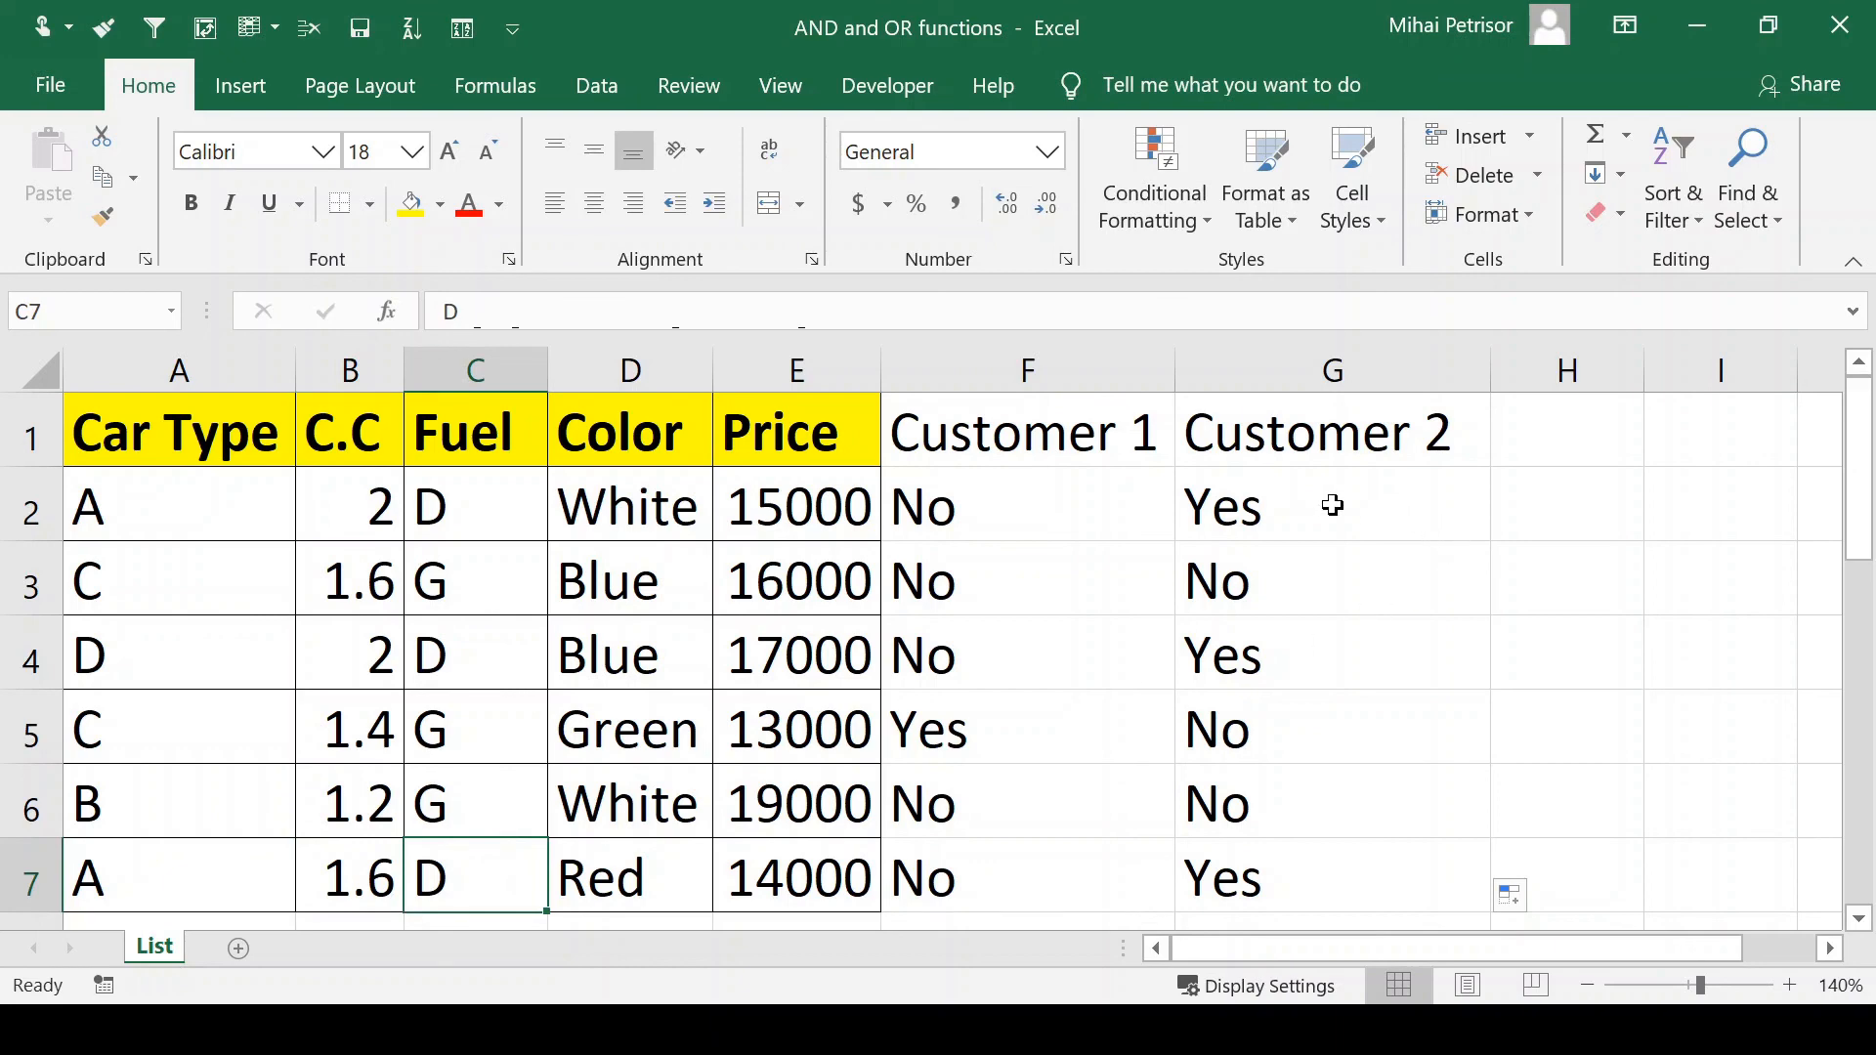
{"action": "left_click", "coordinate": [1024, 507]}
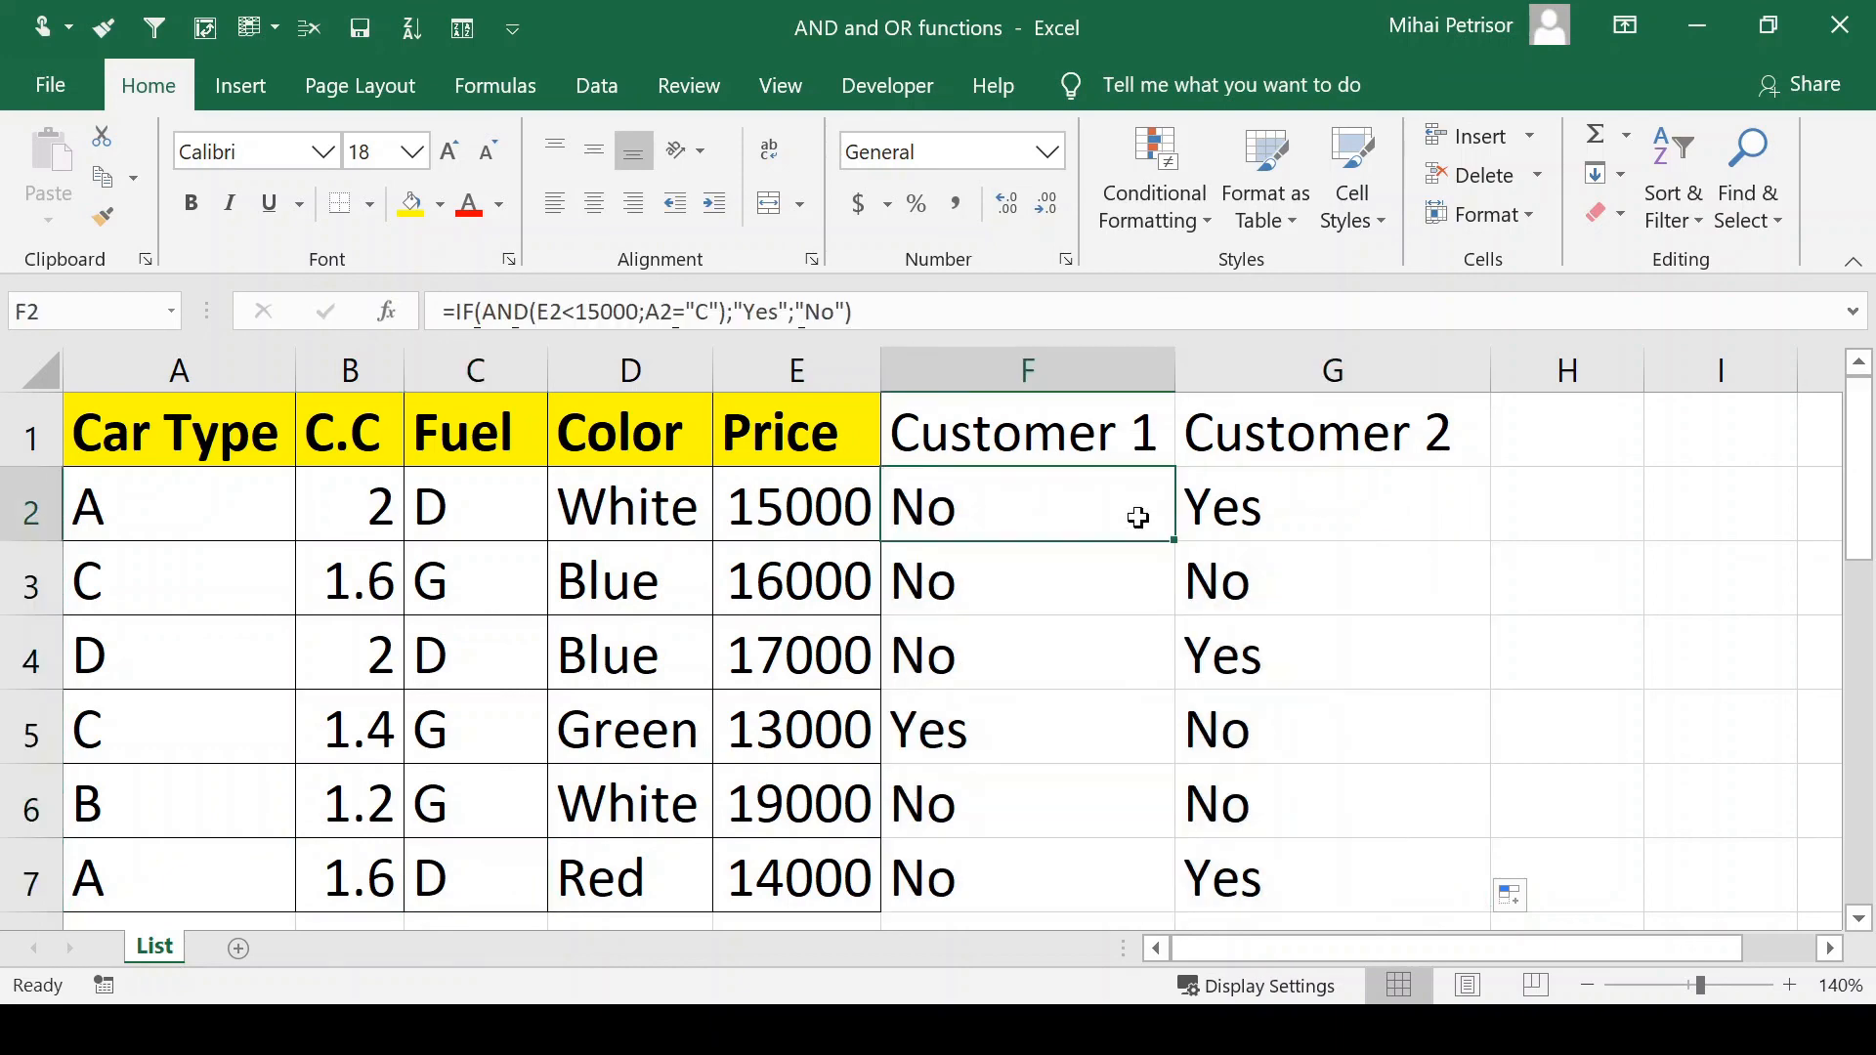